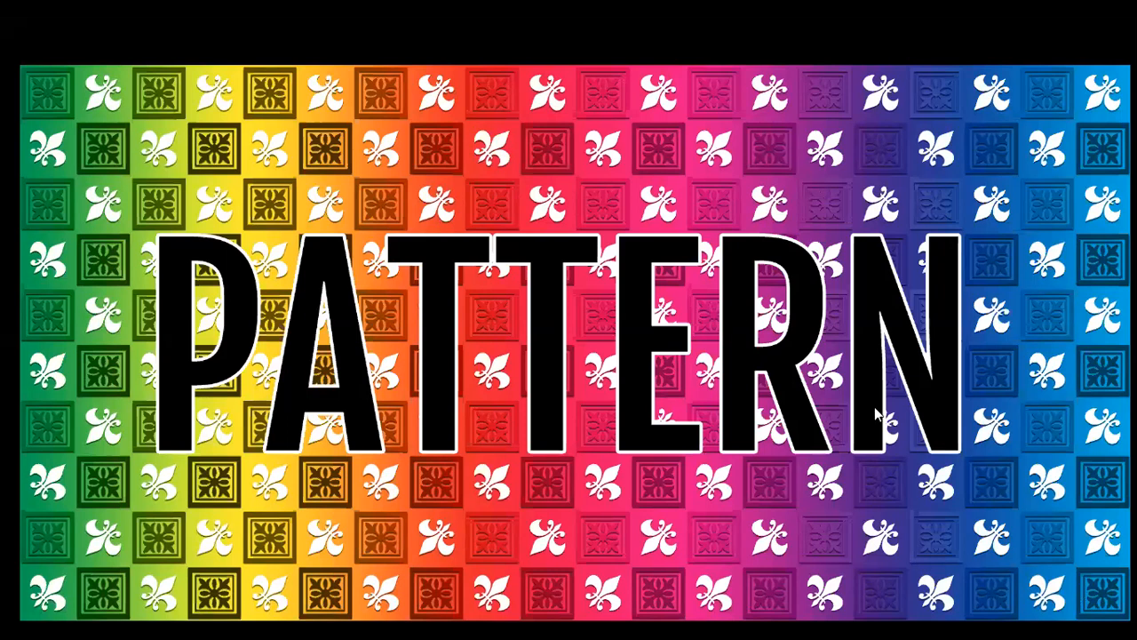
{"action": "mouse_move", "coordinate": [1020, 453]}
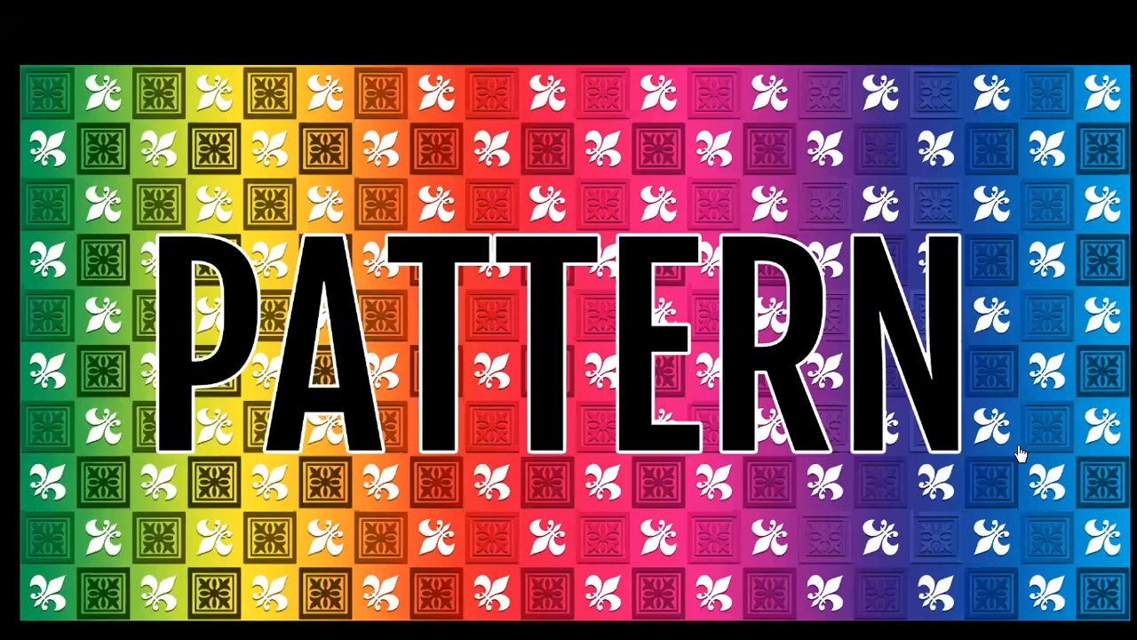
{"action": "mouse_move", "coordinate": [667, 412]}
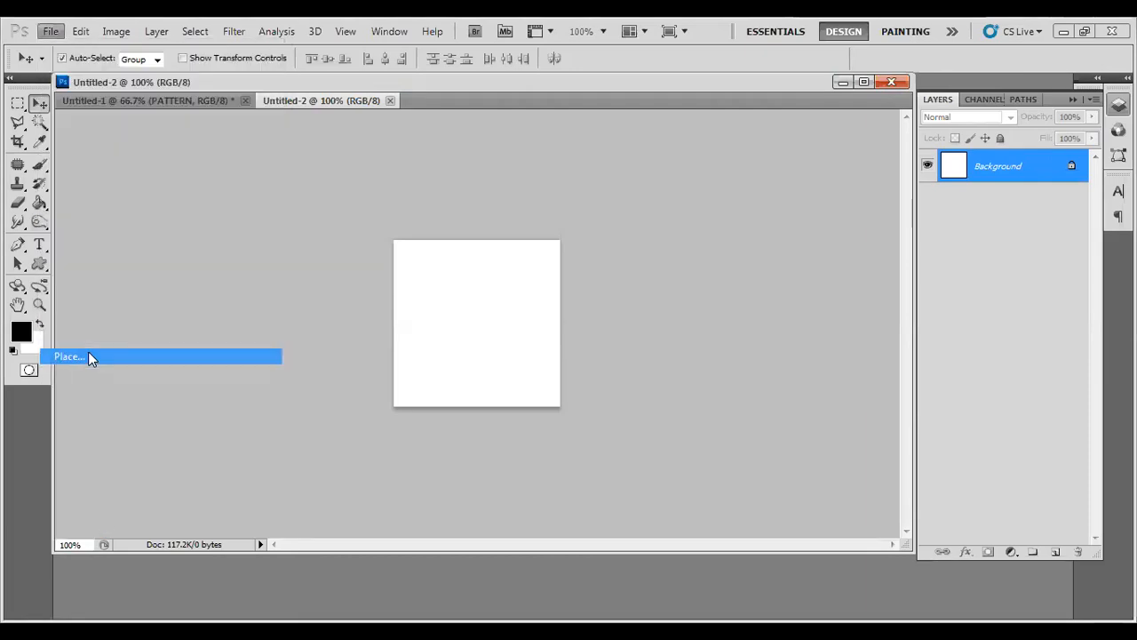
- Place the Pink_Exotic_Flower PNG as its own layer above the white Background and commit it
{"action": "left_click", "coordinate": [69, 356]}
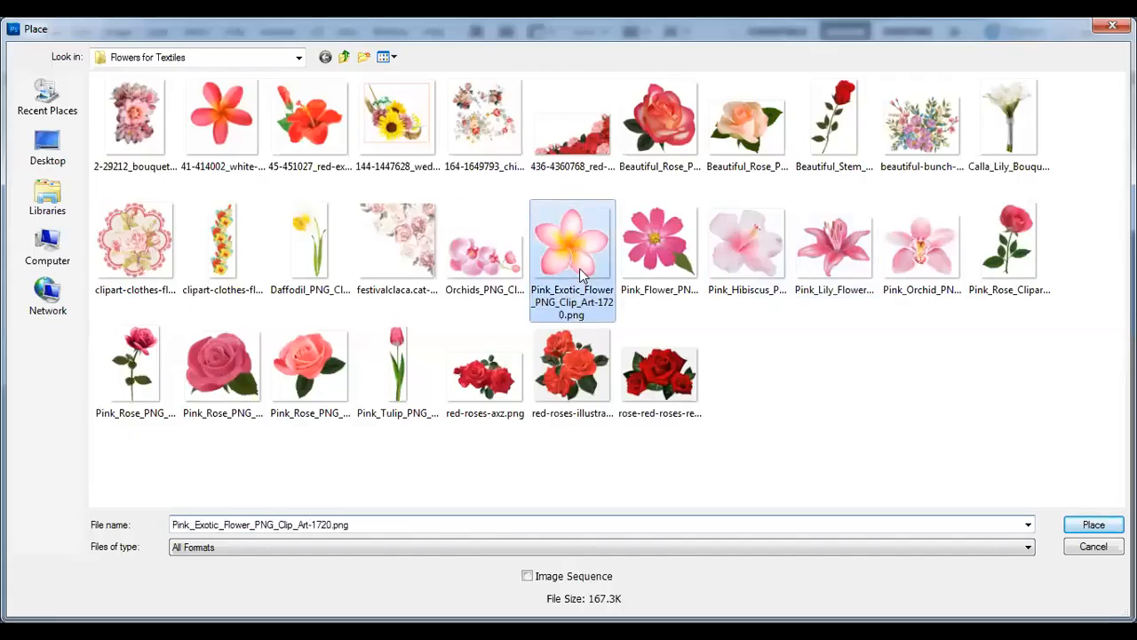
{"action": "left_click", "coordinate": [1095, 522]}
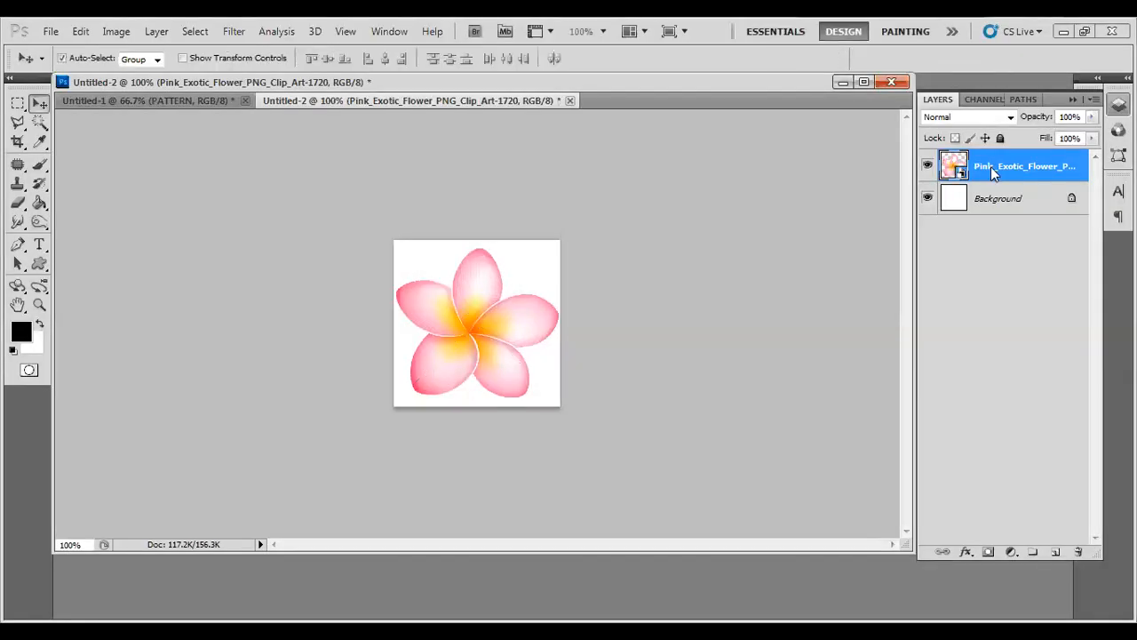
{"action": "left_click", "coordinate": [17, 304]}
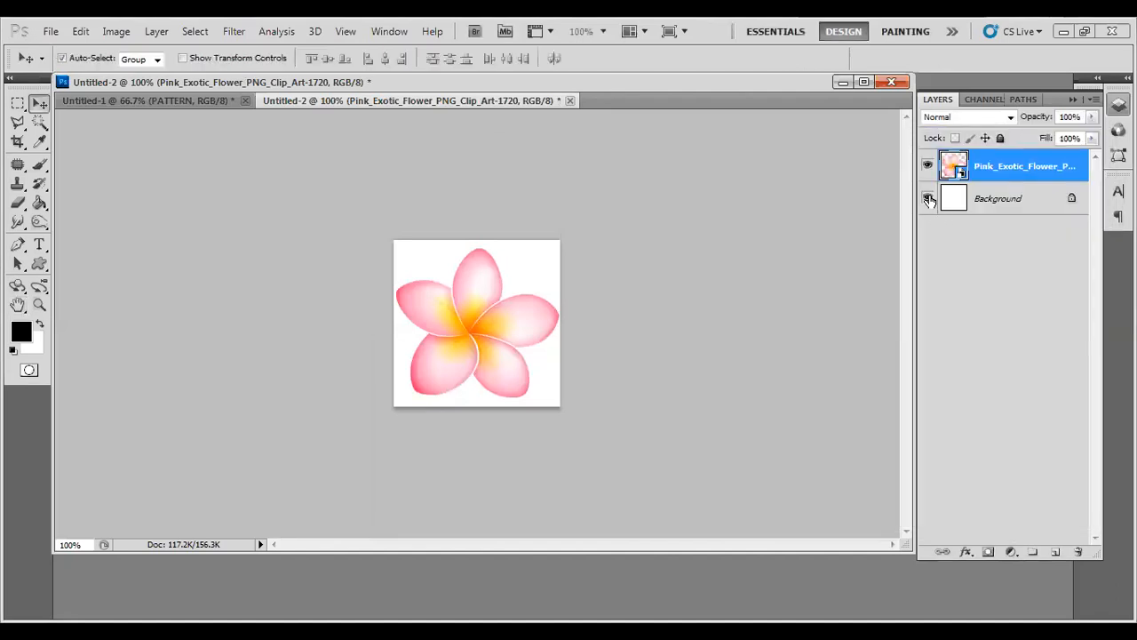
{"action": "left_click", "coordinate": [928, 199]}
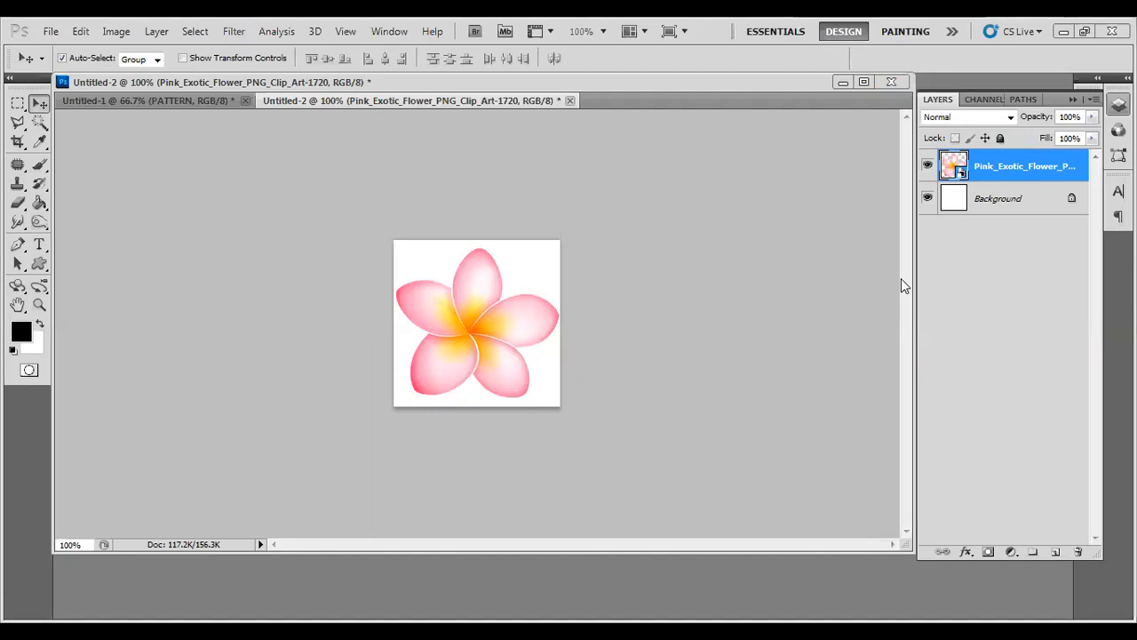
{"action": "mouse_move", "coordinate": [587, 270]}
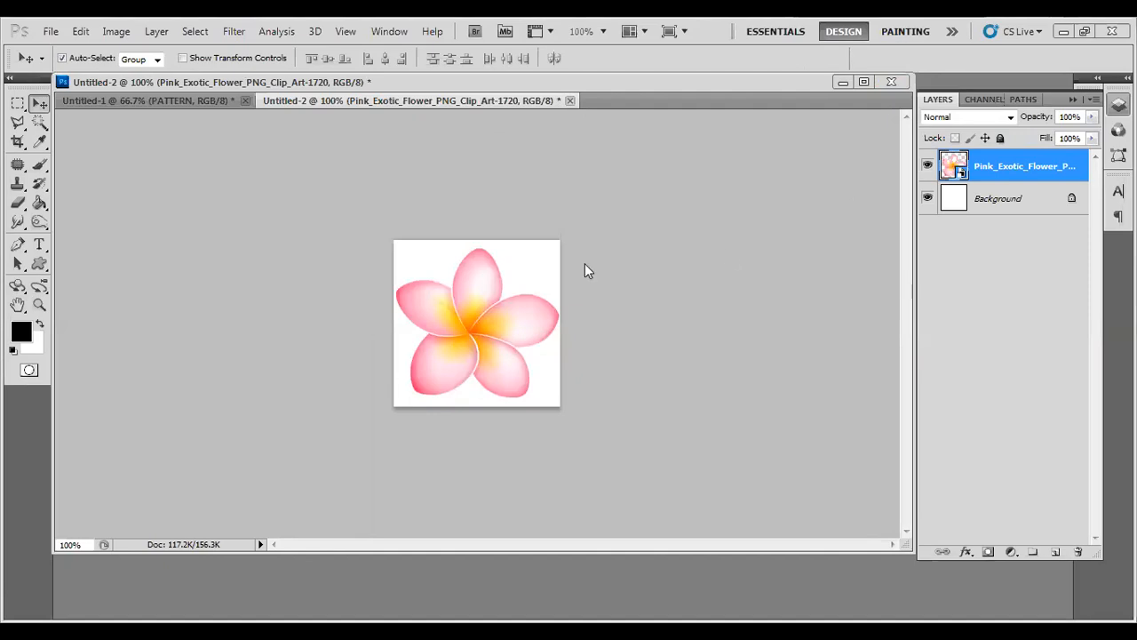
{"action": "mouse_move", "coordinate": [618, 442]}
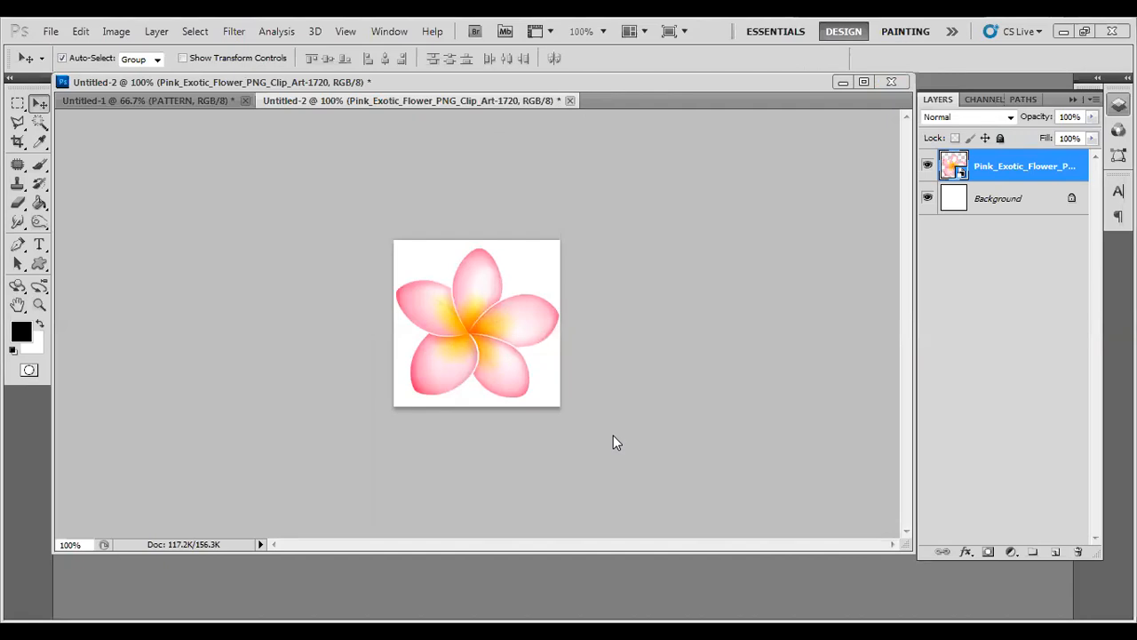
{"action": "mouse_move", "coordinate": [1009, 206]}
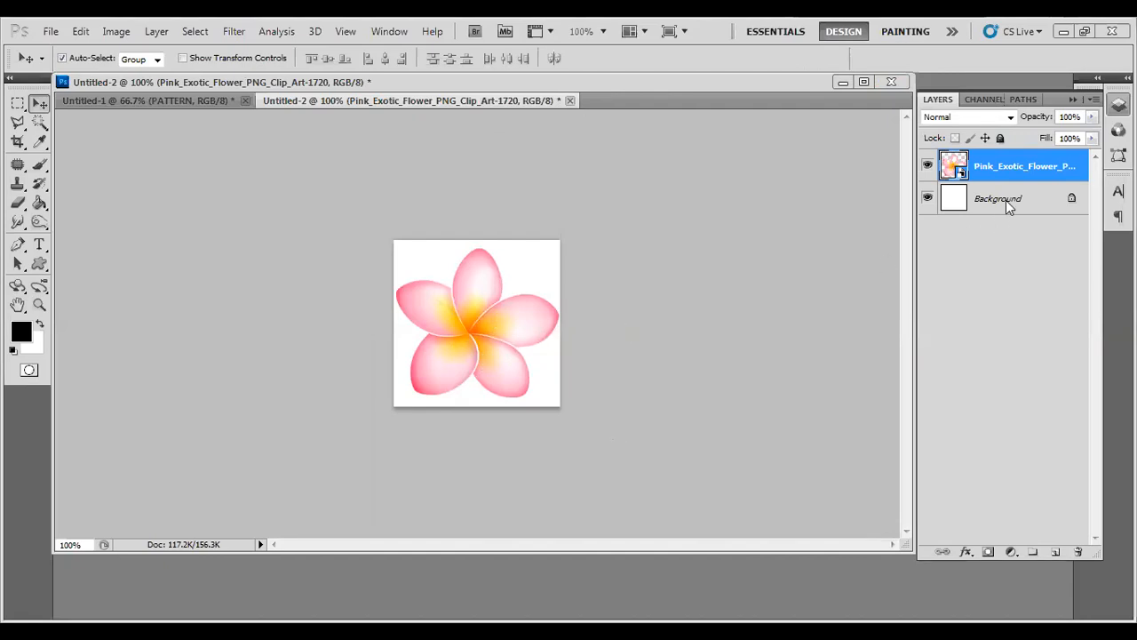
{"action": "left_click", "coordinate": [999, 200]}
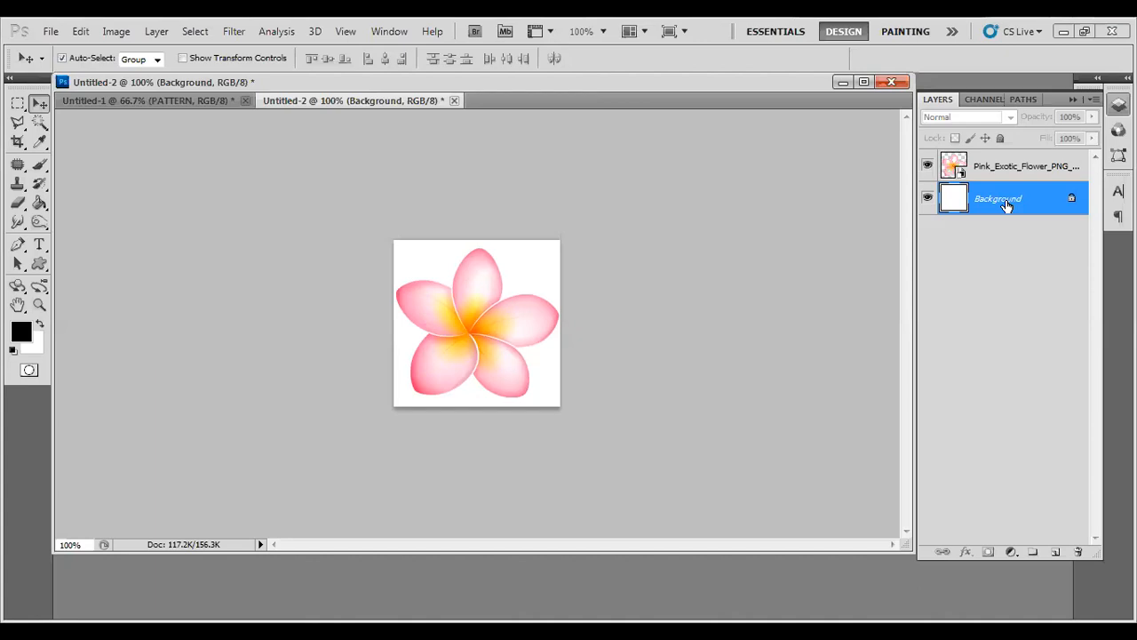
- Cancel the Brightness/Contrast started on the Background, then rasterize the placed flower layer
{"action": "left_click", "coordinate": [118, 32]}
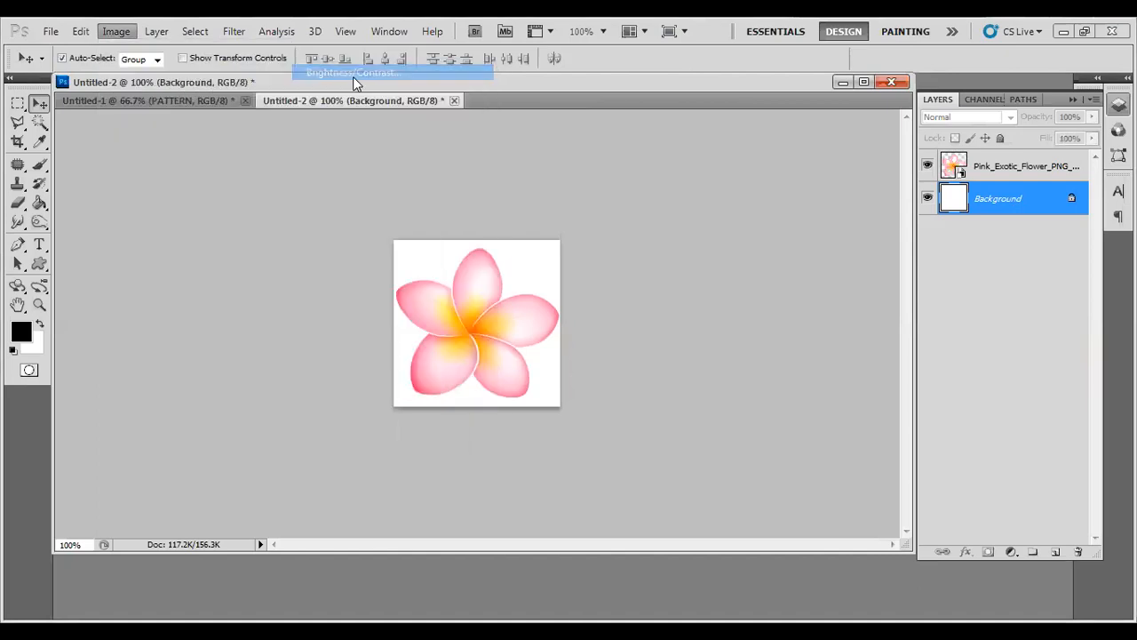
{"action": "left_click", "coordinate": [352, 72]}
{"action": "type", "text": "-92"}
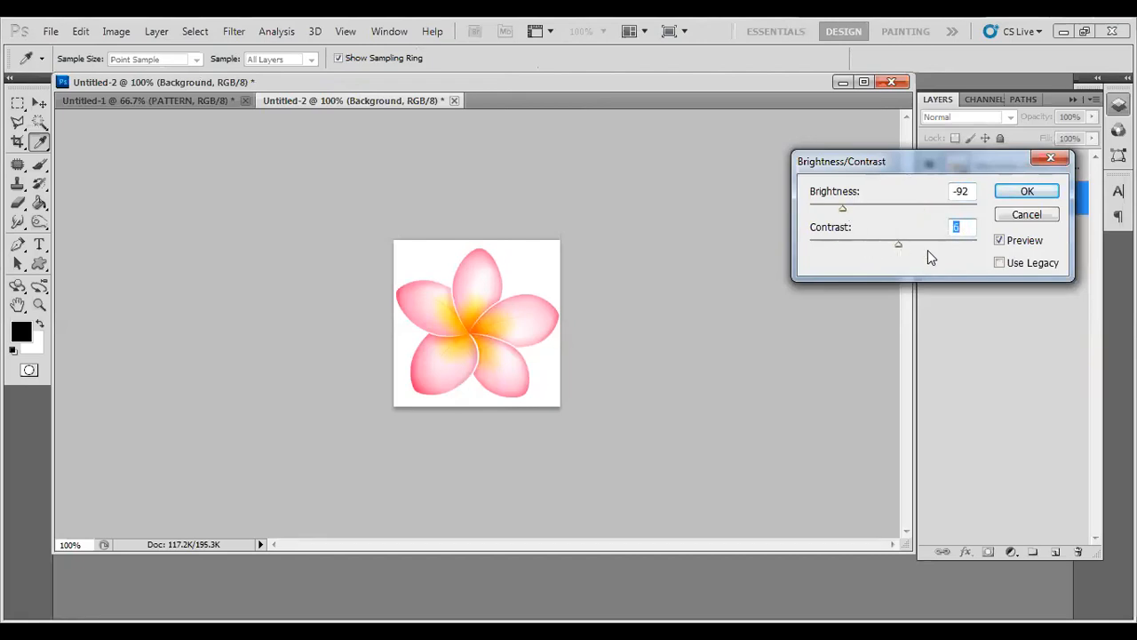
{"action": "left_click", "coordinate": [1027, 192]}
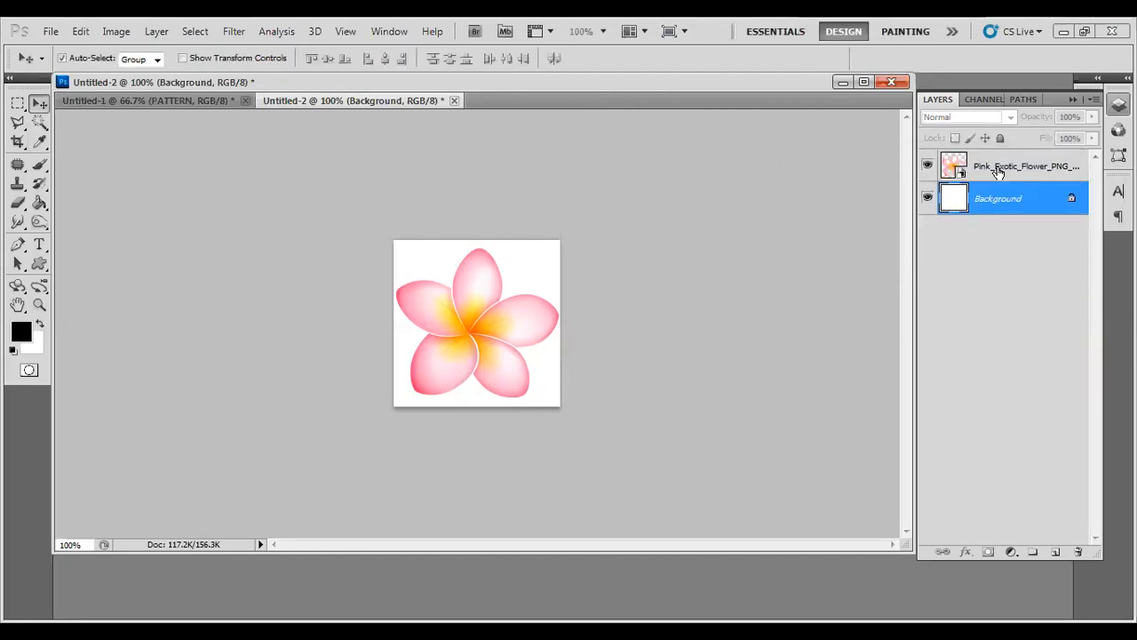
{"action": "left_click", "coordinate": [1013, 167]}
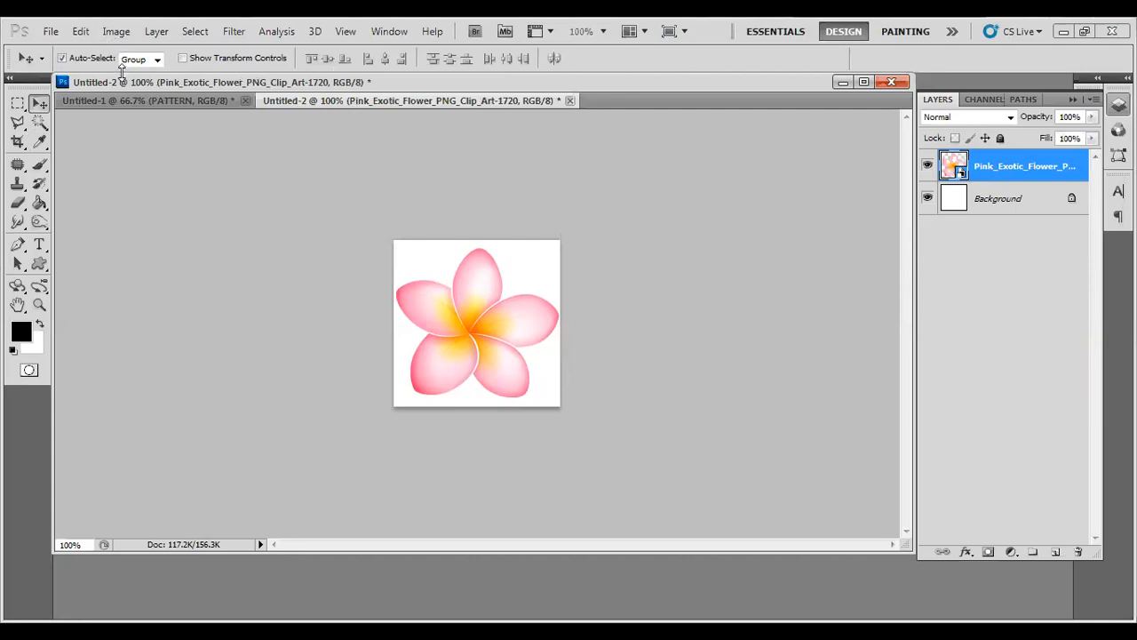
{"action": "left_click", "coordinate": [117, 32]}
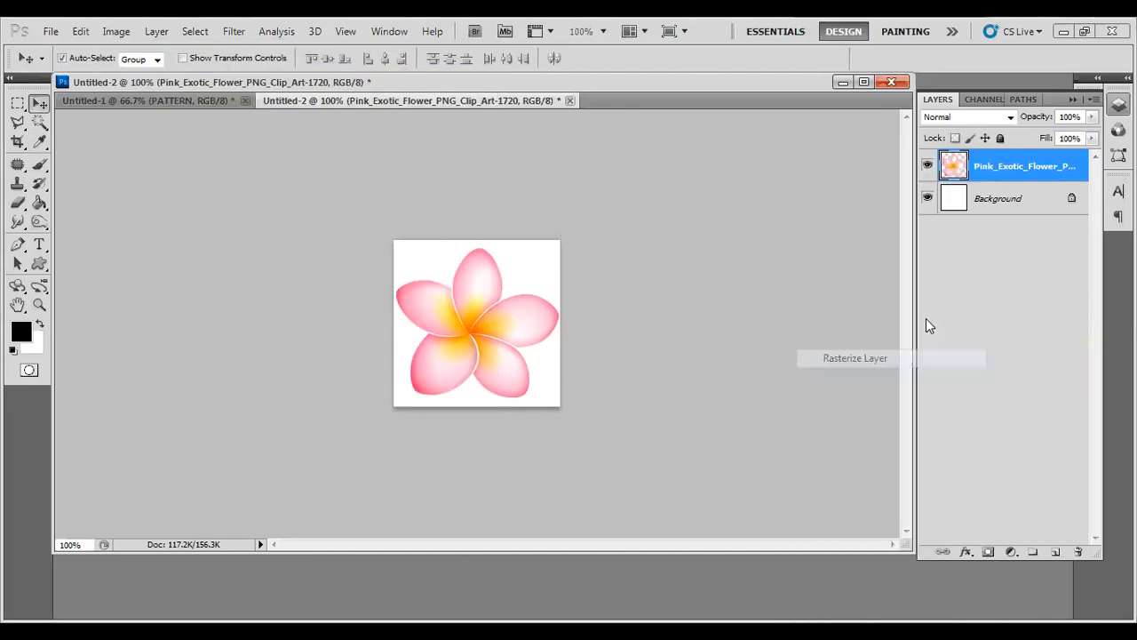
{"action": "mouse_move", "coordinate": [118, 32]}
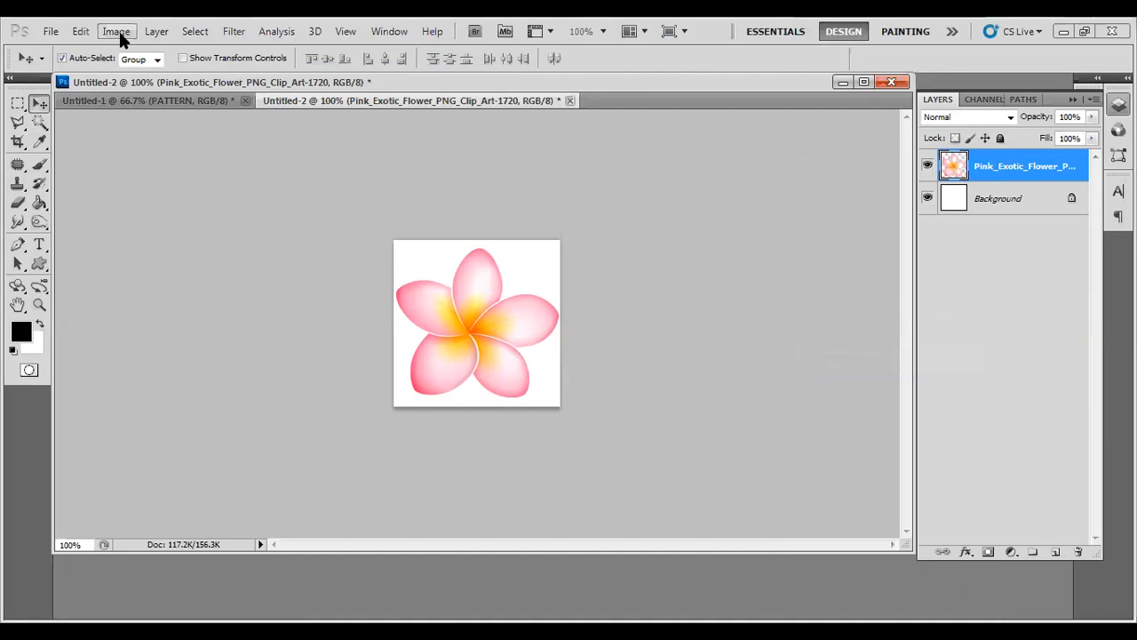
- Give the flower layer Brightness -66 and Contrast 77 for richer pinks
{"action": "left_click", "coordinate": [117, 32]}
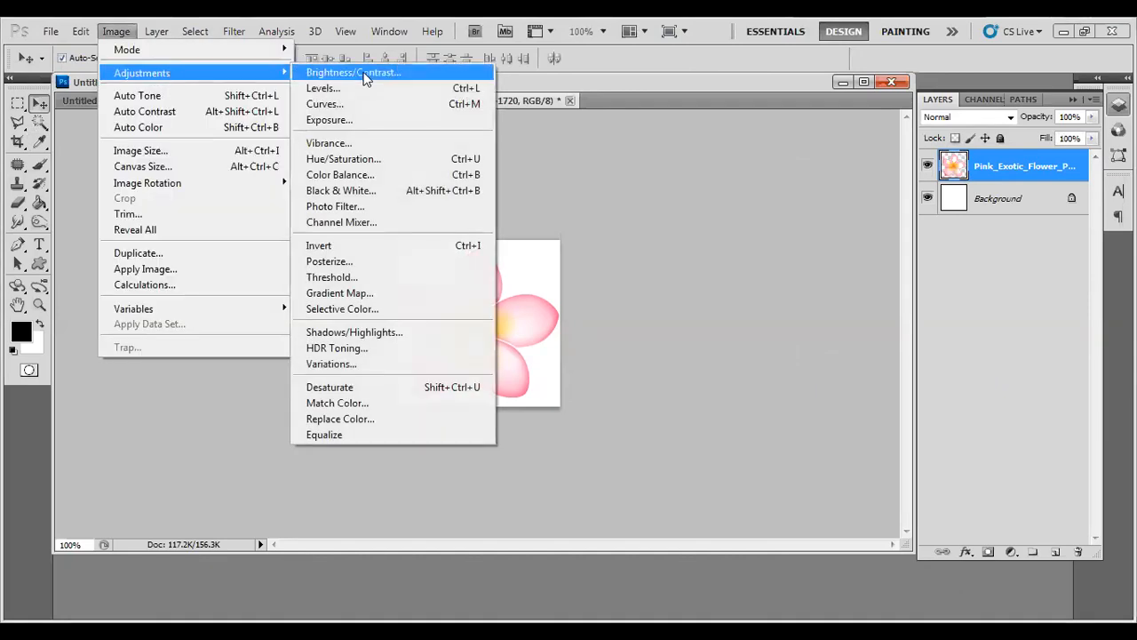
{"action": "left_click", "coordinate": [352, 71]}
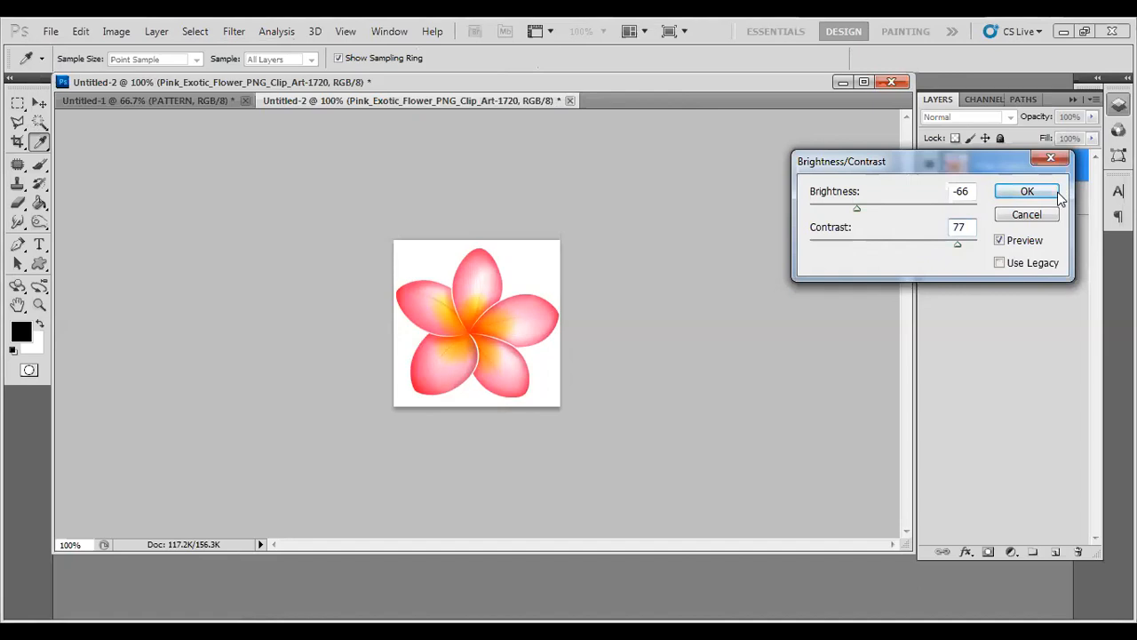
{"action": "left_click", "coordinate": [1028, 191]}
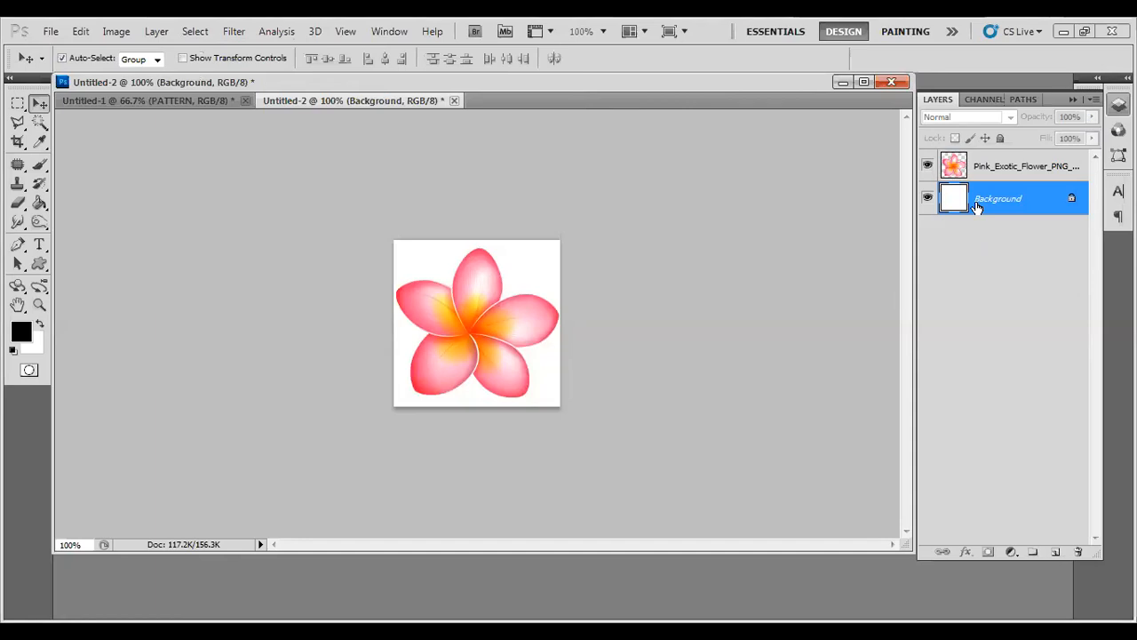
- Add three new empty layers beneath the flower
{"action": "left_click", "coordinate": [1056, 551]}
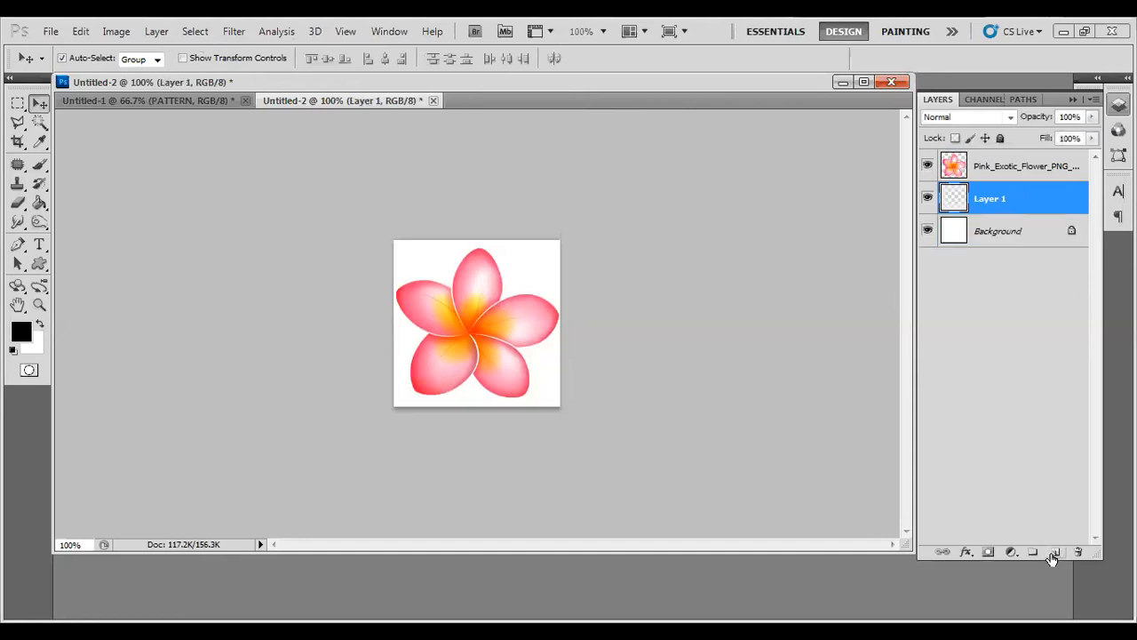
{"action": "left_click", "coordinate": [1055, 551]}
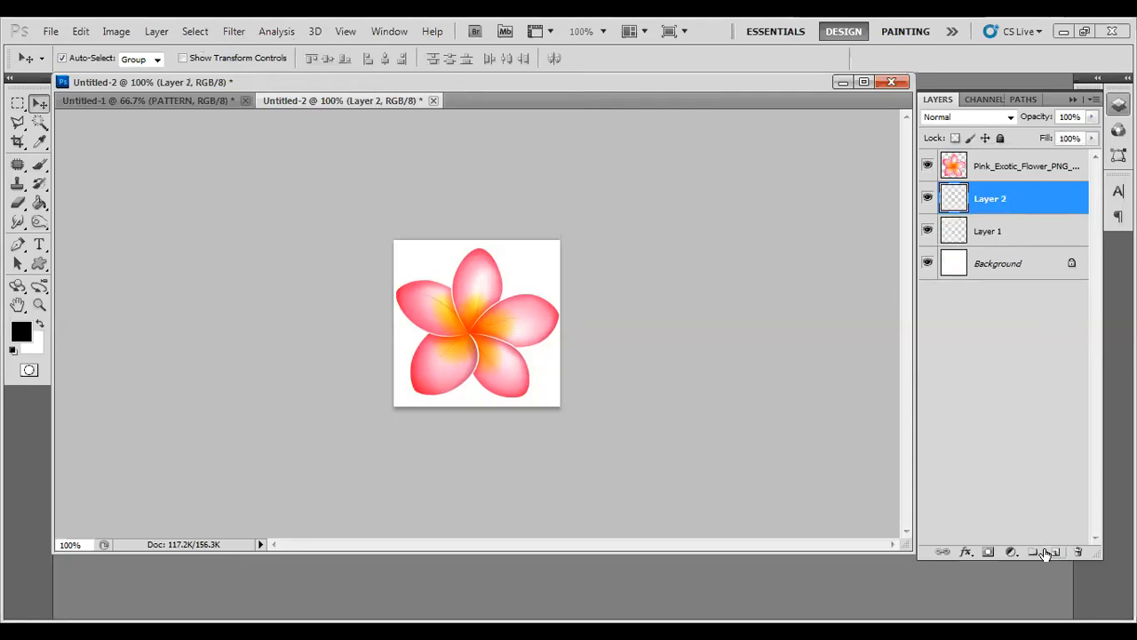
{"action": "left_click", "coordinate": [1055, 551]}
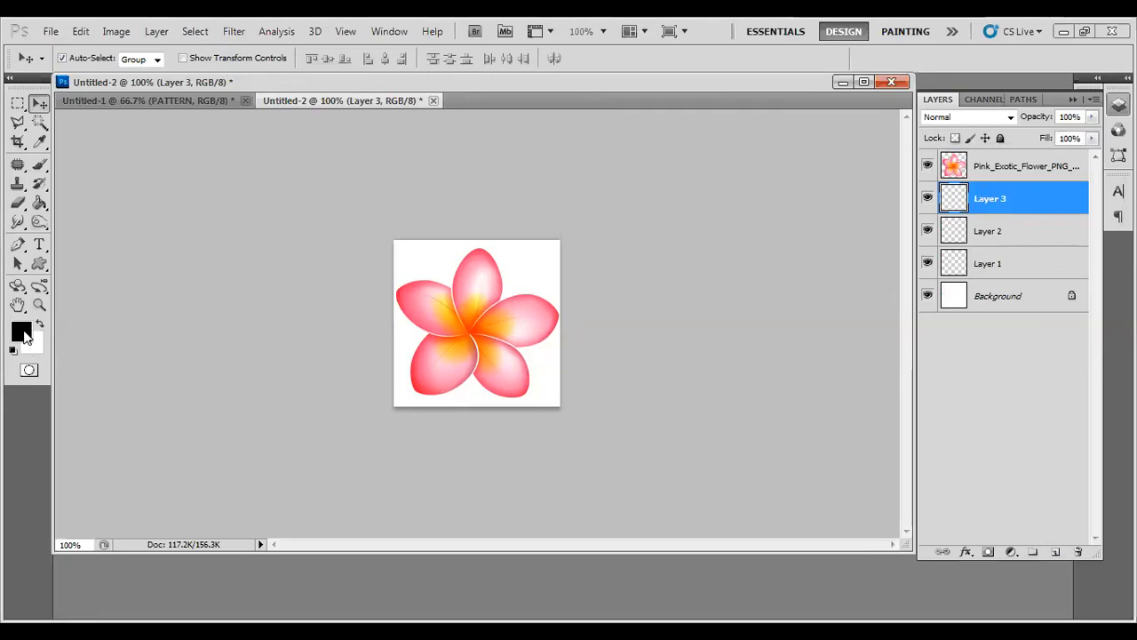
- Fill Layer 3 with a light blue foreground colour and Layer 2 with red
{"action": "left_click", "coordinate": [21, 330]}
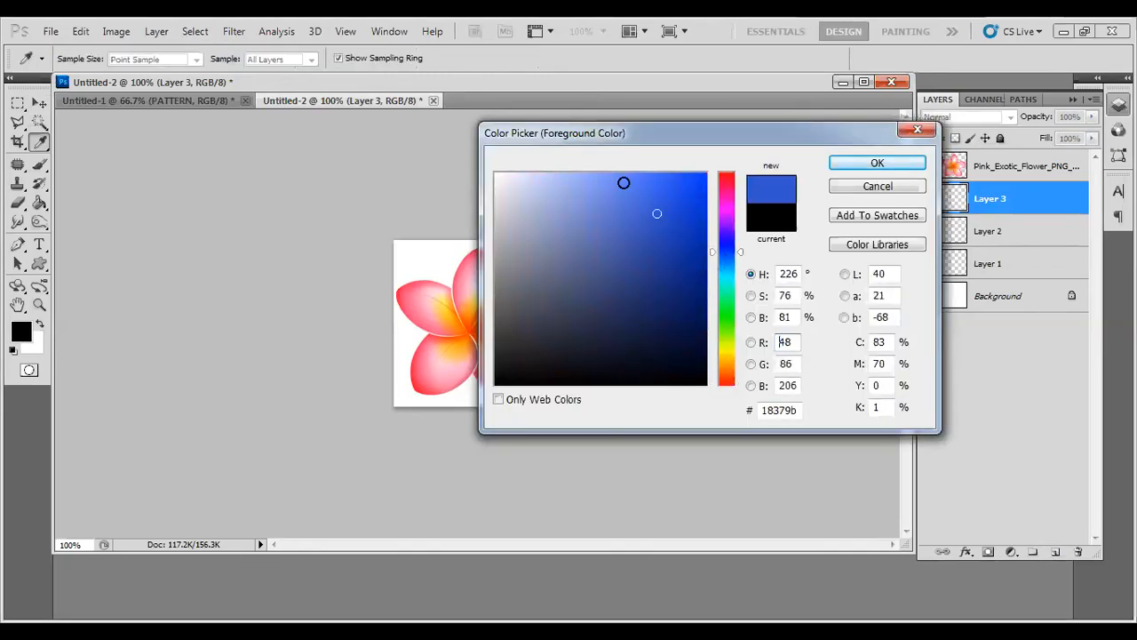
{"action": "left_click", "coordinate": [647, 174]}
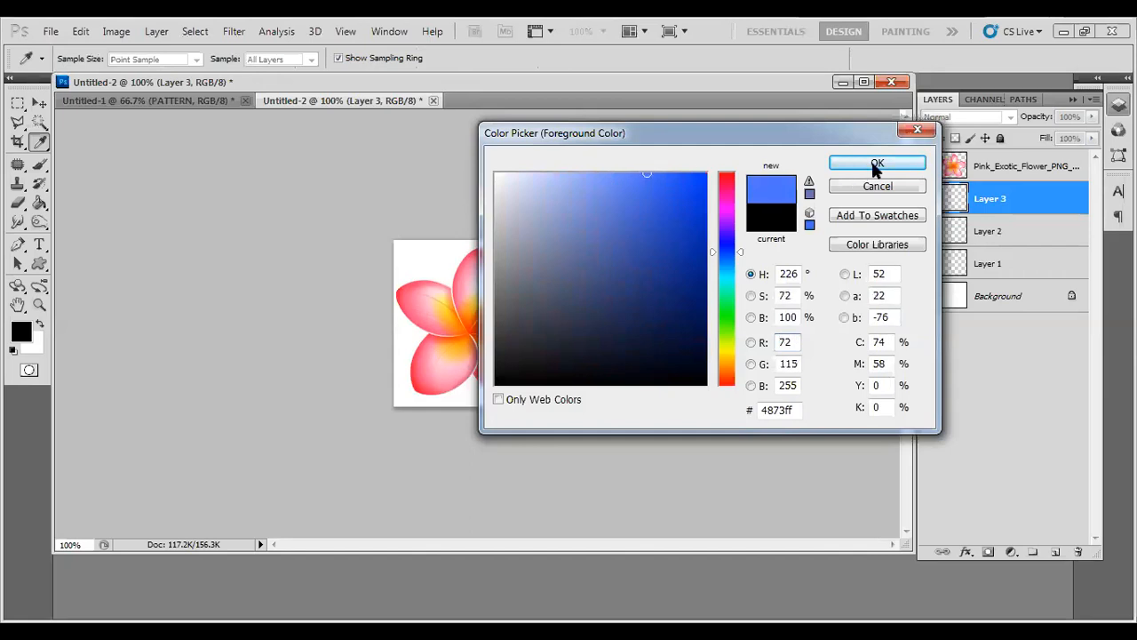
{"action": "left_click", "coordinate": [878, 163]}
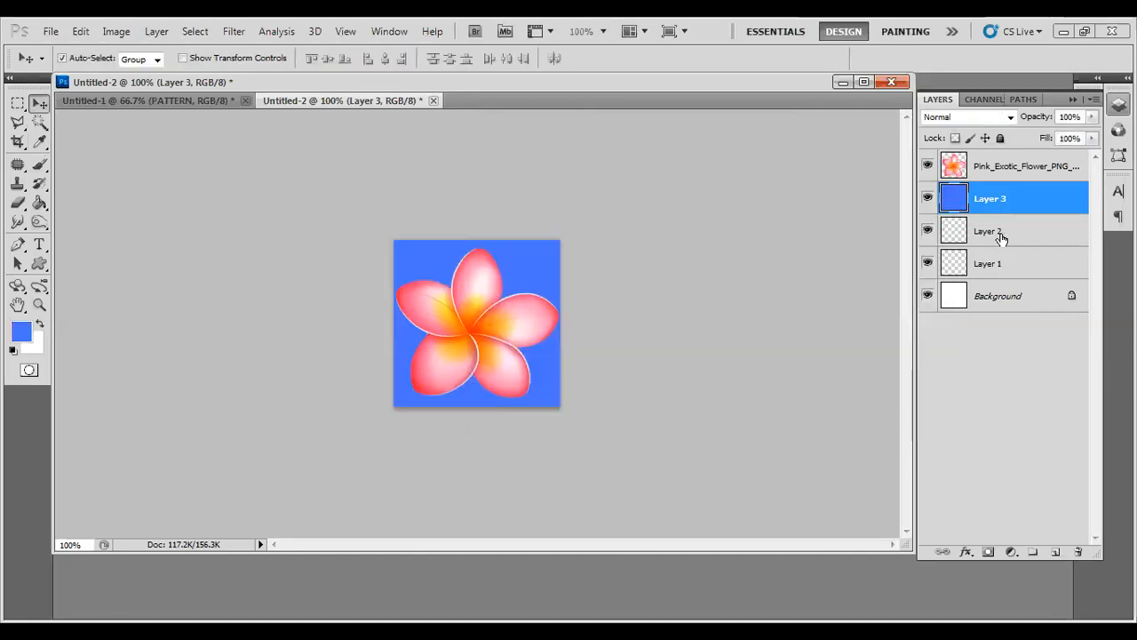
{"action": "mouse_move", "coordinate": [999, 238]}
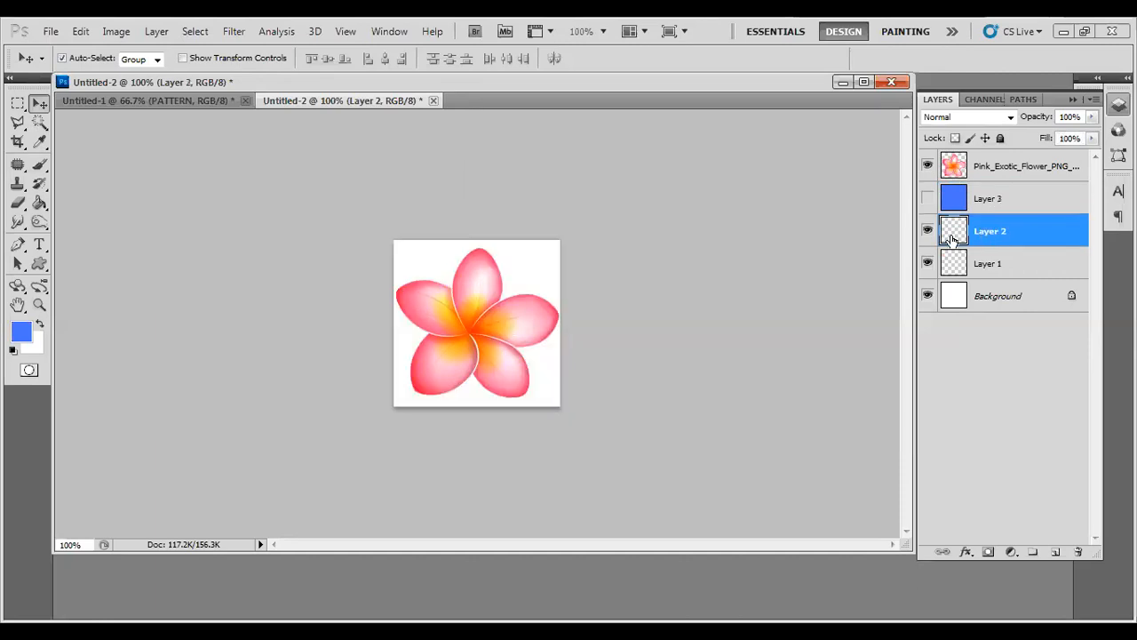
{"action": "left_click", "coordinate": [21, 330]}
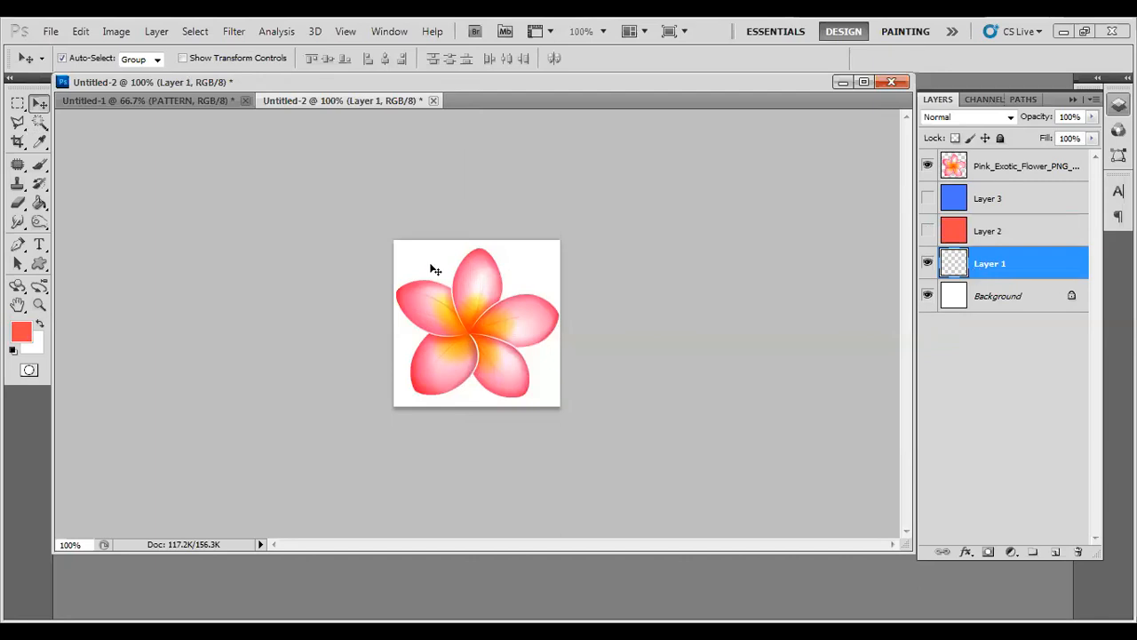
{"action": "left_click", "coordinate": [22, 330]}
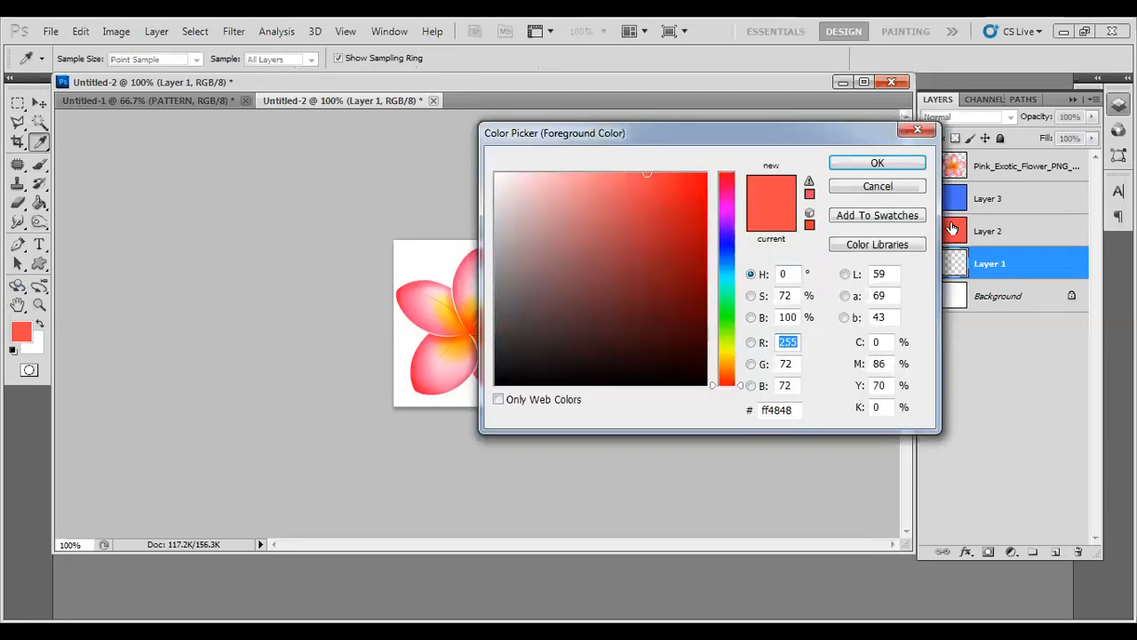
{"action": "mouse_move", "coordinate": [746, 359]}
{"action": "type", "text": "85"}
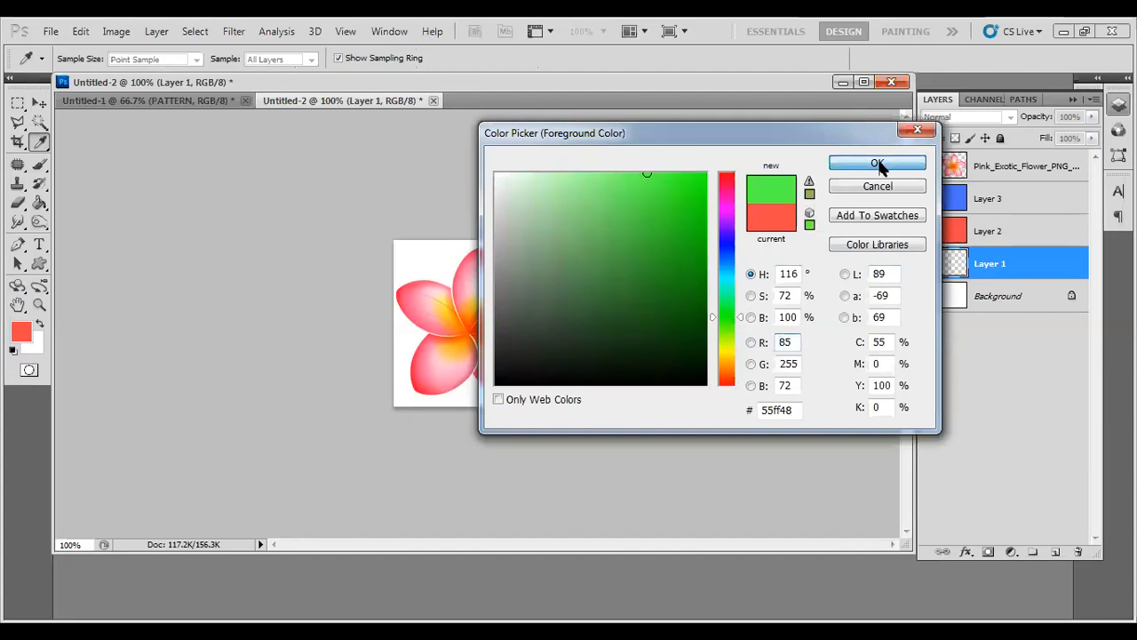
- Fill Layer 1 green, hide it, and group the three colour layers with Ctrl+G
{"action": "left_click", "coordinate": [878, 164]}
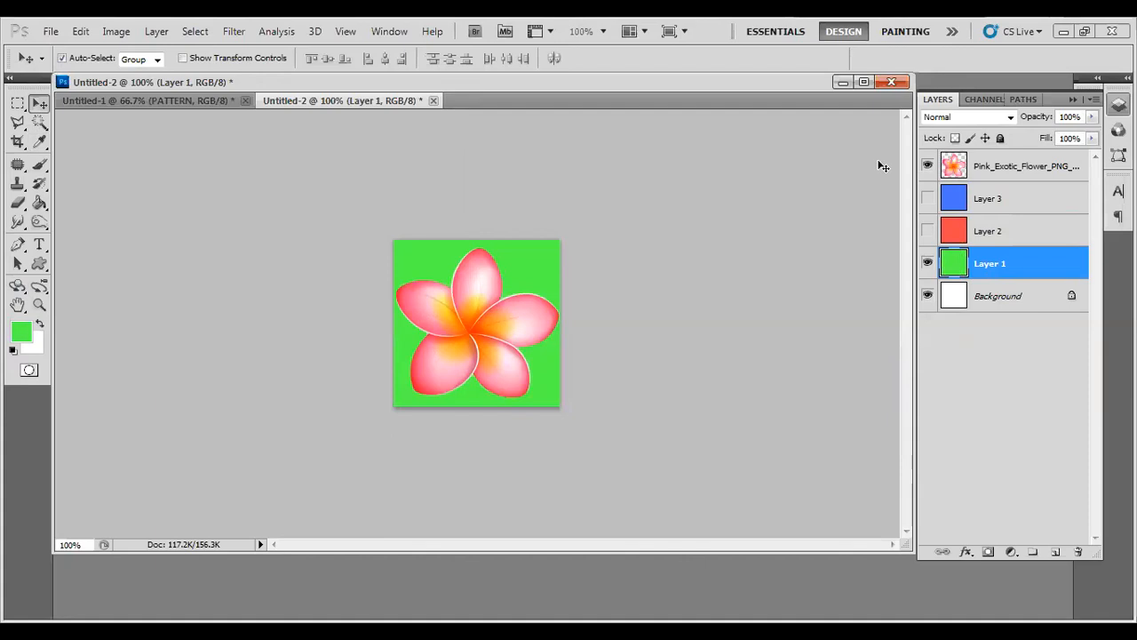
{"action": "left_click", "coordinate": [927, 263]}
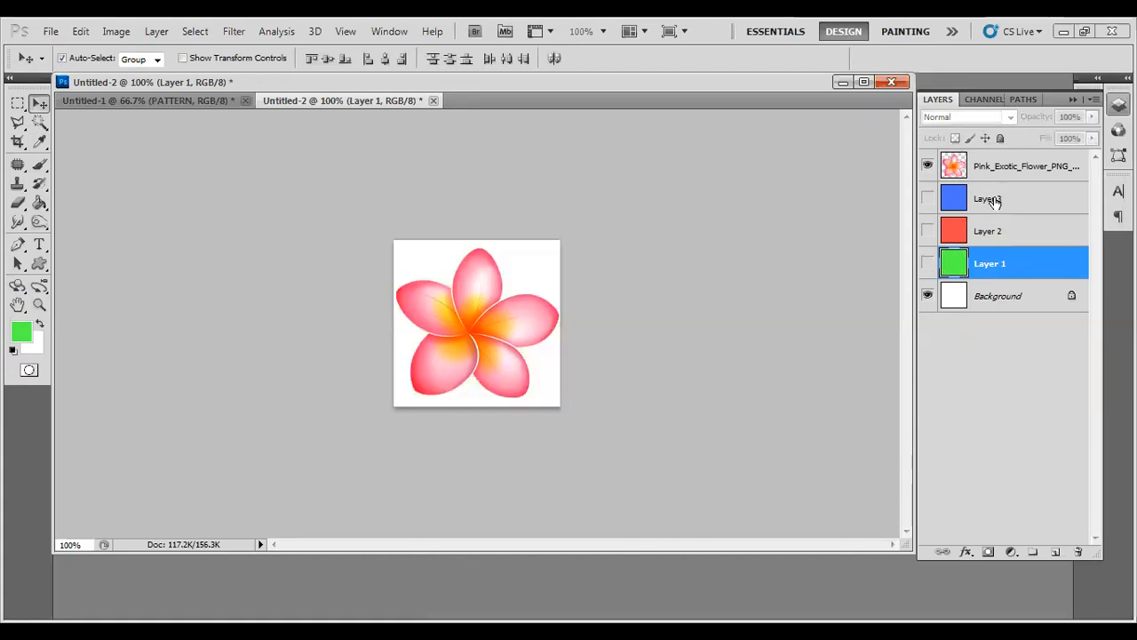
{"action": "left_click", "coordinate": [989, 199]}
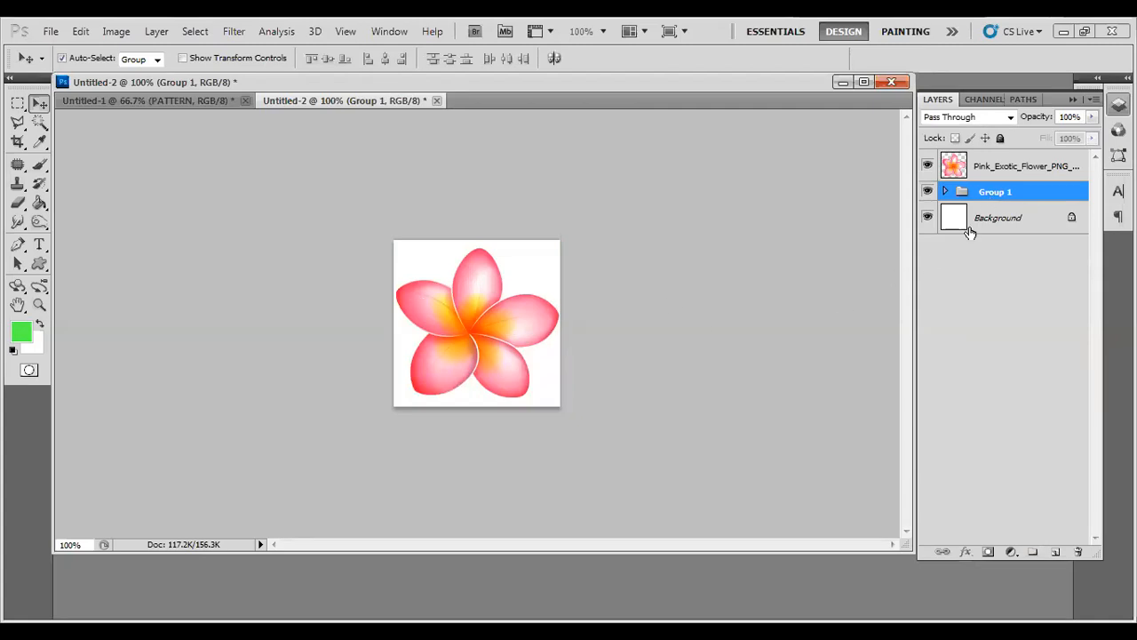
- Define the pink flower layer as a new pattern via Edit > Define Pattern
{"action": "left_click", "coordinate": [1021, 167]}
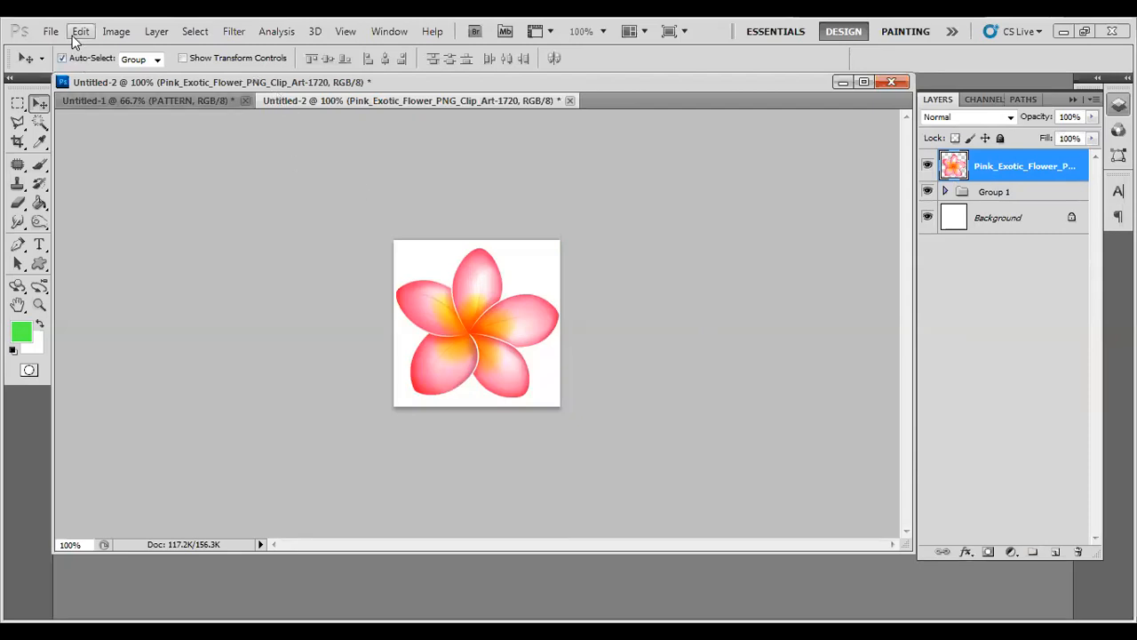
{"action": "left_click", "coordinate": [80, 32]}
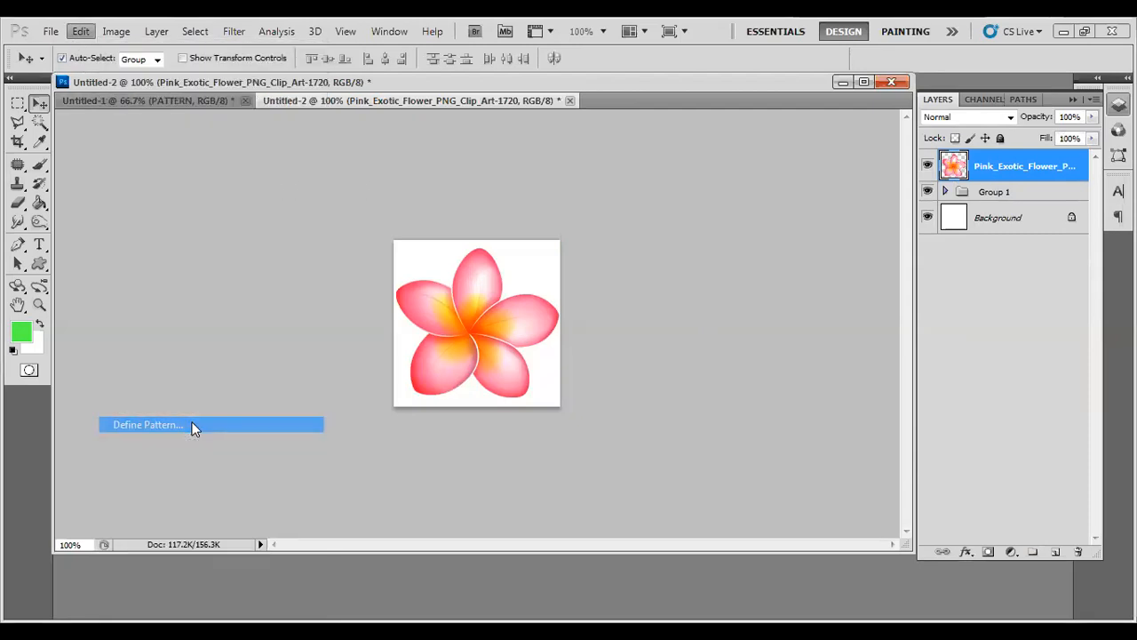
{"action": "left_click", "coordinate": [150, 423]}
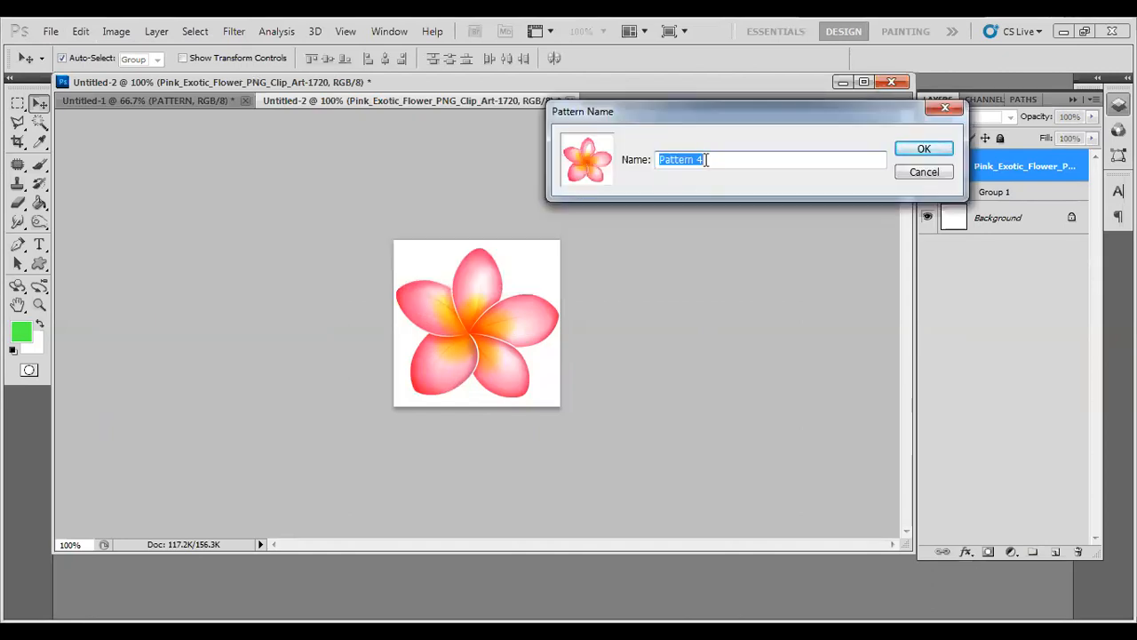
{"action": "left_click", "coordinate": [924, 149]}
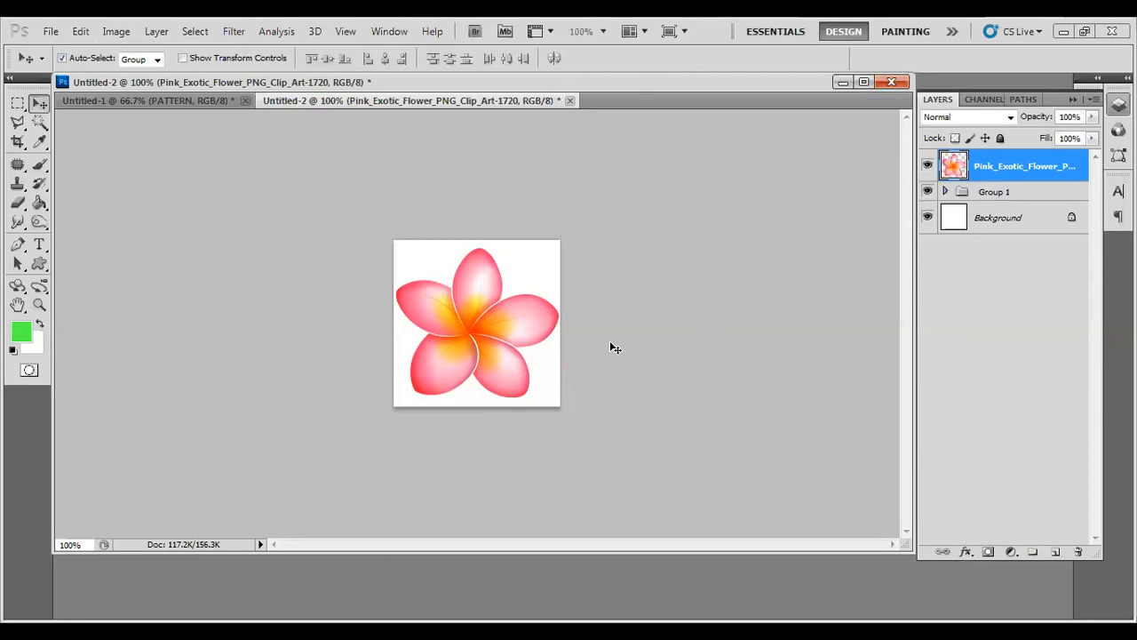
{"action": "mouse_move", "coordinate": [55, 61]}
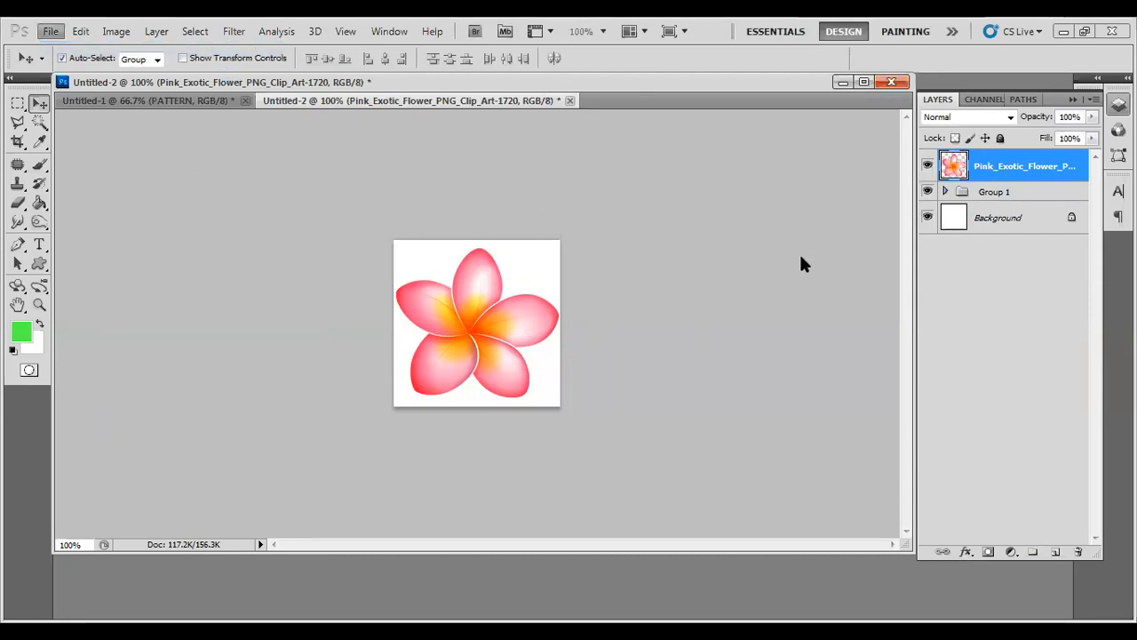
- Create a new 2000 × 1000 document
{"action": "left_click", "coordinate": [50, 32]}
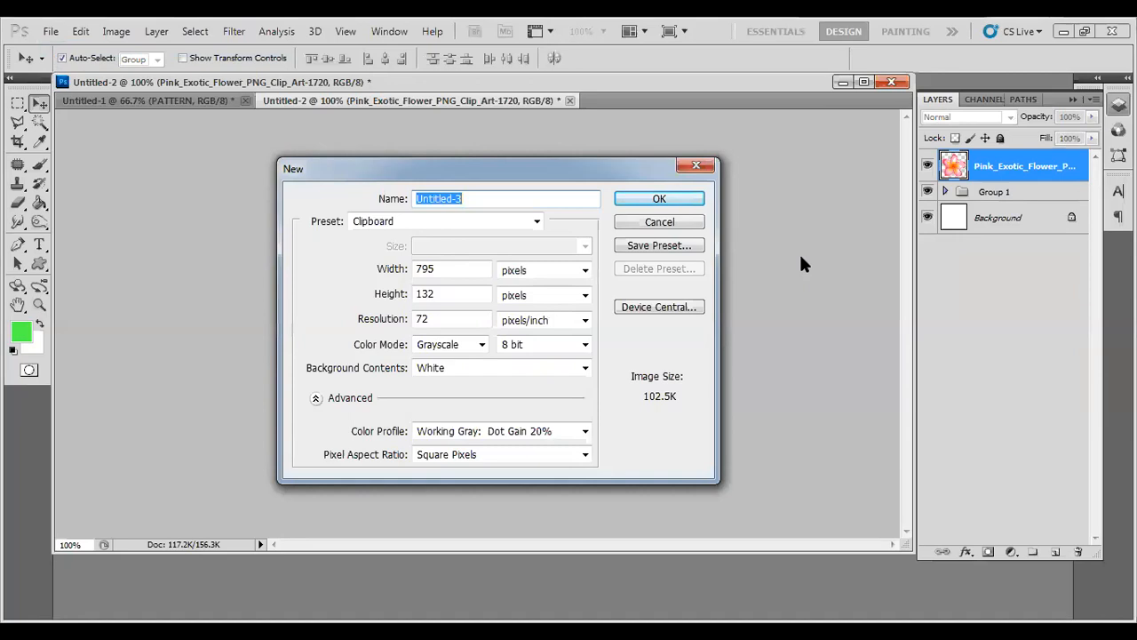
{"action": "mouse_move", "coordinate": [785, 268]}
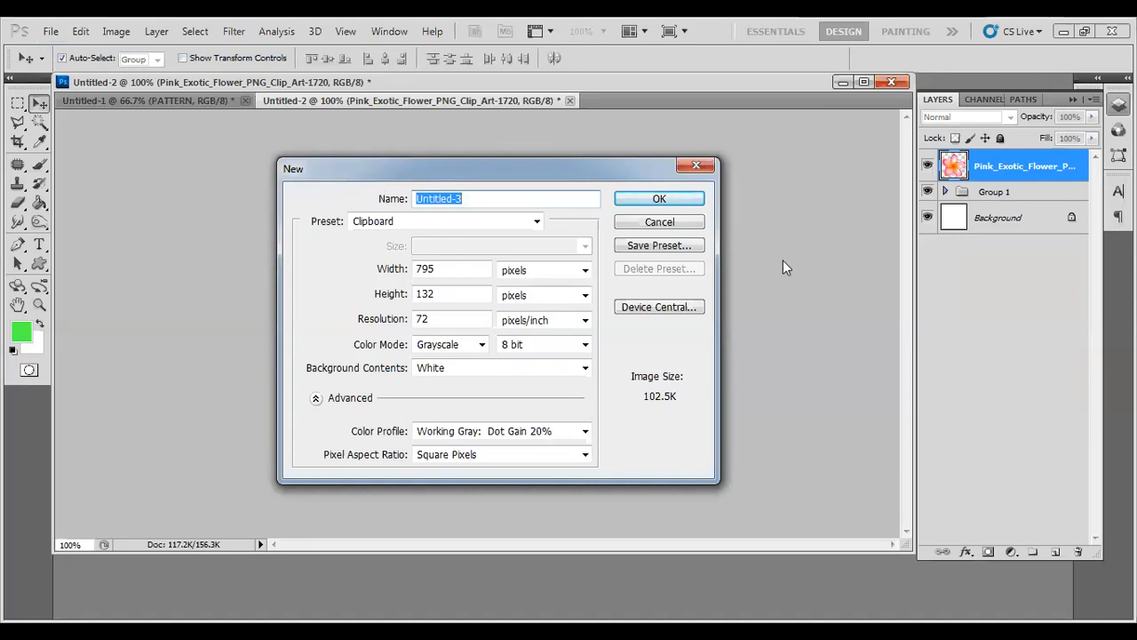
{"action": "triple_click", "coordinate": [451, 270]}
{"action": "type", "text": "2000"}
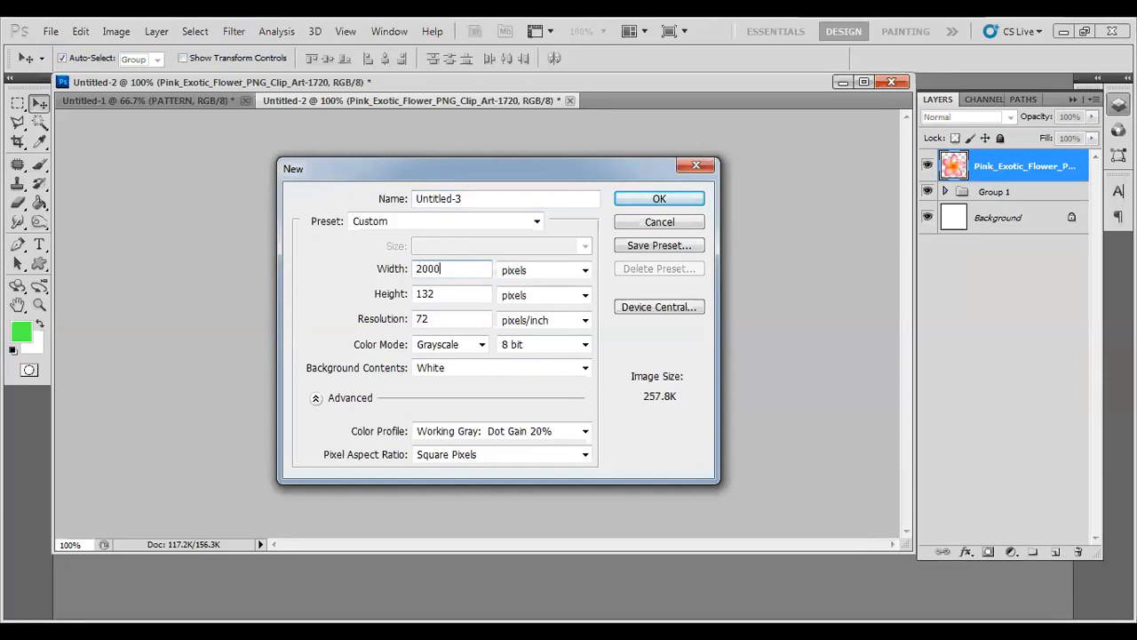
{"action": "triple_click", "coordinate": [451, 295]}
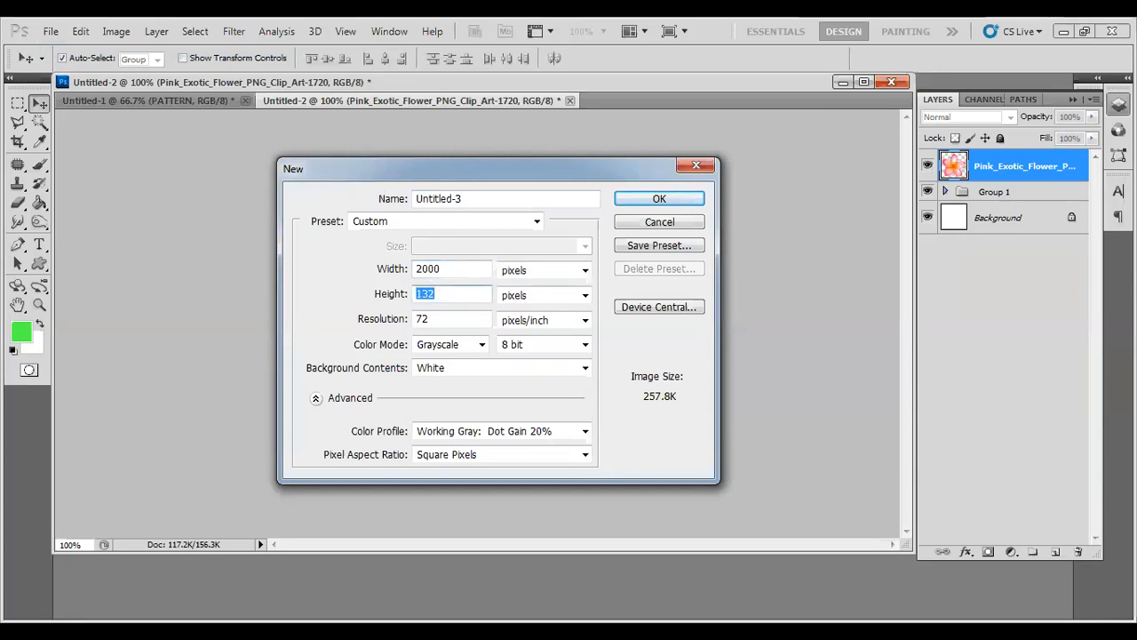
{"action": "type", "text": "1000"}
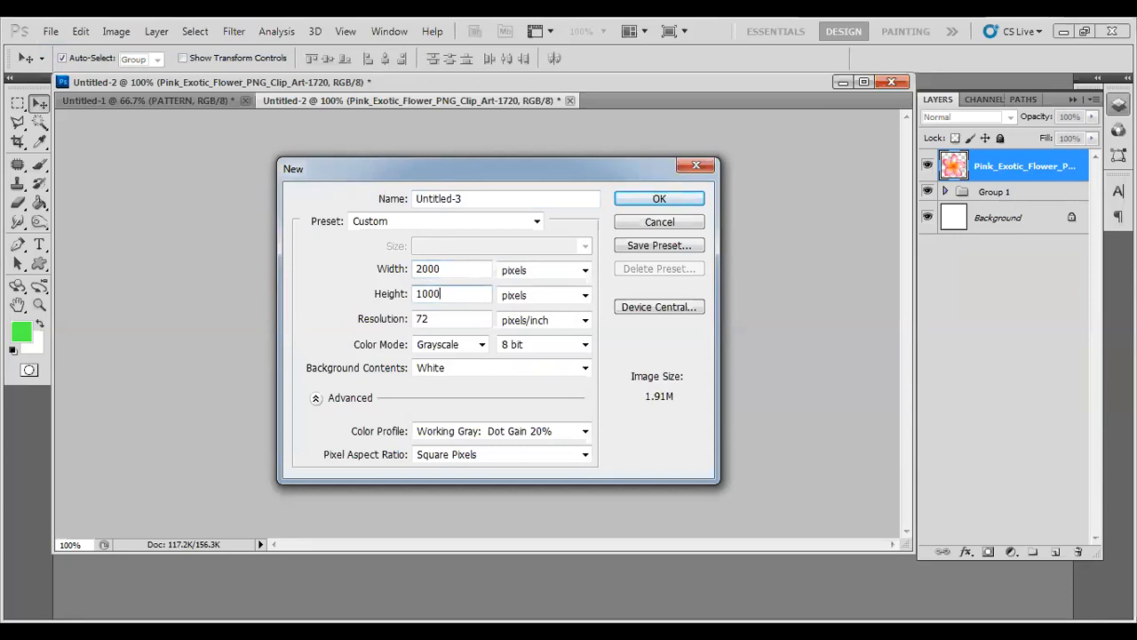
{"action": "left_click", "coordinate": [659, 199]}
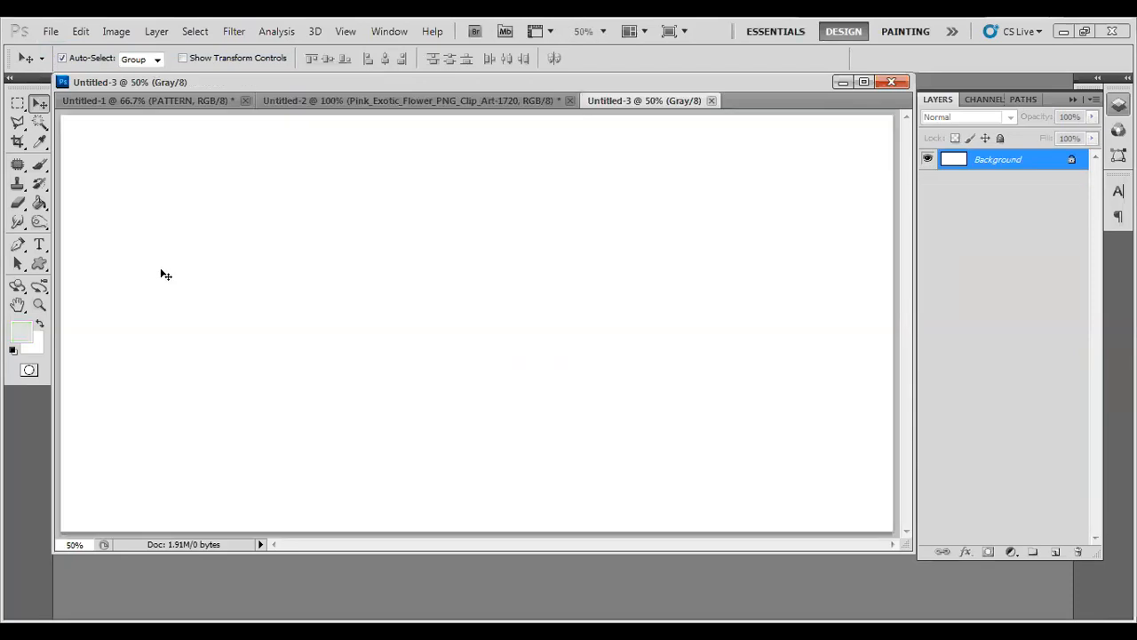
{"action": "mouse_move", "coordinate": [229, 195]}
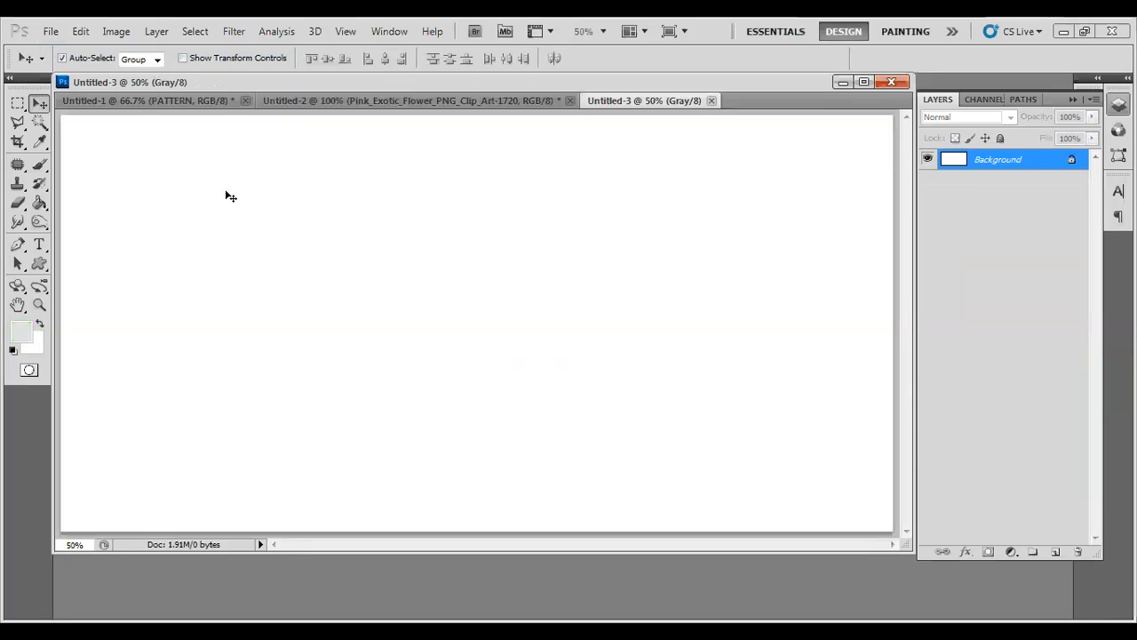
{"action": "mouse_move", "coordinate": [237, 259]}
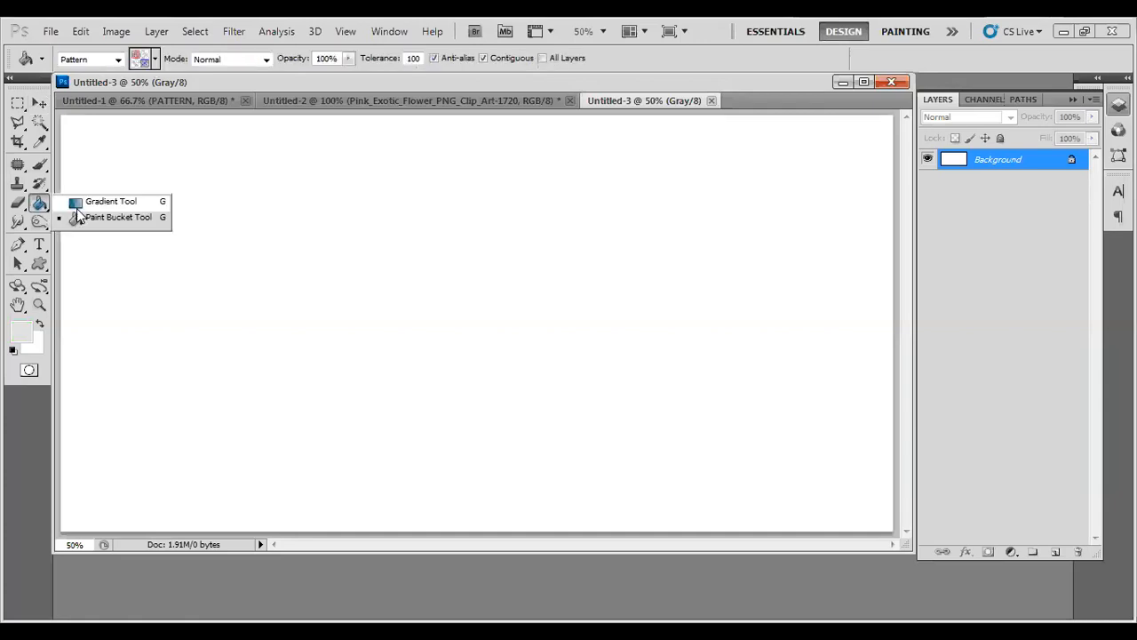
- Set the Paint Bucket to Pattern with the flower, tile the canvas (grey result), and close it
{"action": "left_click", "coordinate": [110, 201]}
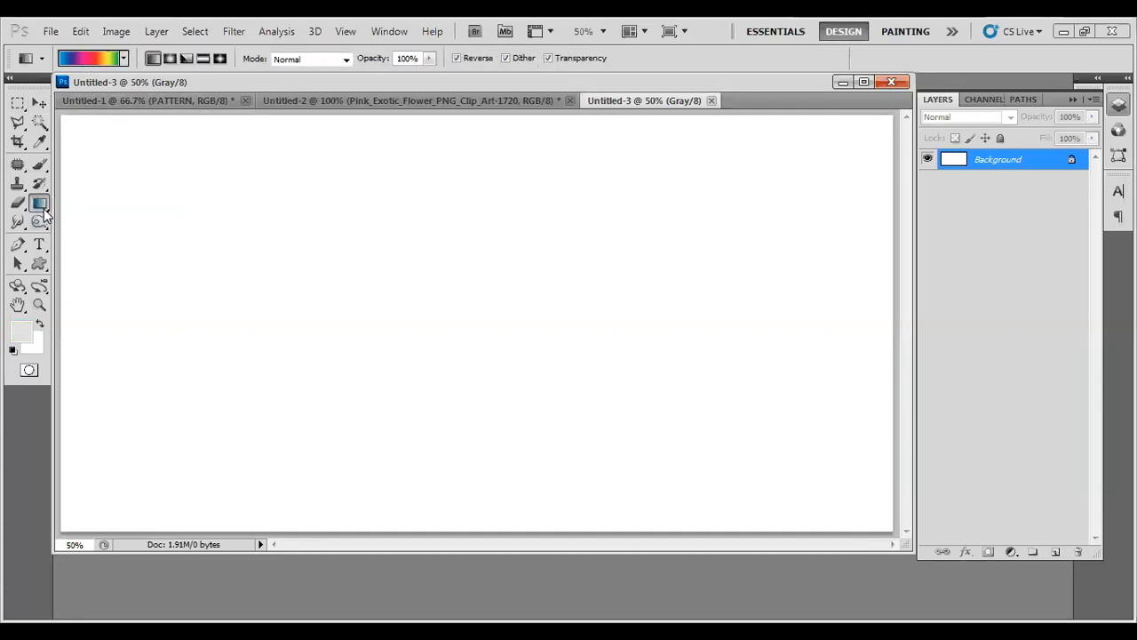
{"action": "left_click", "coordinate": [39, 203]}
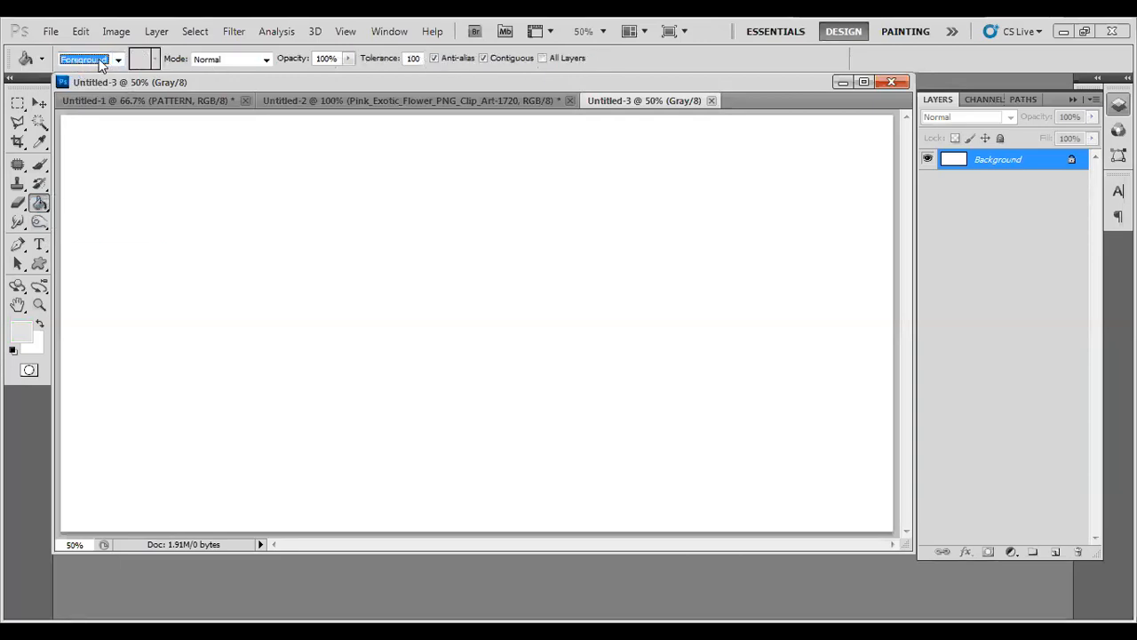
{"action": "left_click", "coordinate": [117, 59]}
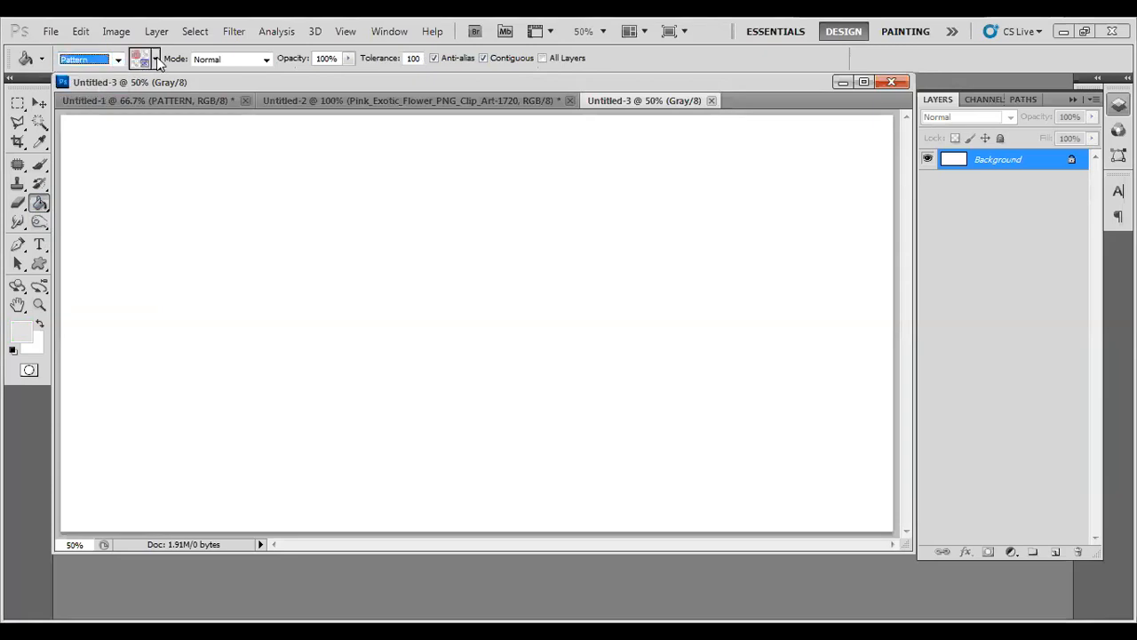
{"action": "left_click", "coordinate": [143, 58]}
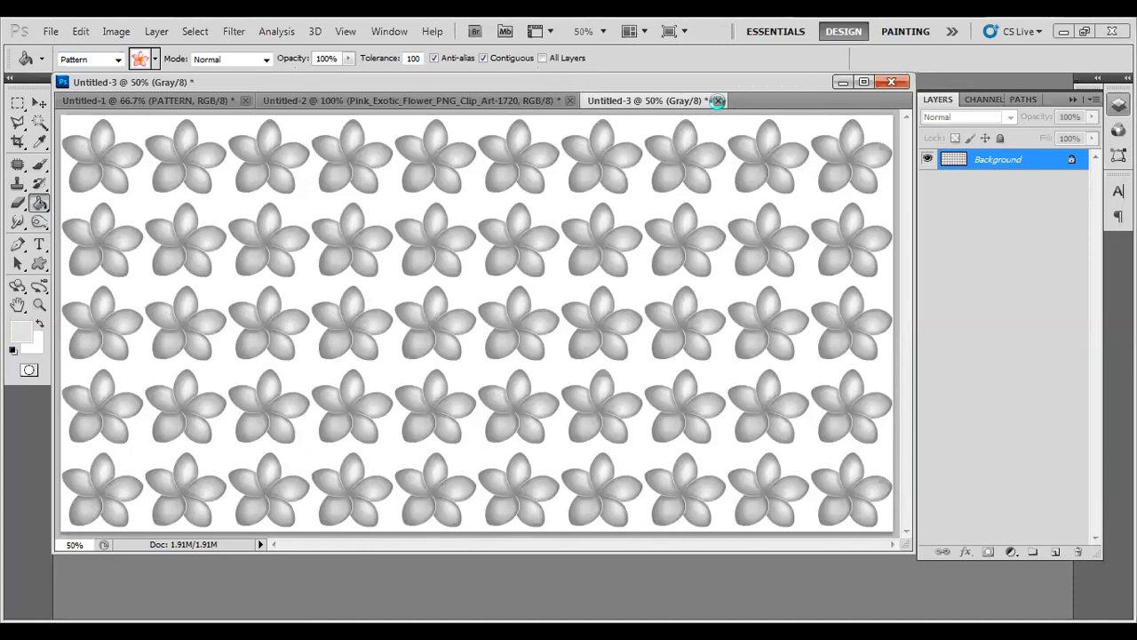
{"action": "left_click", "coordinate": [718, 99]}
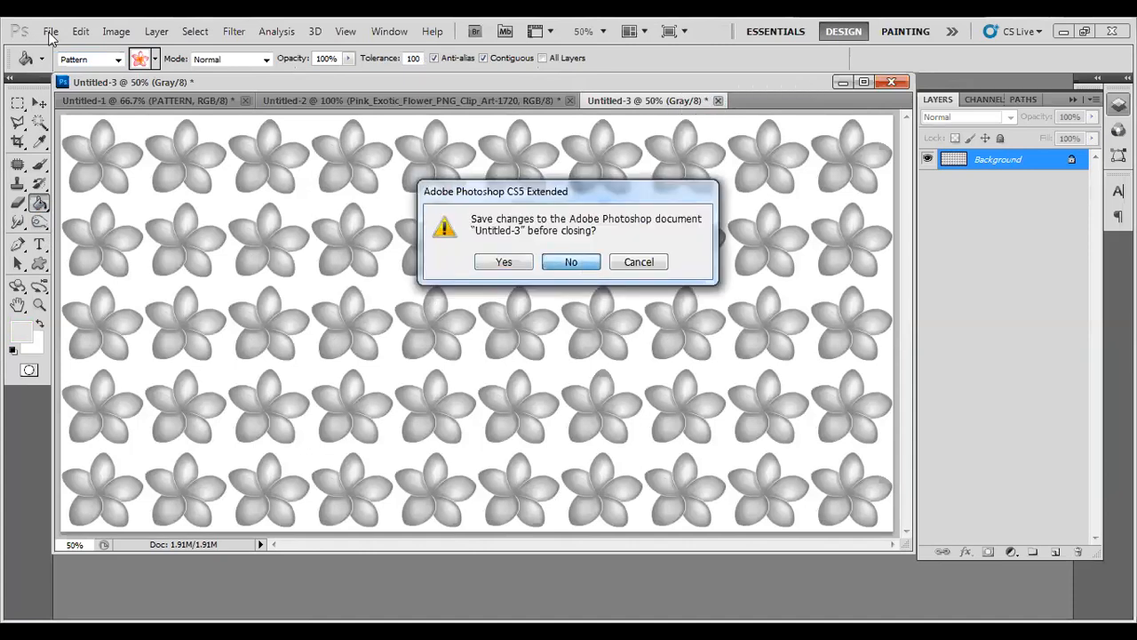
- Discard the grey test and create a new 2000 × 1000 RGB Color document
{"action": "left_click", "coordinate": [571, 261]}
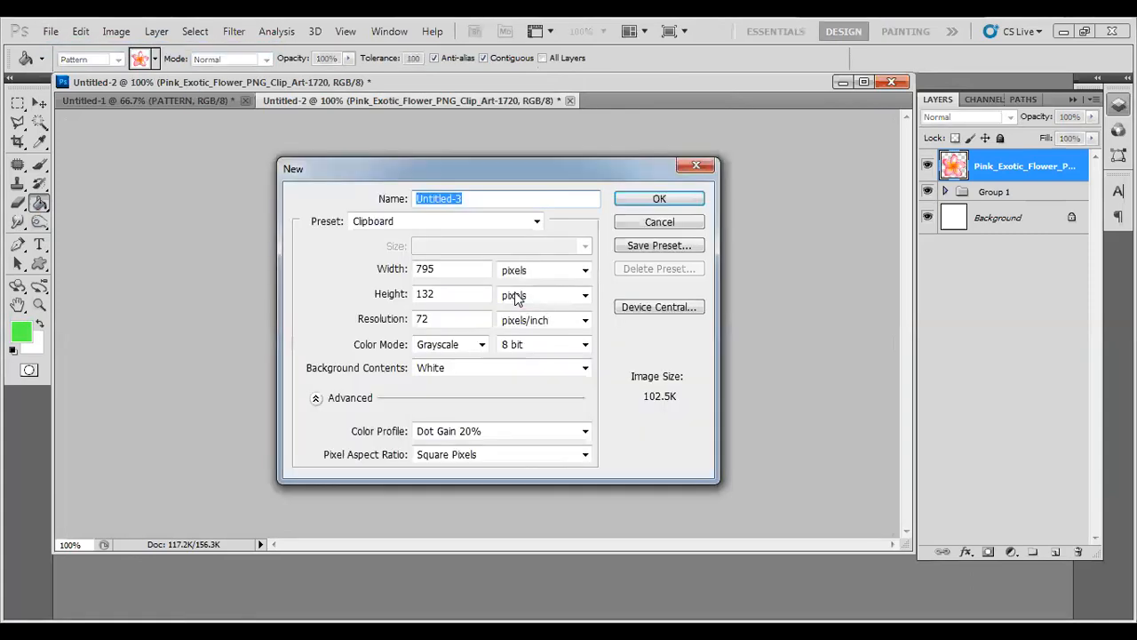
{"action": "left_click", "coordinate": [447, 345]}
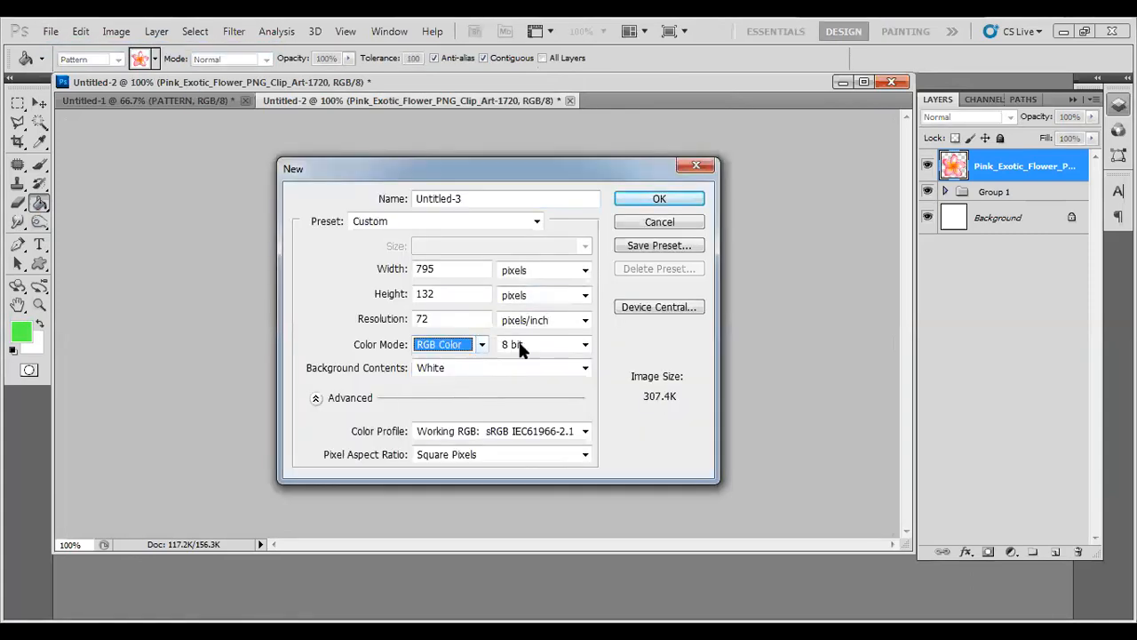
{"action": "left_click", "coordinate": [542, 345]}
{"action": "type", "text": "1000"}
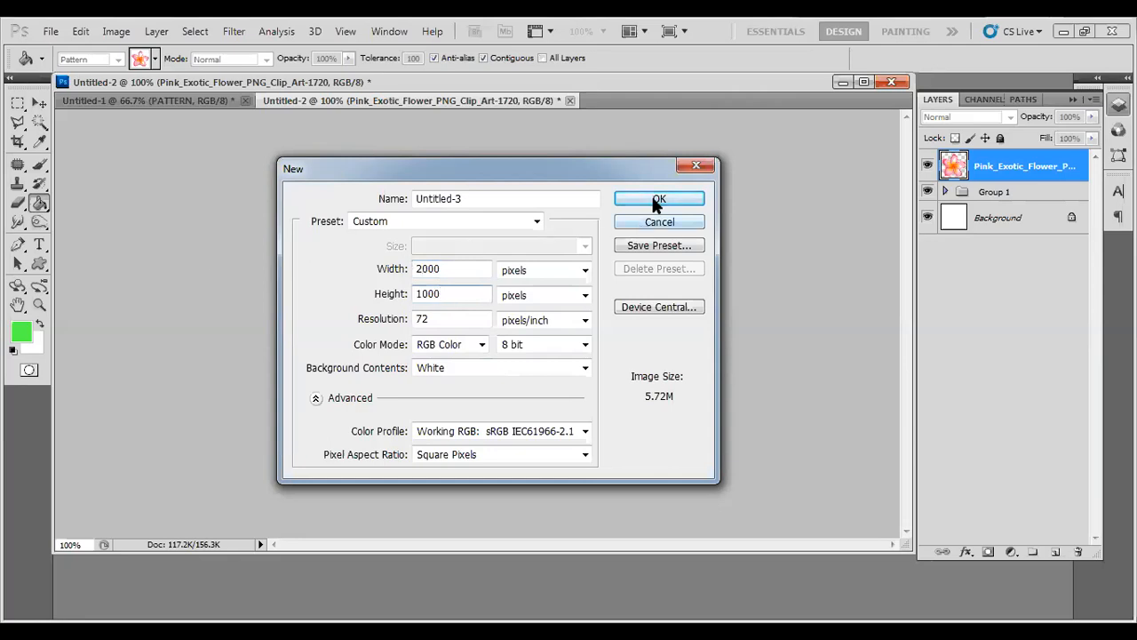
{"action": "left_click", "coordinate": [658, 199]}
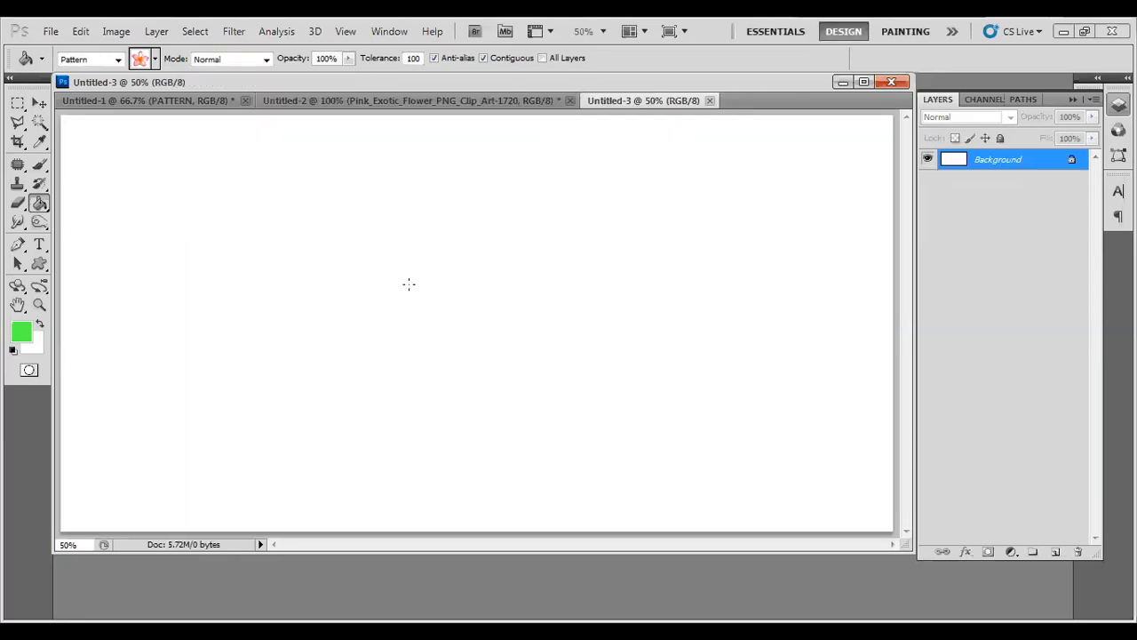
- Tile the canvas with the pink flower pattern, then close it without saving
{"action": "left_click", "coordinate": [409, 285]}
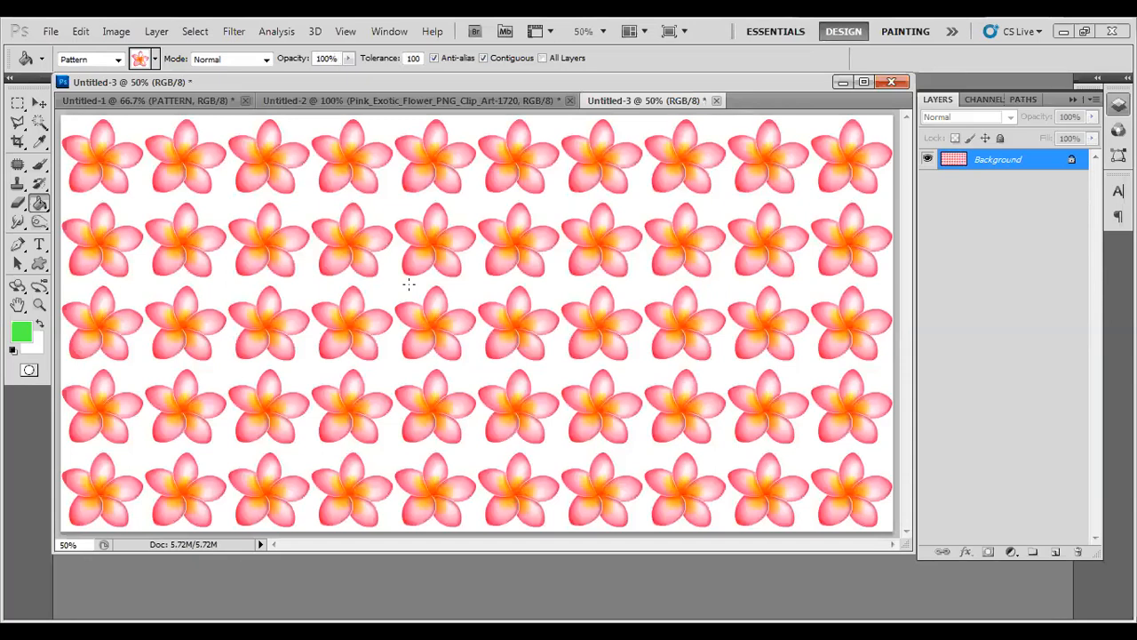
{"action": "mouse_move", "coordinate": [768, 89]}
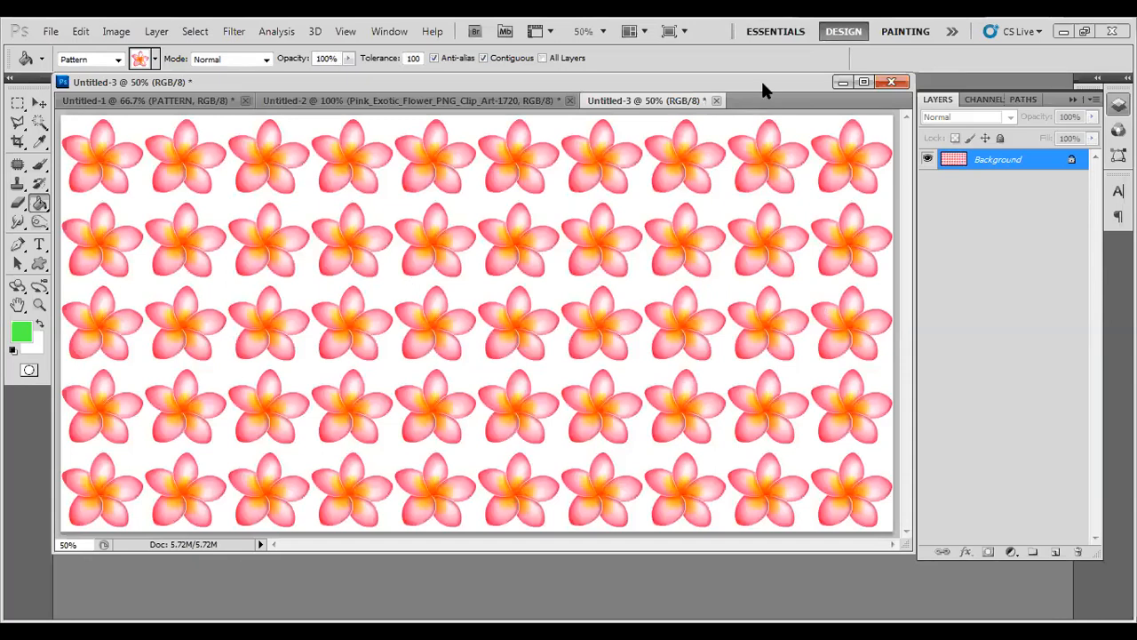
{"action": "left_click", "coordinate": [716, 100]}
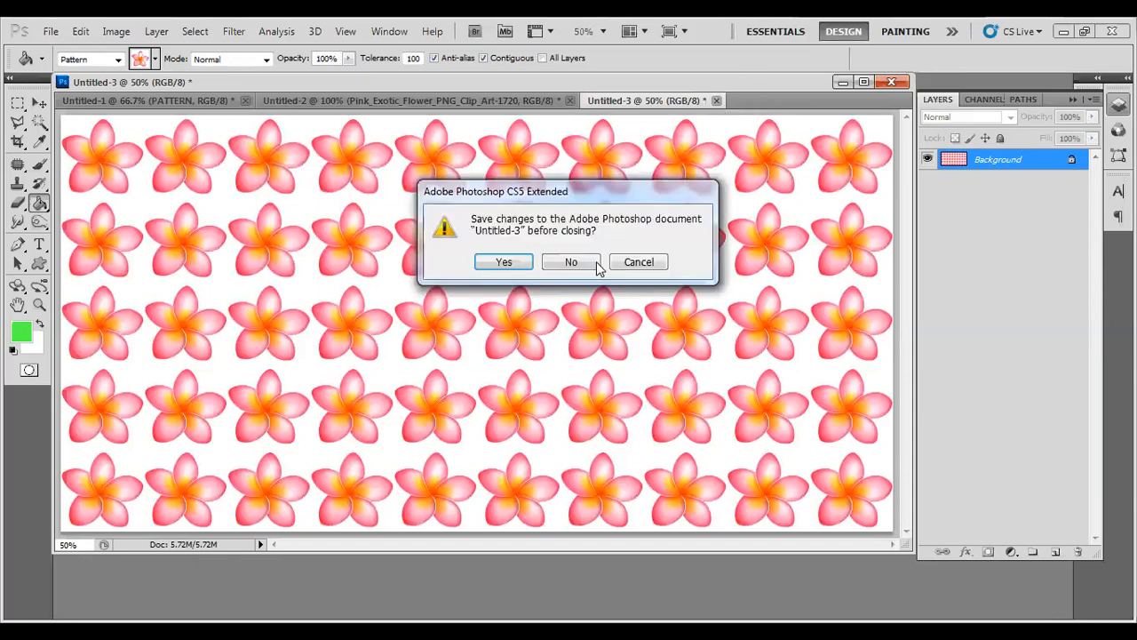
{"action": "left_click", "coordinate": [572, 261]}
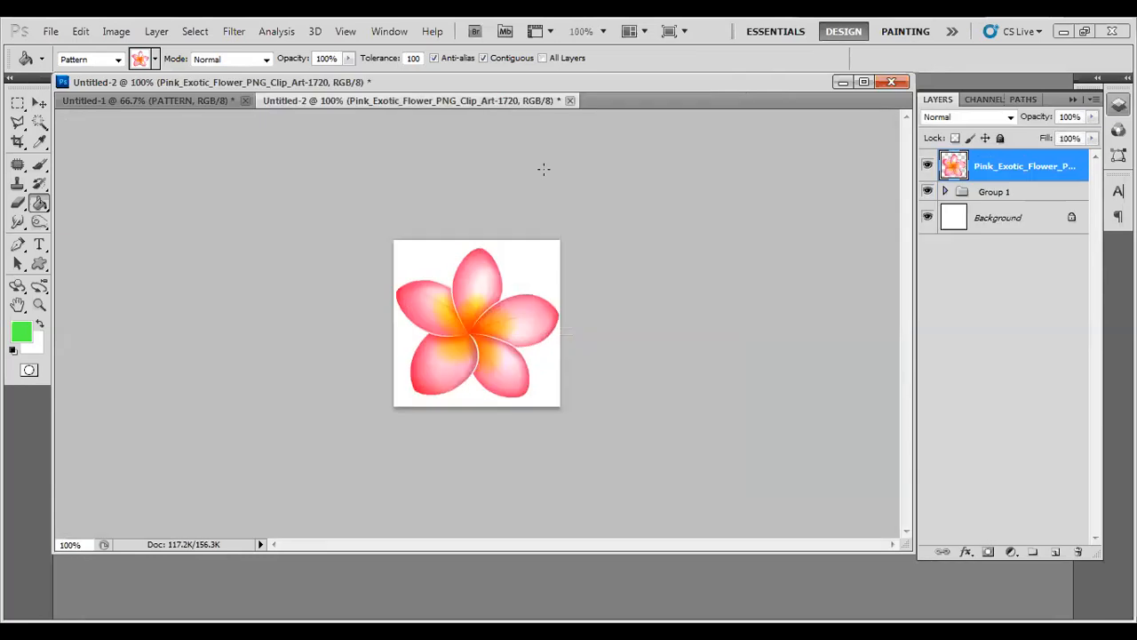
{"action": "mouse_move", "coordinate": [431, 240]}
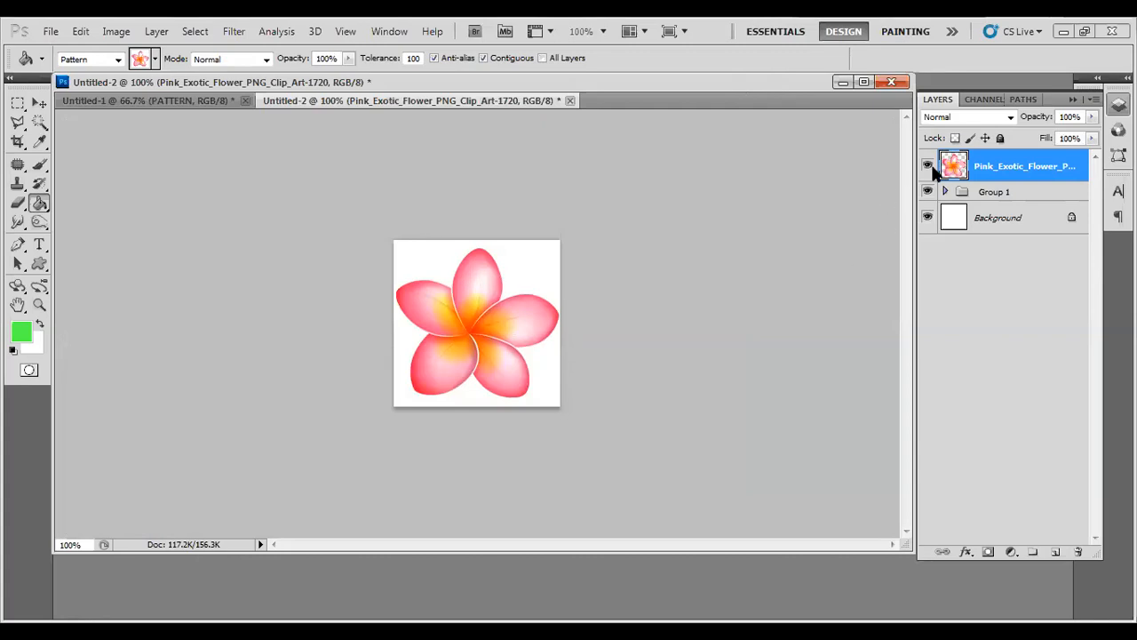
- Hide the flower layer, show rulers, and drag guides crossing at the canvas centre
{"action": "left_click", "coordinate": [927, 167]}
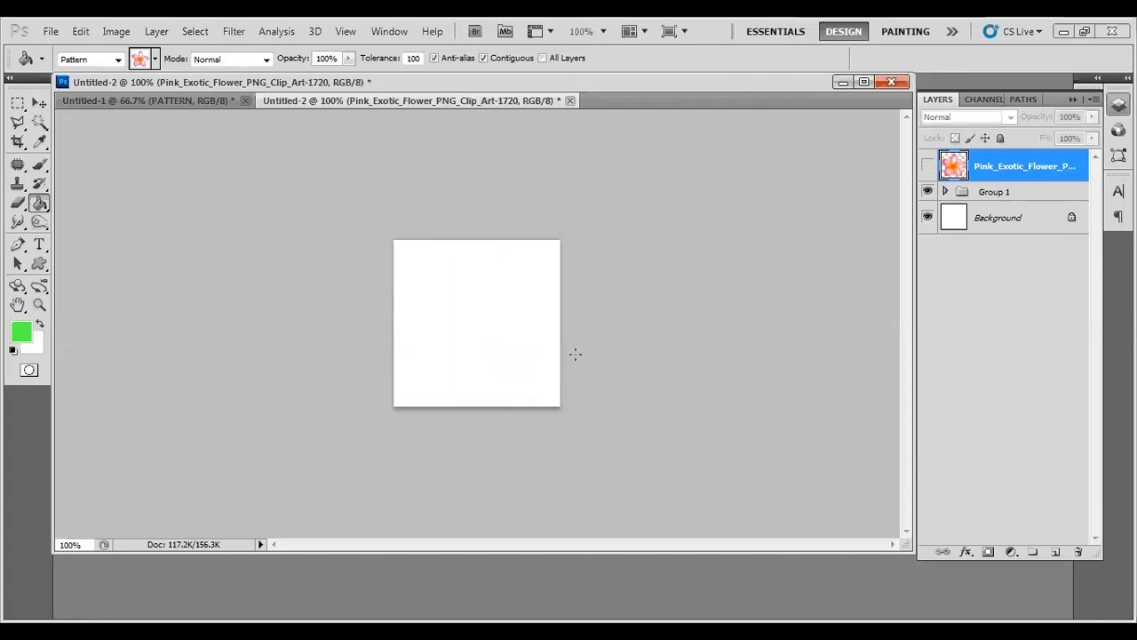
{"action": "mouse_move", "coordinate": [524, 249]}
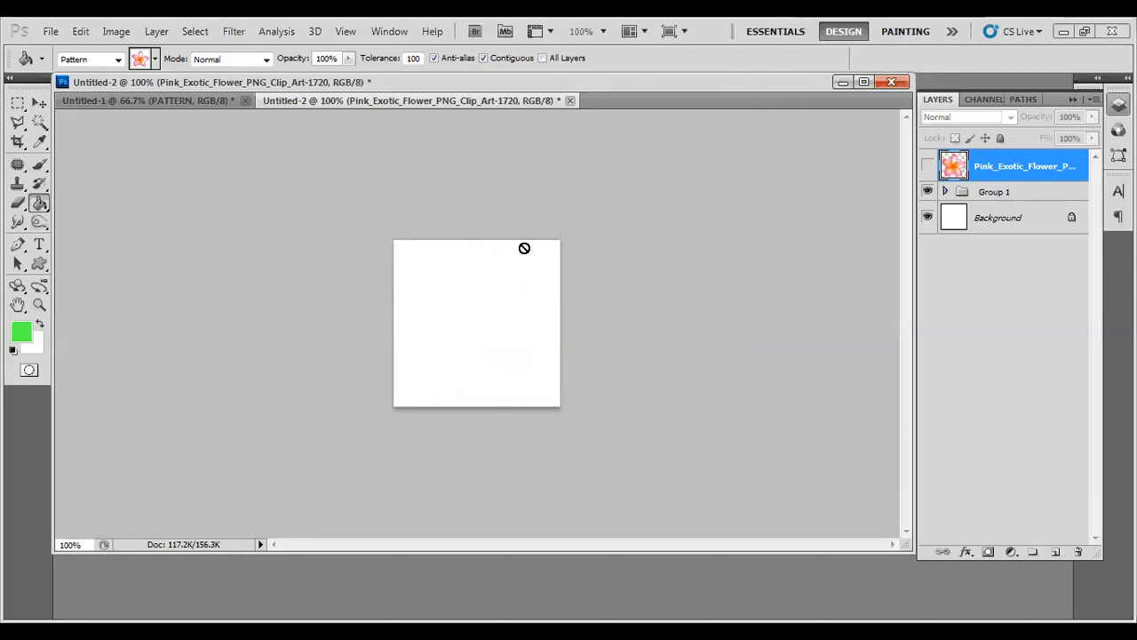
{"action": "mouse_move", "coordinate": [732, 551]}
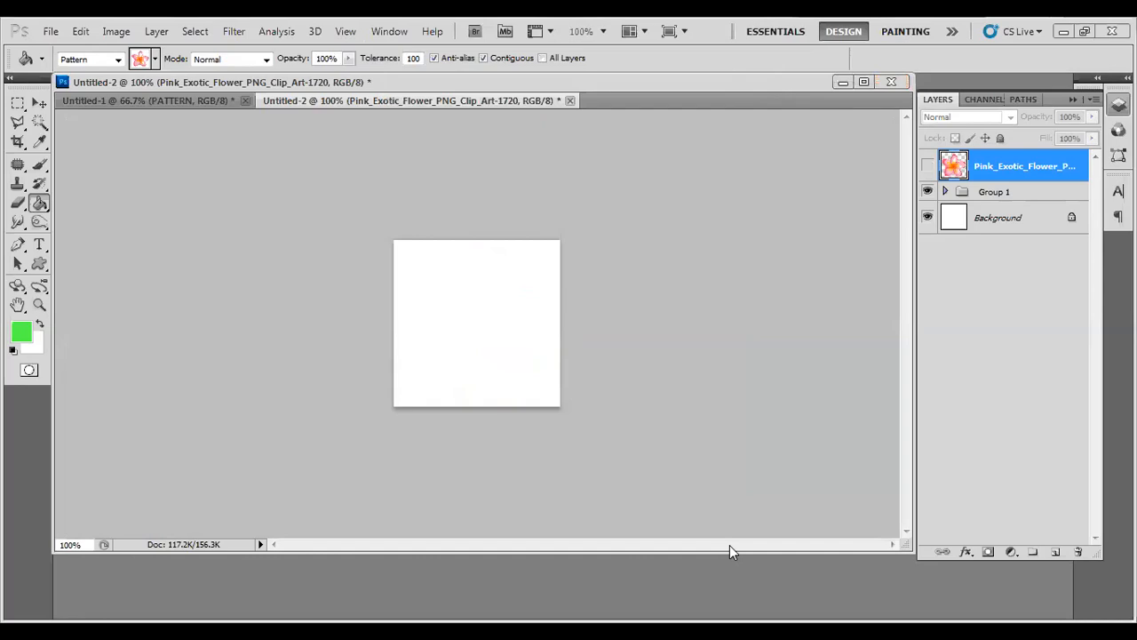
{"action": "mouse_move", "coordinate": [240, 167]}
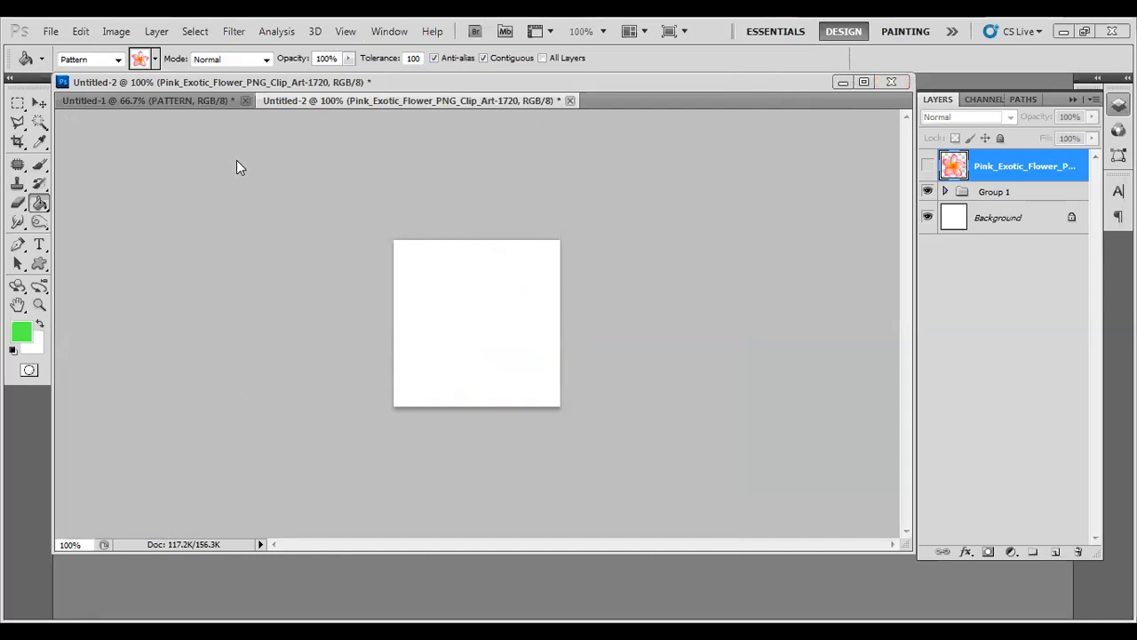
{"action": "mouse_move", "coordinate": [438, 185]}
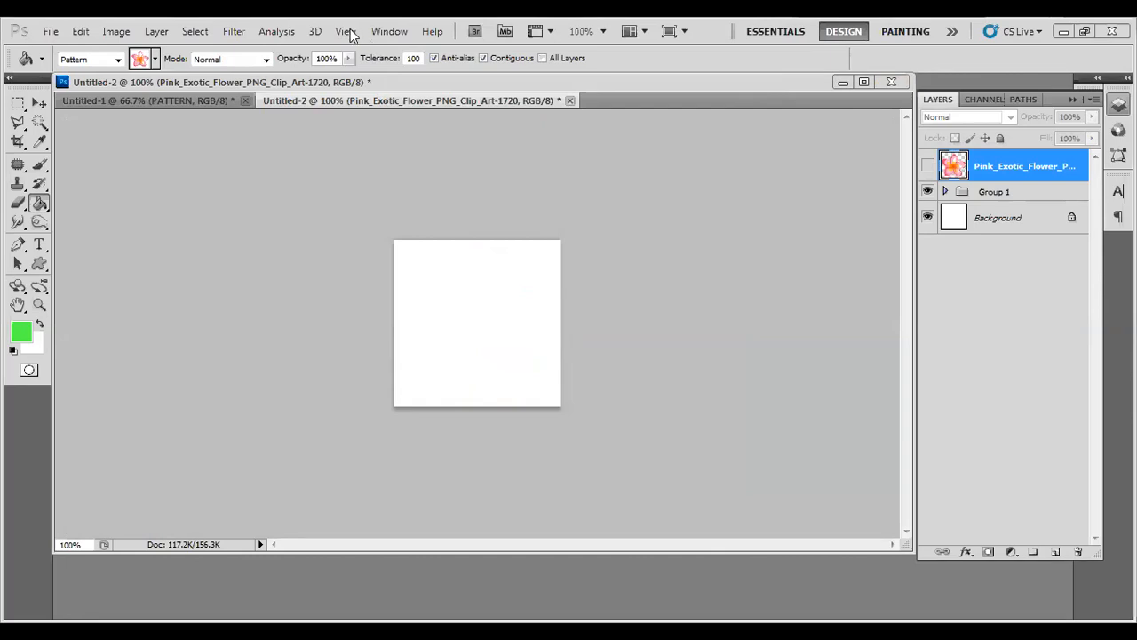
{"action": "left_click", "coordinate": [345, 32]}
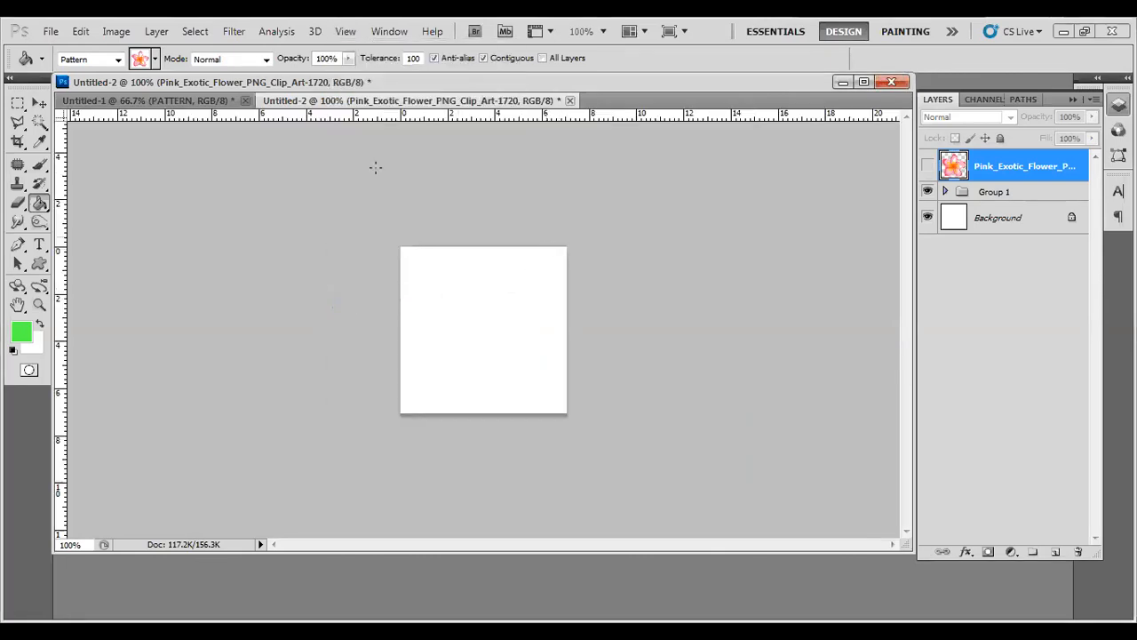
{"action": "left_click", "coordinate": [18, 103]}
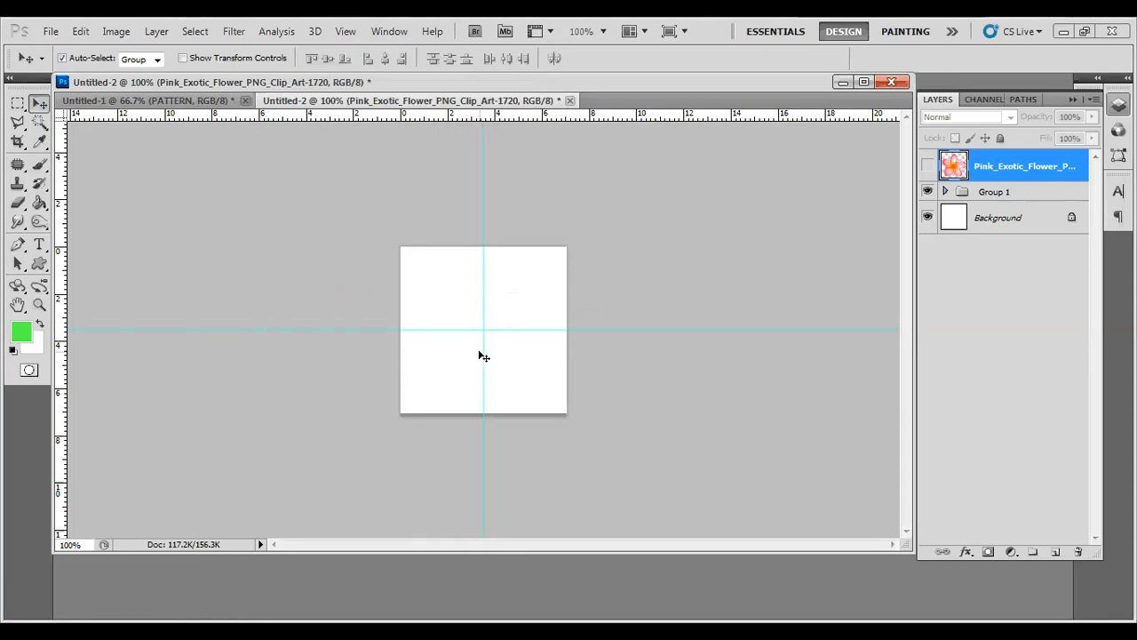
{"action": "mouse_move", "coordinate": [459, 267]}
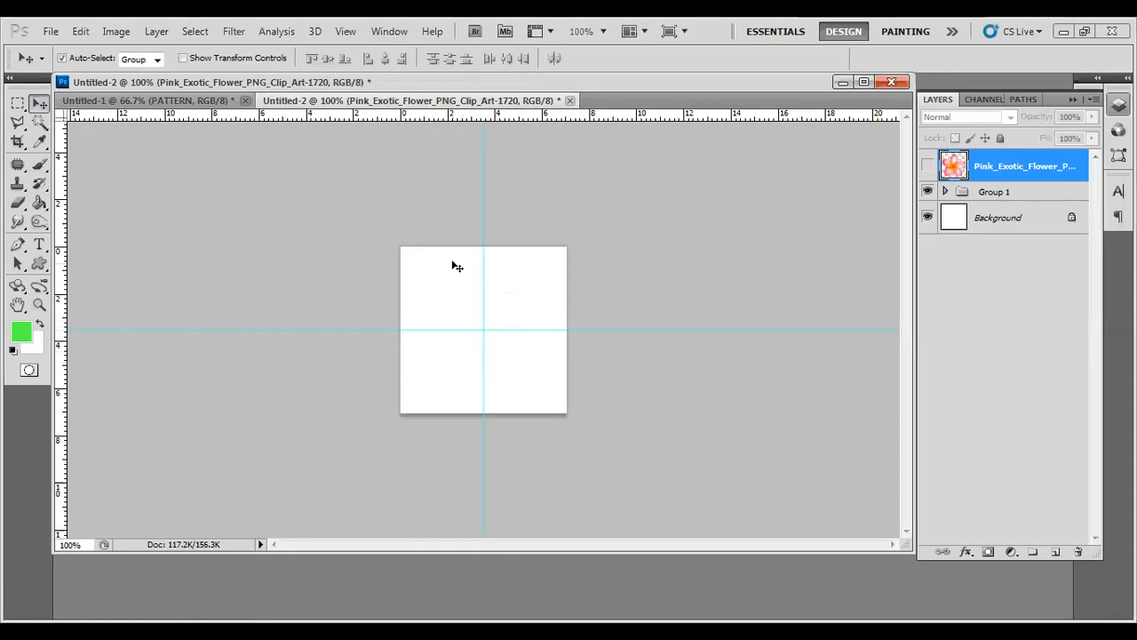
{"action": "mouse_move", "coordinate": [483, 315]}
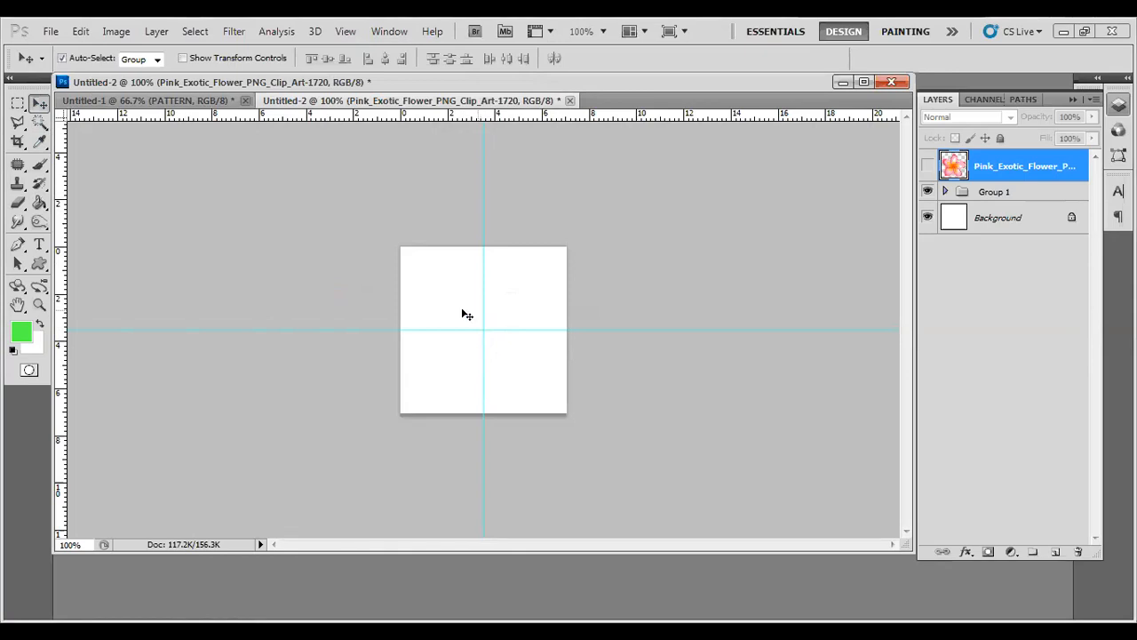
{"action": "mouse_move", "coordinate": [108, 265]}
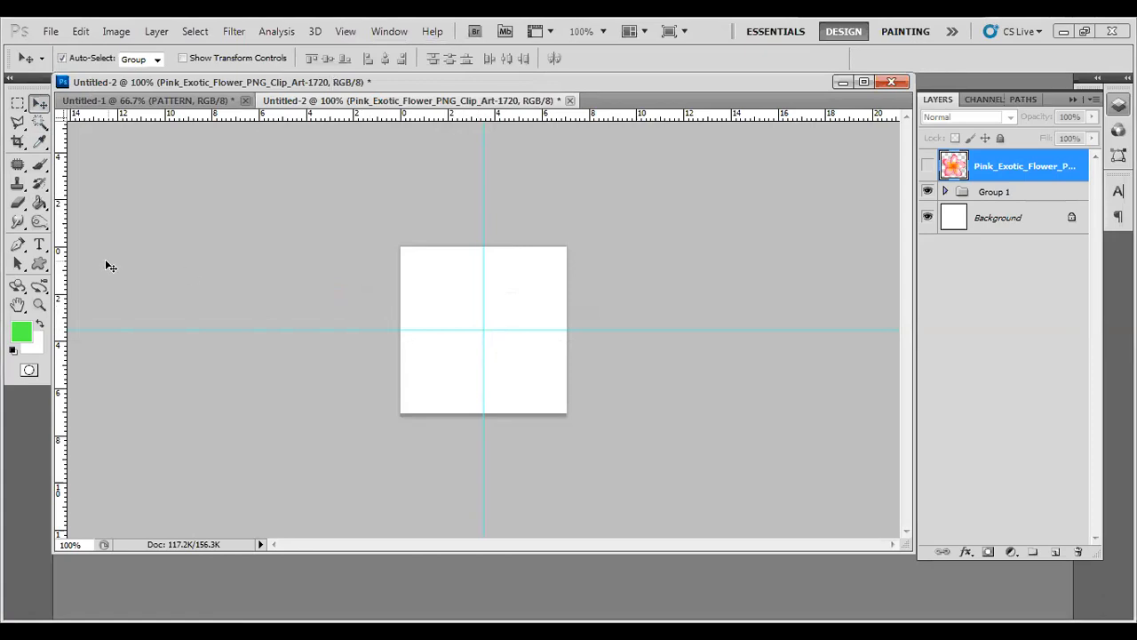
{"action": "mouse_move", "coordinate": [39, 264]}
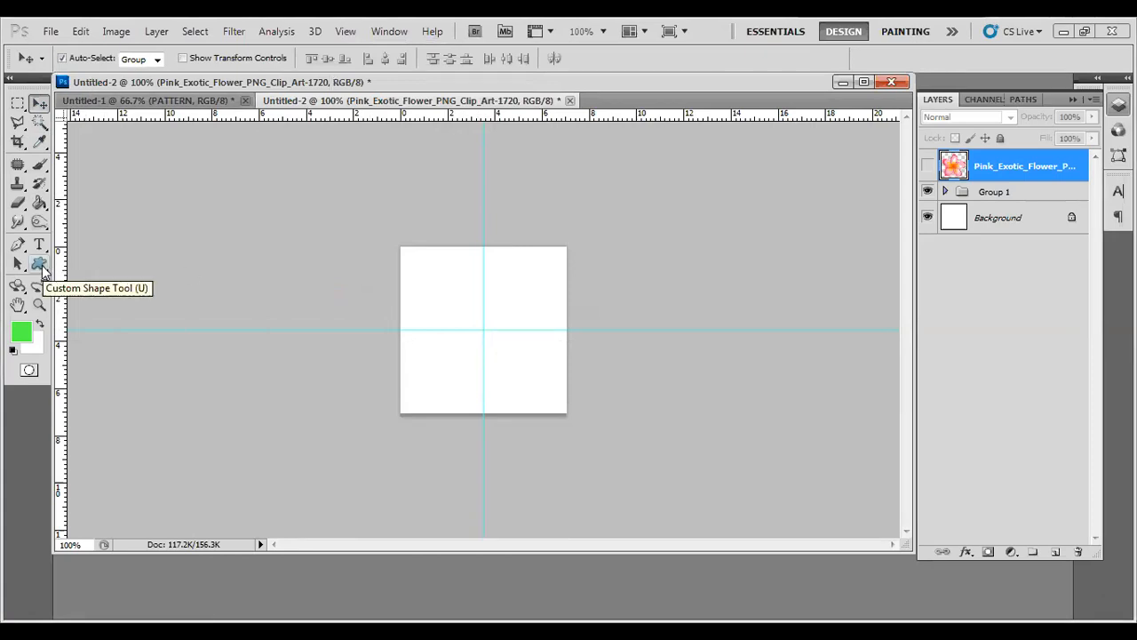
- Draw a green Ornament custom shape filling the top-left quarter on its own shape layer
{"action": "left_click", "coordinate": [39, 263]}
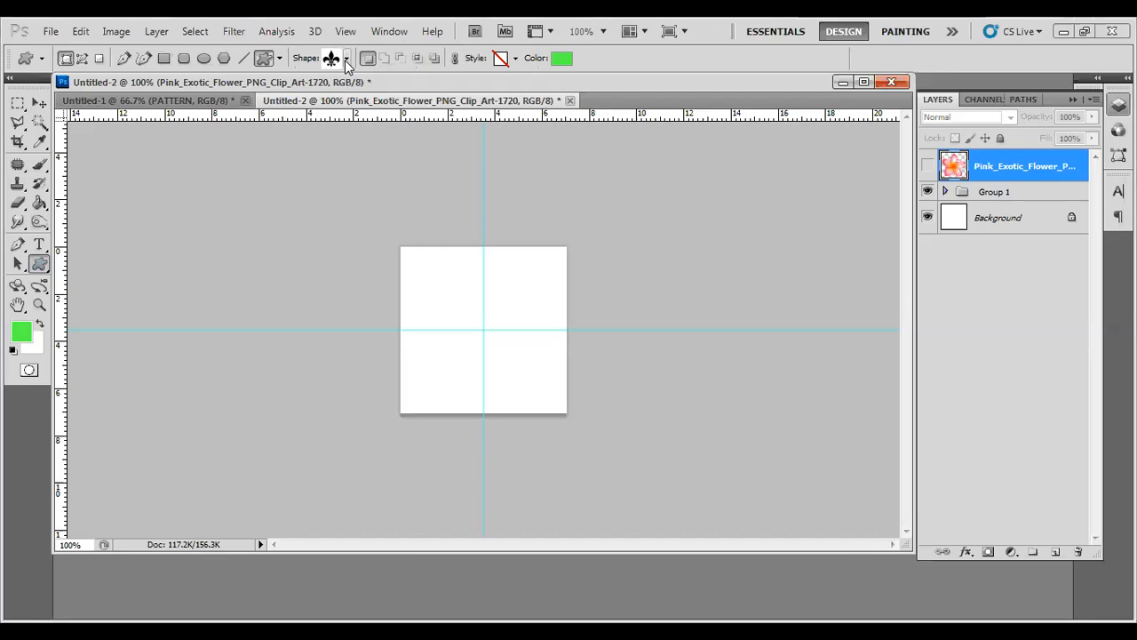
{"action": "left_click", "coordinate": [346, 57]}
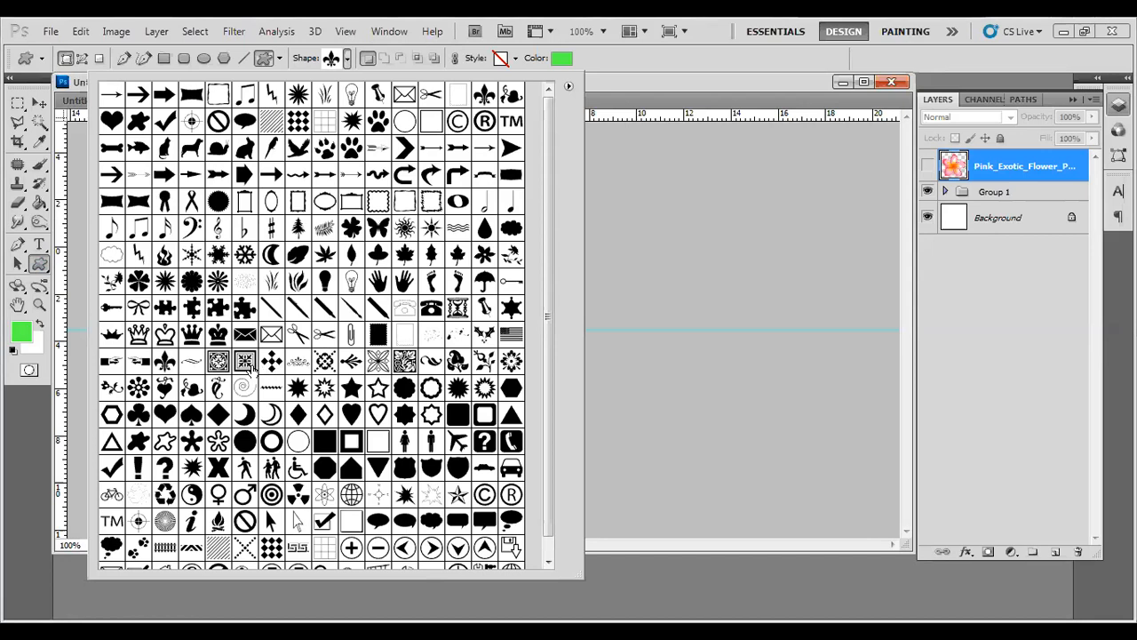
{"action": "mouse_move", "coordinate": [245, 362]}
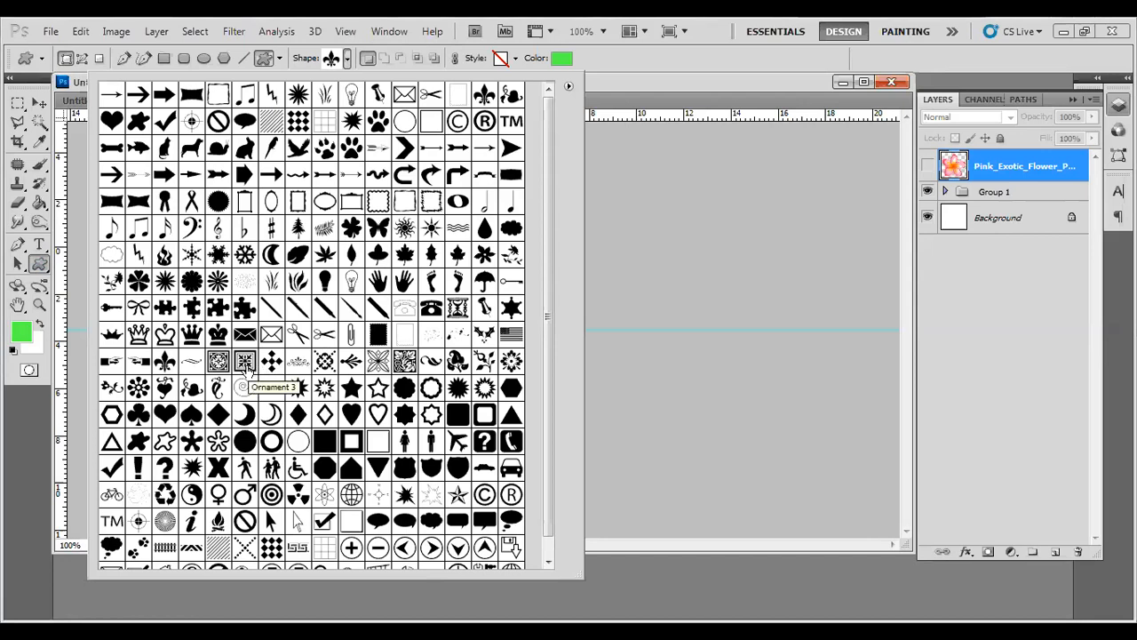
{"action": "mouse_move", "coordinate": [192, 387]}
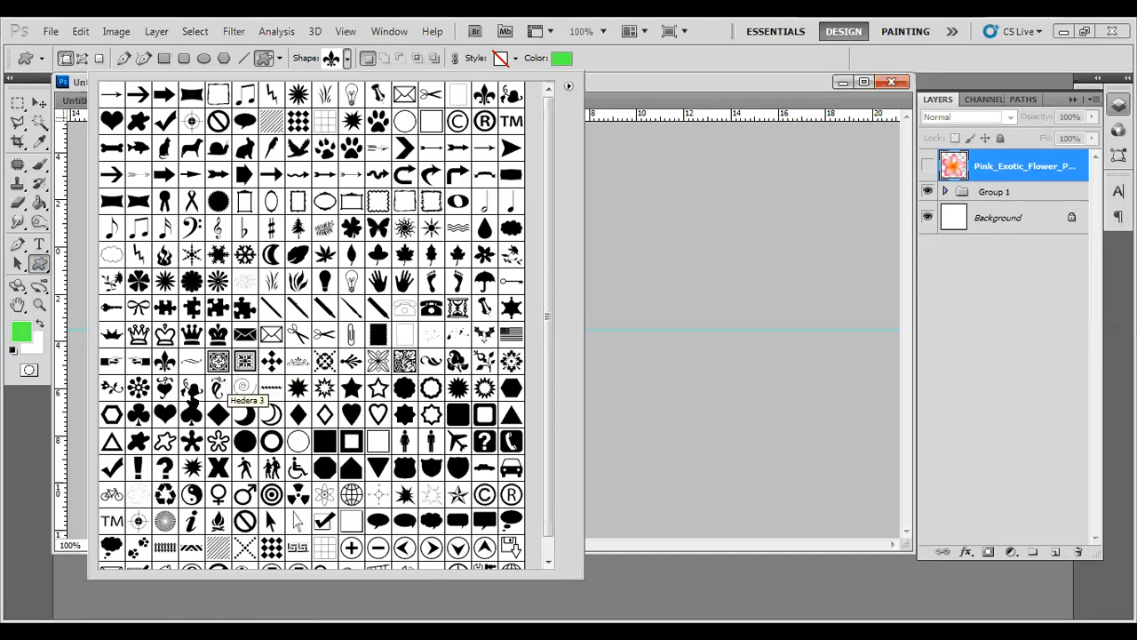
{"action": "mouse_move", "coordinate": [377, 387]}
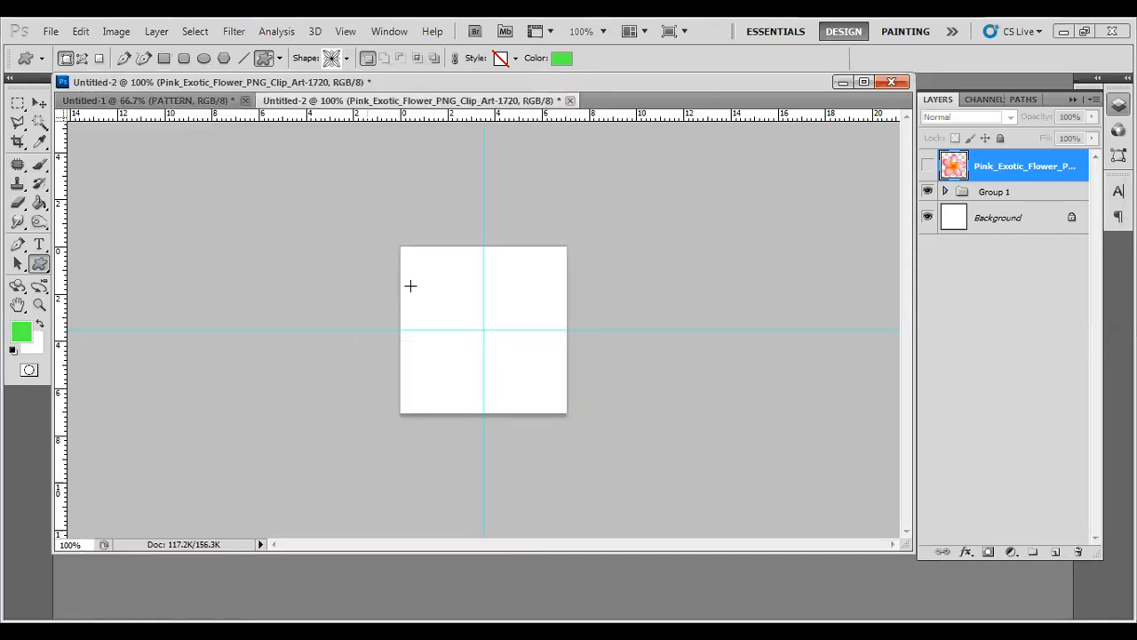
{"action": "mouse_move", "coordinate": [398, 246]}
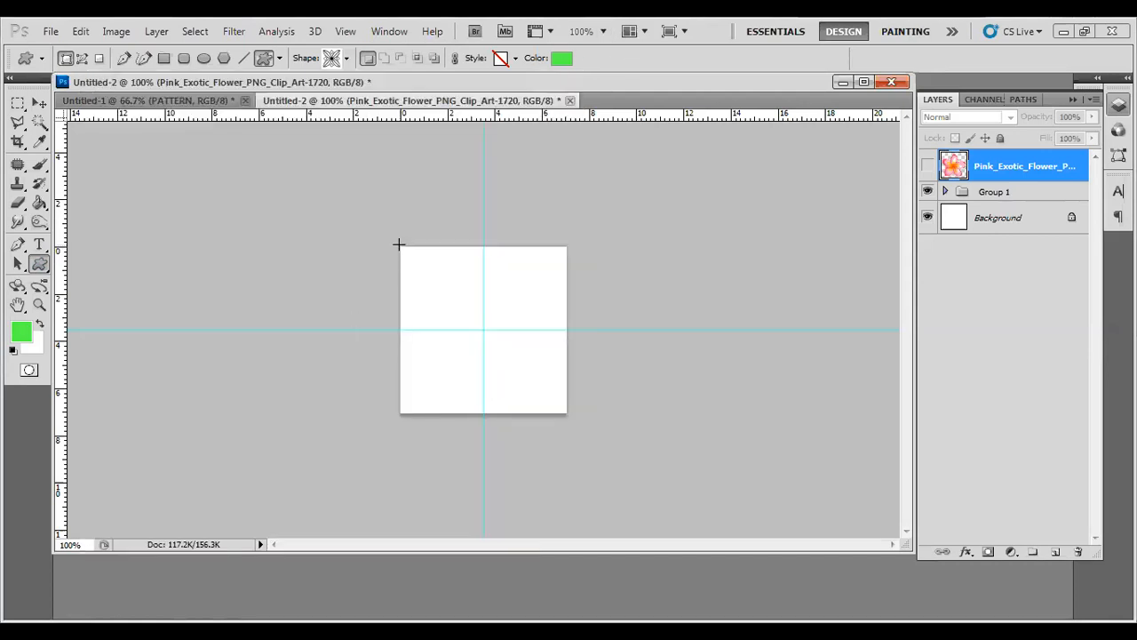
{"action": "left_click_drag", "start_coordinate": [398, 246], "coordinate": [462, 319]}
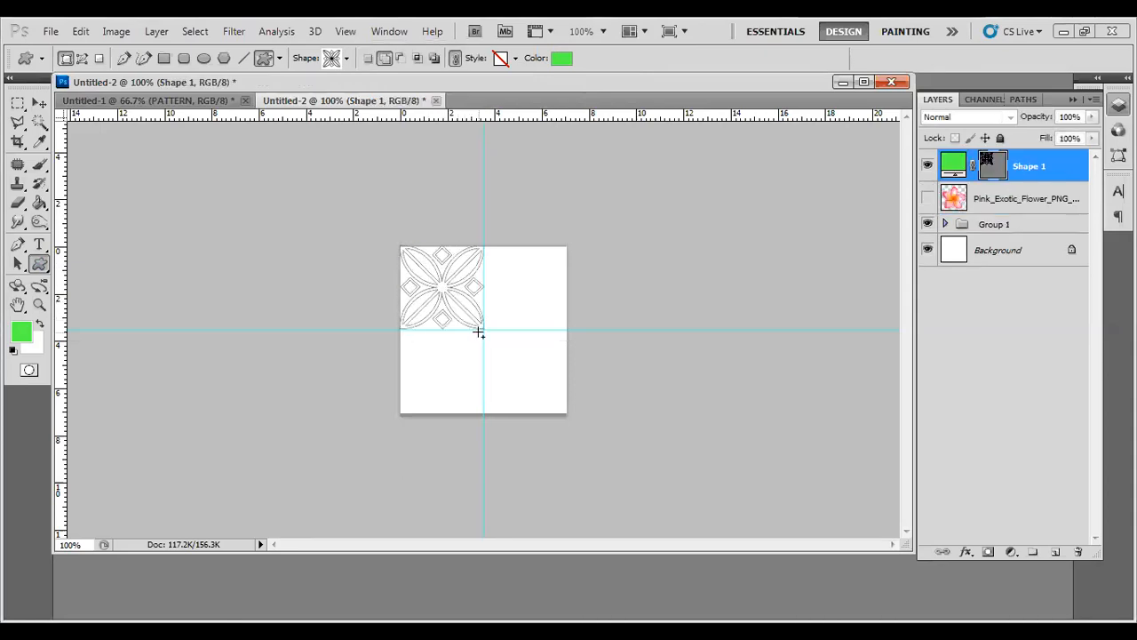
{"action": "left_click", "coordinate": [18, 102]}
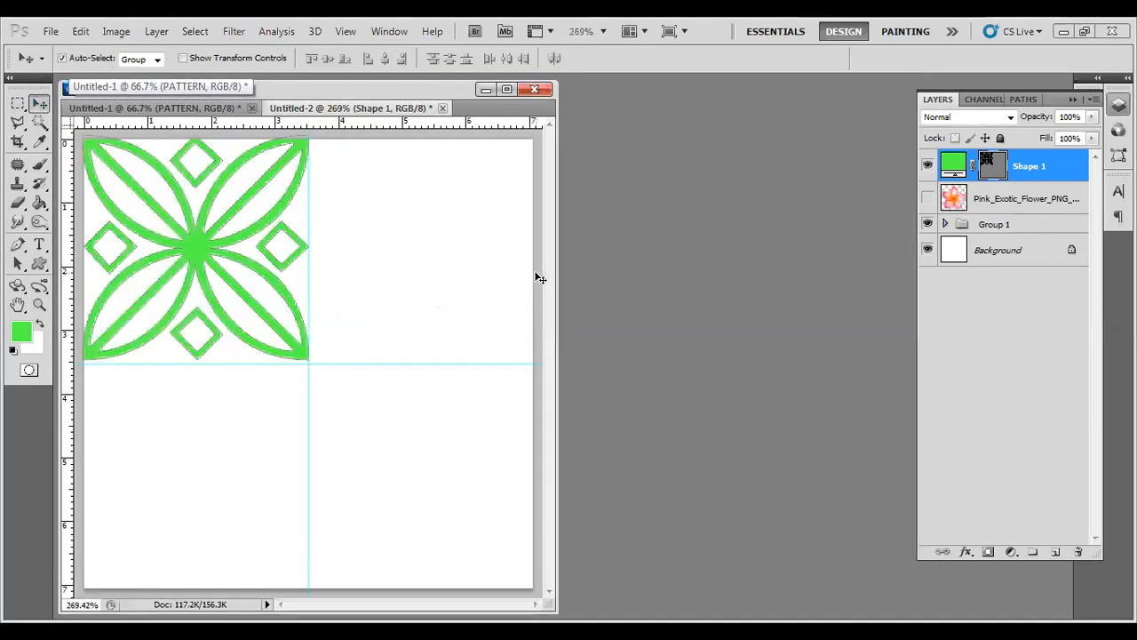
- Alt-drag a copy of the ornament into the top-right quarter as Shape 1 copy
{"action": "left_click", "coordinate": [507, 89]}
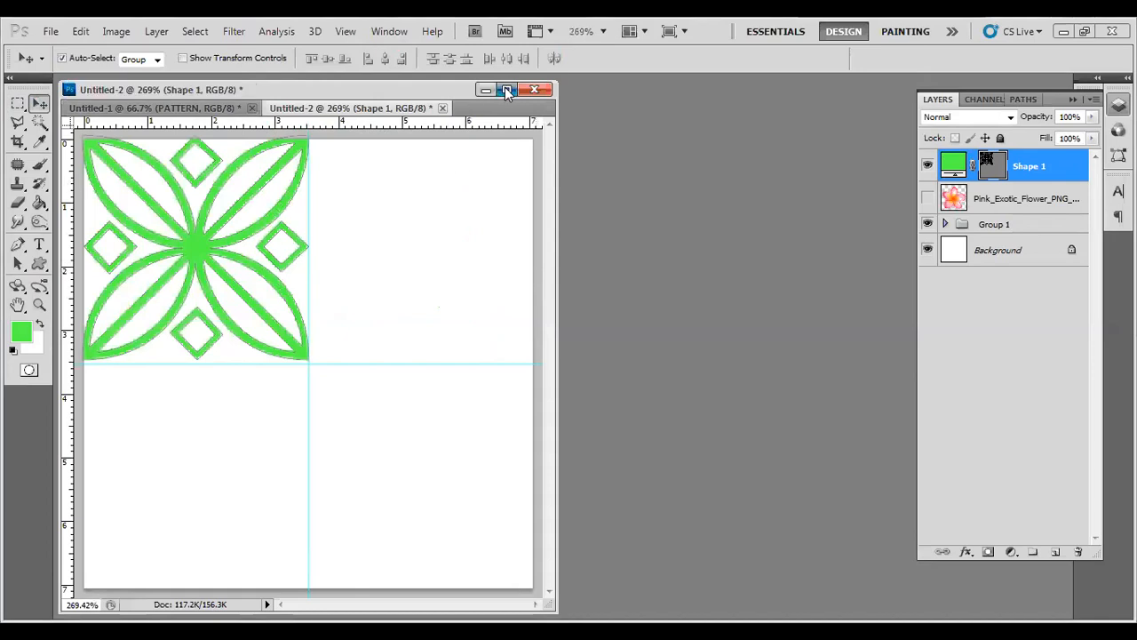
{"action": "left_click", "coordinate": [508, 89]}
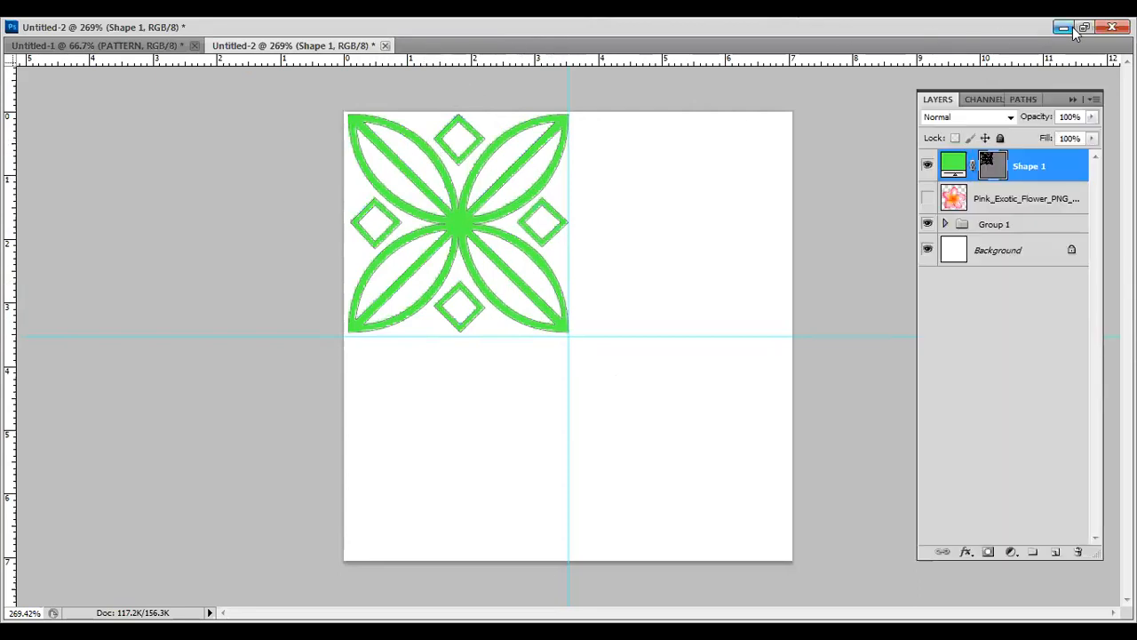
{"action": "left_click", "coordinate": [1084, 27]}
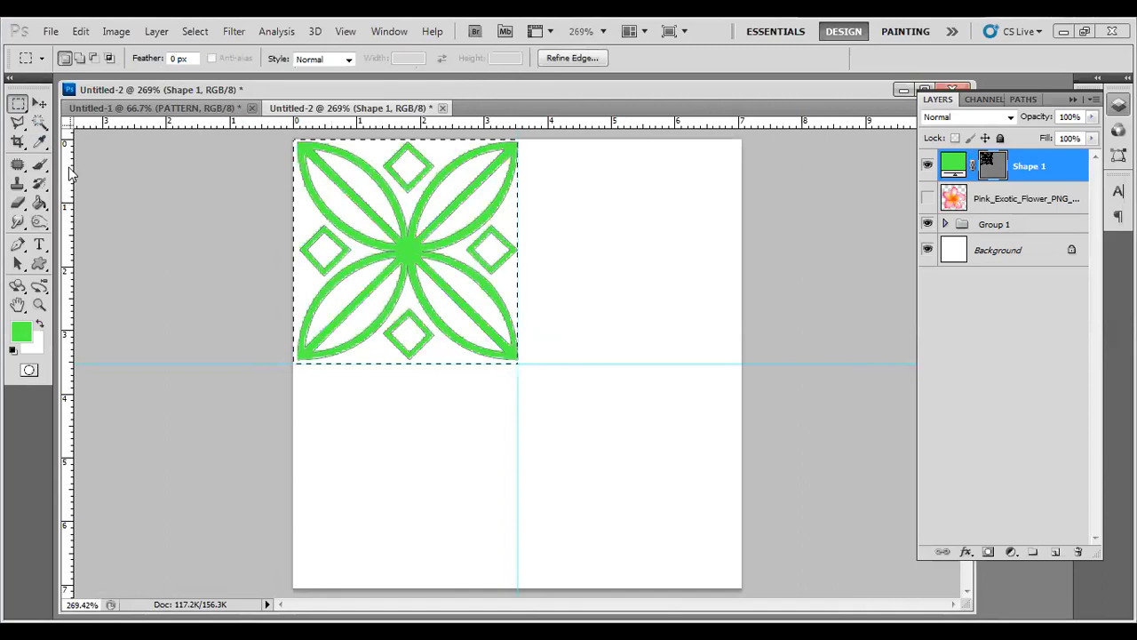
{"action": "left_click", "coordinate": [18, 103]}
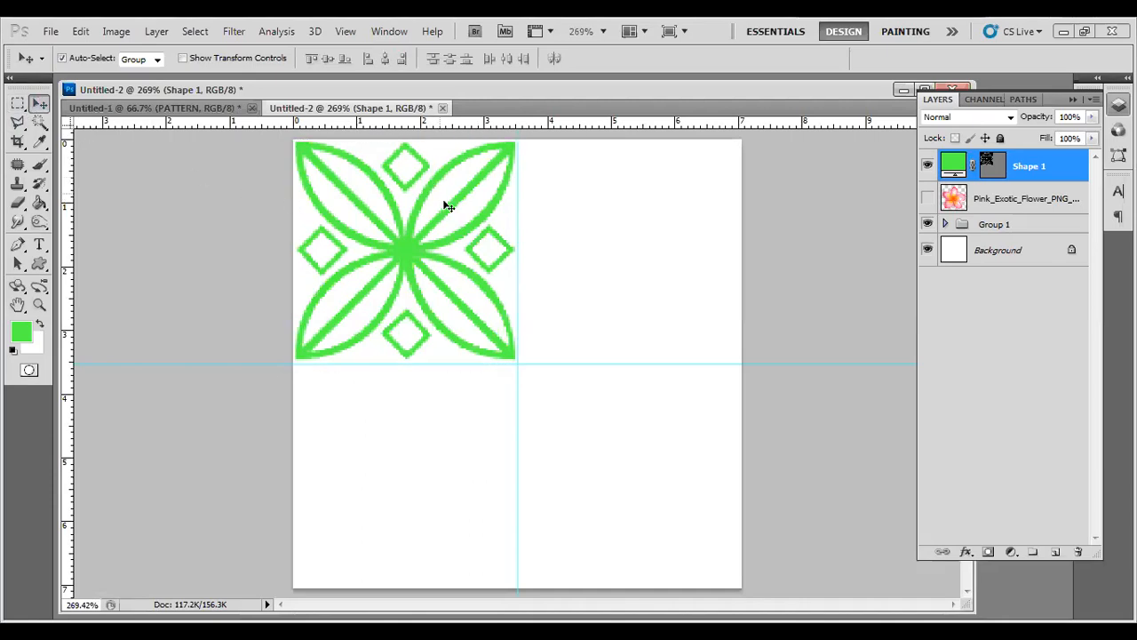
{"action": "mouse_move", "coordinate": [831, 317]}
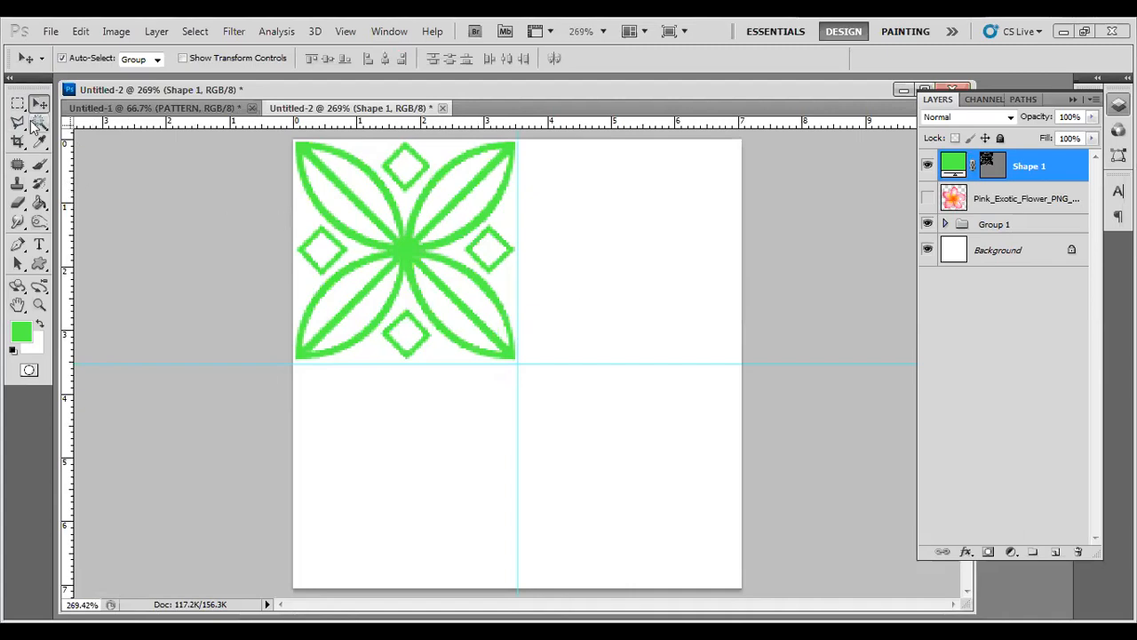
{"action": "mouse_move", "coordinate": [586, 343]}
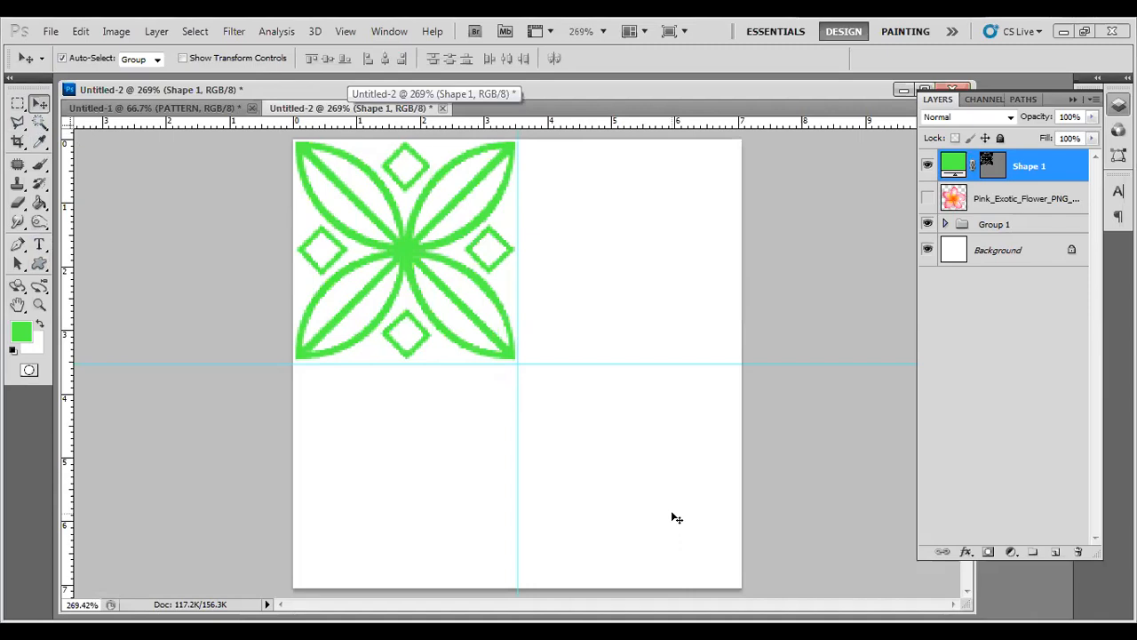
{"action": "mouse_move", "coordinate": [981, 317]}
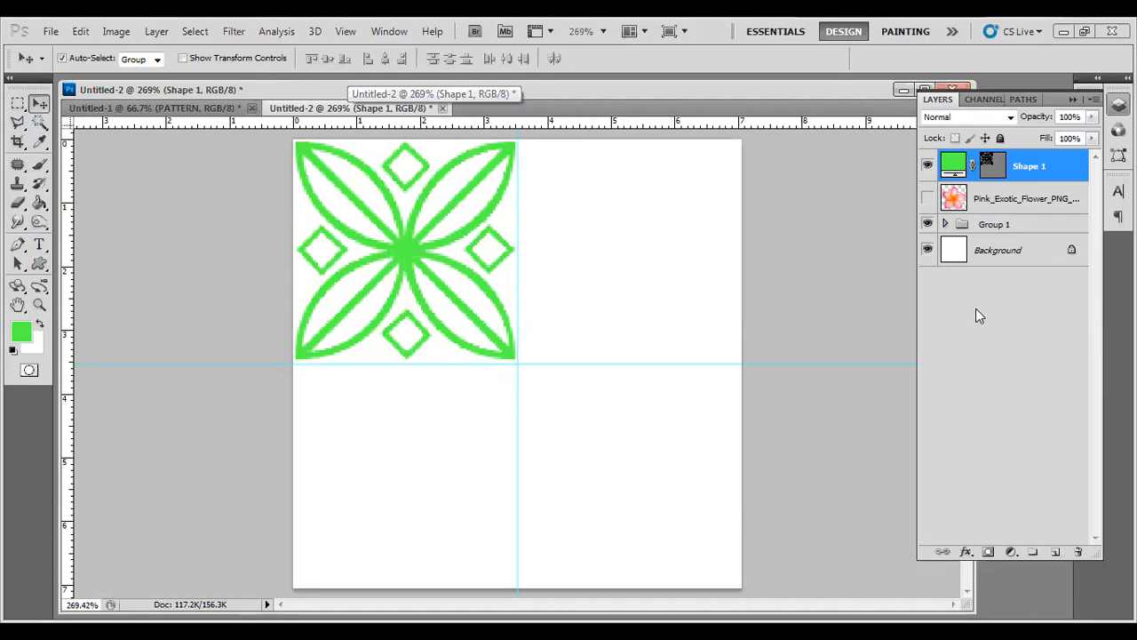
{"action": "left_click_drag", "start_coordinate": [1027, 167], "coordinate": [1028, 542]}
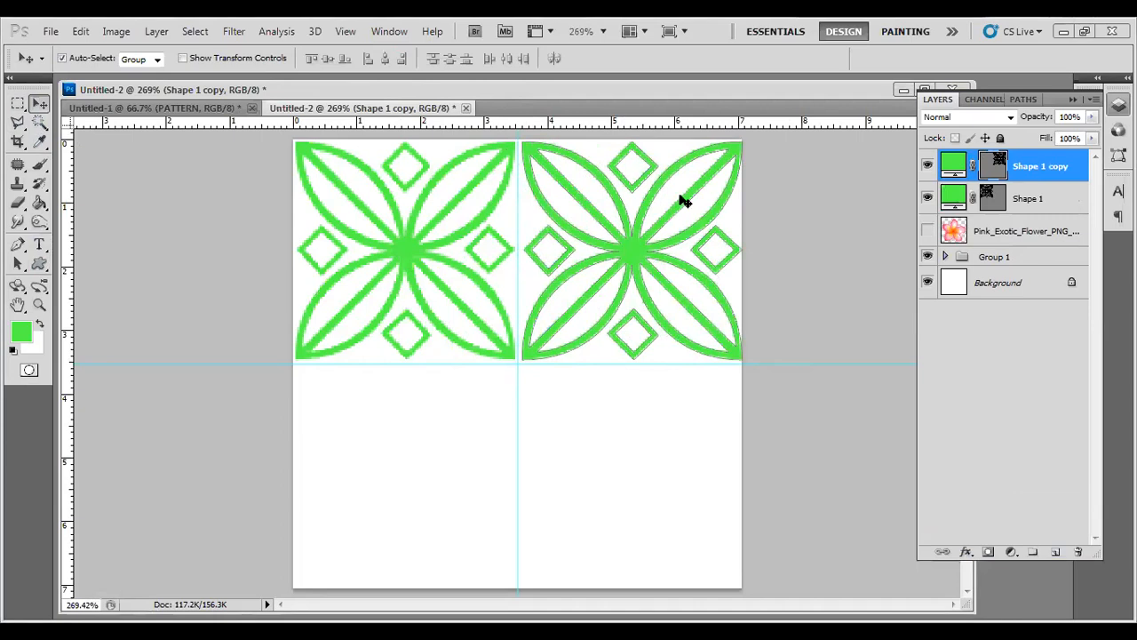
{"action": "mouse_move", "coordinate": [80, 156]}
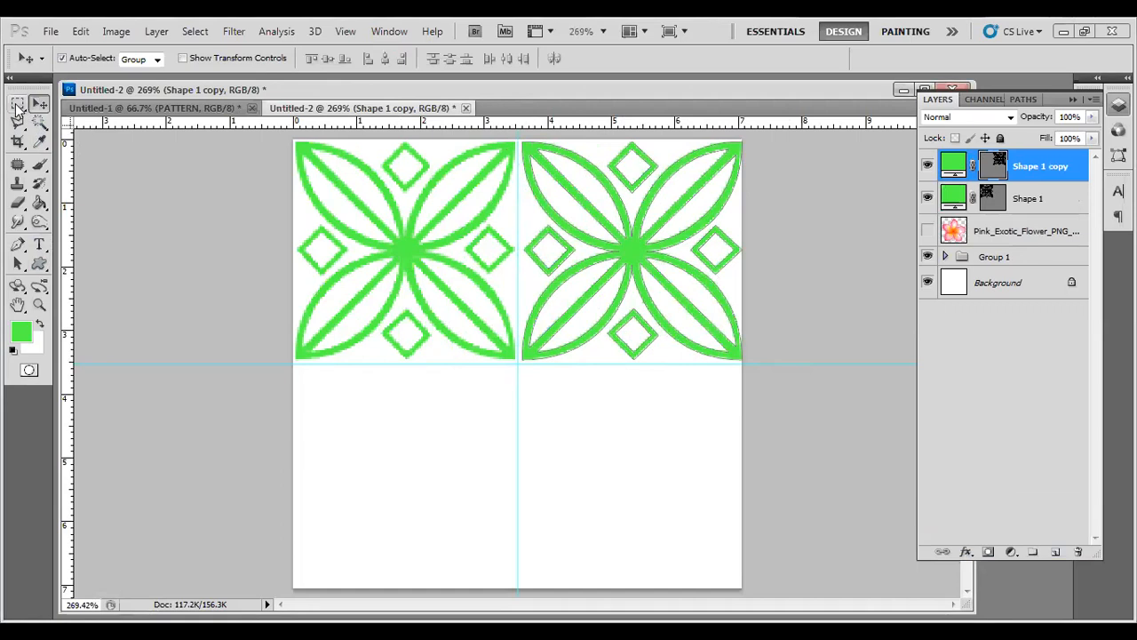
- Marquee the top-right quarter holding the ornament copy and start choosing a new foreground colour
{"action": "left_click", "coordinate": [17, 103]}
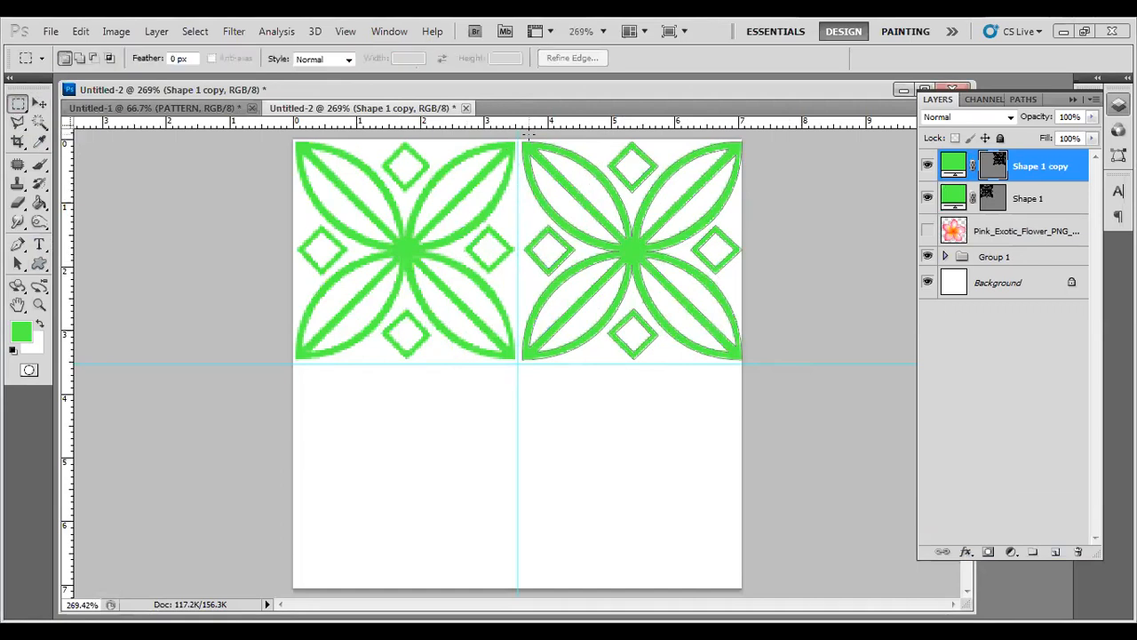
{"action": "left_click_drag", "start_coordinate": [519, 140], "coordinate": [729, 352]}
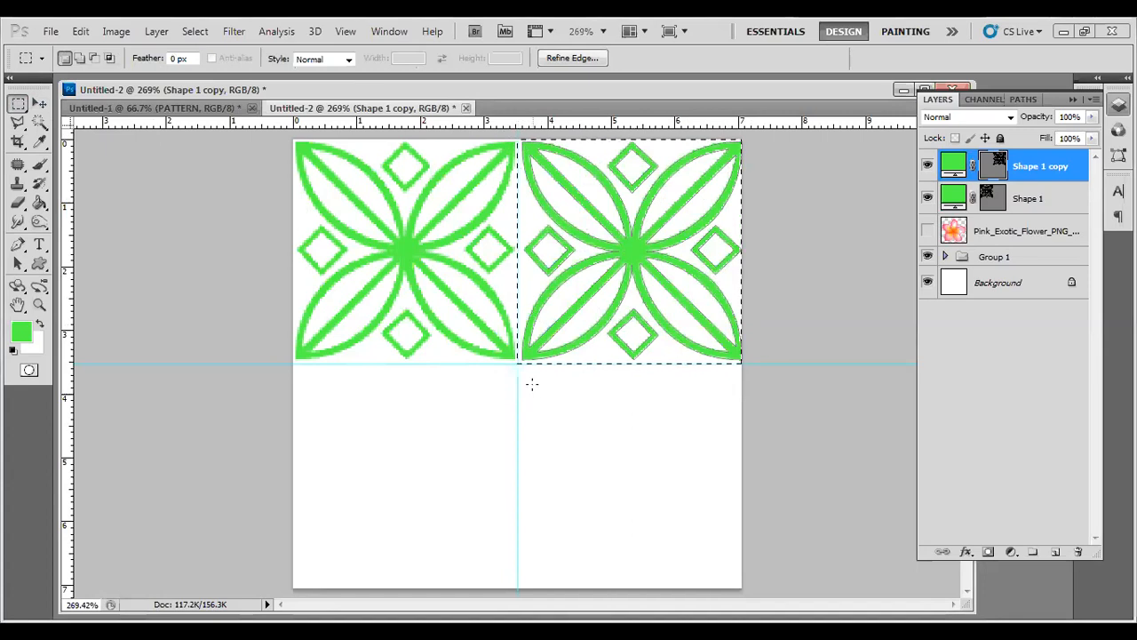
{"action": "left_click", "coordinate": [18, 105]}
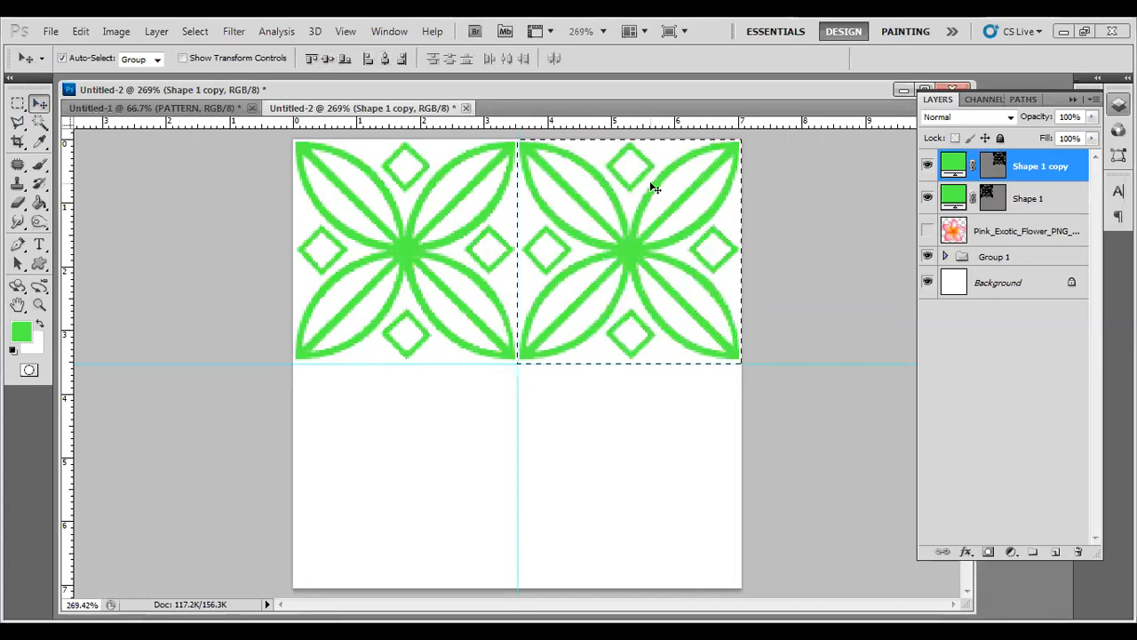
{"action": "mouse_move", "coordinate": [533, 359]}
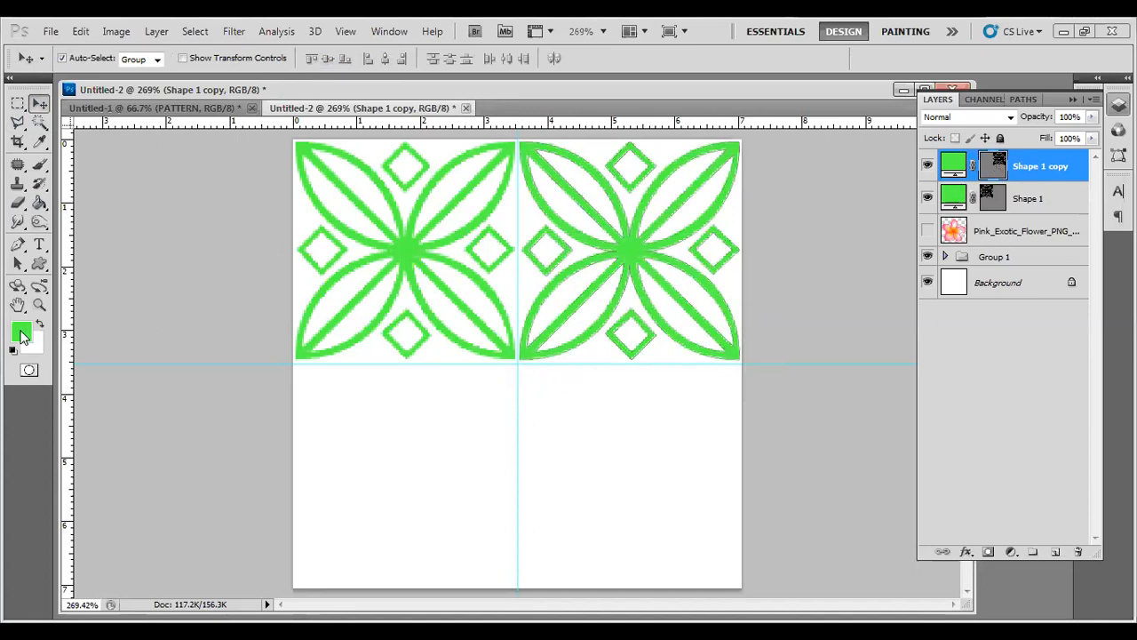
{"action": "left_click", "coordinate": [18, 330]}
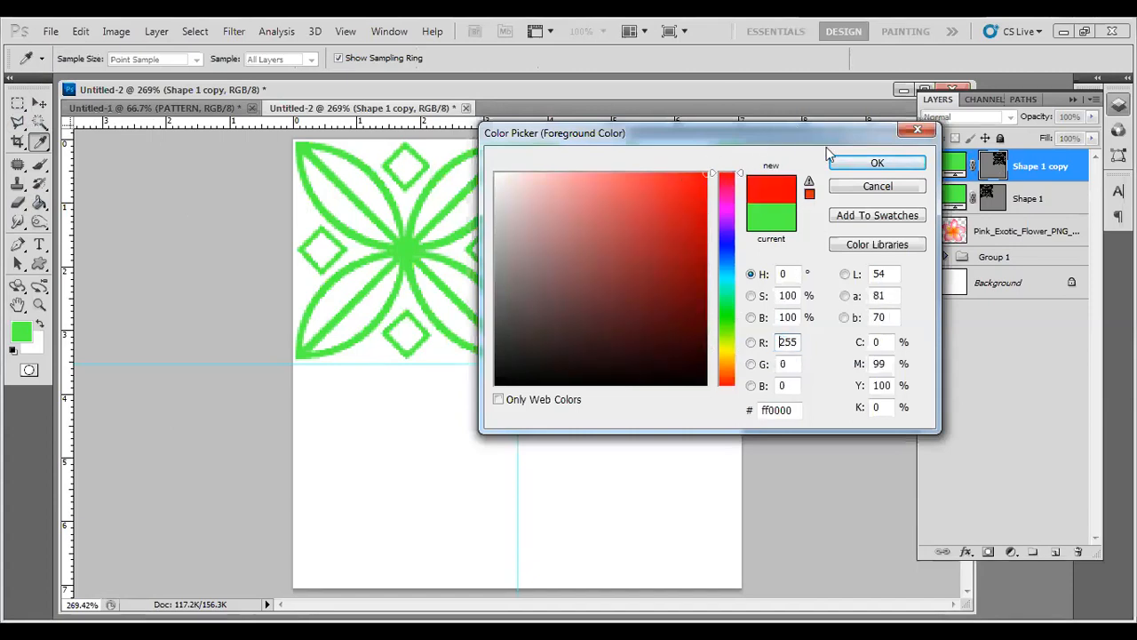
- Fill the top-right ornament red, duplicate both ornaments into the bottom half and select the bottom-left copy
{"action": "left_click", "coordinate": [878, 163]}
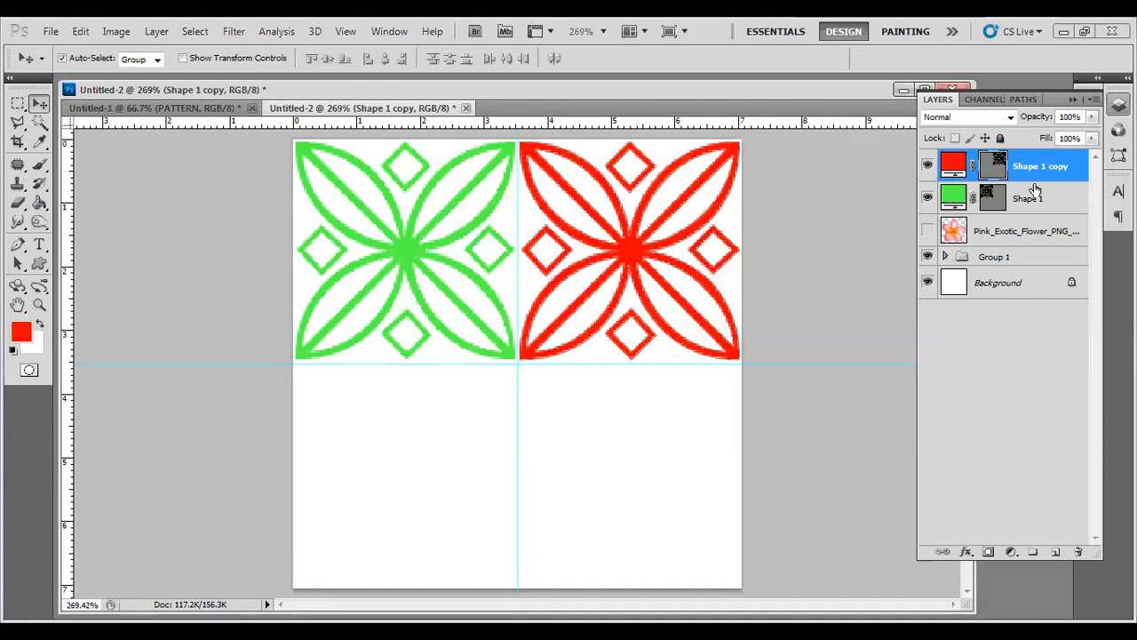
{"action": "left_click", "coordinate": [1027, 199]}
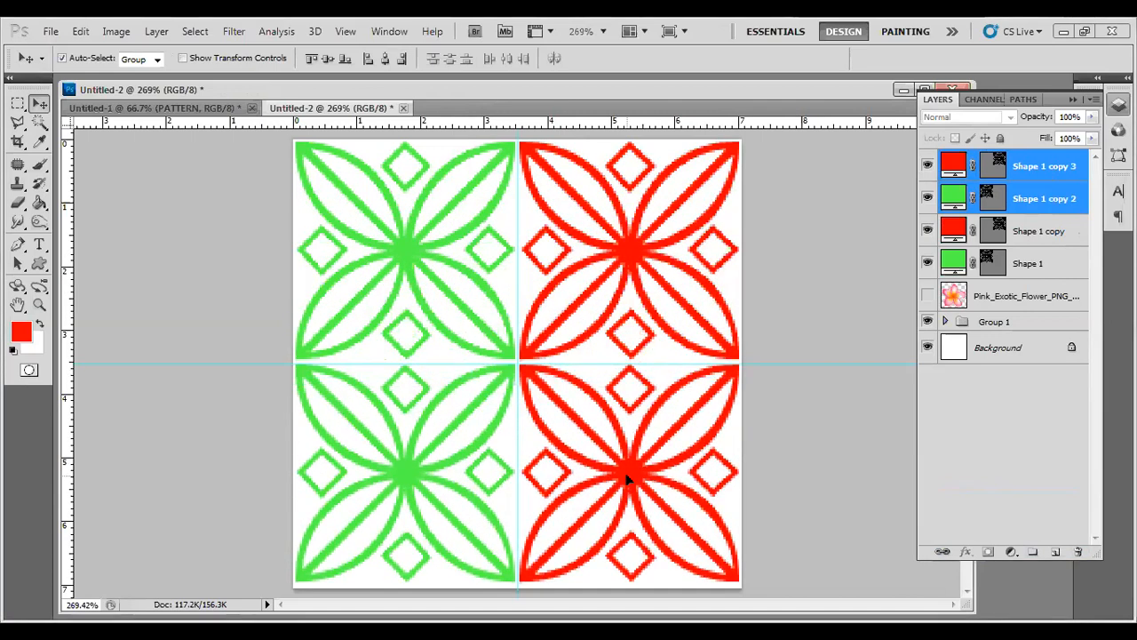
{"action": "mouse_move", "coordinate": [786, 540]}
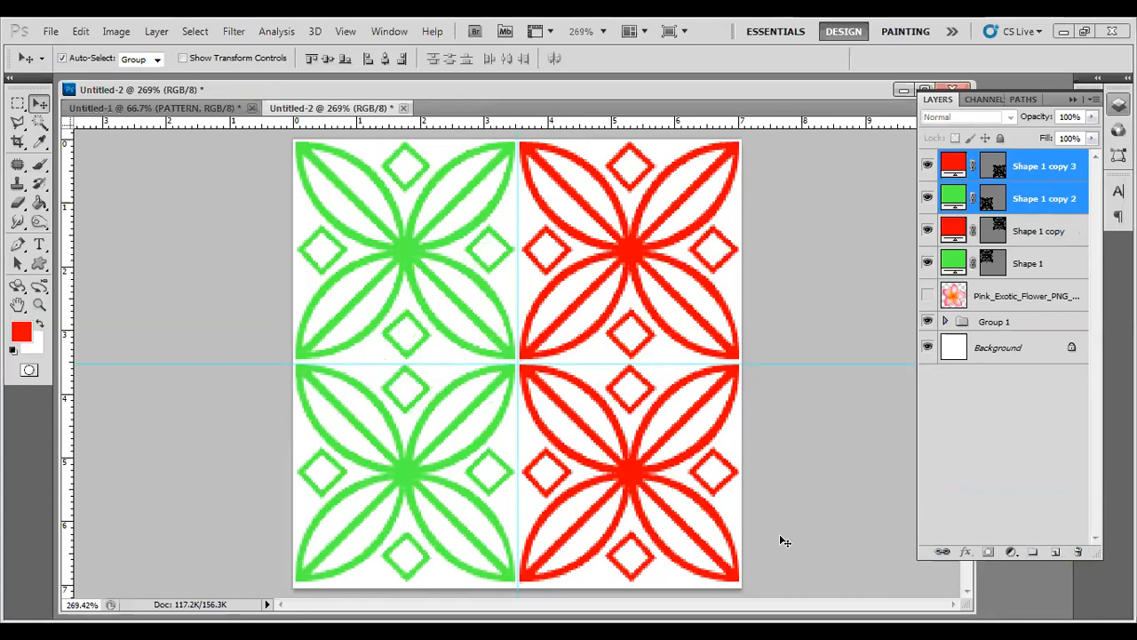
{"action": "mouse_move", "coordinate": [769, 411]}
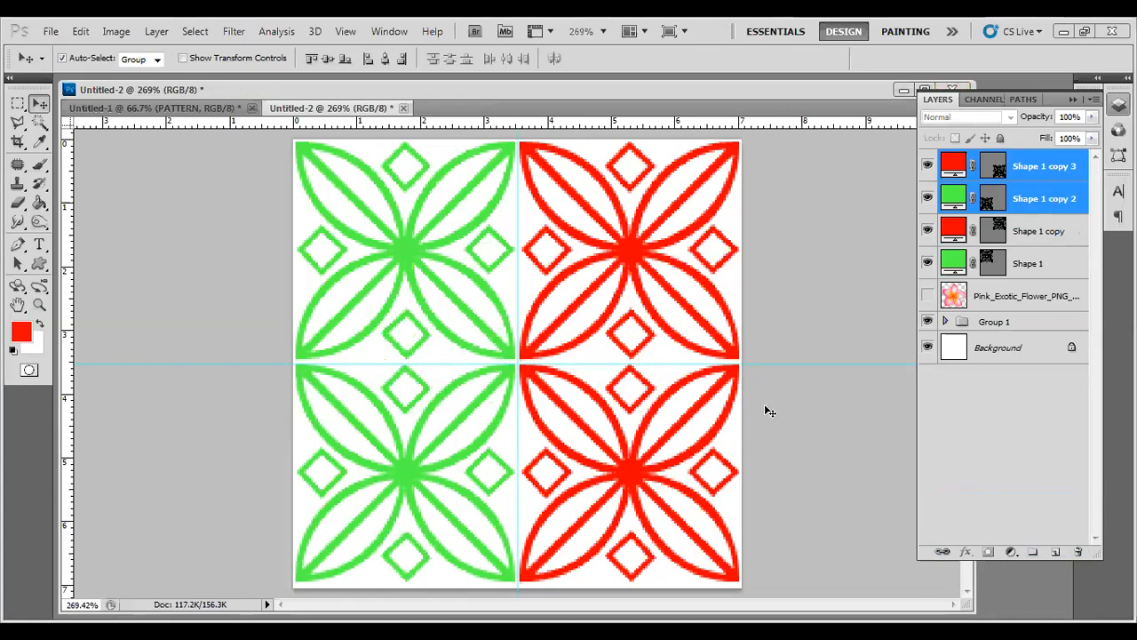
{"action": "mouse_move", "coordinate": [768, 439]}
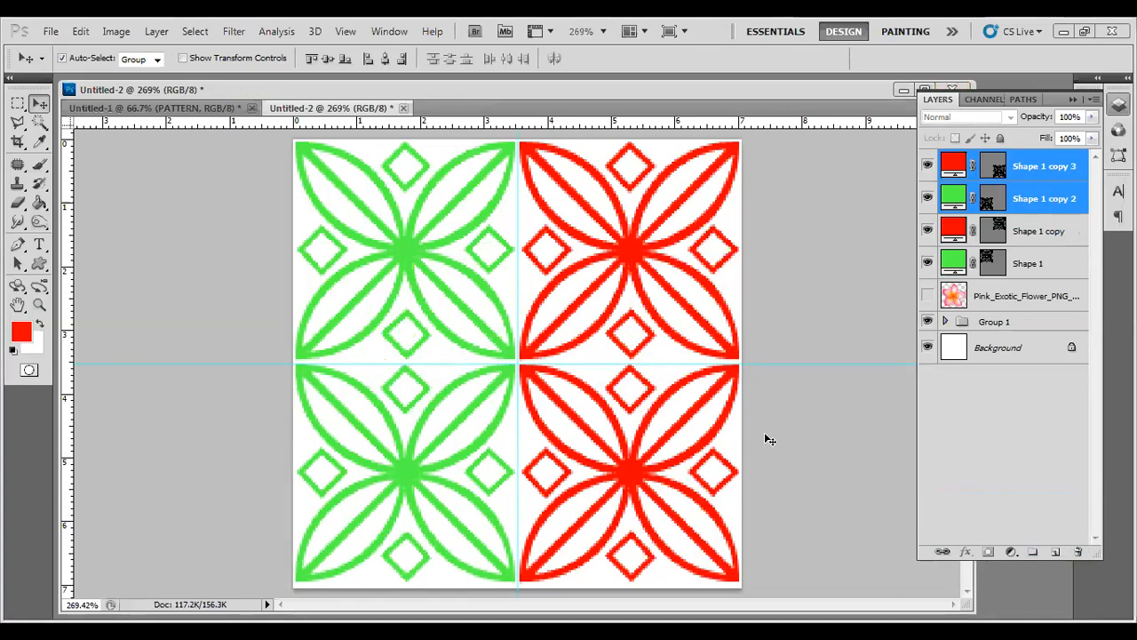
{"action": "left_click", "coordinate": [1045, 199]}
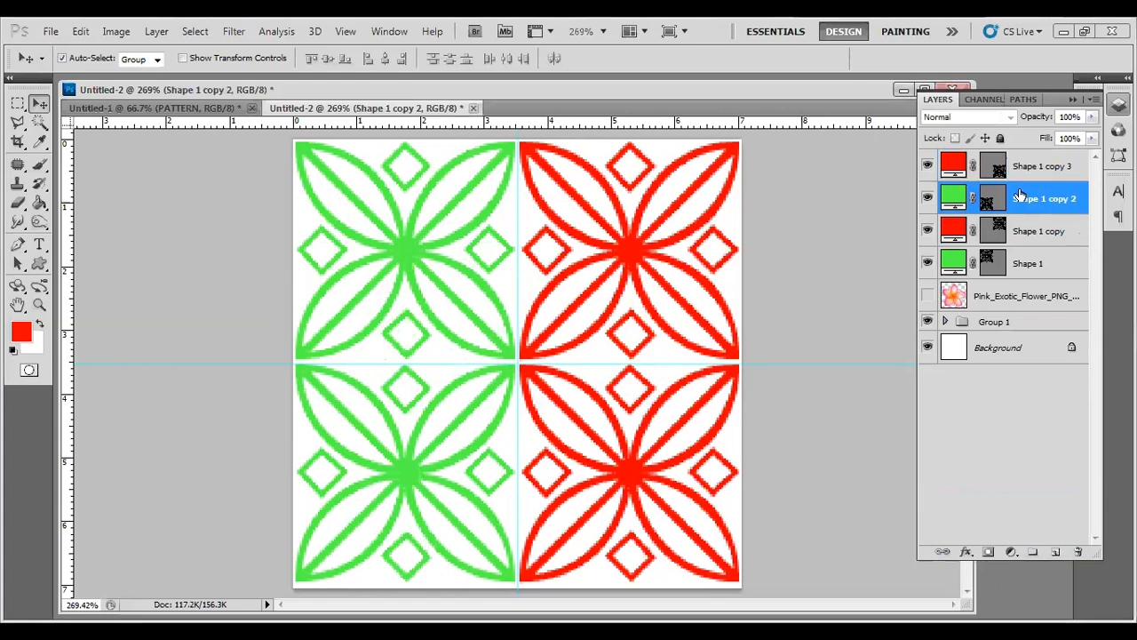
{"action": "left_click", "coordinate": [928, 199]}
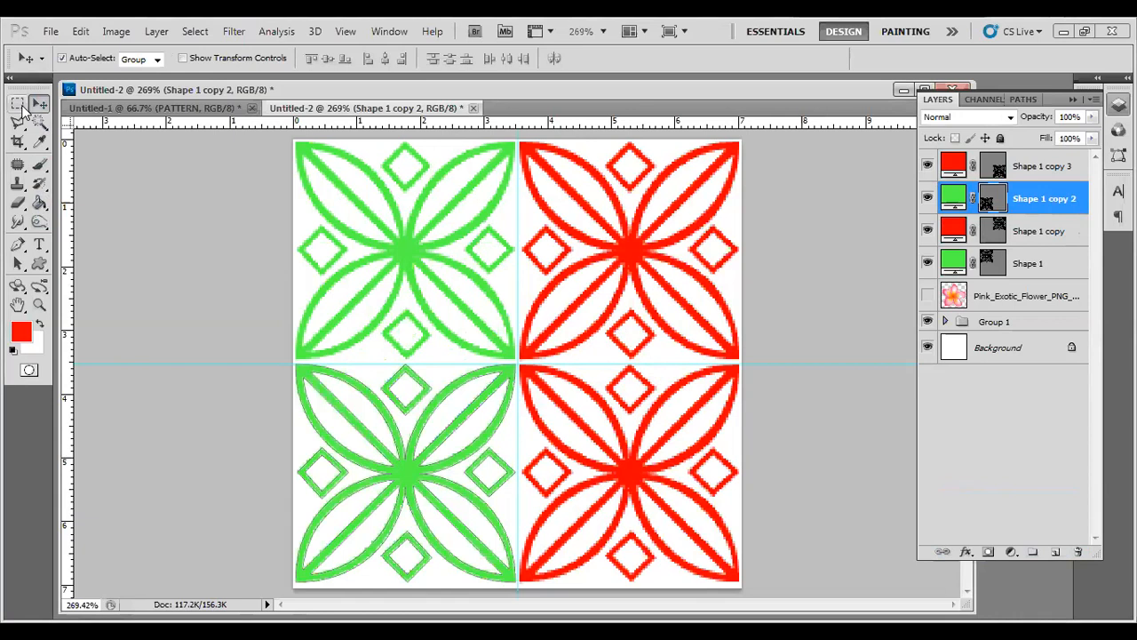
{"action": "left_click", "coordinate": [18, 103]}
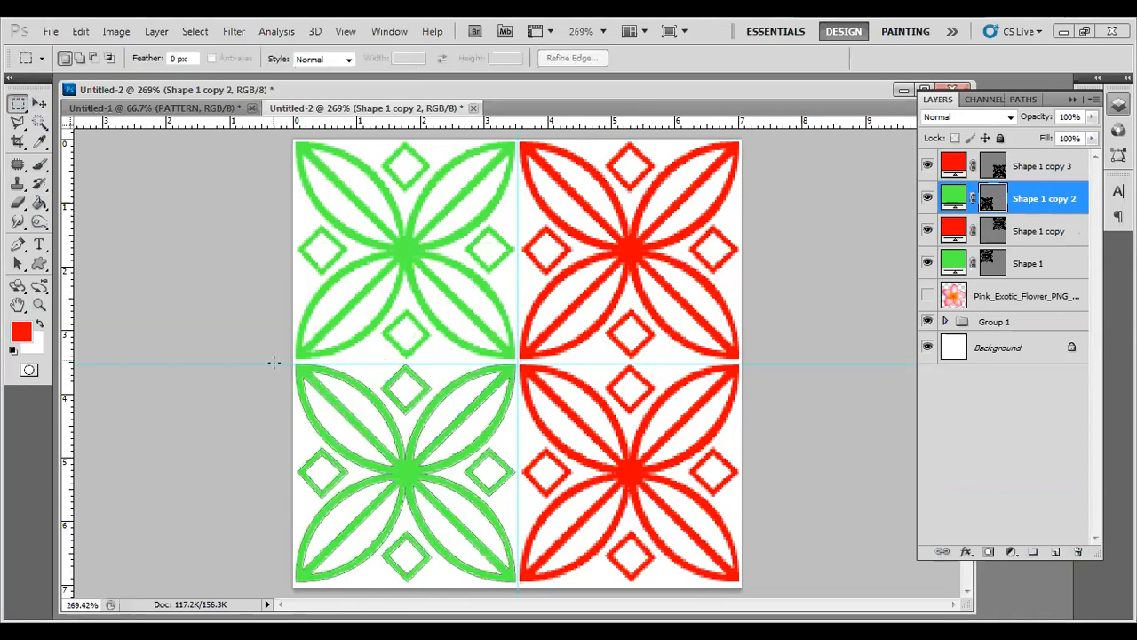
- Marquee the bottom-left quarter, fill Shape 1 copy 2 with blue, then select Shape 1 copy 3
{"action": "left_click_drag", "start_coordinate": [295, 362], "coordinate": [519, 585]}
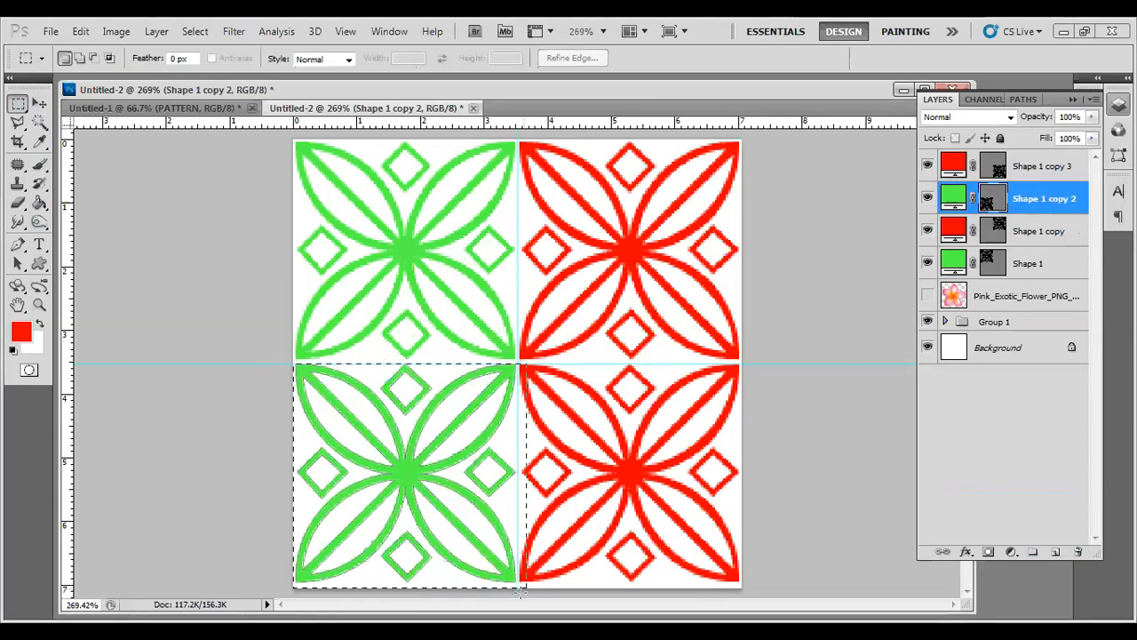
{"action": "left_click", "coordinate": [18, 103]}
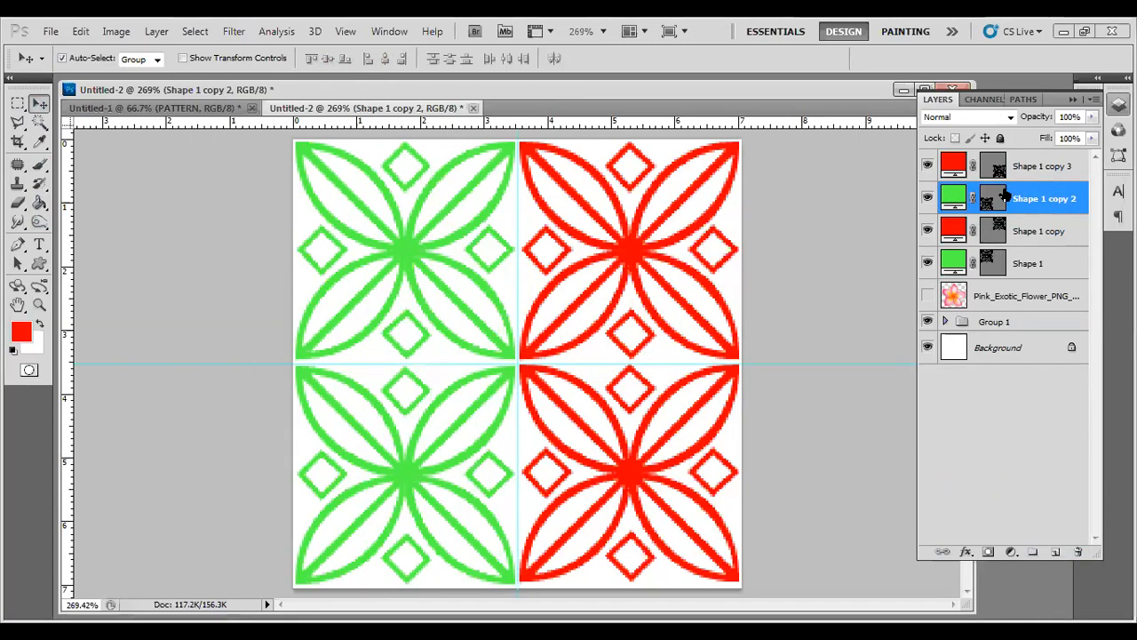
{"action": "mouse_move", "coordinate": [544, 94]}
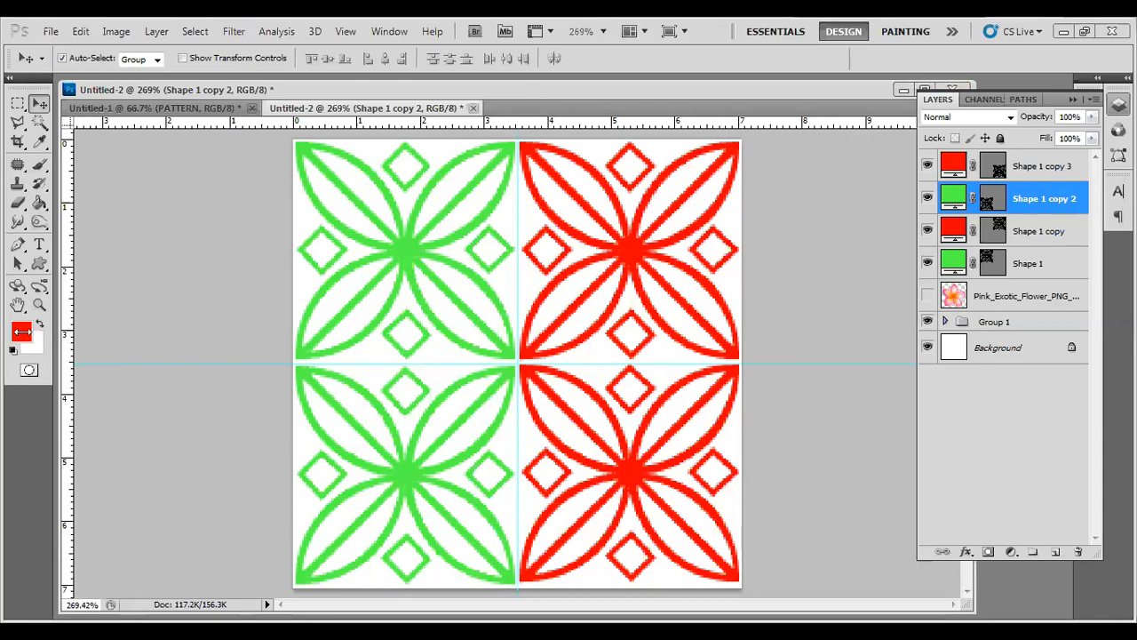
{"action": "left_click", "coordinate": [22, 331]}
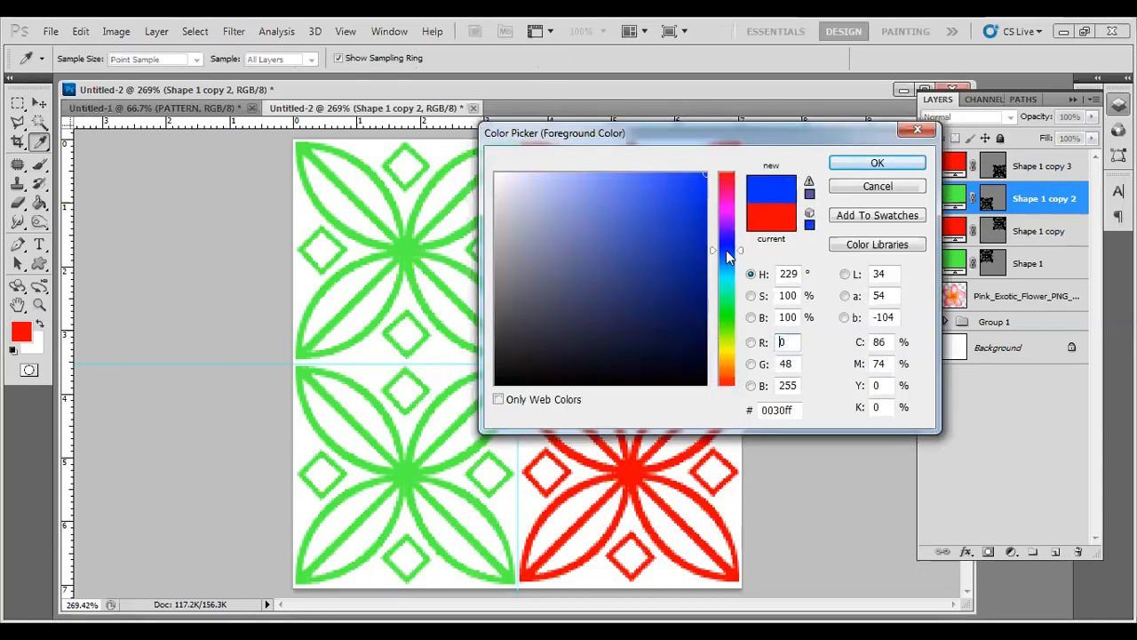
{"action": "left_click", "coordinate": [876, 163]}
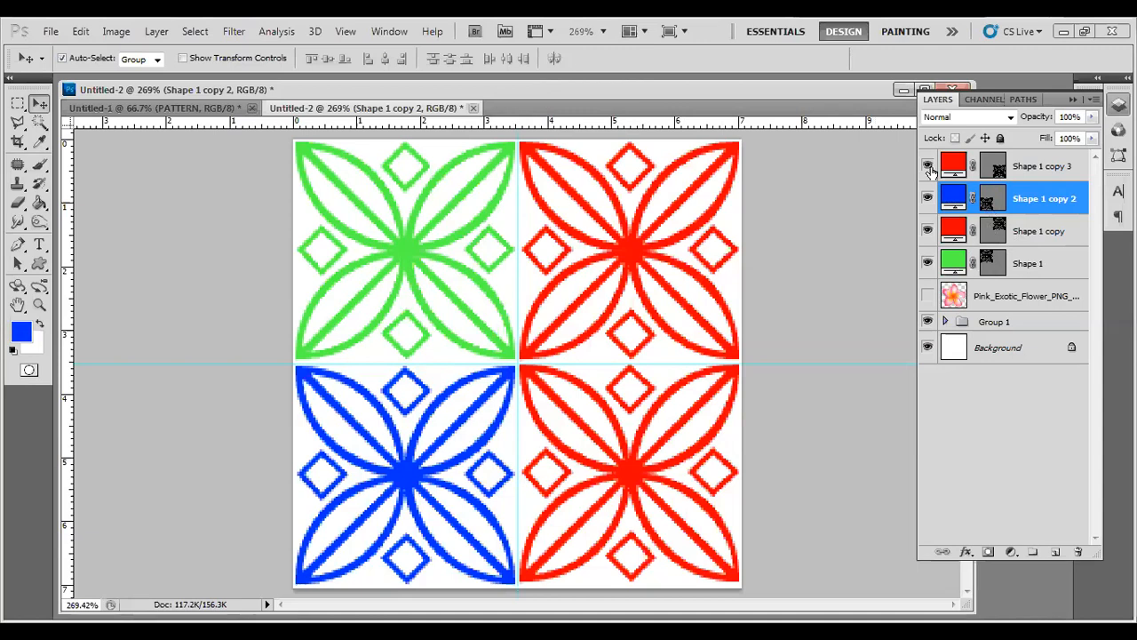
{"action": "left_click", "coordinate": [1045, 167]}
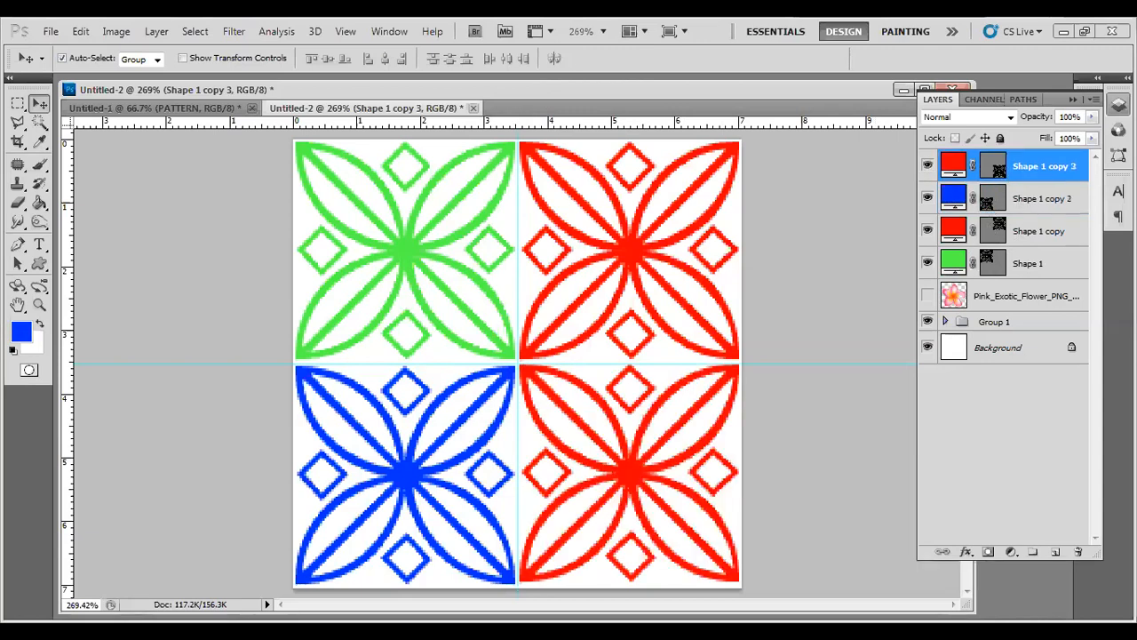
{"action": "mouse_move", "coordinate": [885, 560]}
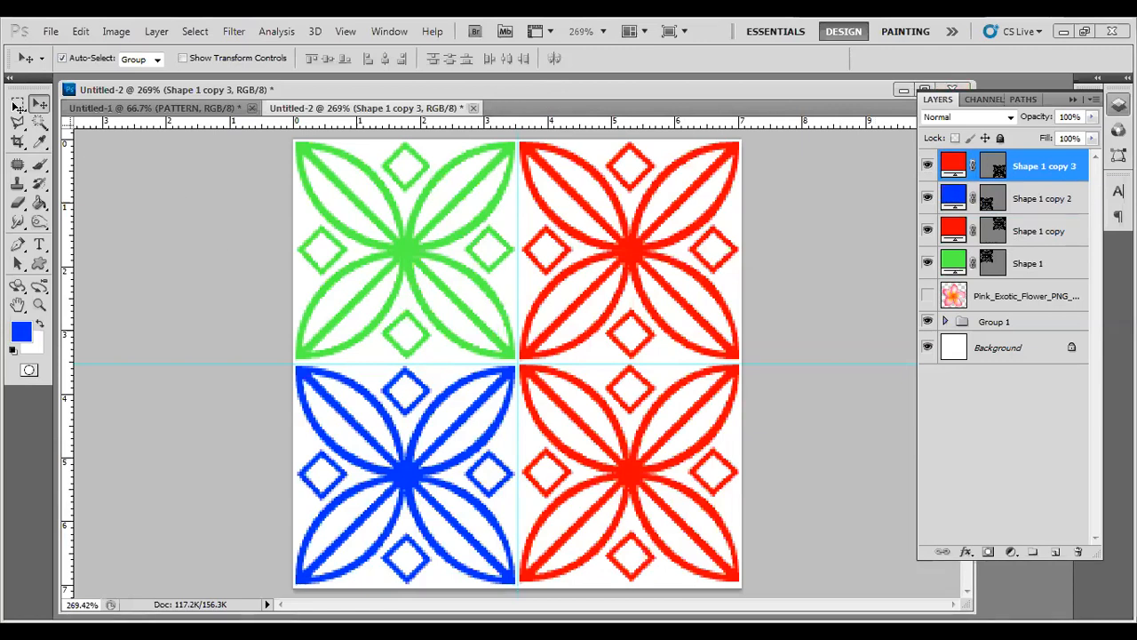
- Marquee the bottom-right quarter and fill Shape 1 copy 3 with yellow
{"action": "left_click", "coordinate": [18, 103]}
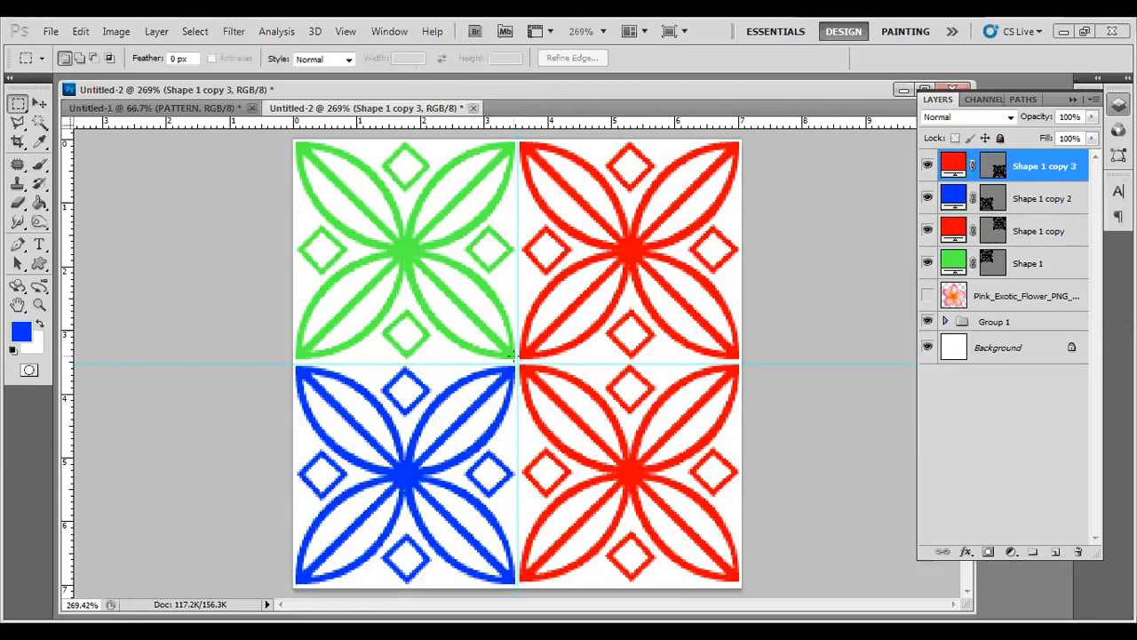
{"action": "left_click", "coordinate": [631, 476]}
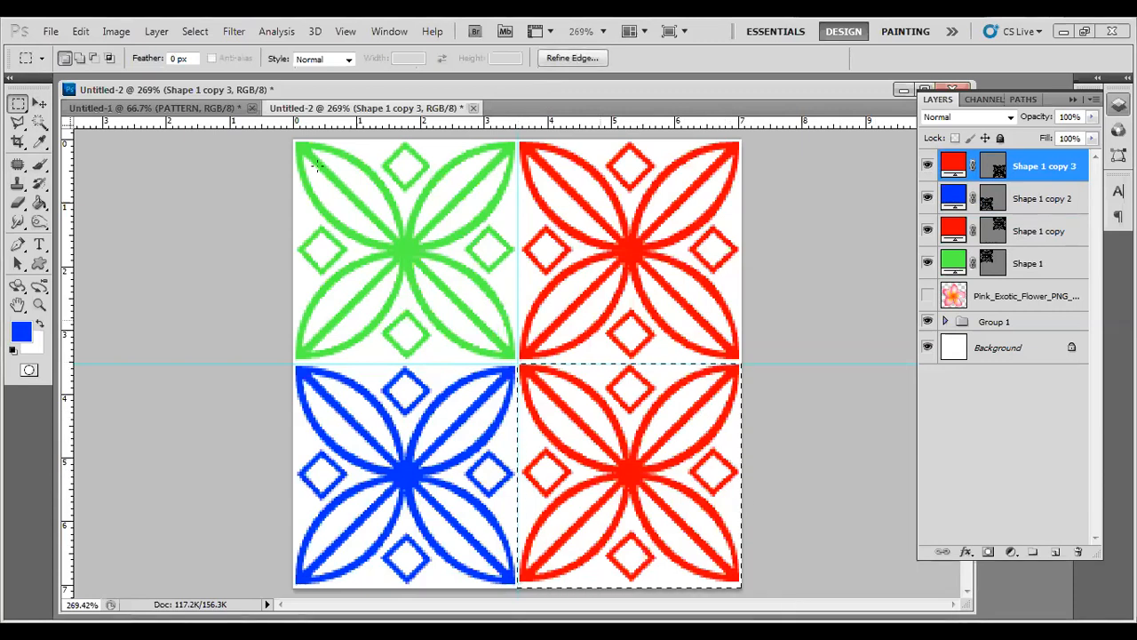
{"action": "left_click", "coordinate": [18, 103]}
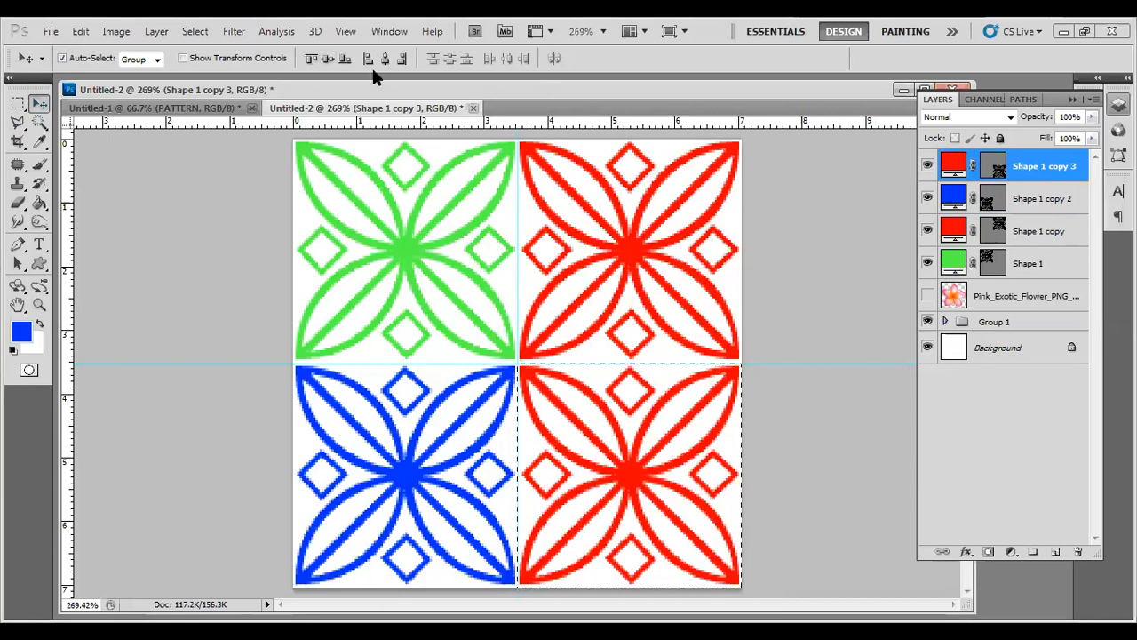
{"action": "mouse_move", "coordinate": [622, 487]}
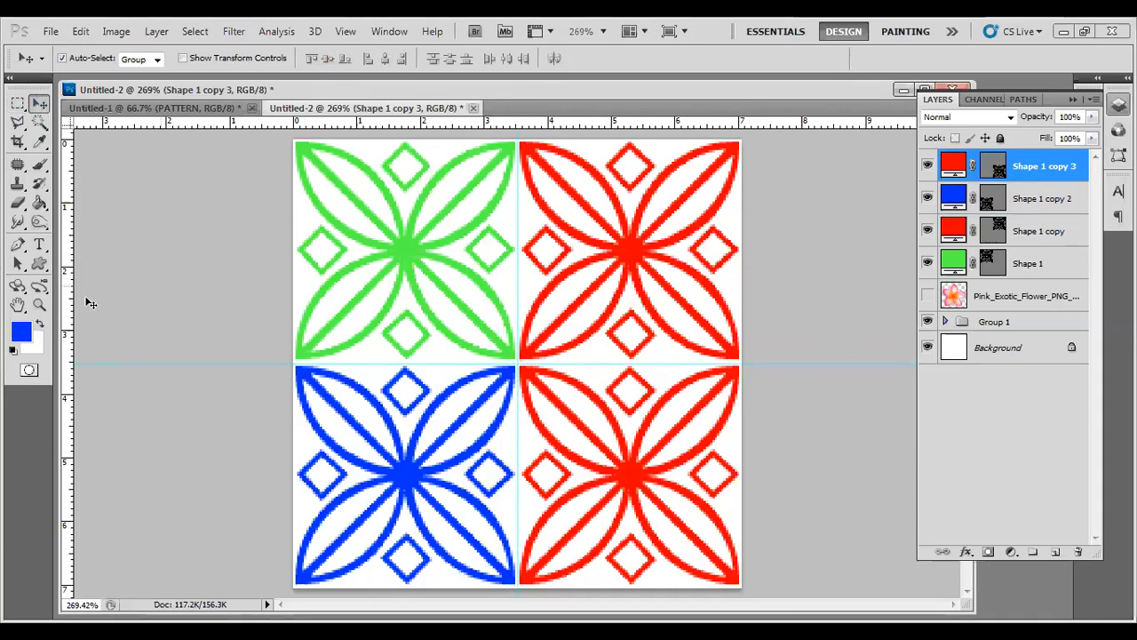
{"action": "left_click", "coordinate": [21, 329]}
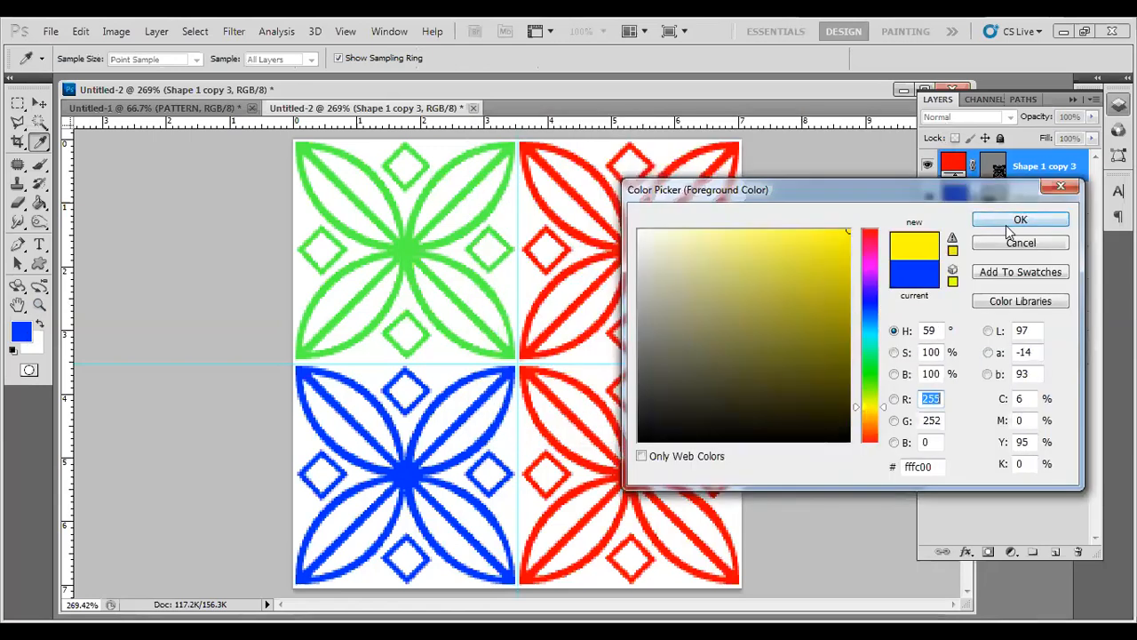
{"action": "left_click", "coordinate": [1020, 221]}
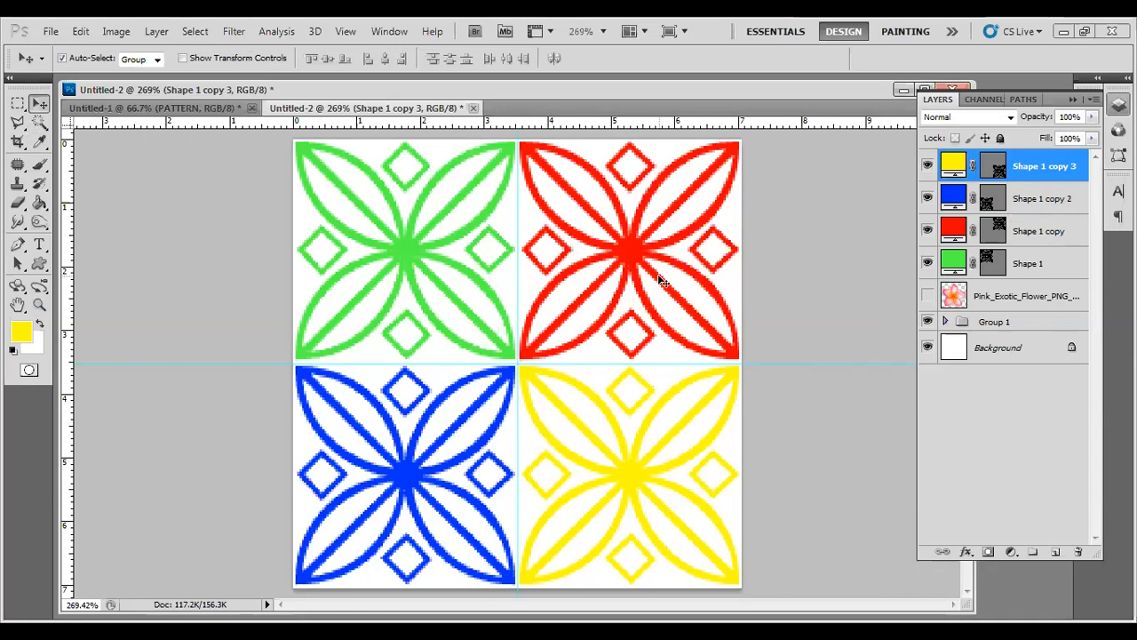
{"action": "mouse_move", "coordinate": [641, 345]}
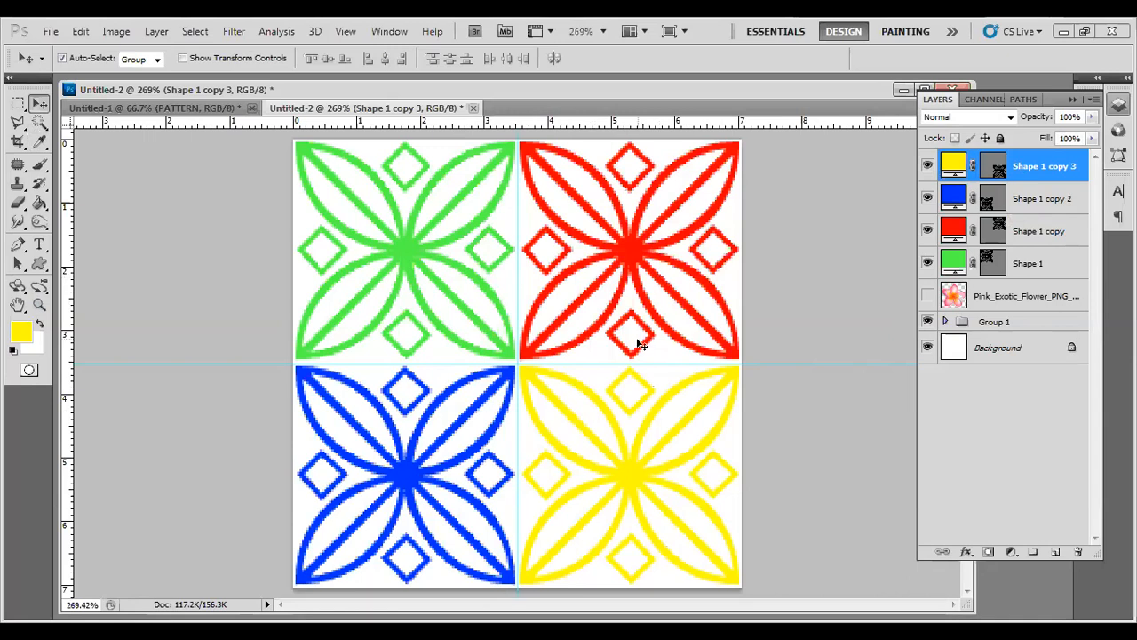
{"action": "mouse_move", "coordinate": [622, 354]}
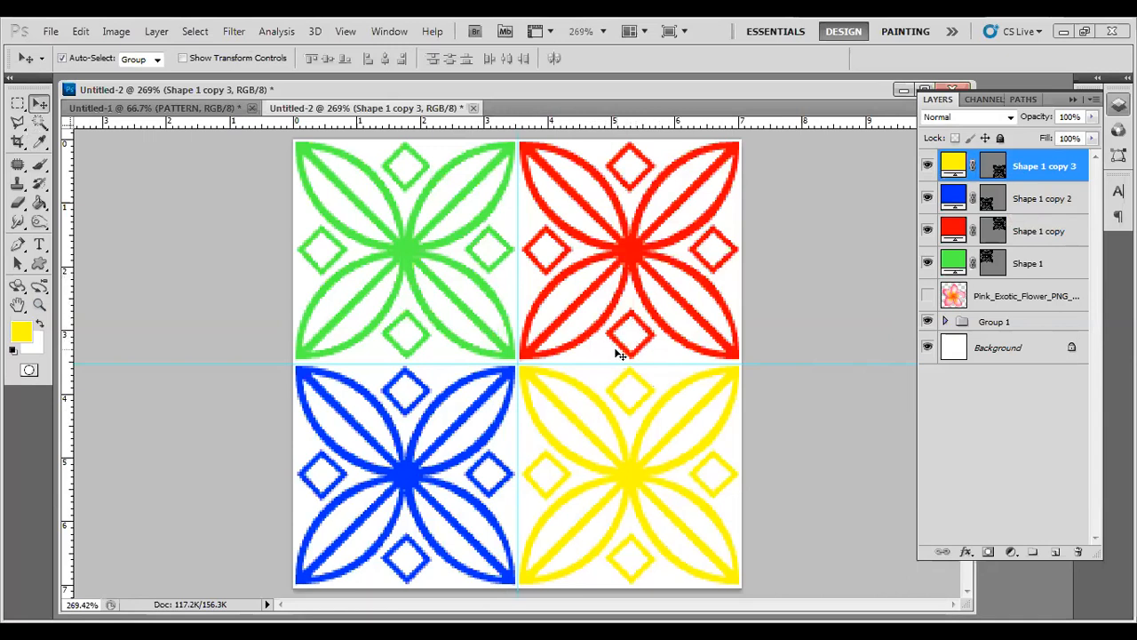
{"action": "mouse_move", "coordinate": [715, 260]}
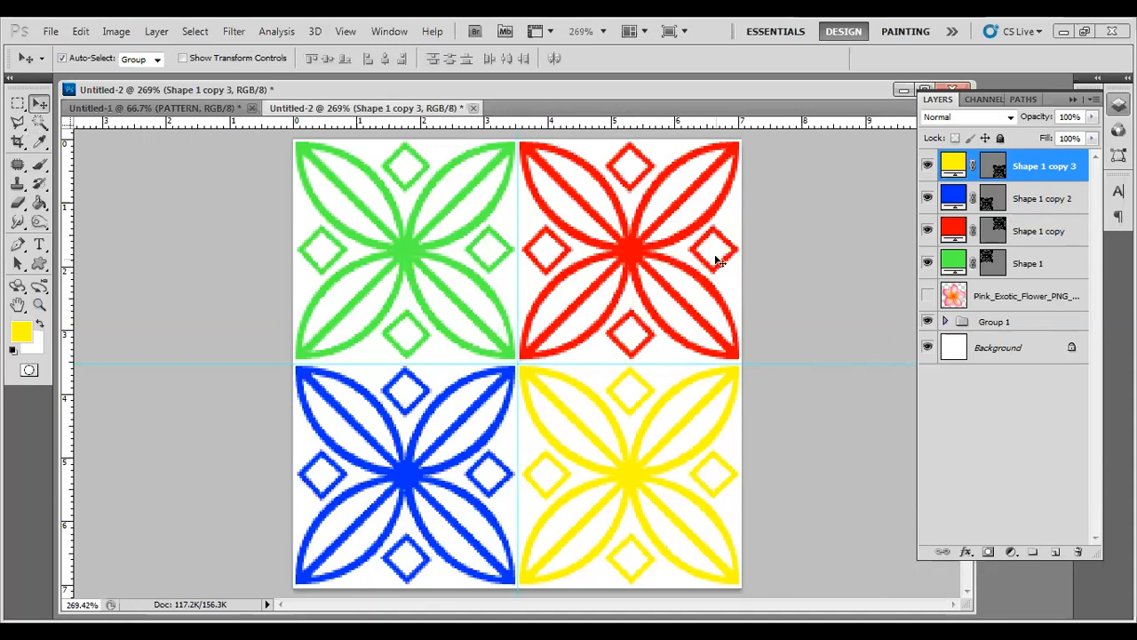
{"action": "mouse_move", "coordinate": [462, 267]}
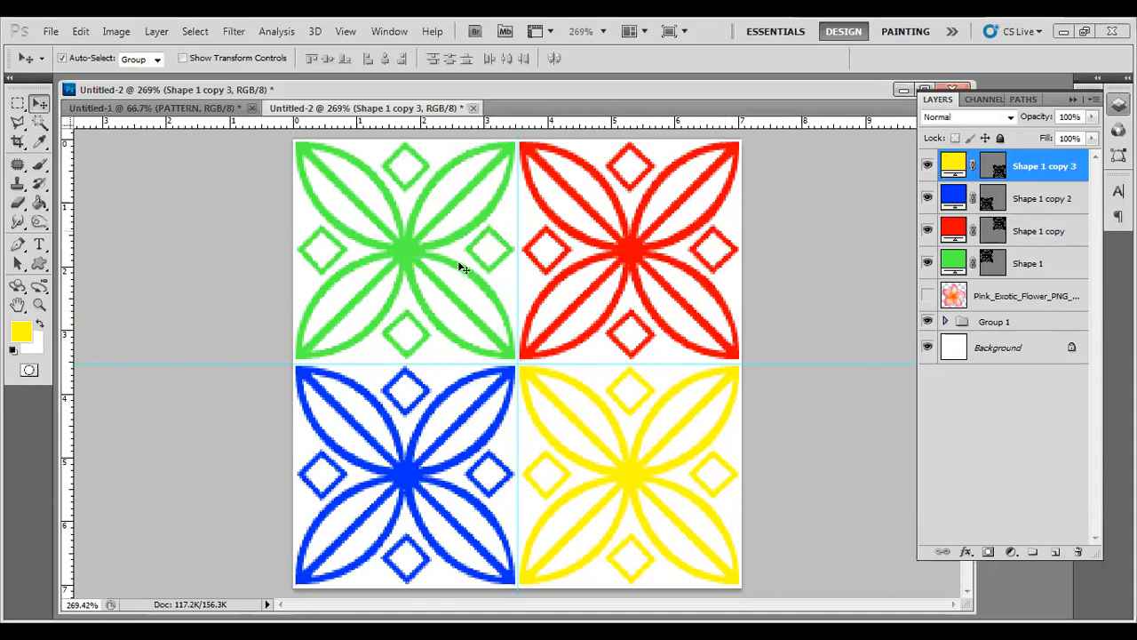
{"action": "mouse_move", "coordinate": [399, 419]}
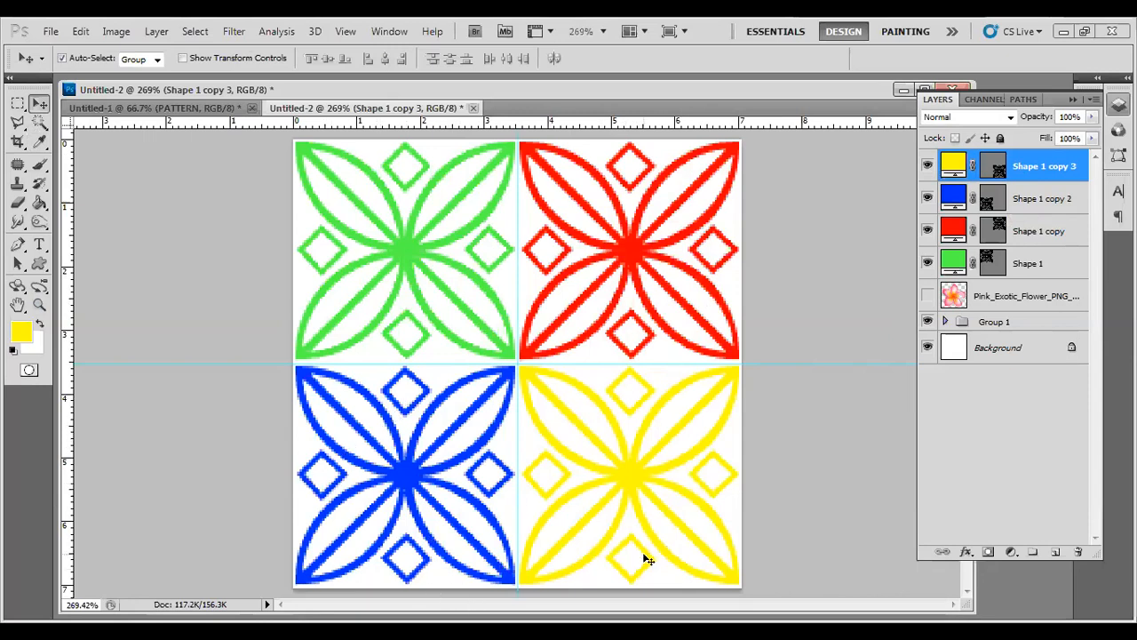
{"action": "mouse_move", "coordinate": [622, 443]}
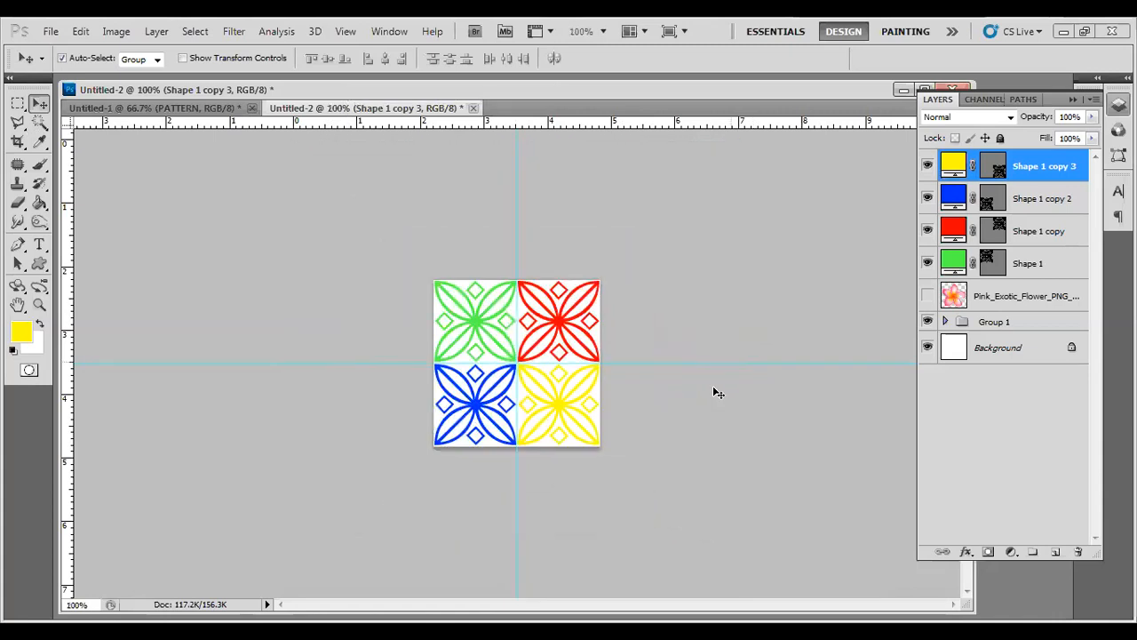
{"action": "mouse_move", "coordinate": [810, 380]}
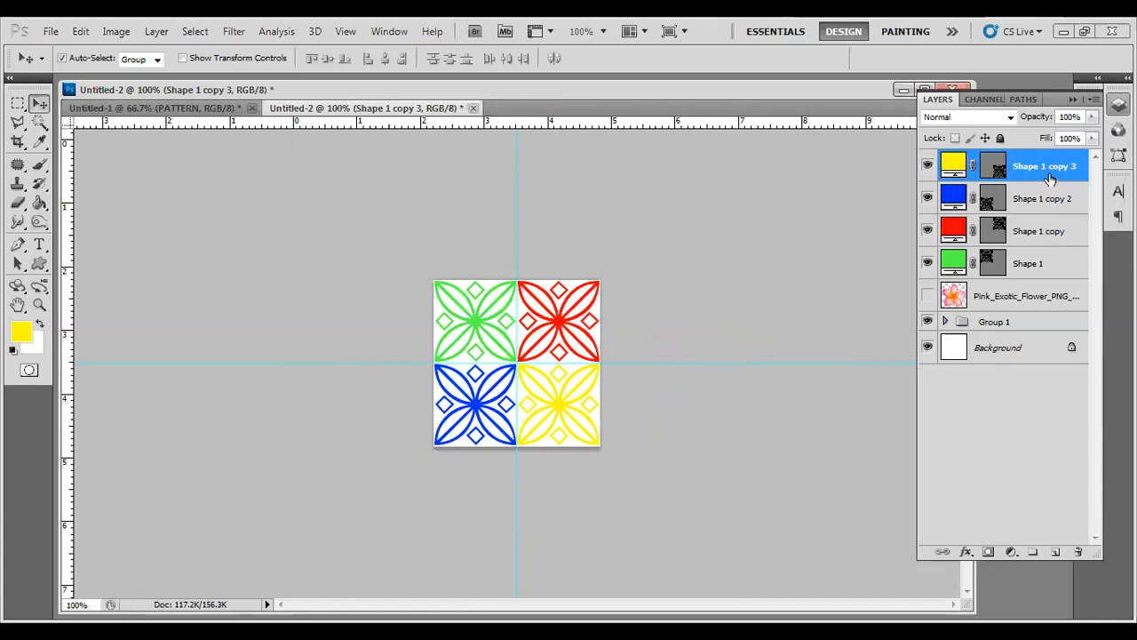
{"action": "mouse_move", "coordinate": [892, 238]}
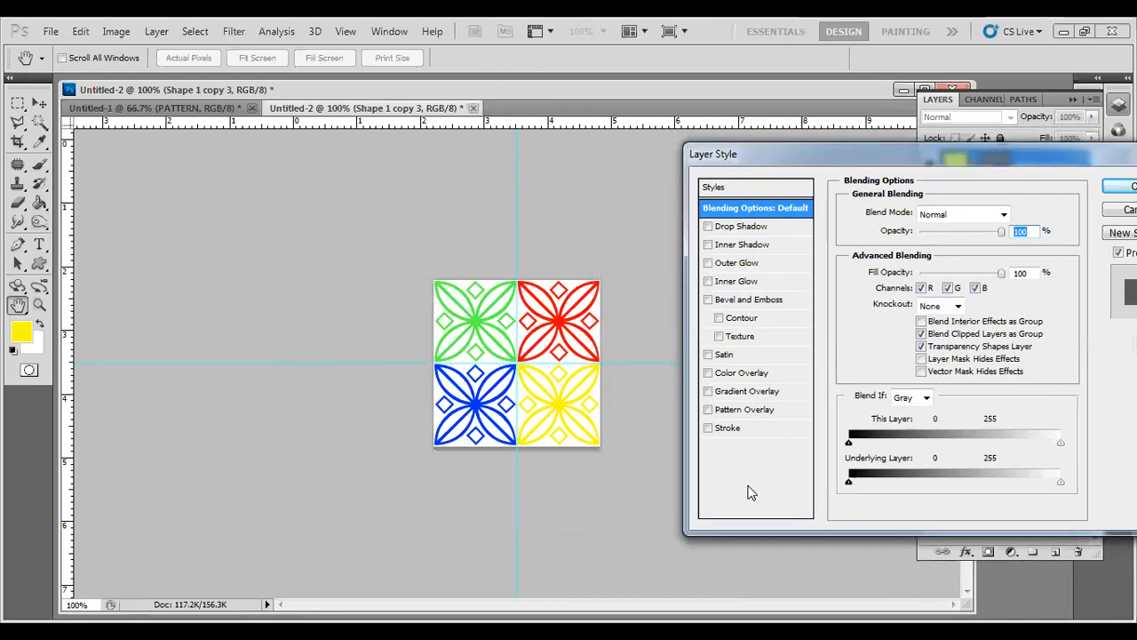
- Try and discard a Stroke on the yellow ornament, then add a Satin effect with default settings
{"action": "left_click", "coordinate": [708, 426]}
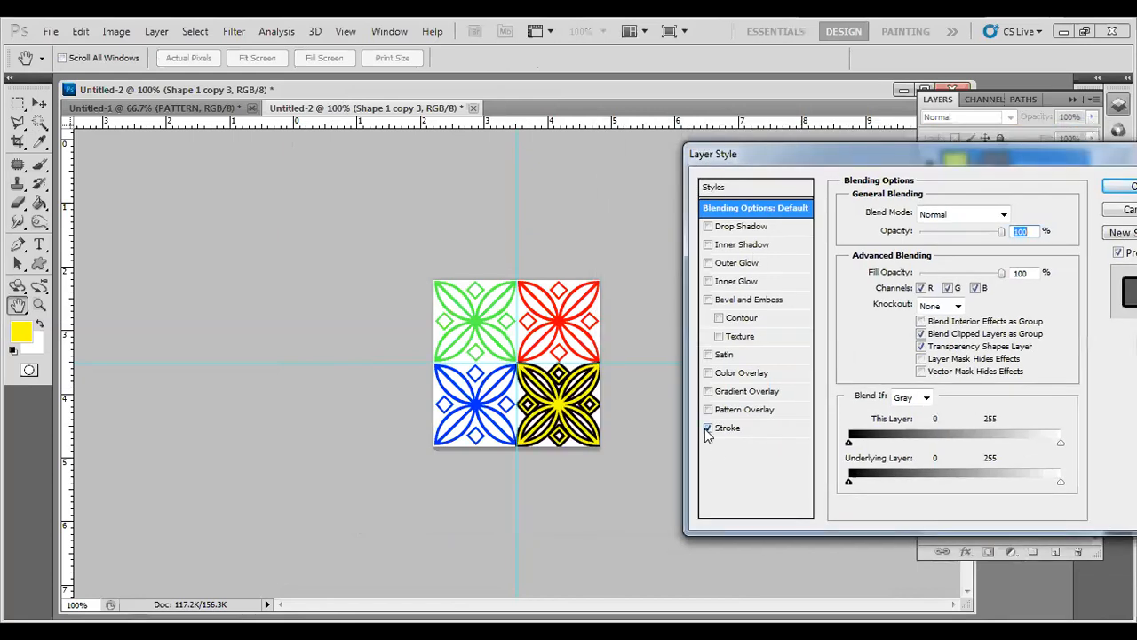
{"action": "left_click", "coordinate": [727, 427]}
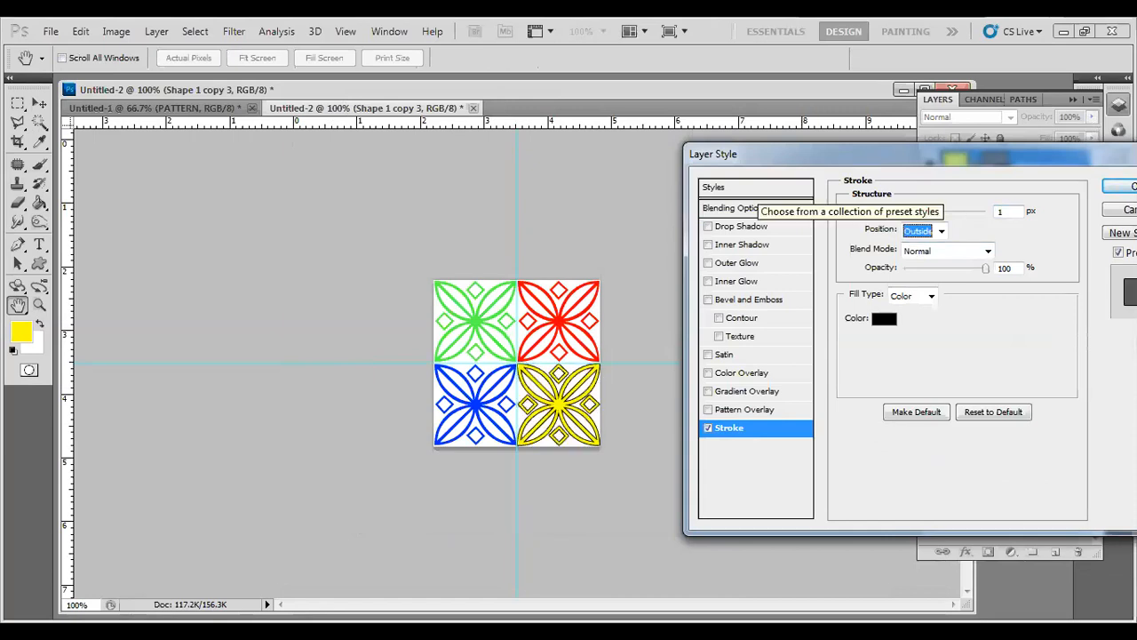
{"action": "mouse_move", "coordinate": [800, 418]}
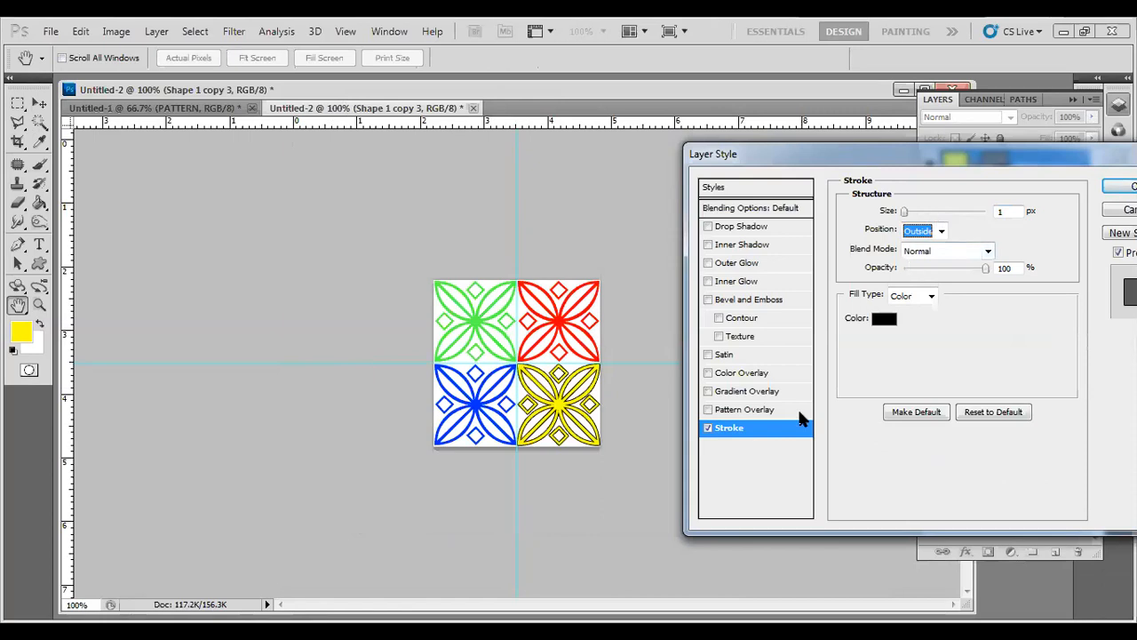
{"action": "left_click", "coordinate": [707, 427]}
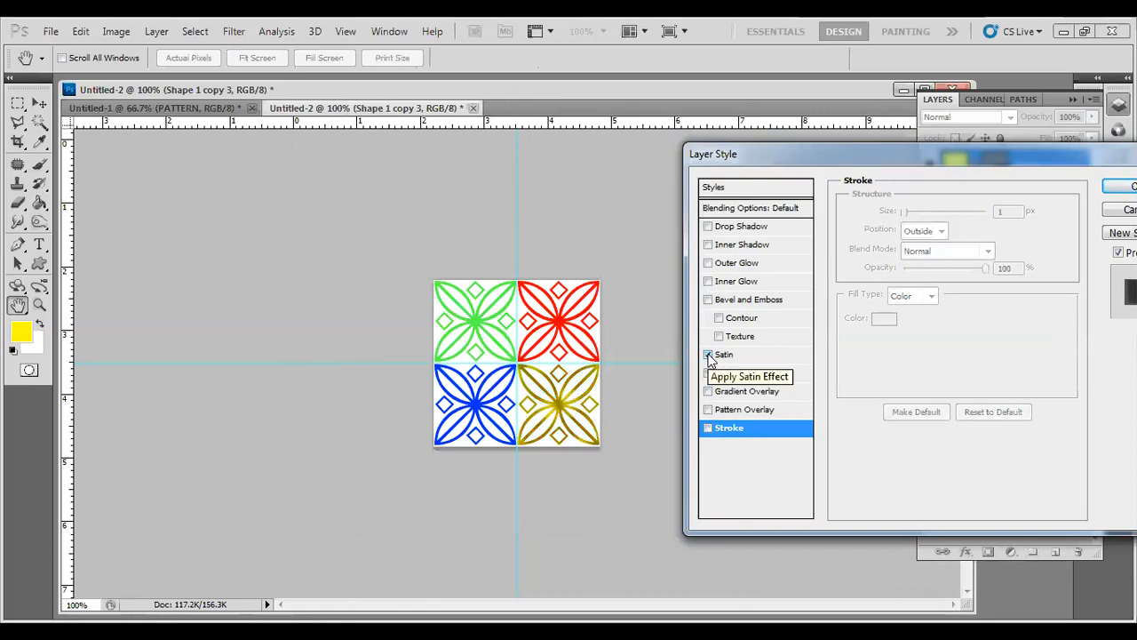
{"action": "left_click", "coordinate": [710, 355]}
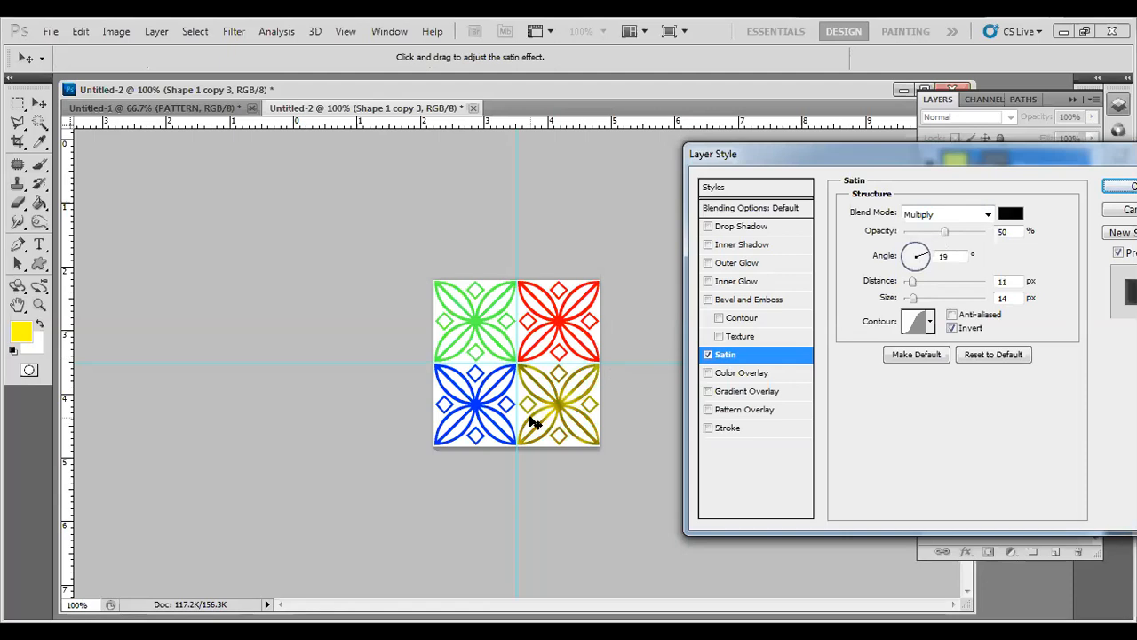
{"action": "mouse_move", "coordinate": [767, 341]}
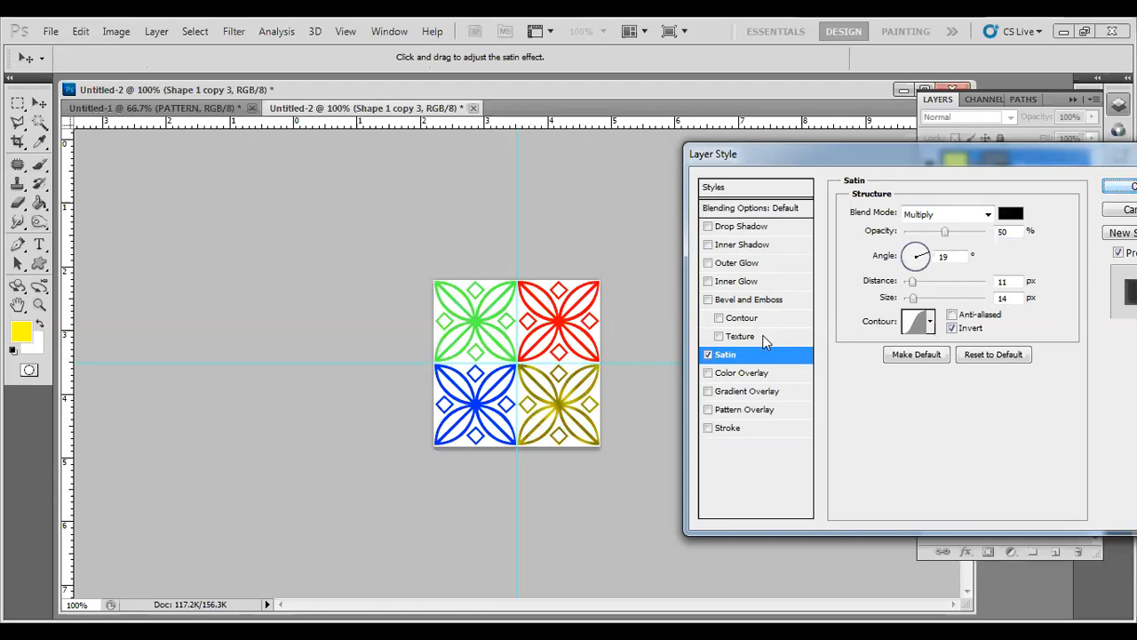
{"action": "mouse_move", "coordinate": [739, 316]}
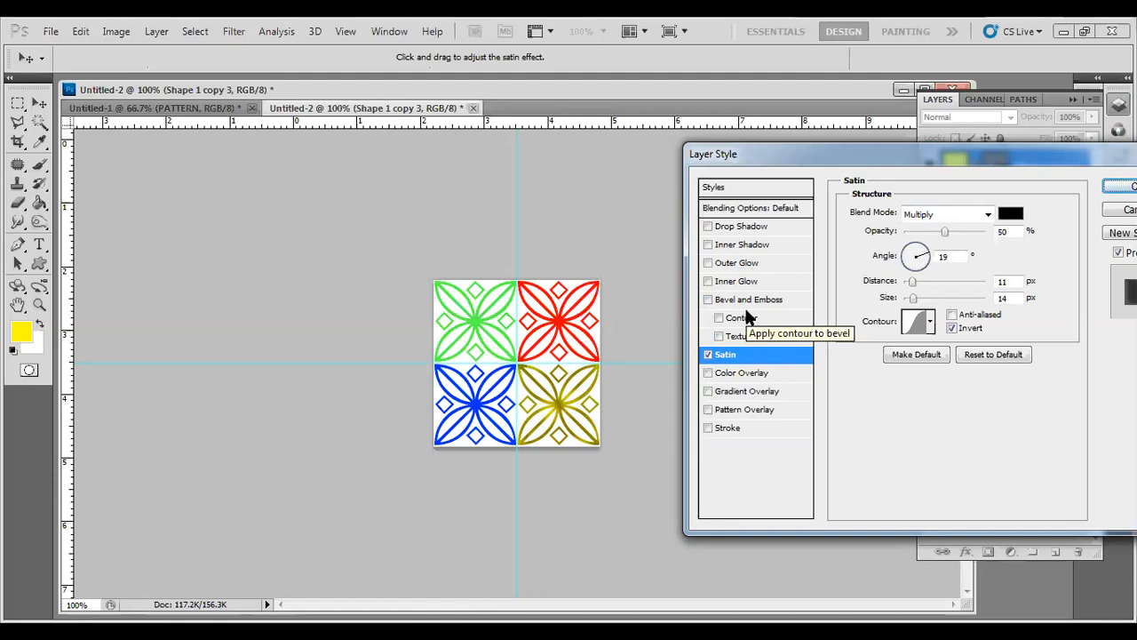
{"action": "mouse_move", "coordinate": [1098, 193]}
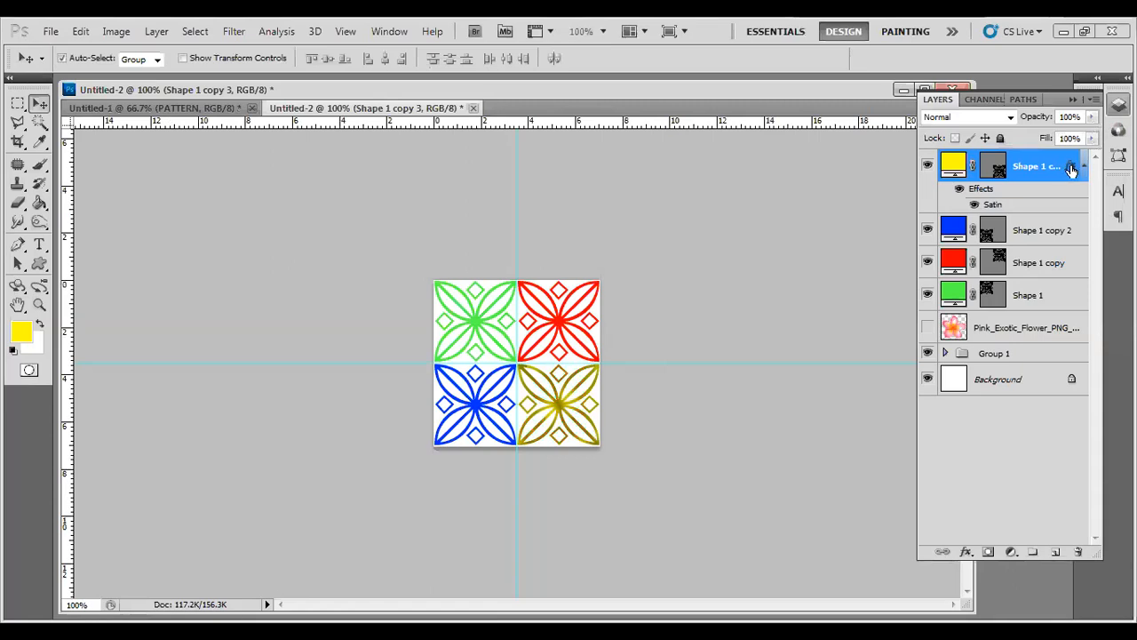
{"action": "mouse_move", "coordinate": [1070, 169]}
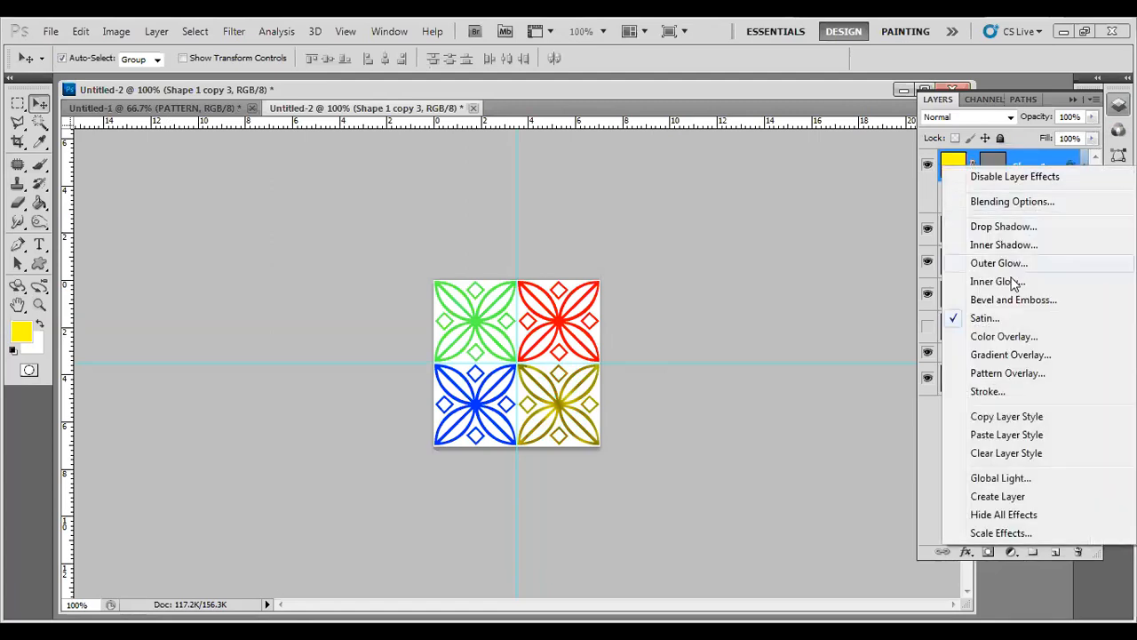
{"action": "mouse_move", "coordinate": [1001, 478]}
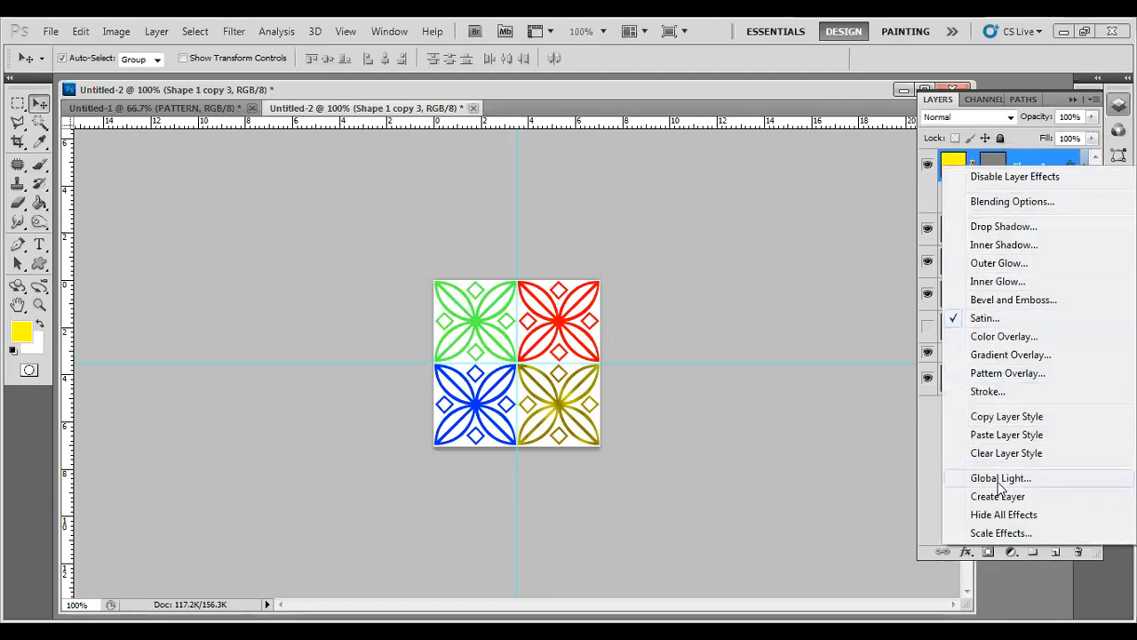
{"action": "mouse_move", "coordinate": [1006, 425]}
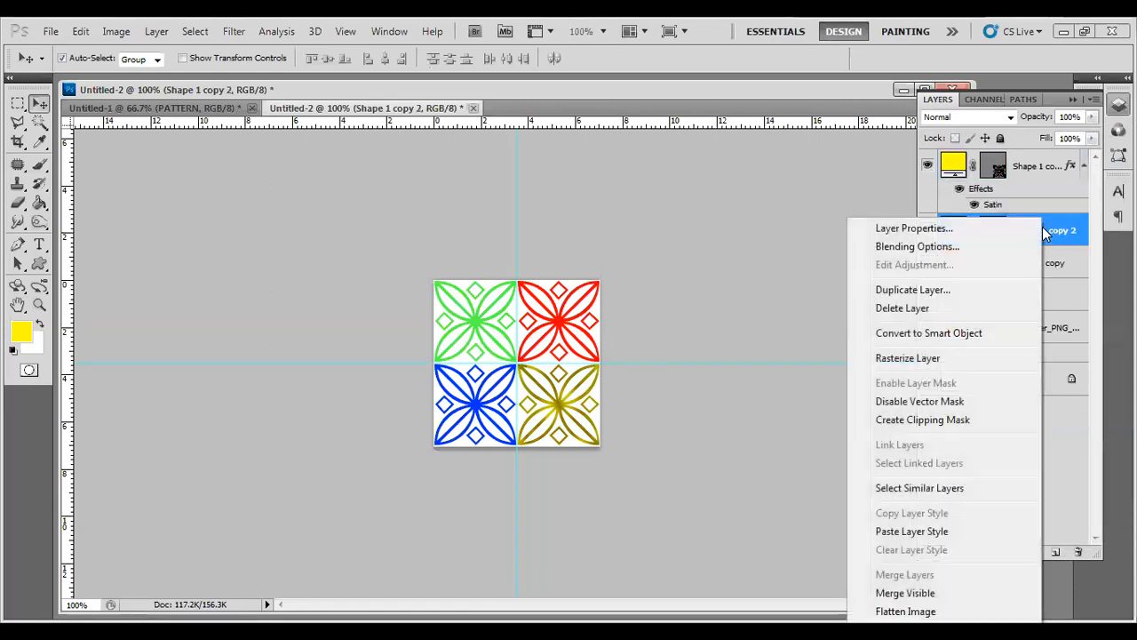
{"action": "mouse_move", "coordinate": [911, 530]}
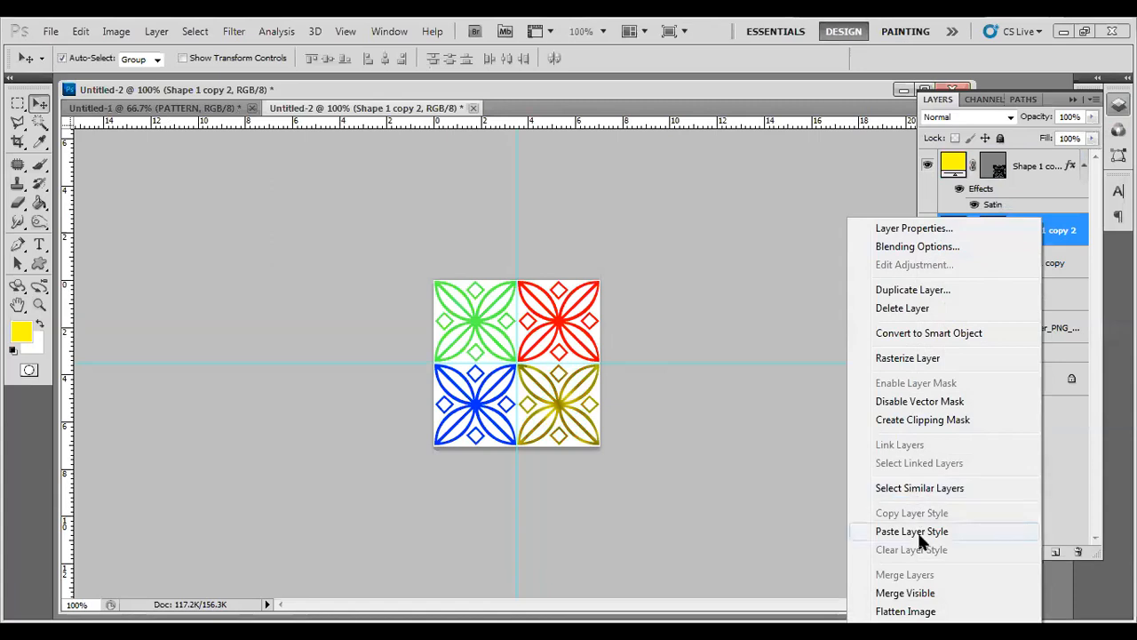
- Paste the copied satin style onto the blue and red layers and bring up options for the green layer
{"action": "left_click", "coordinate": [912, 530]}
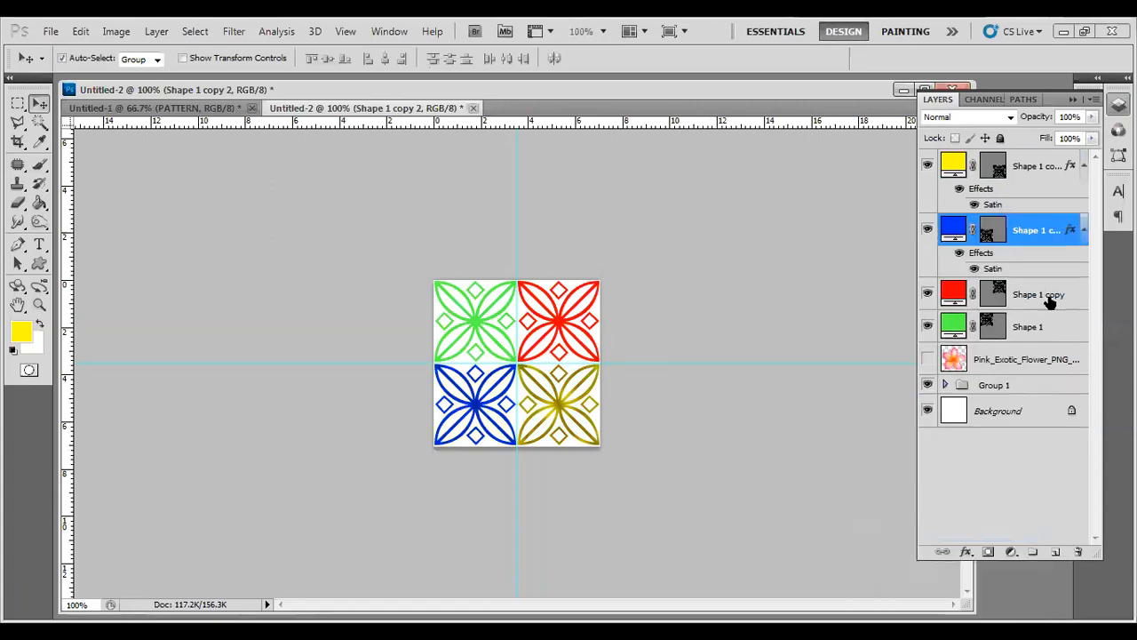
{"action": "left_click", "coordinate": [1035, 295]}
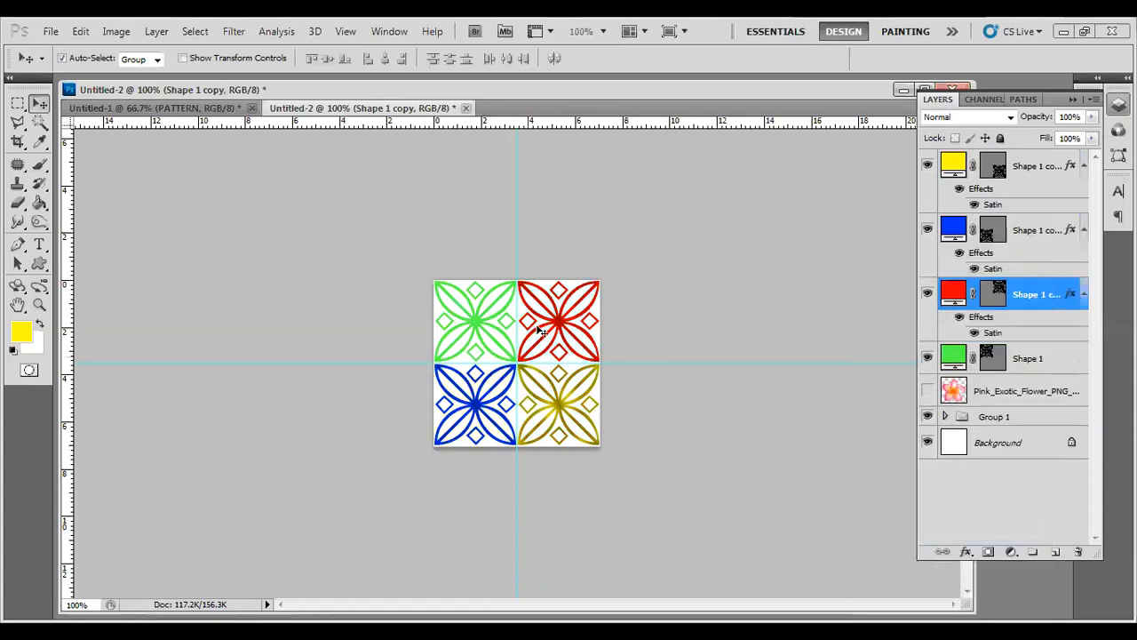
{"action": "right_click", "coordinate": [1034, 295]}
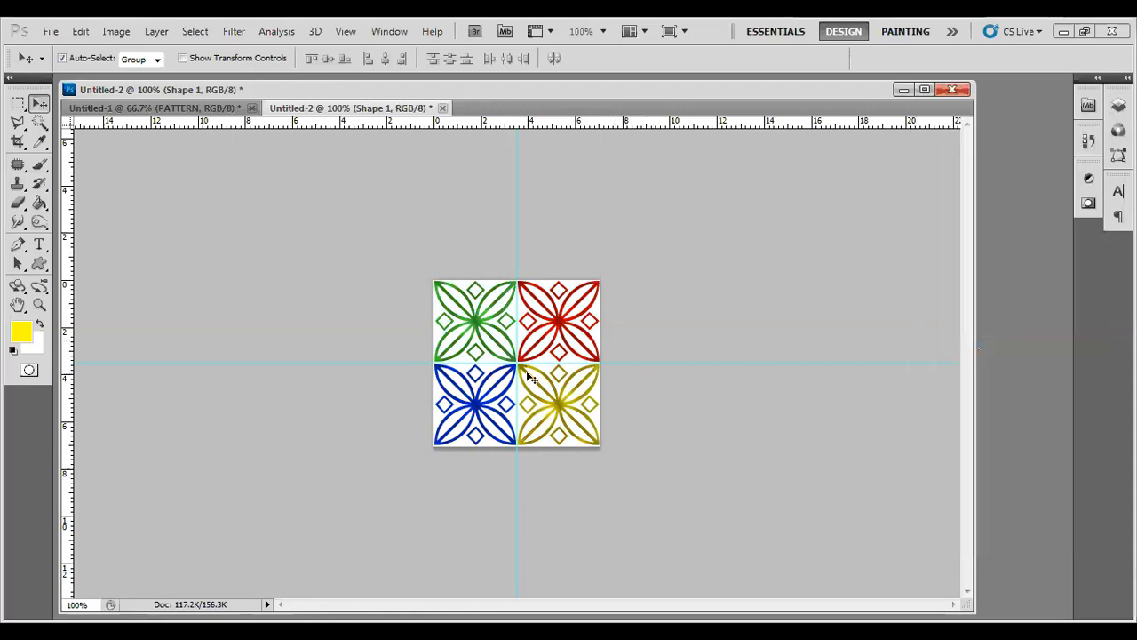
{"action": "mouse_move", "coordinate": [483, 259]}
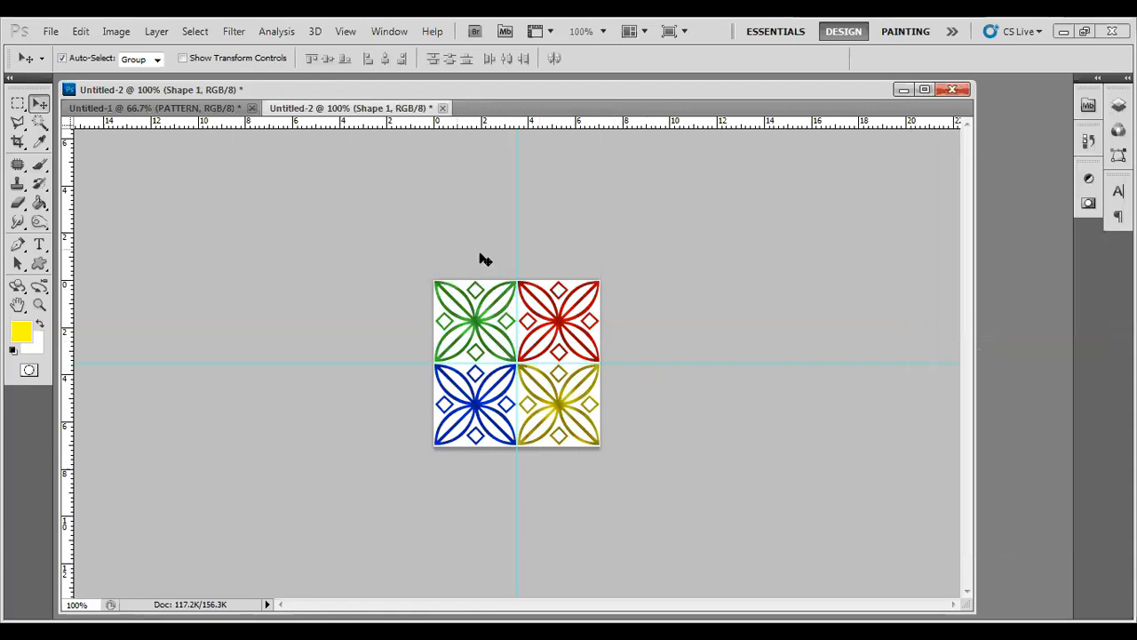
{"action": "mouse_move", "coordinate": [430, 377]}
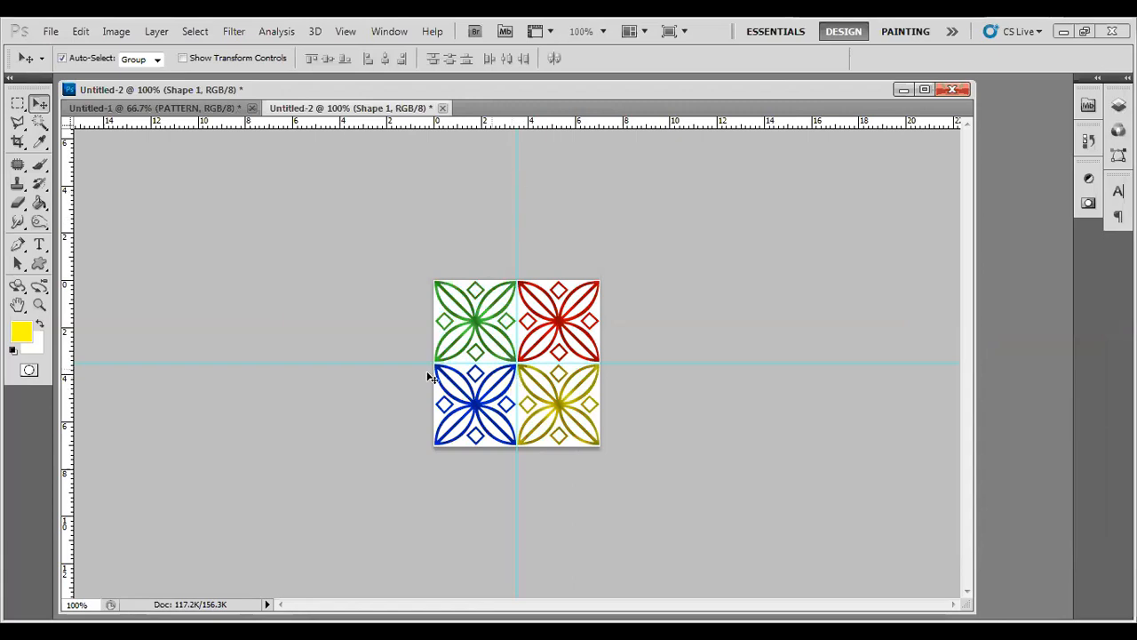
{"action": "mouse_move", "coordinate": [519, 346]}
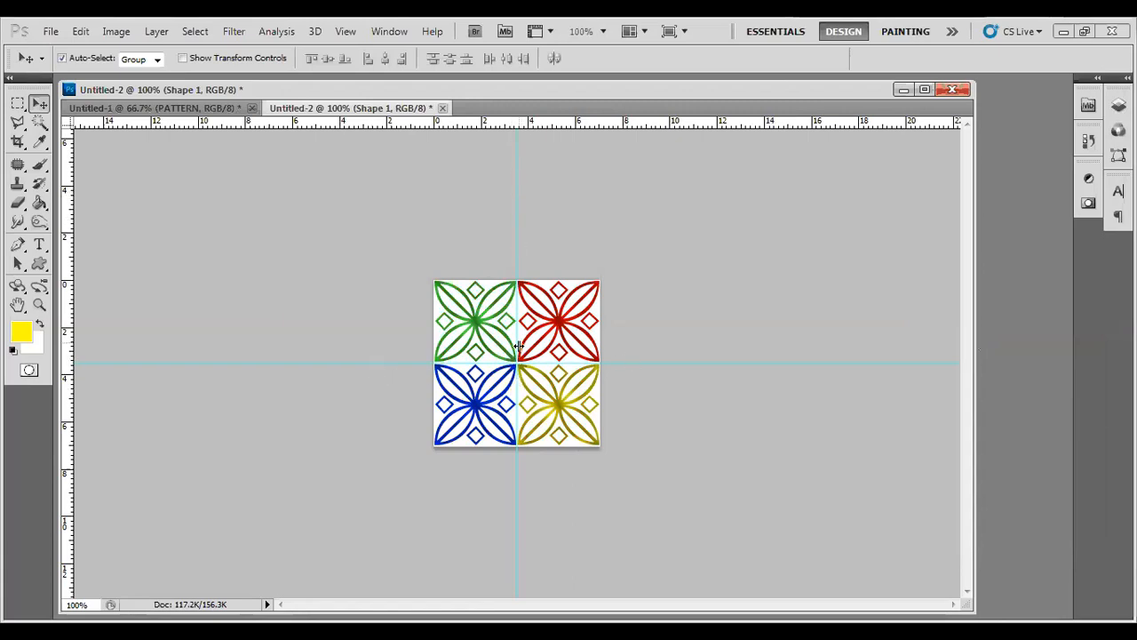
{"action": "mouse_move", "coordinate": [707, 350]}
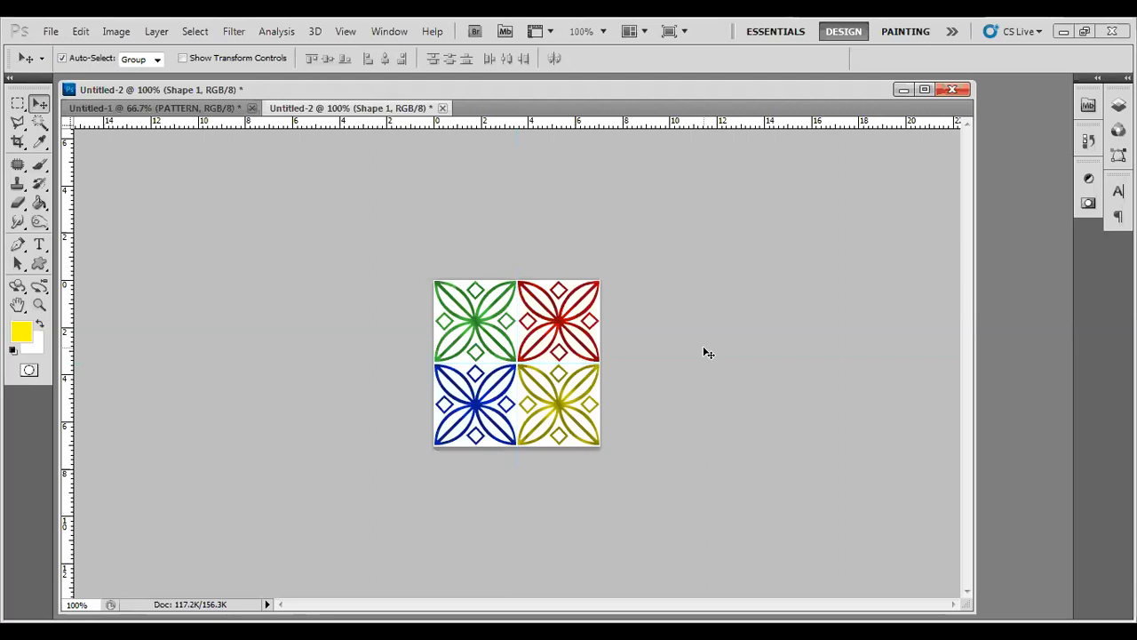
{"action": "mouse_move", "coordinate": [971, 105]}
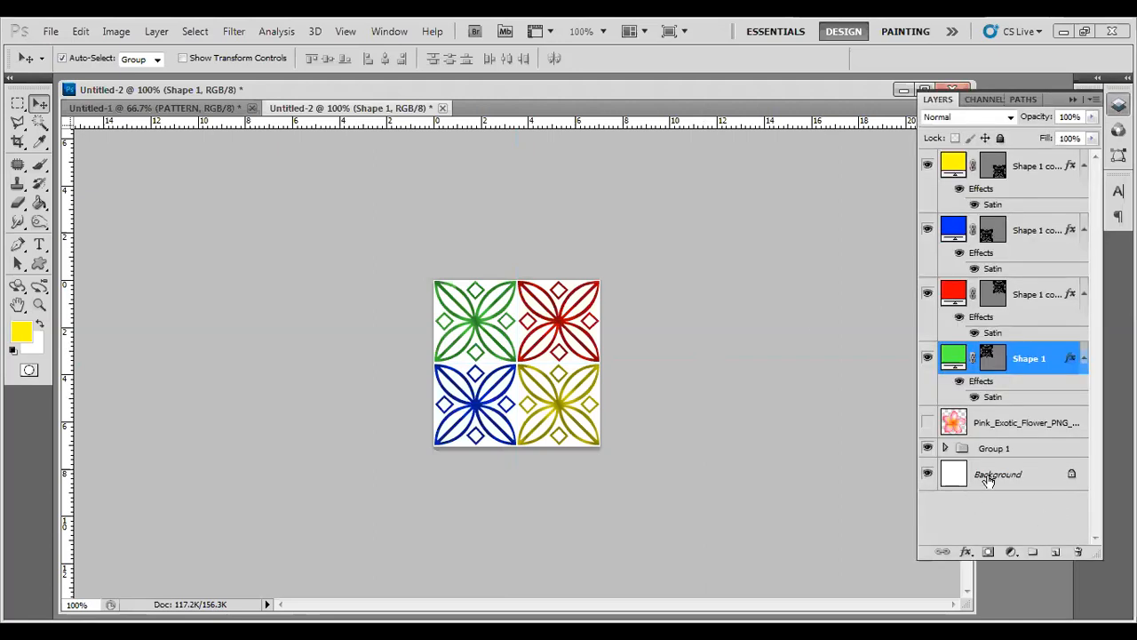
- Select the white Background layer and toggle its visibility off
{"action": "left_click", "coordinate": [997, 473]}
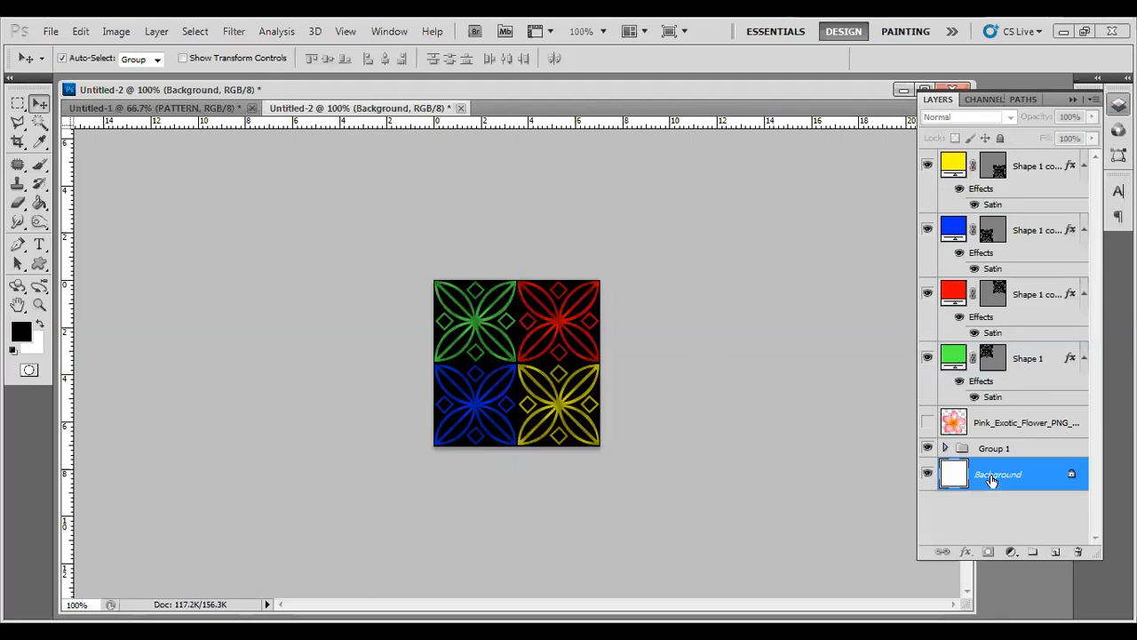
{"action": "left_click", "coordinate": [927, 473]}
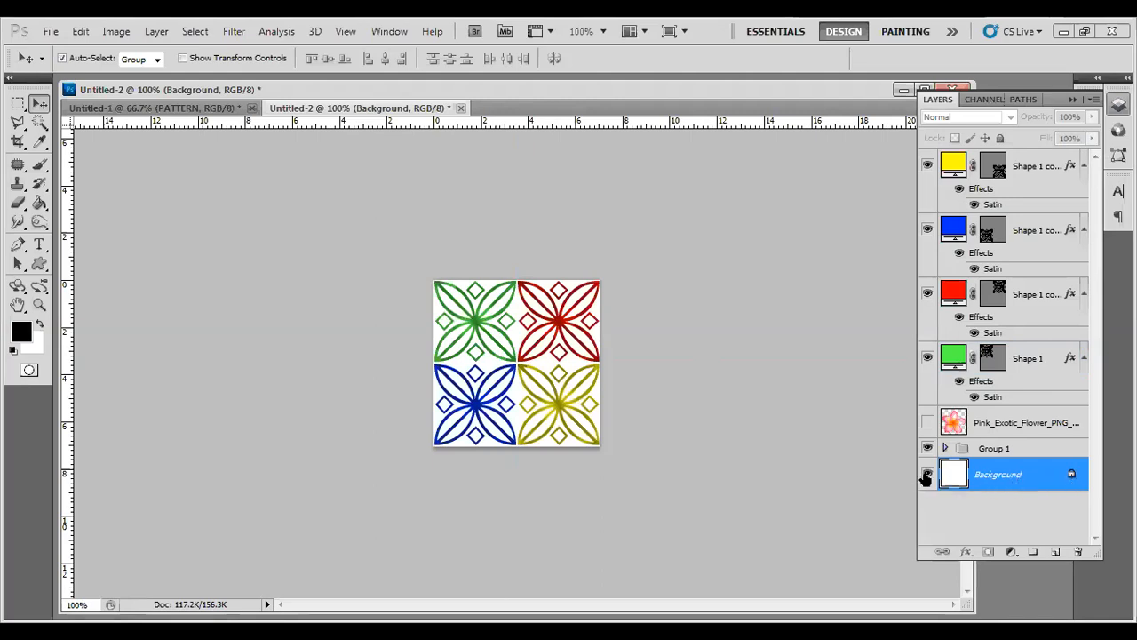
{"action": "left_click", "coordinate": [928, 473]}
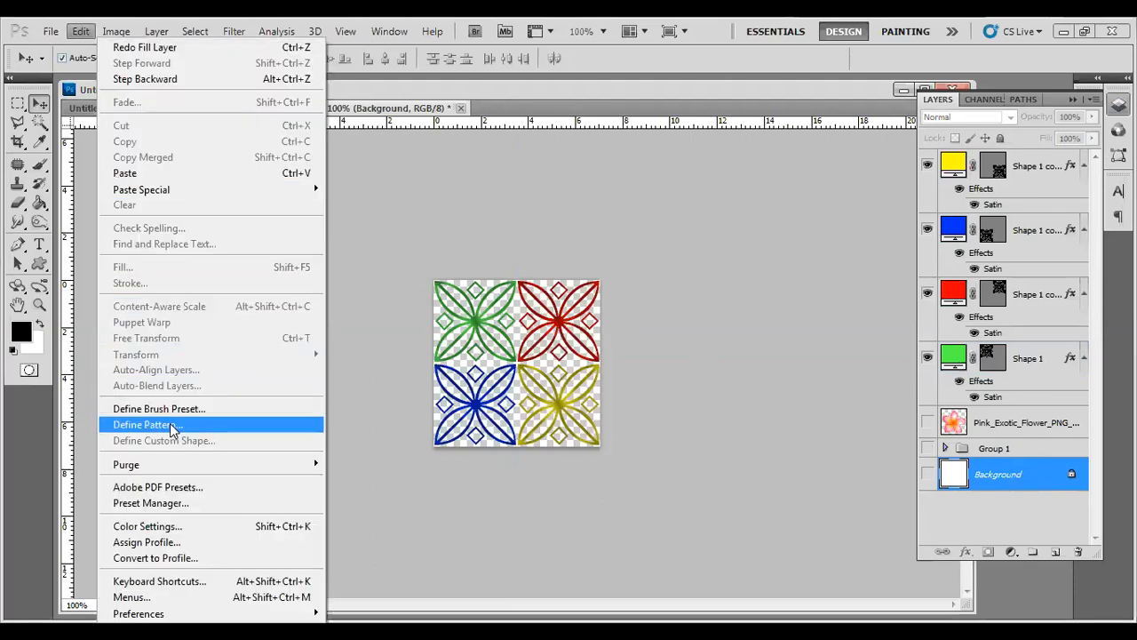
- Define the four-colour ornament tile as a new pattern, Pattern 5
{"action": "left_click", "coordinate": [144, 423]}
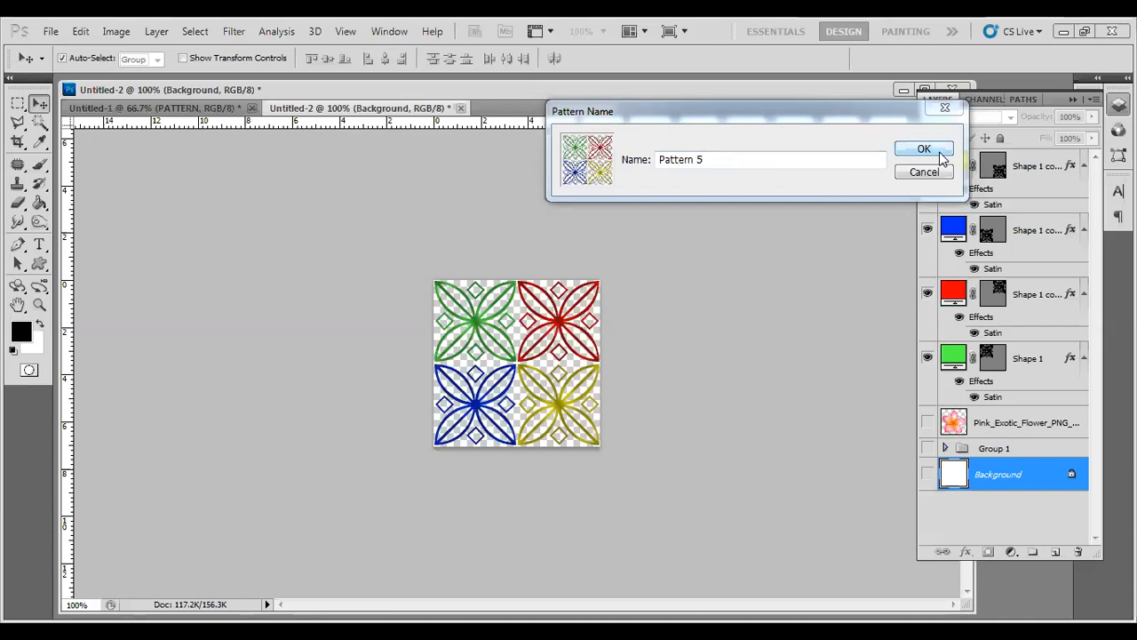
{"action": "left_click", "coordinate": [924, 150]}
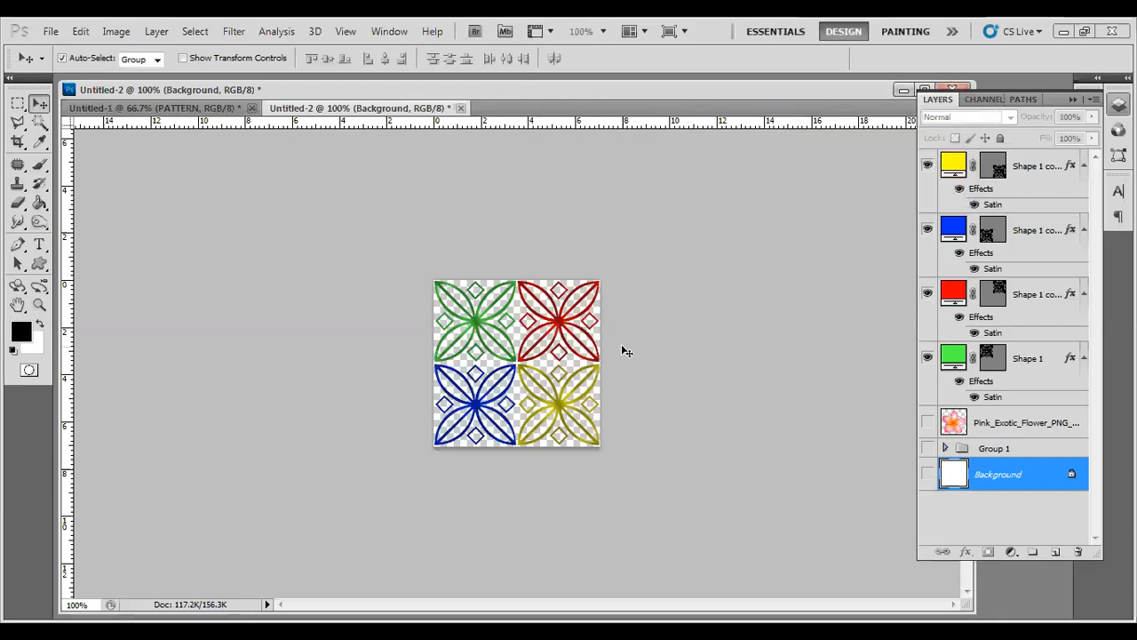
{"action": "mouse_move", "coordinate": [883, 153]}
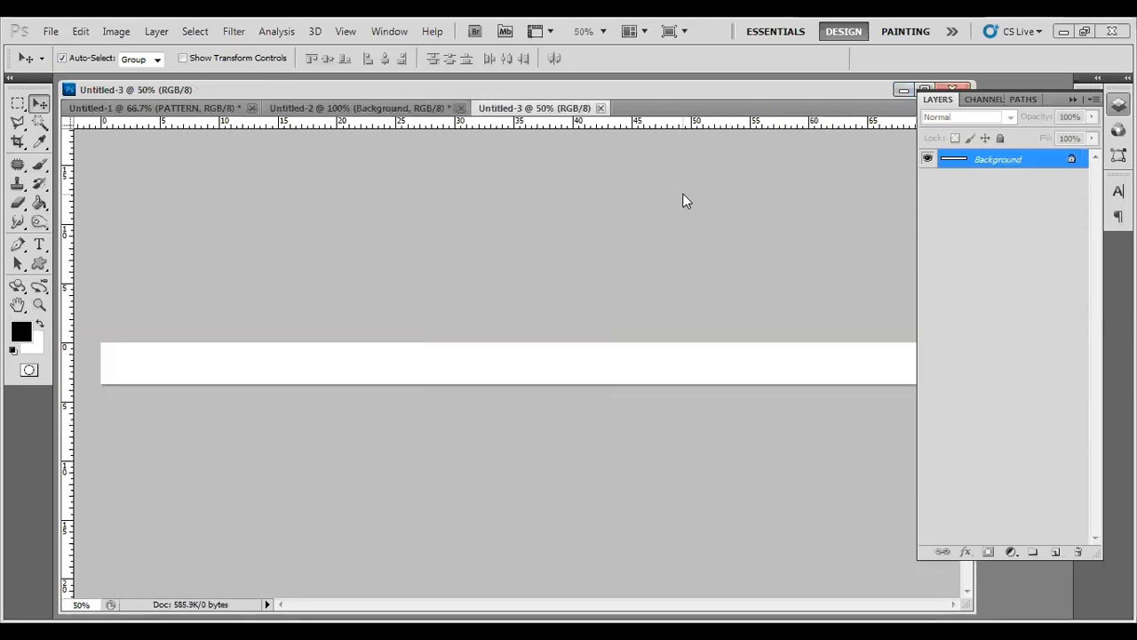
- Create a new 2000 × 1000 RGB document
{"action": "left_click", "coordinate": [359, 109]}
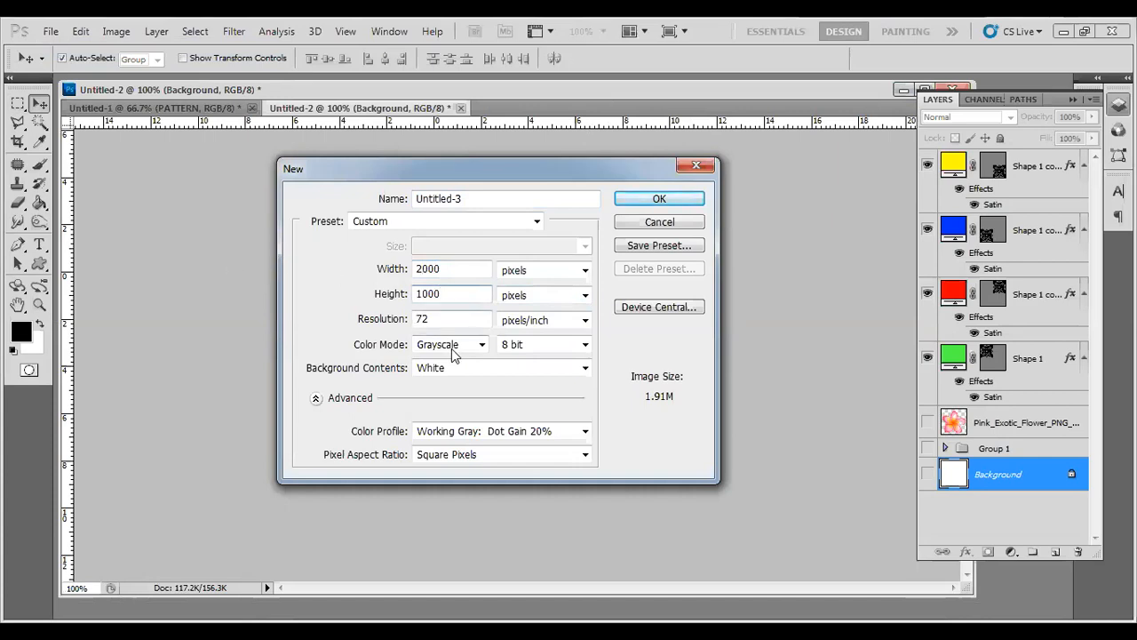
{"action": "left_click", "coordinate": [451, 344]}
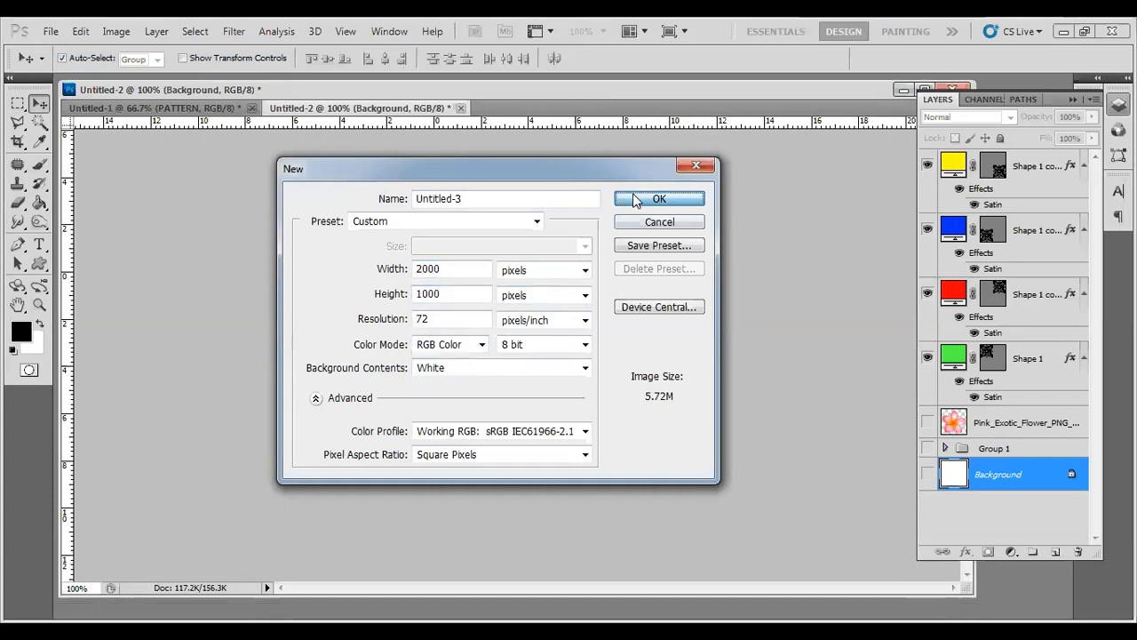
{"action": "left_click", "coordinate": [659, 199]}
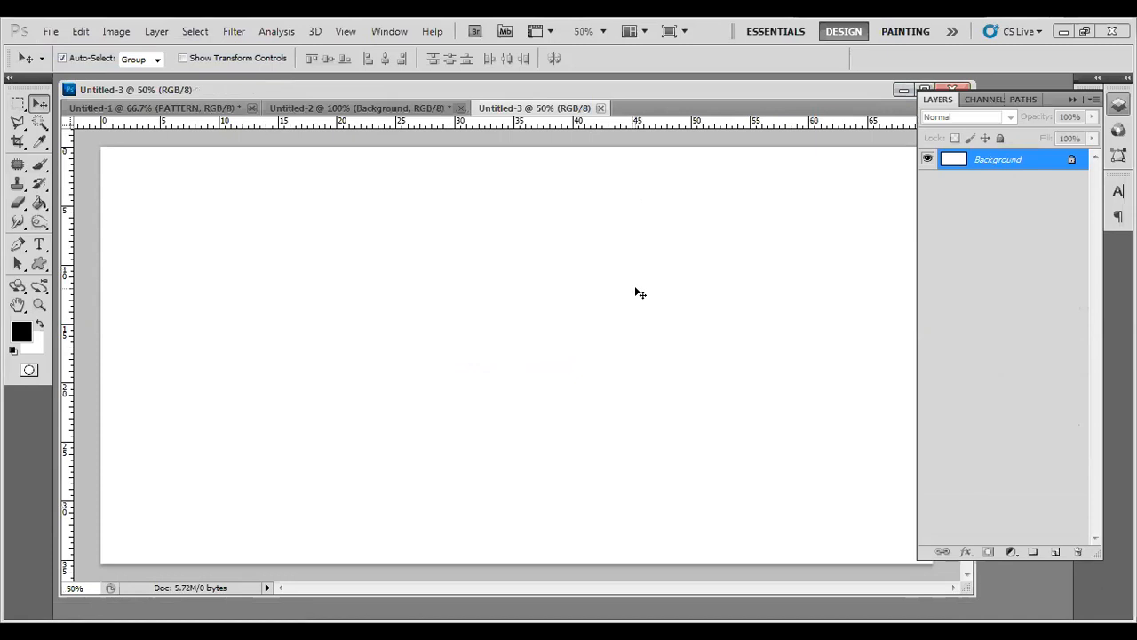
- Set the Paint Bucket to fill with the four-colour ornament pattern
{"action": "left_click", "coordinate": [18, 203]}
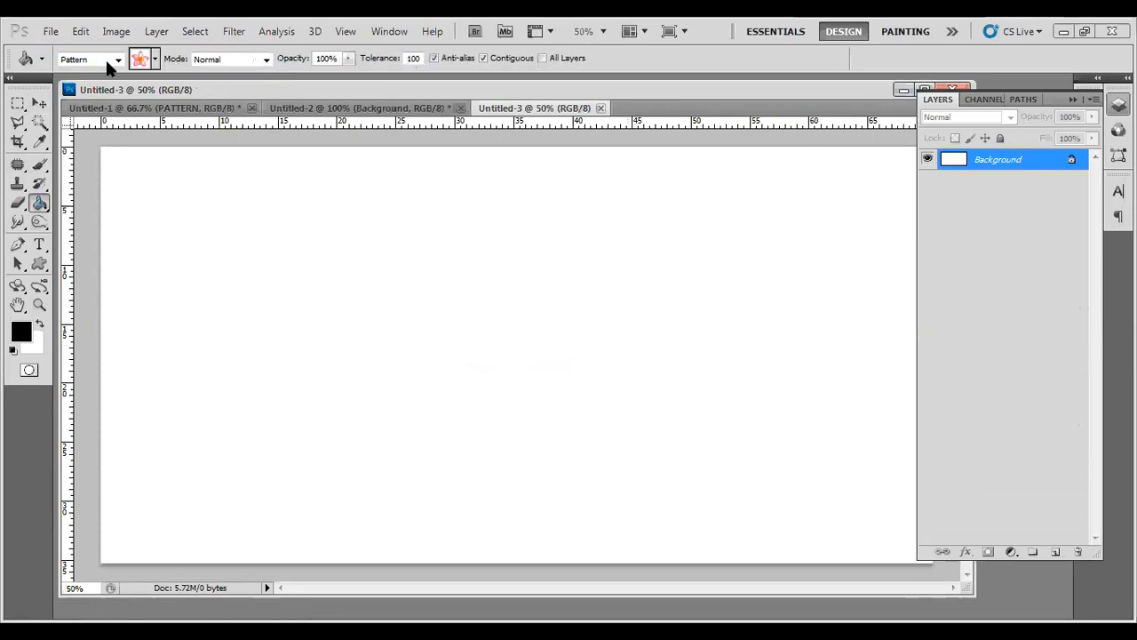
{"action": "left_click", "coordinate": [89, 58]}
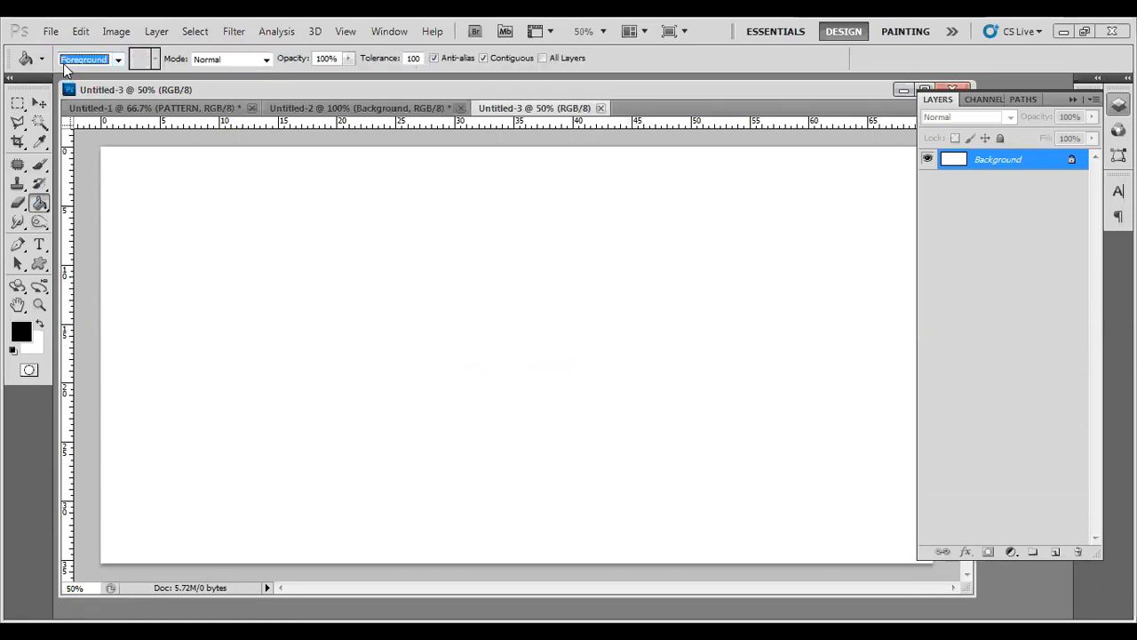
{"action": "left_click", "coordinate": [89, 59]}
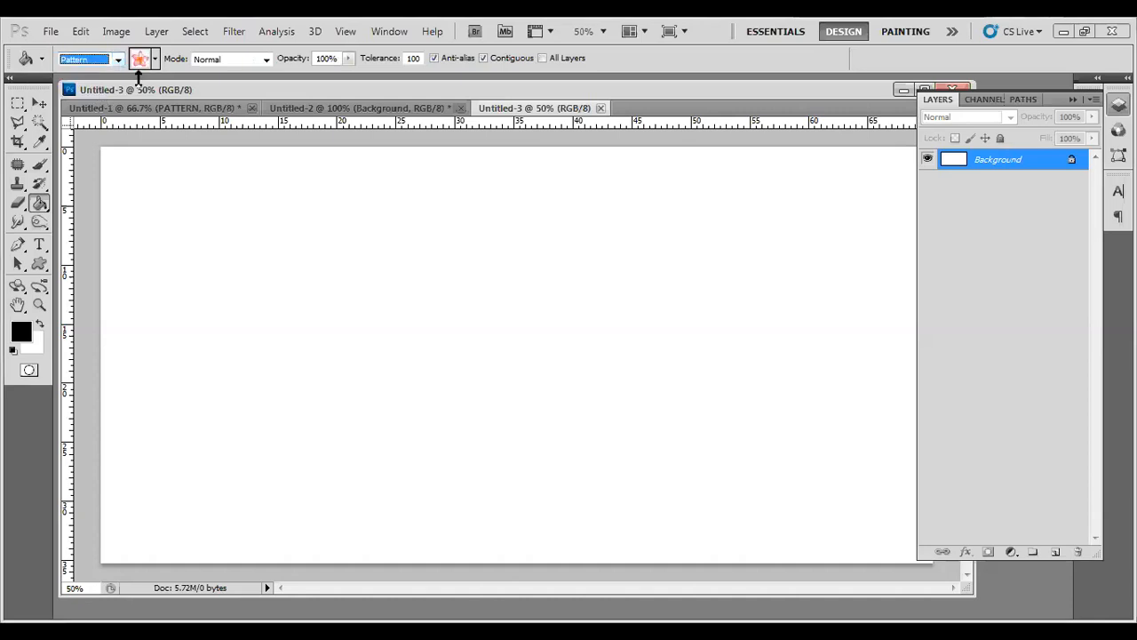
{"action": "left_click", "coordinate": [139, 58]}
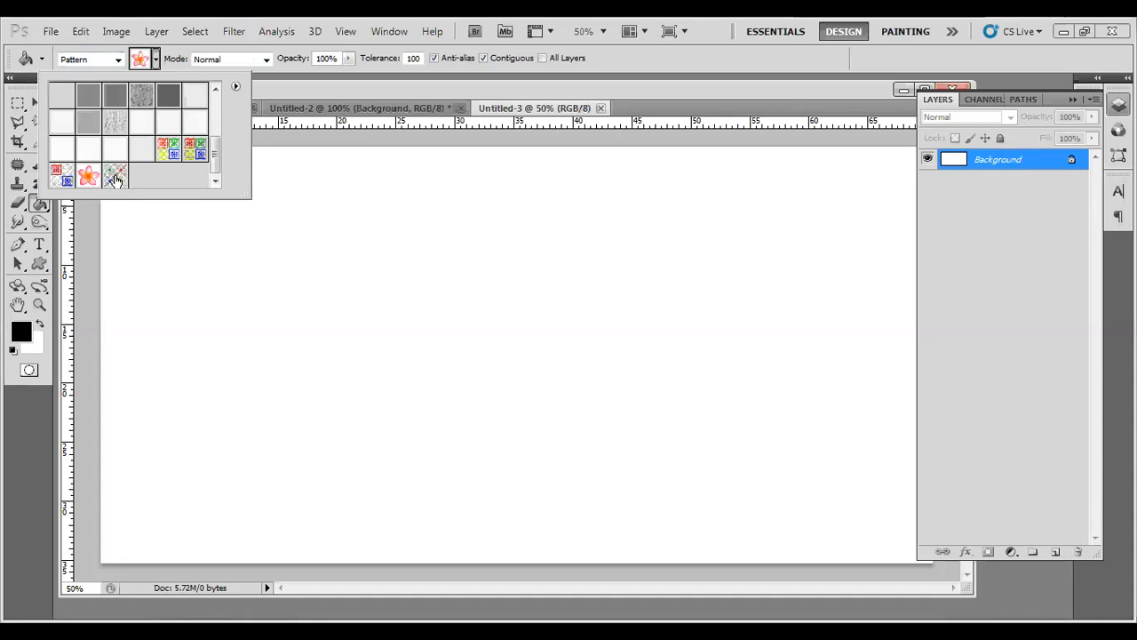
{"action": "left_click", "coordinate": [113, 176]}
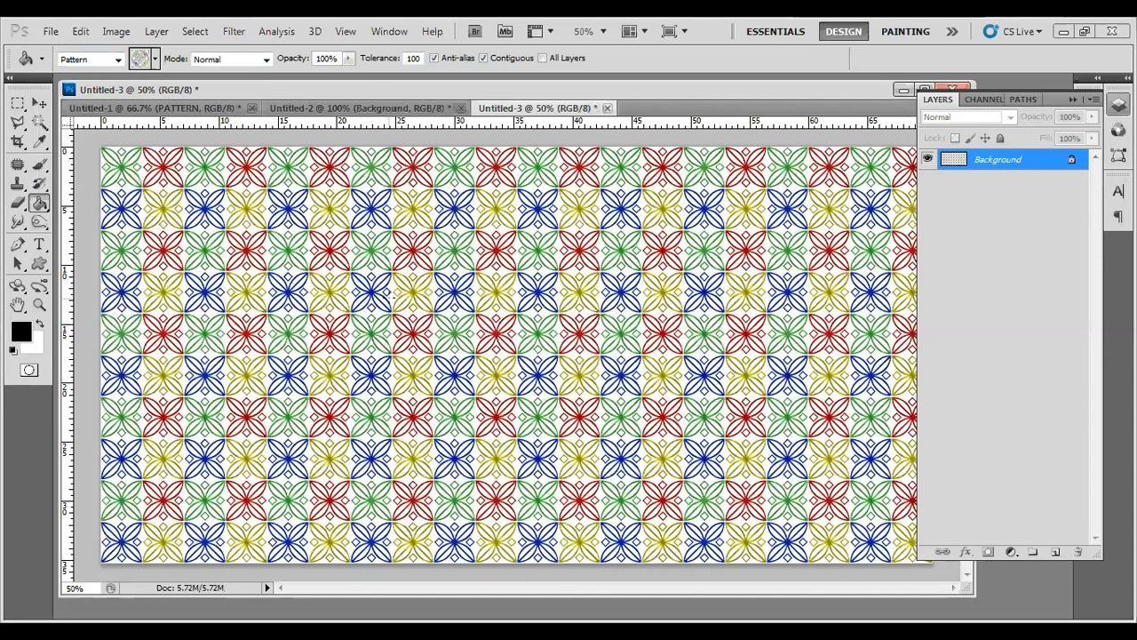
{"action": "mouse_move", "coordinate": [394, 304]}
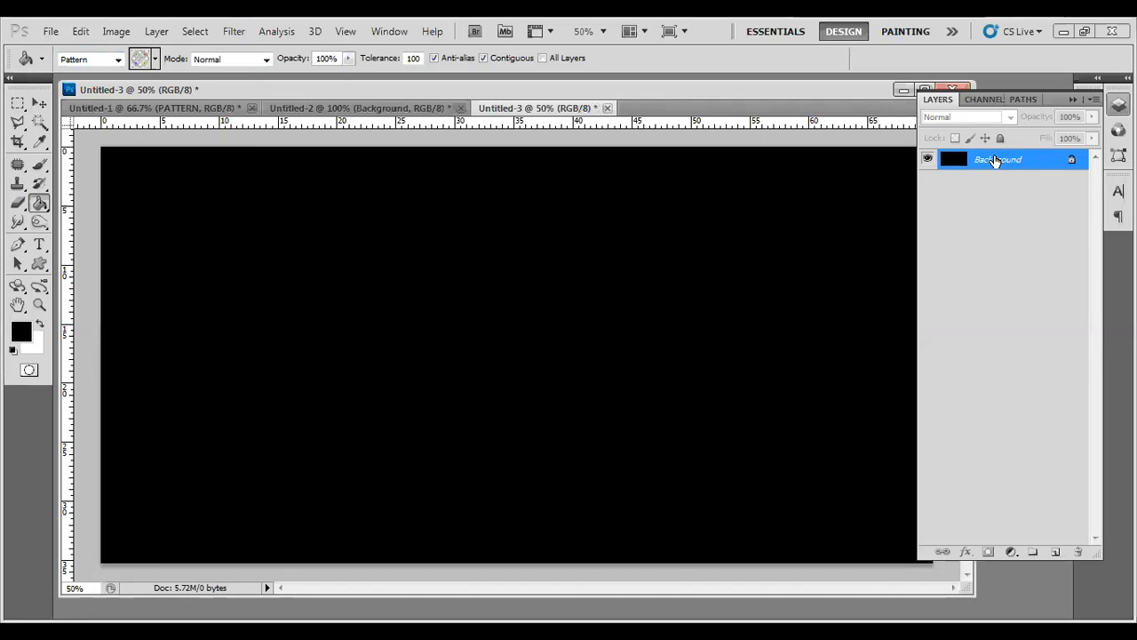
{"action": "mouse_move", "coordinate": [1023, 160]}
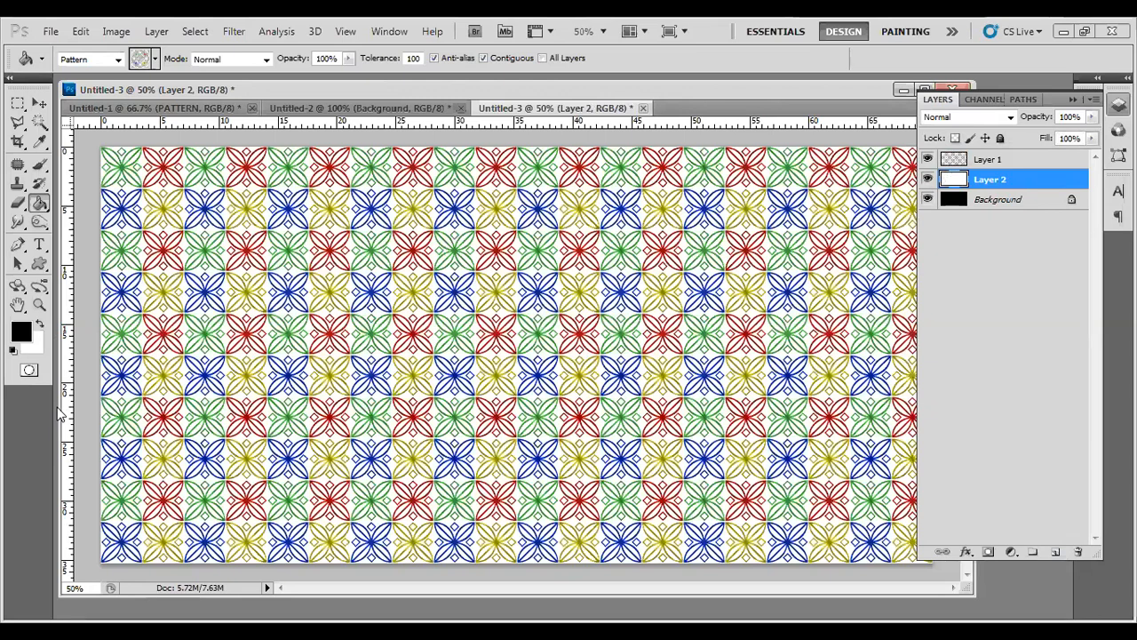
{"action": "mouse_move", "coordinate": [341, 302]}
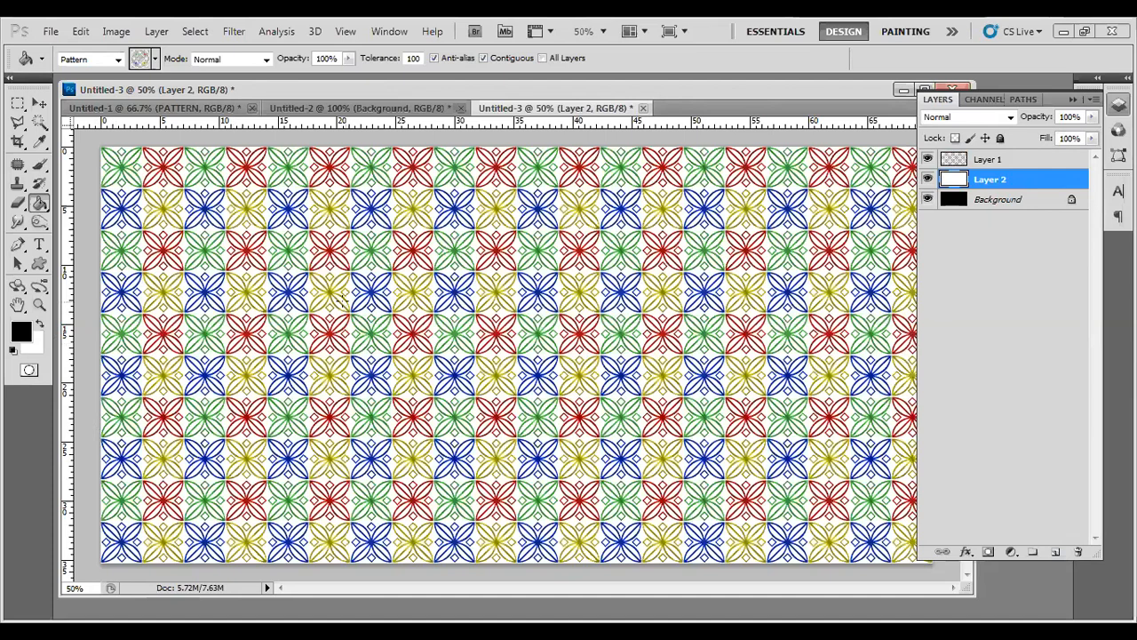
{"action": "mouse_move", "coordinate": [1029, 460]}
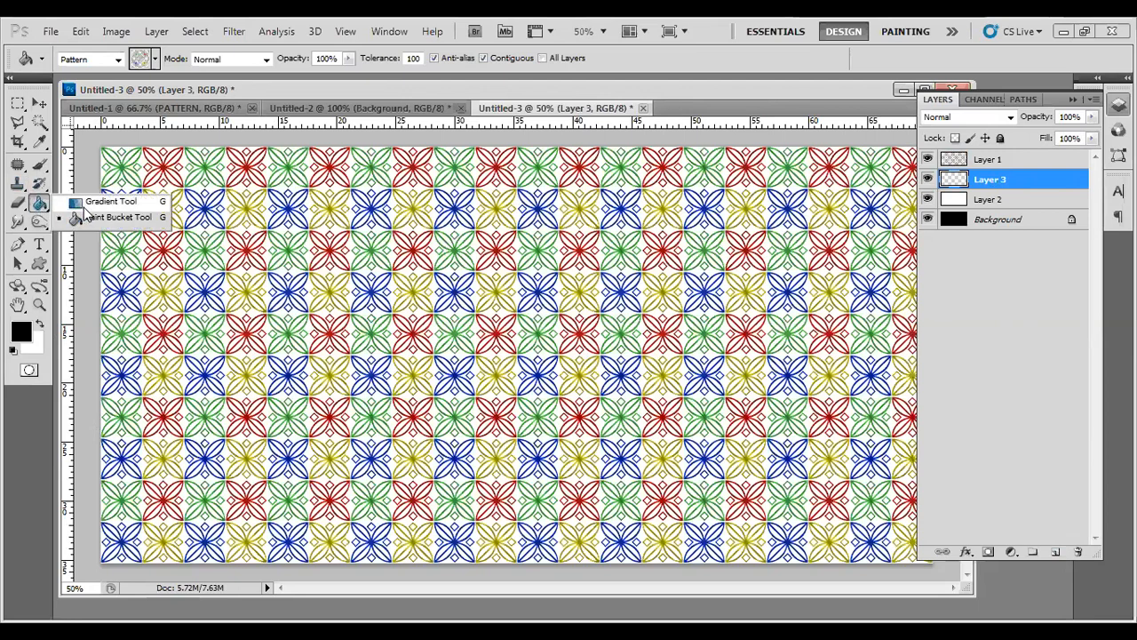
- Fill Layer 3 with the spectrum preset gradient so rainbow bands show behind the pattern
{"action": "left_click", "coordinate": [110, 201]}
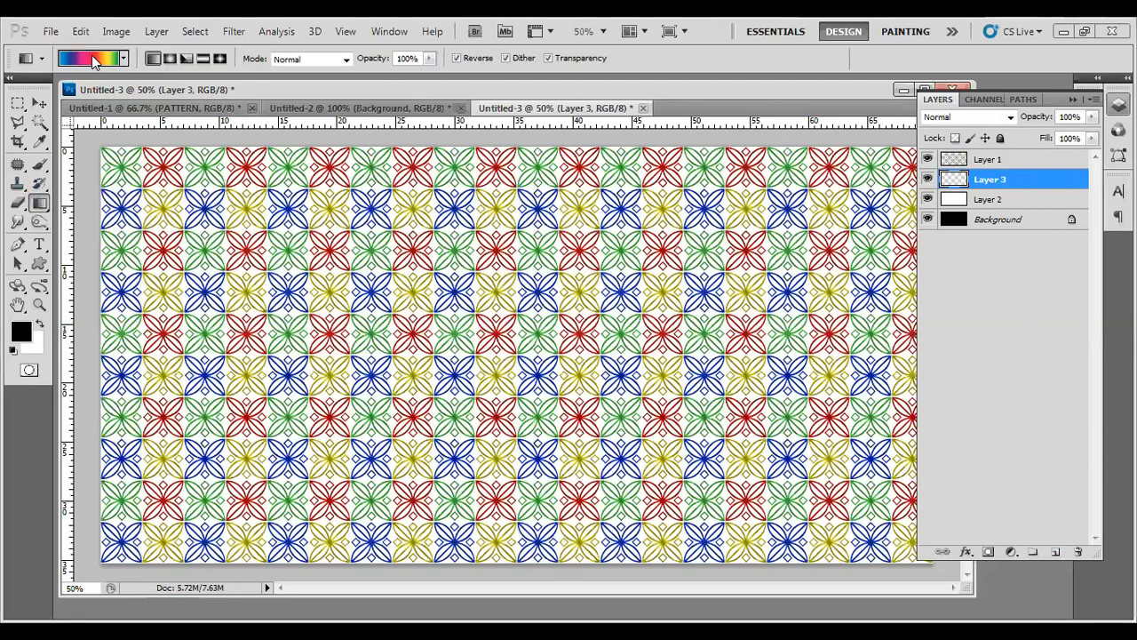
{"action": "left_click", "coordinate": [123, 57]}
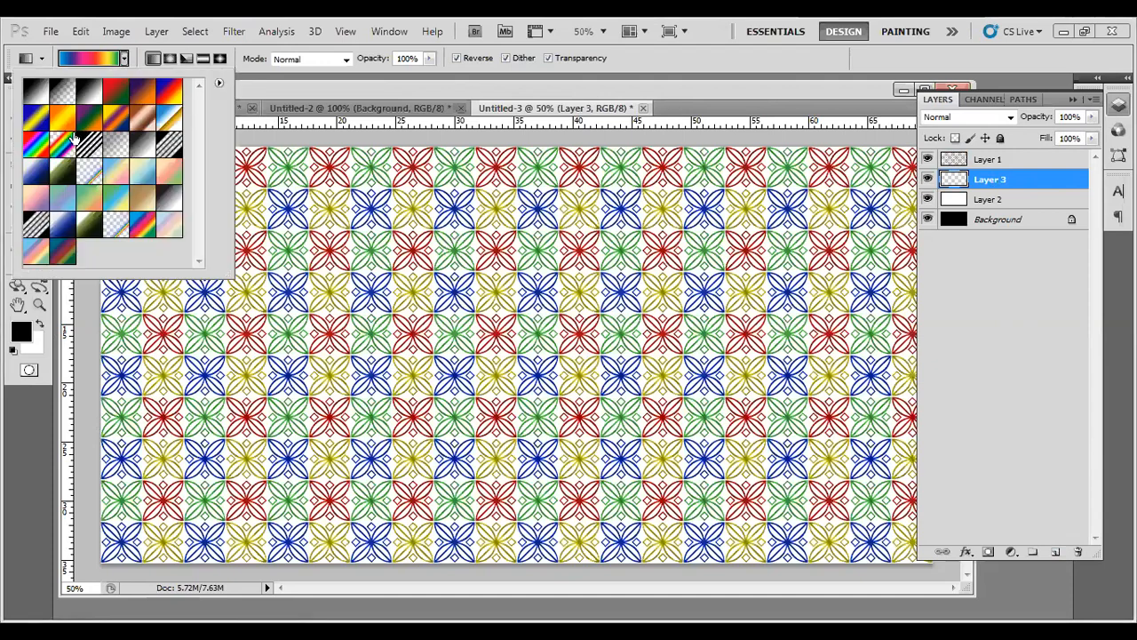
{"action": "mouse_move", "coordinate": [169, 105]}
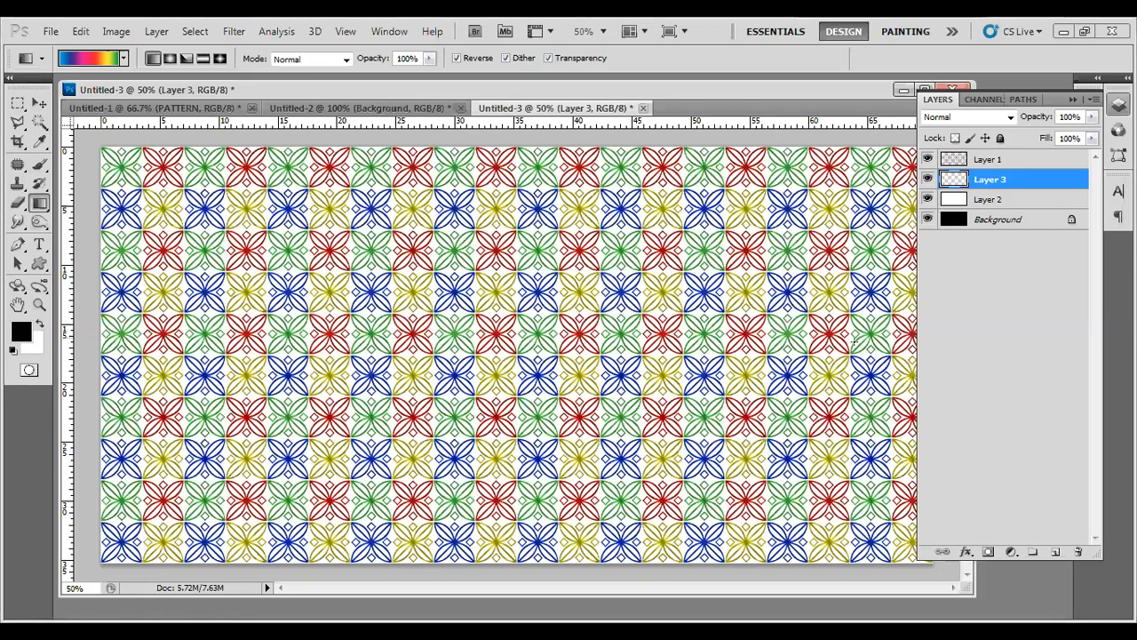
{"action": "mouse_move", "coordinate": [933, 348]}
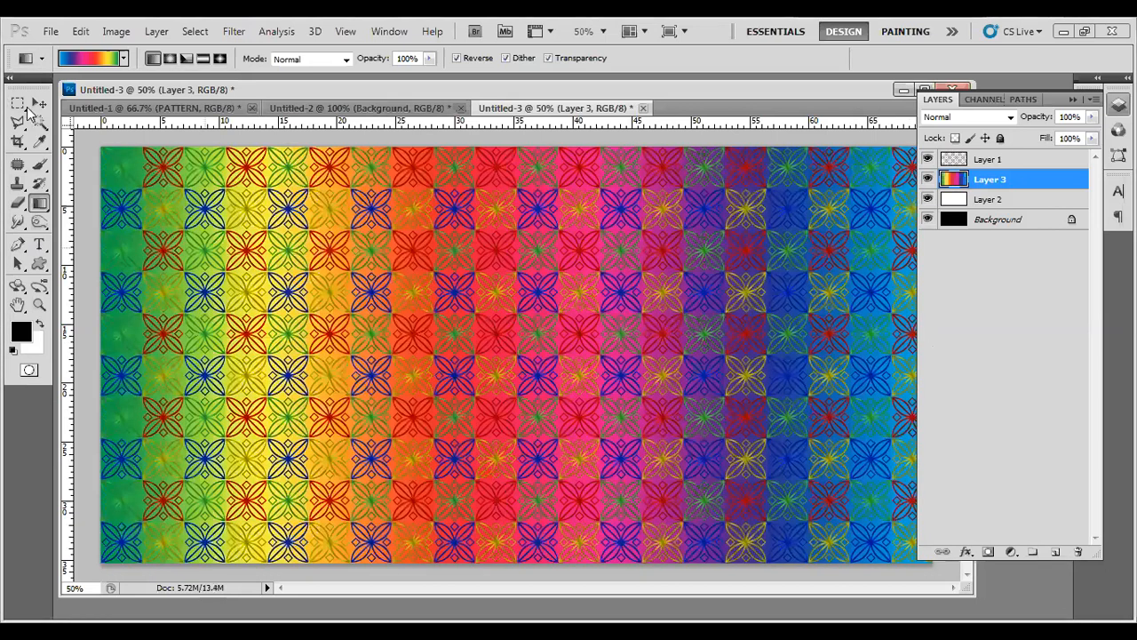
{"action": "left_click", "coordinate": [18, 103]}
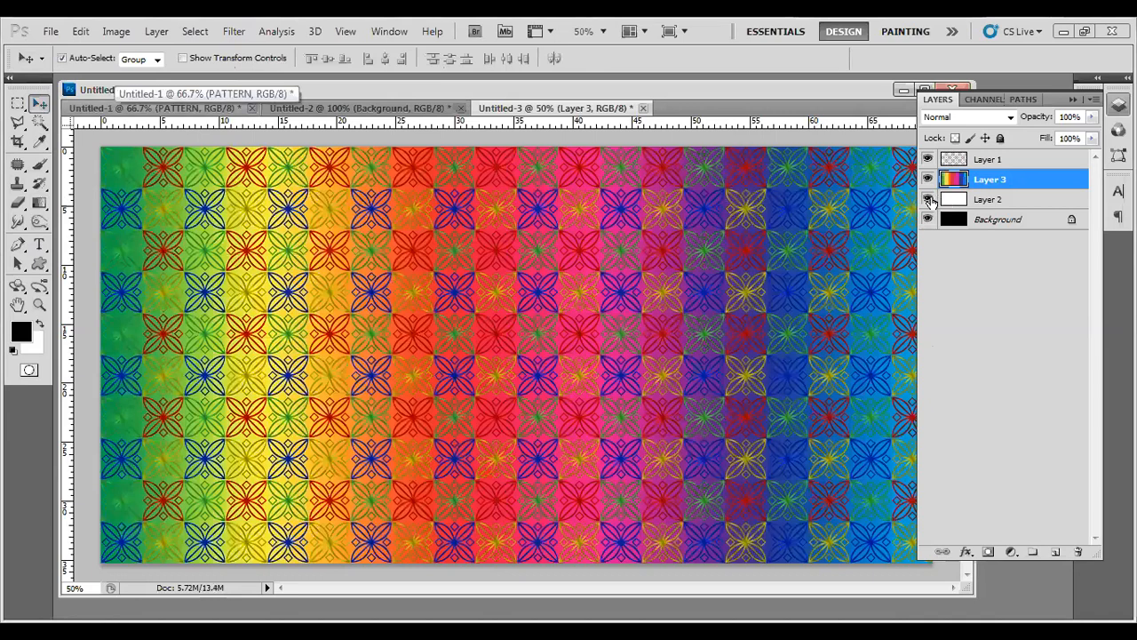
{"action": "left_click", "coordinate": [928, 199]}
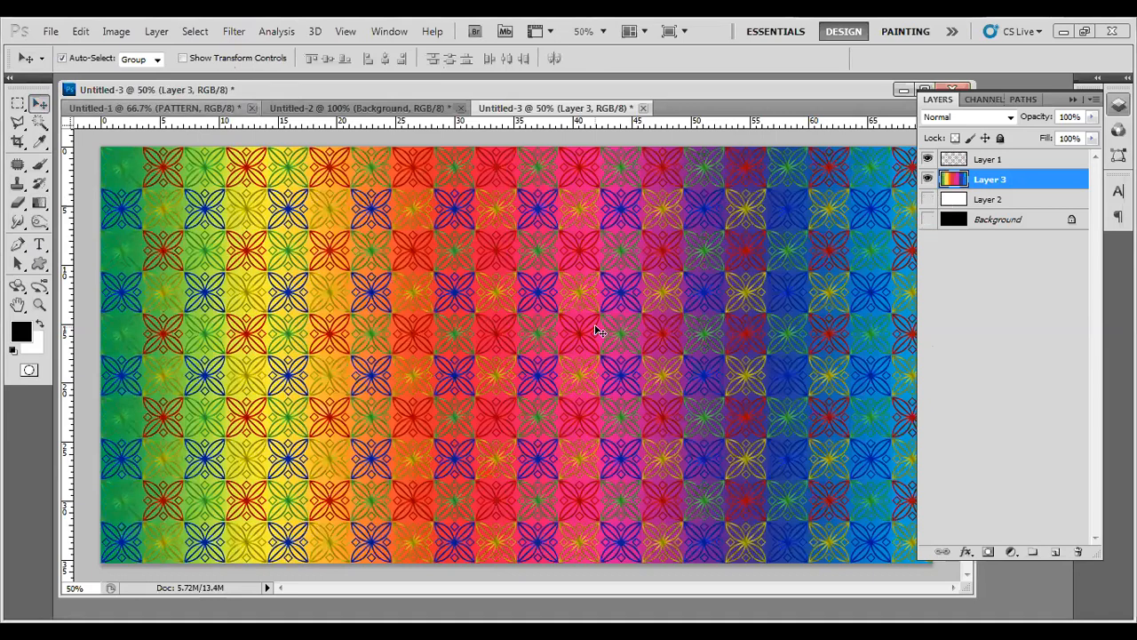
{"action": "mouse_move", "coordinate": [613, 345]}
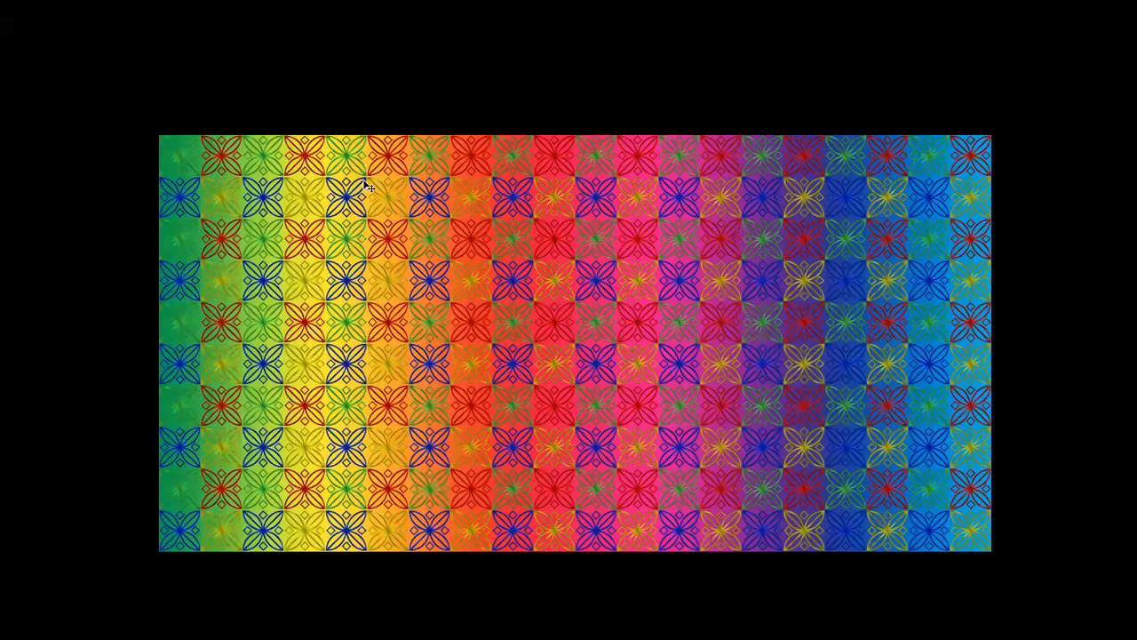
{"action": "mouse_move", "coordinate": [1039, 222]}
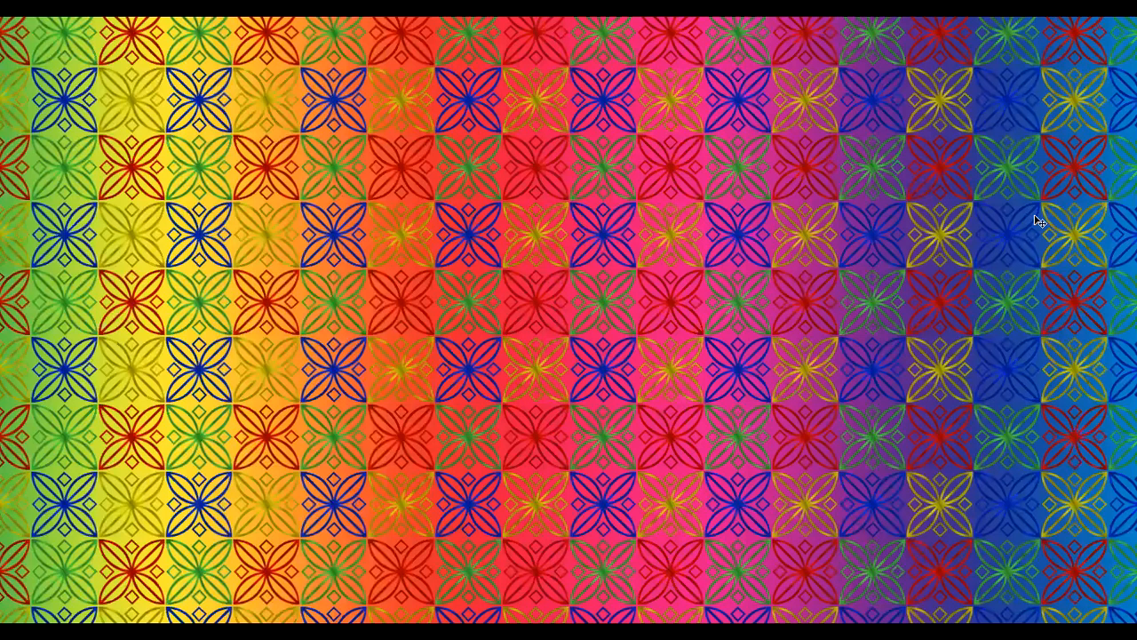
{"action": "mouse_move", "coordinate": [642, 366]}
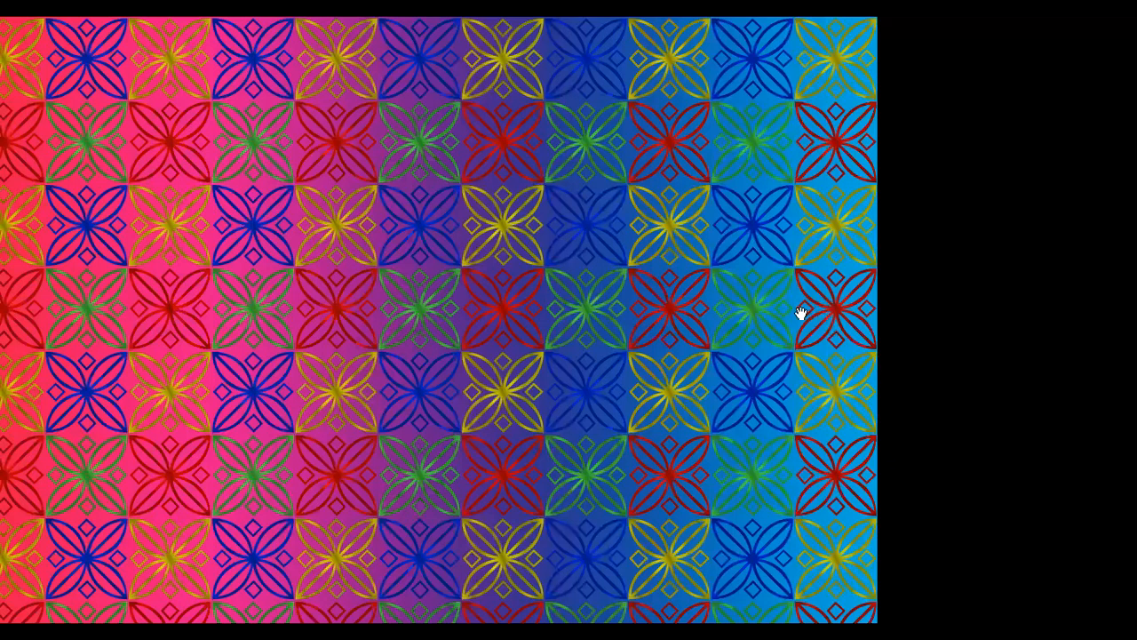
{"action": "mouse_move", "coordinate": [825, 349]}
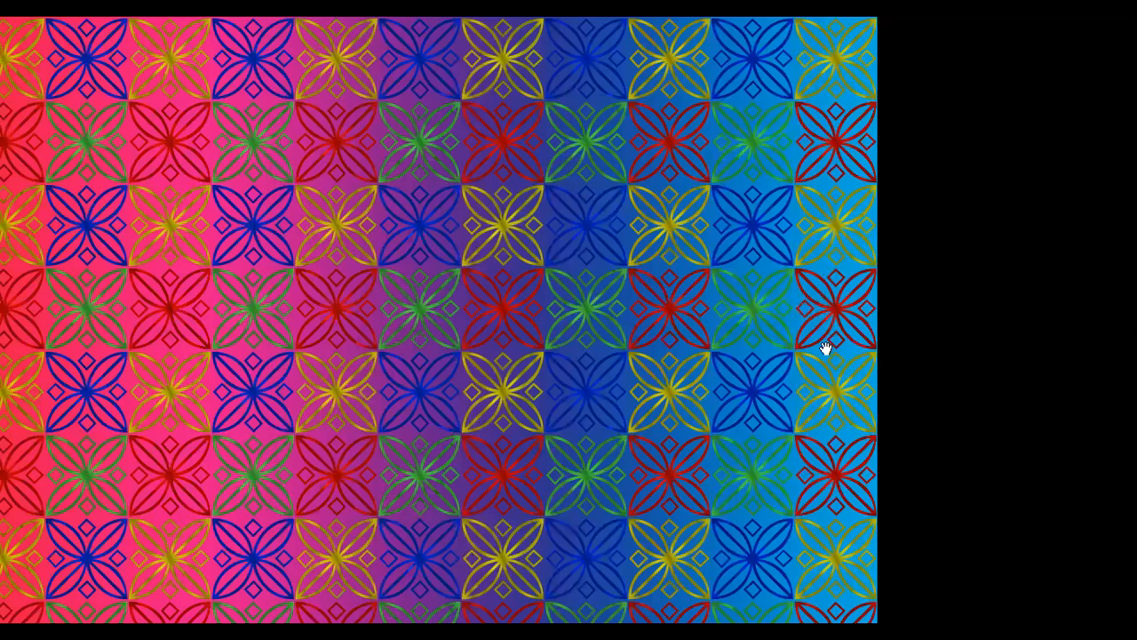
{"action": "mouse_move", "coordinate": [773, 355]}
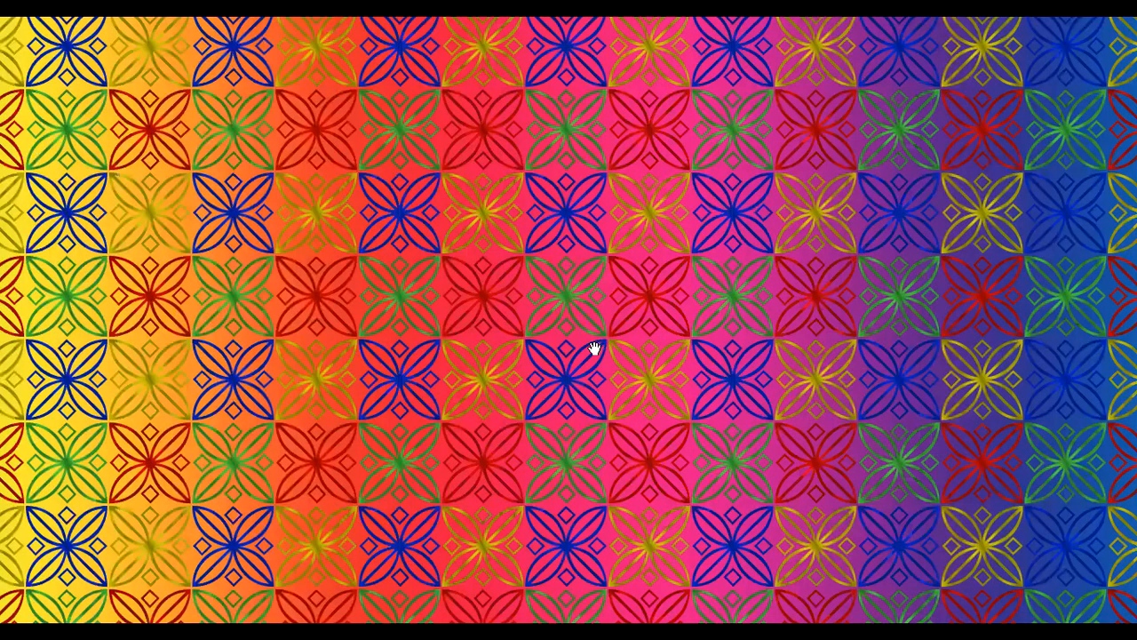
{"action": "mouse_move", "coordinate": [501, 306]}
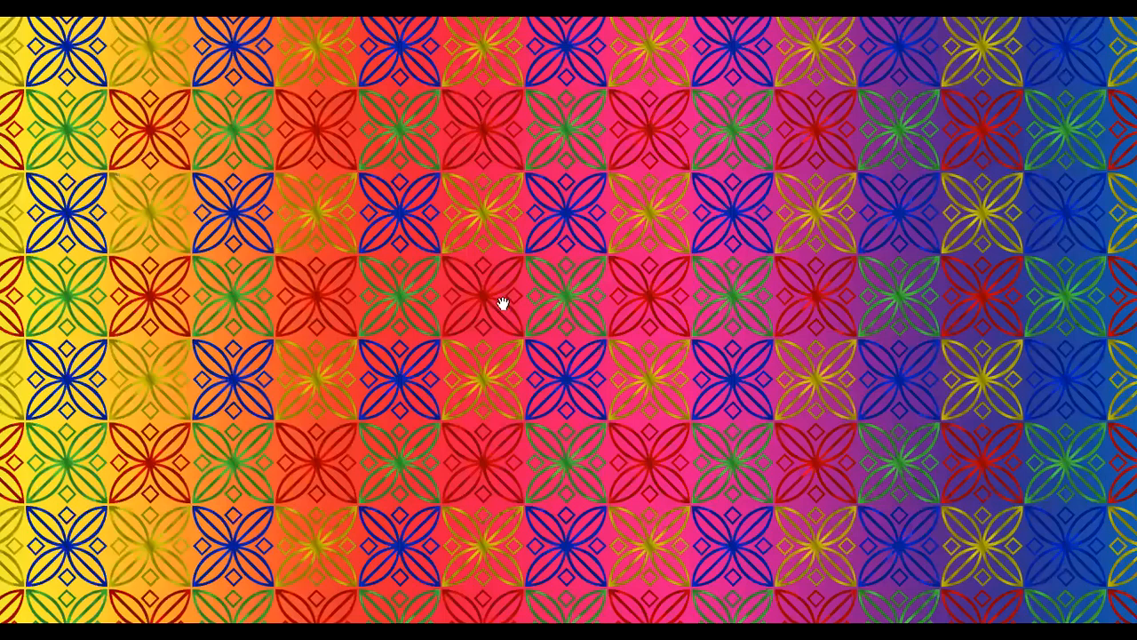
{"action": "mouse_move", "coordinate": [418, 240]}
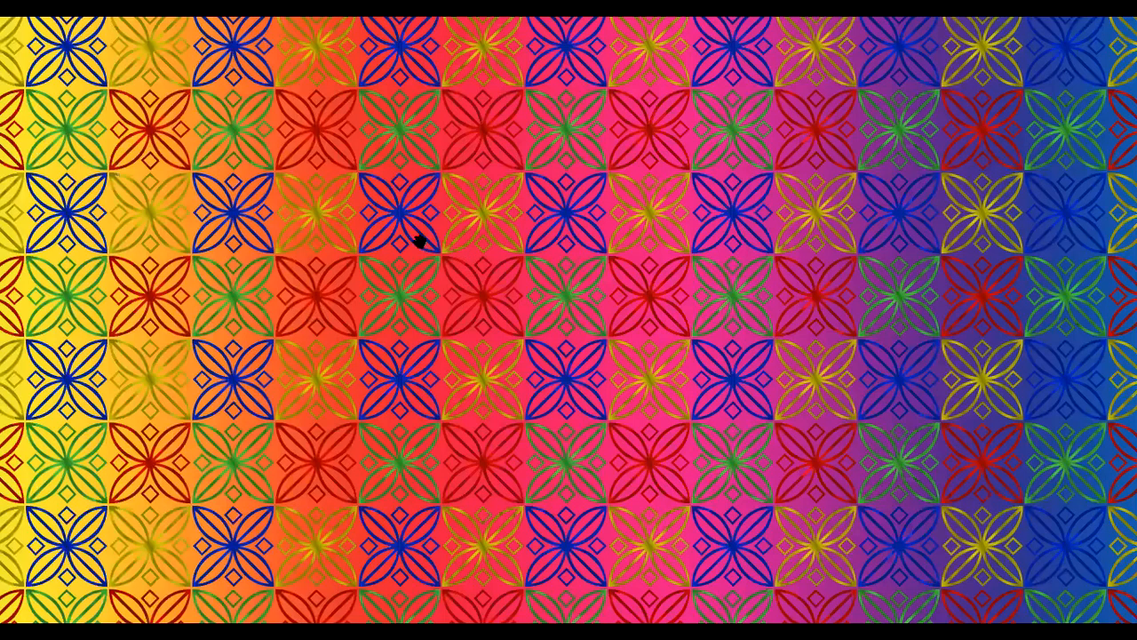
{"action": "mouse_move", "coordinate": [309, 187]}
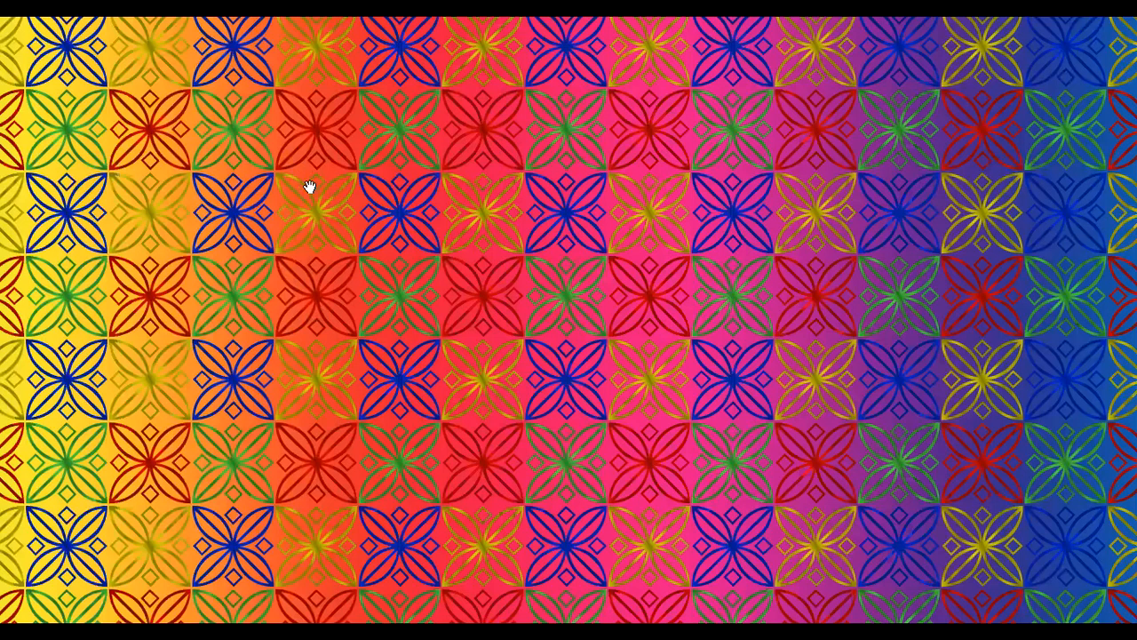
{"action": "mouse_move", "coordinate": [611, 260]}
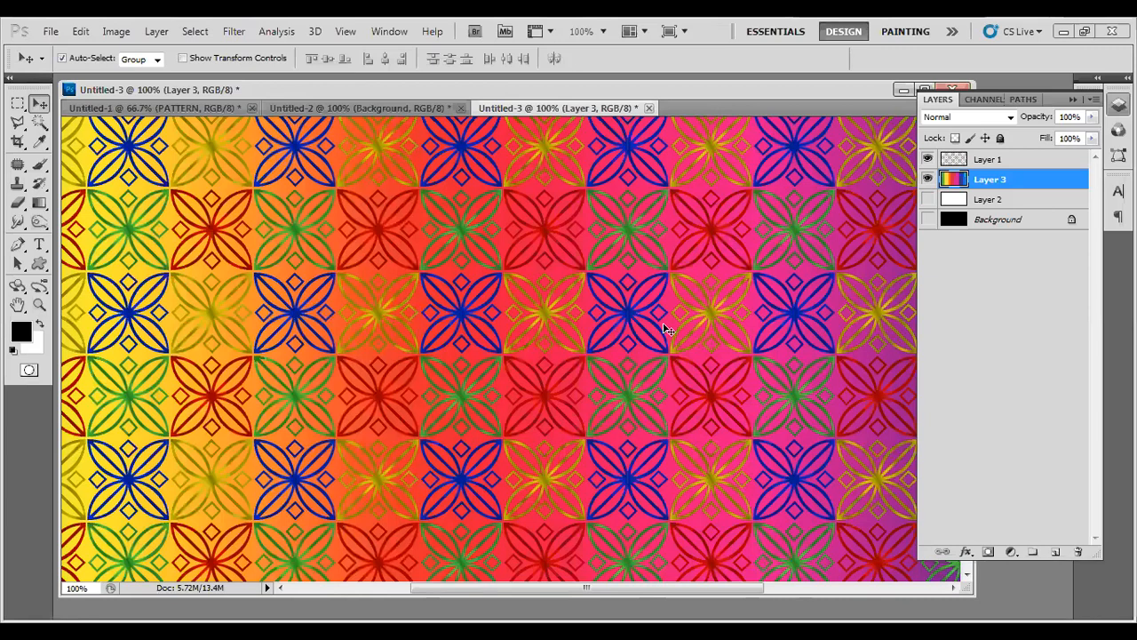
{"action": "mouse_move", "coordinate": [427, 124]}
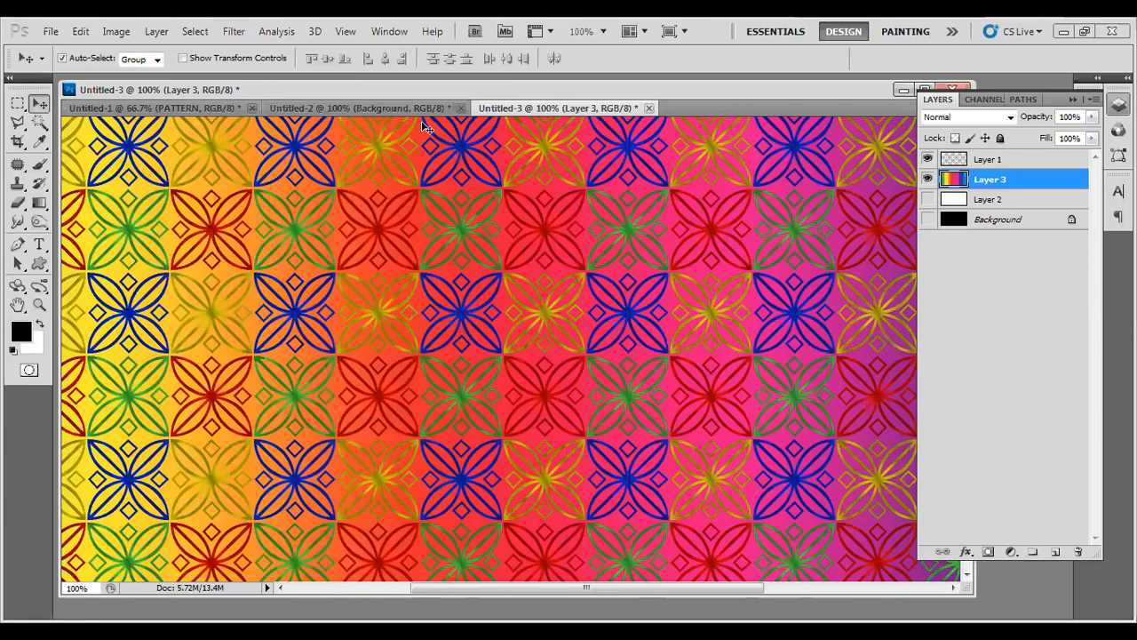
- Add a Multiply drop shadow at 75% opacity, 1 px distance and size, to the green ornament
{"action": "left_click", "coordinate": [355, 109]}
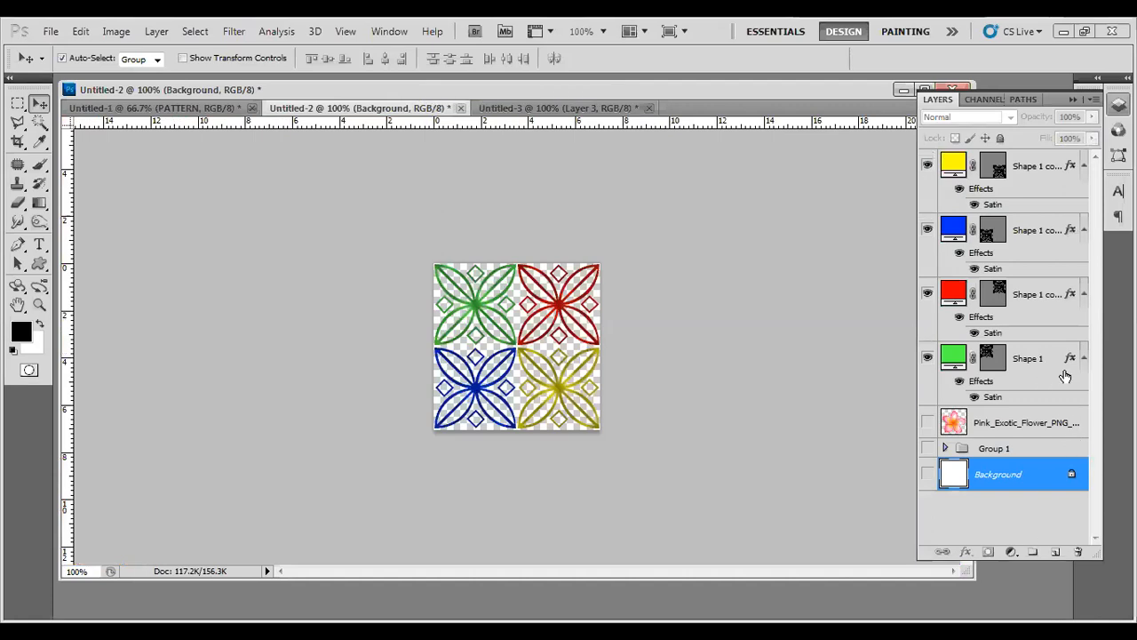
{"action": "mouse_move", "coordinate": [1071, 359]}
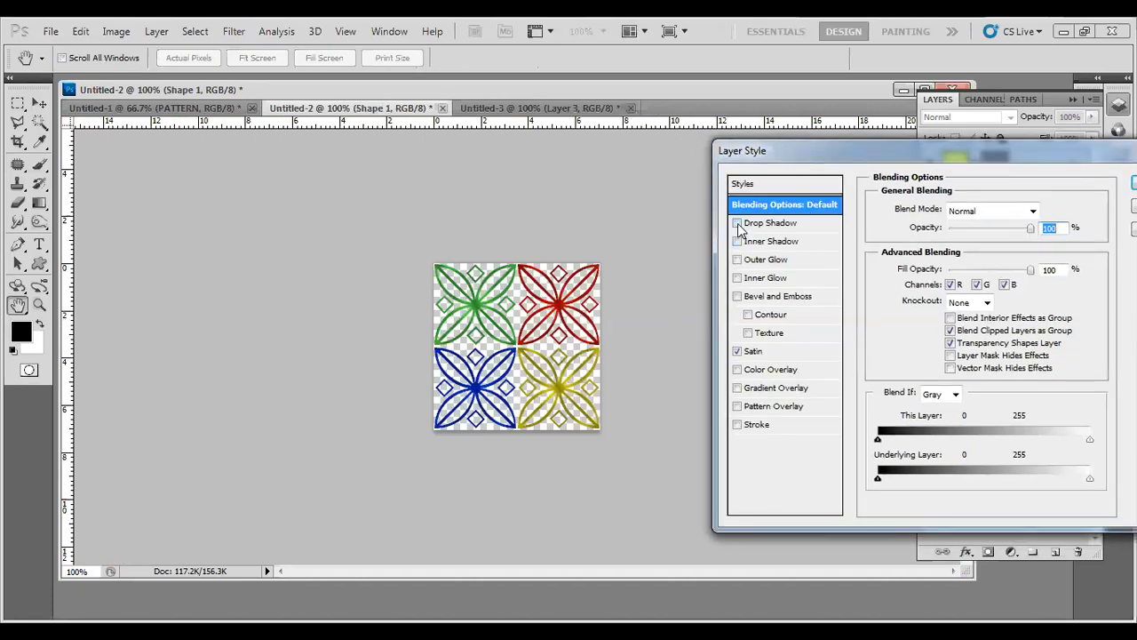
{"action": "left_click", "coordinate": [738, 224]}
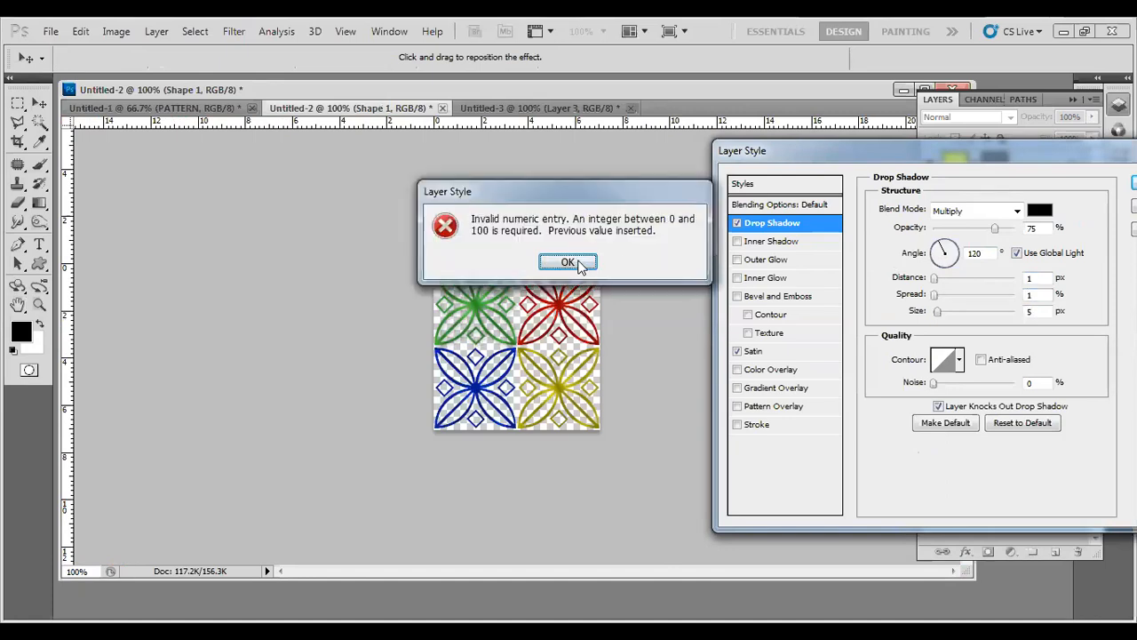
{"action": "left_click", "coordinate": [569, 263]}
{"action": "type", "text": "1"}
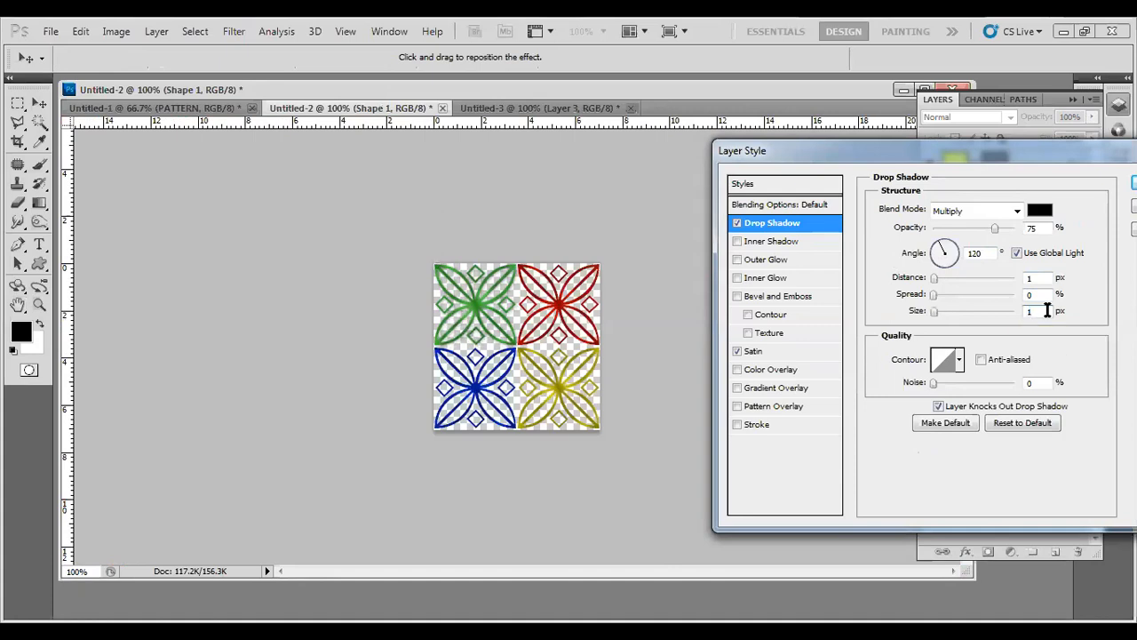
{"action": "mouse_move", "coordinate": [476, 306]}
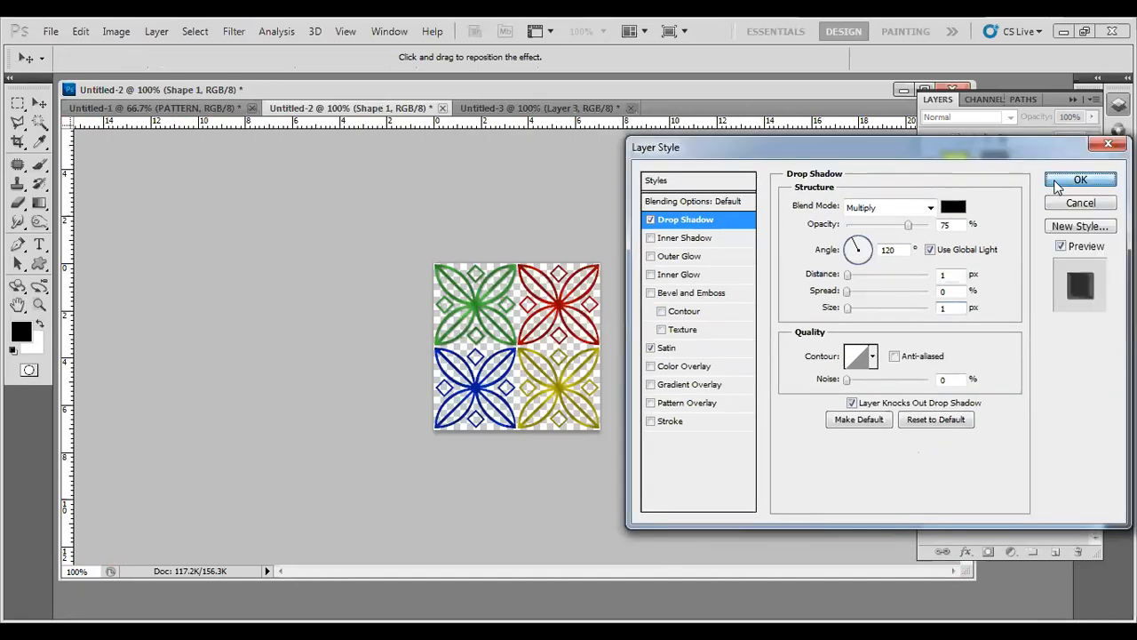
{"action": "left_click", "coordinate": [1080, 179]}
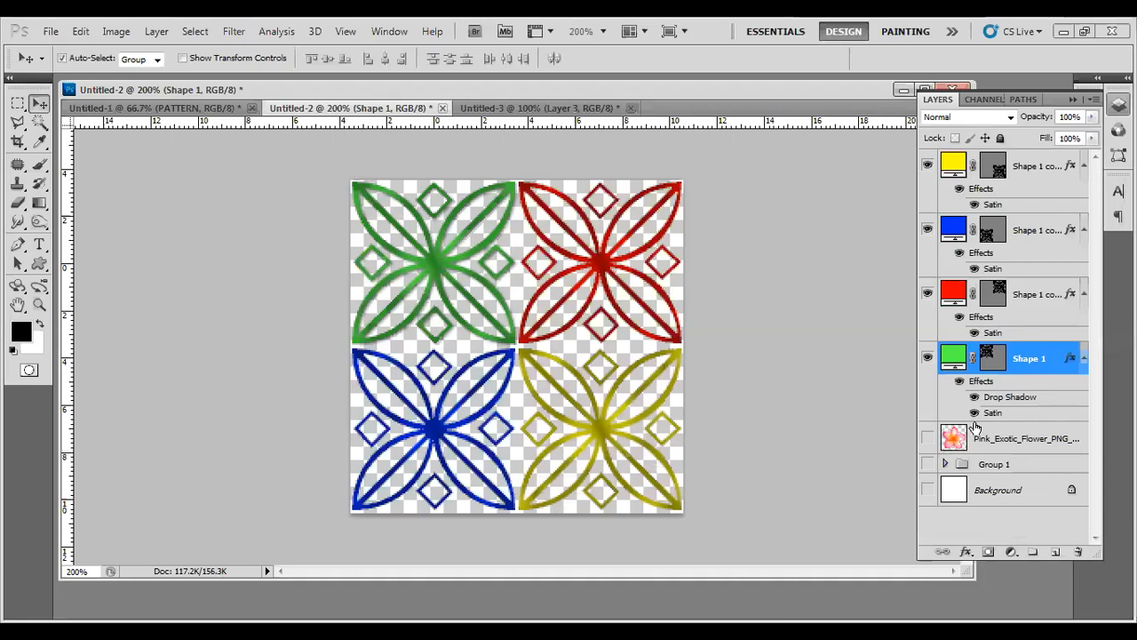
{"action": "mouse_move", "coordinate": [1002, 402]}
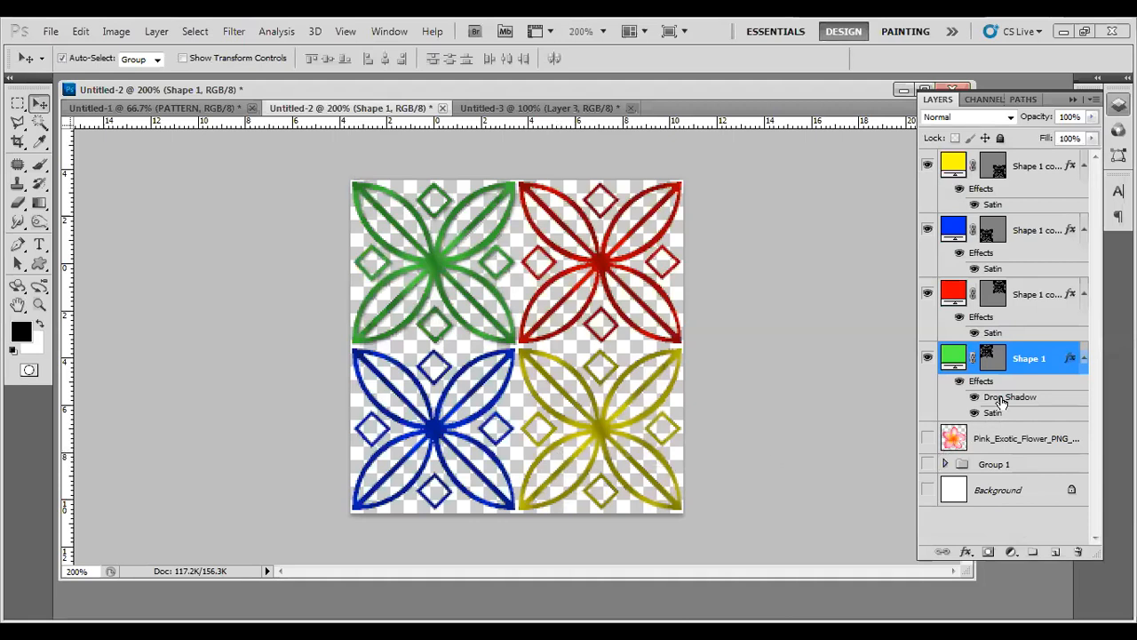
- Raise the green ornament's drop shadow to 2 px distance and 2 px size
{"action": "double_click", "coordinate": [1010, 396]}
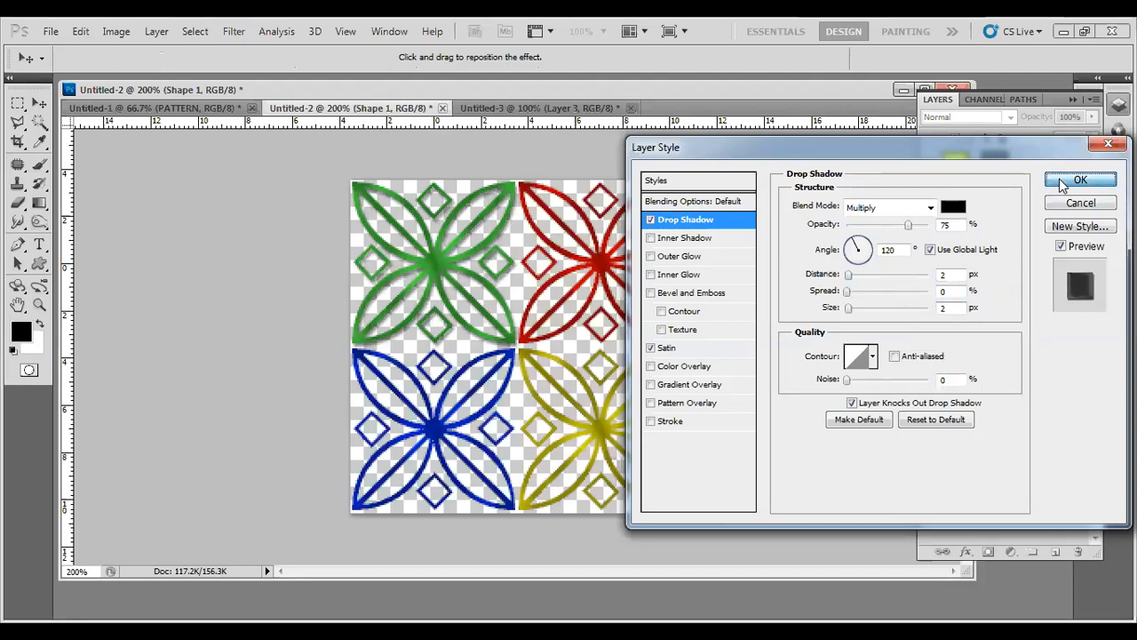
{"action": "left_click", "coordinate": [1081, 181]}
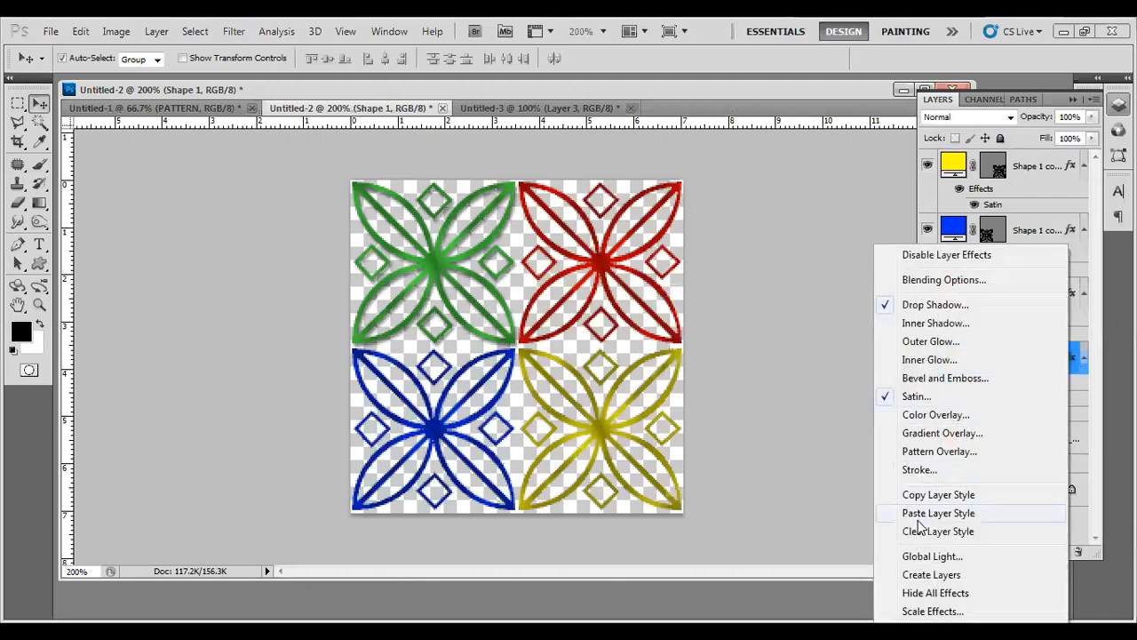
- Copy the green ornament's layer style and paste it onto the other ornament layers
{"action": "left_click", "coordinate": [938, 512]}
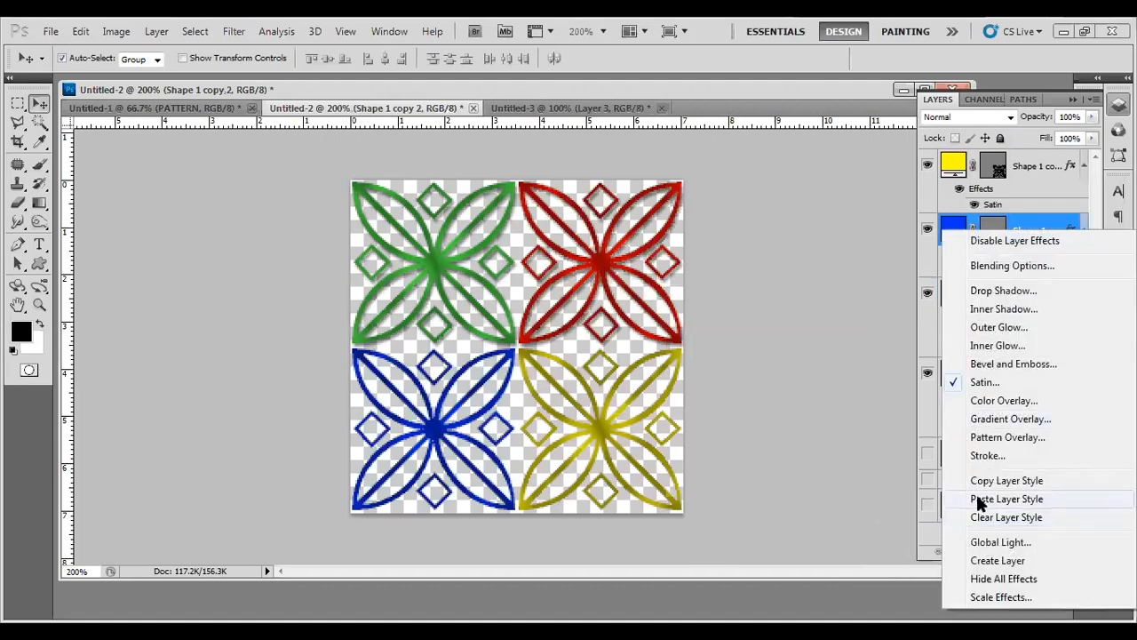
{"action": "left_click", "coordinate": [1006, 497]}
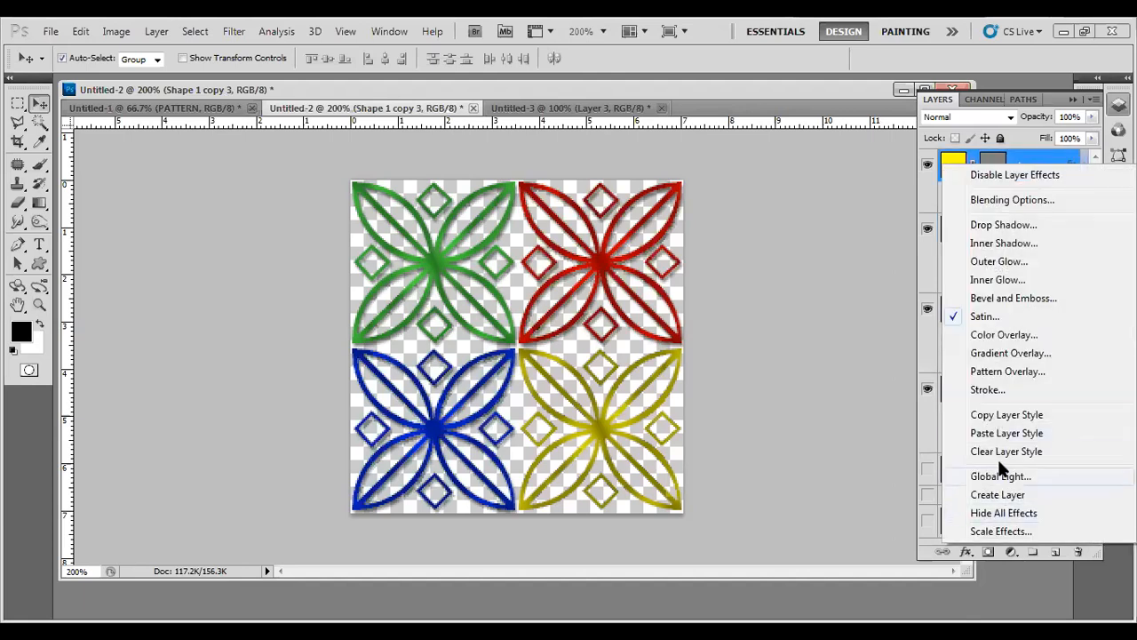
{"action": "left_click", "coordinate": [602, 448]}
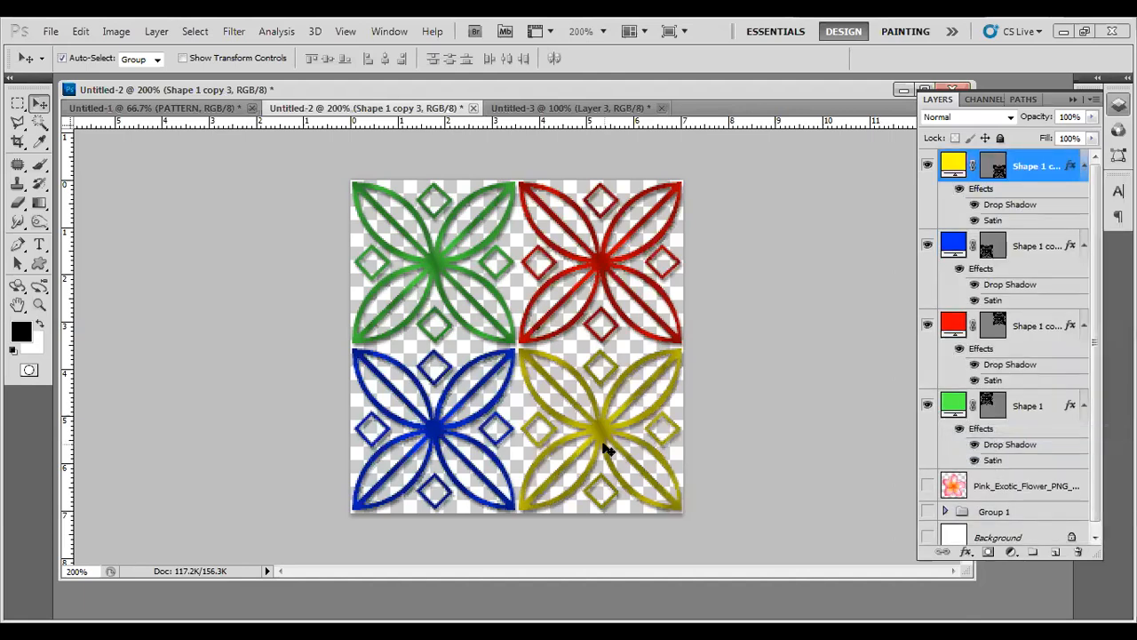
{"action": "mouse_move", "coordinate": [80, 32]}
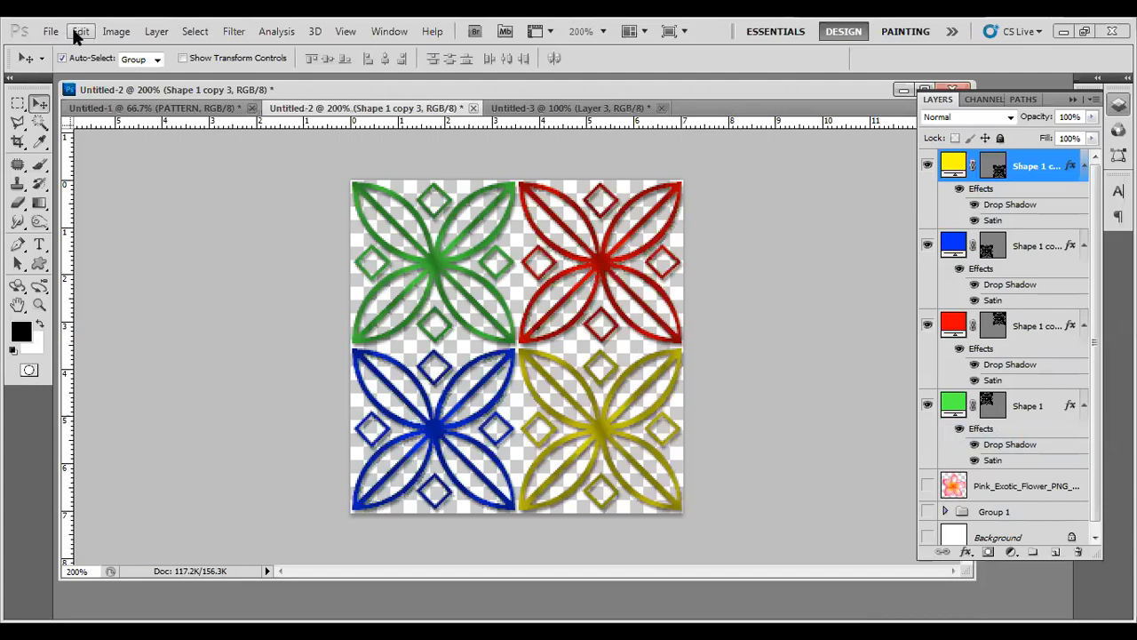
- Define the shadowed four-ornament tile as a new pattern and return to the gradient document
{"action": "left_click", "coordinate": [80, 32]}
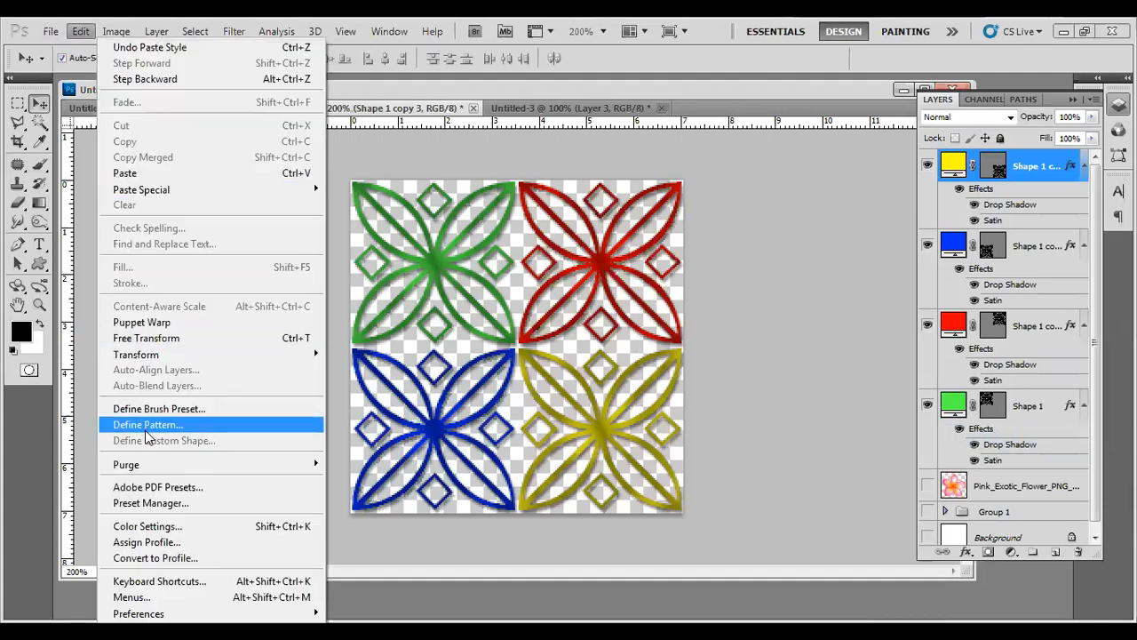
{"action": "left_click", "coordinate": [147, 423]}
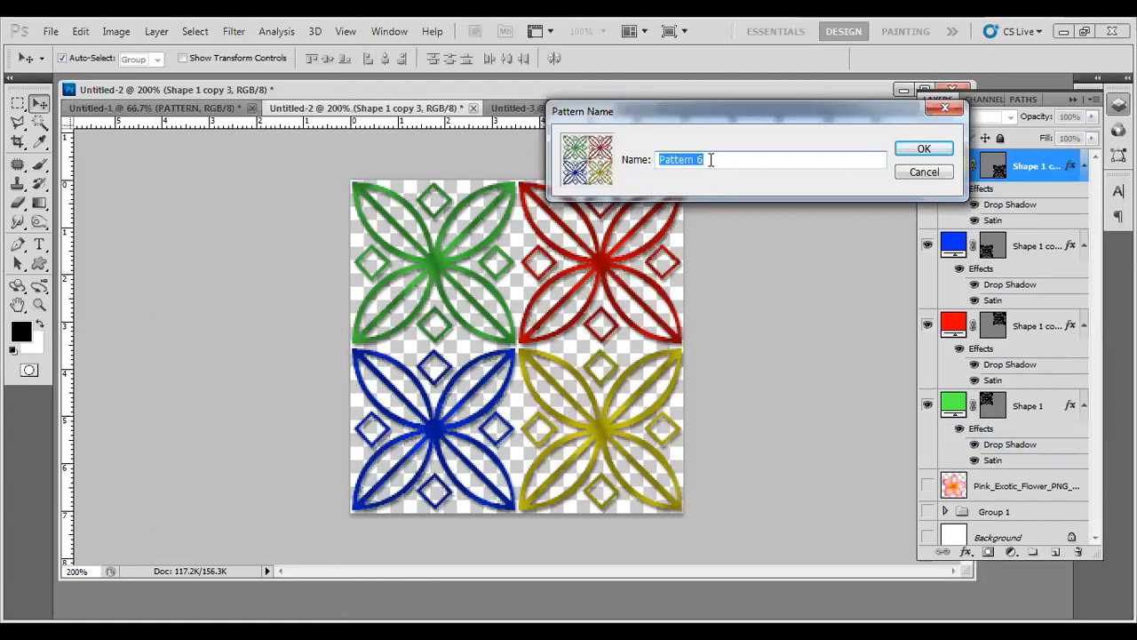
{"action": "left_click", "coordinate": [924, 149]}
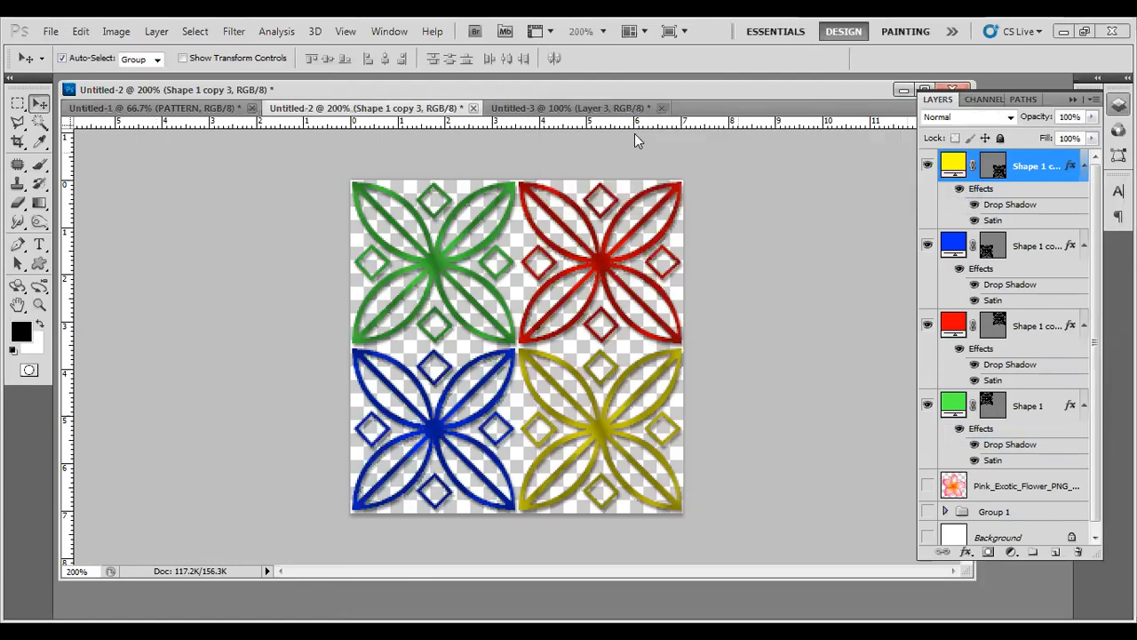
{"action": "left_click", "coordinate": [568, 109]}
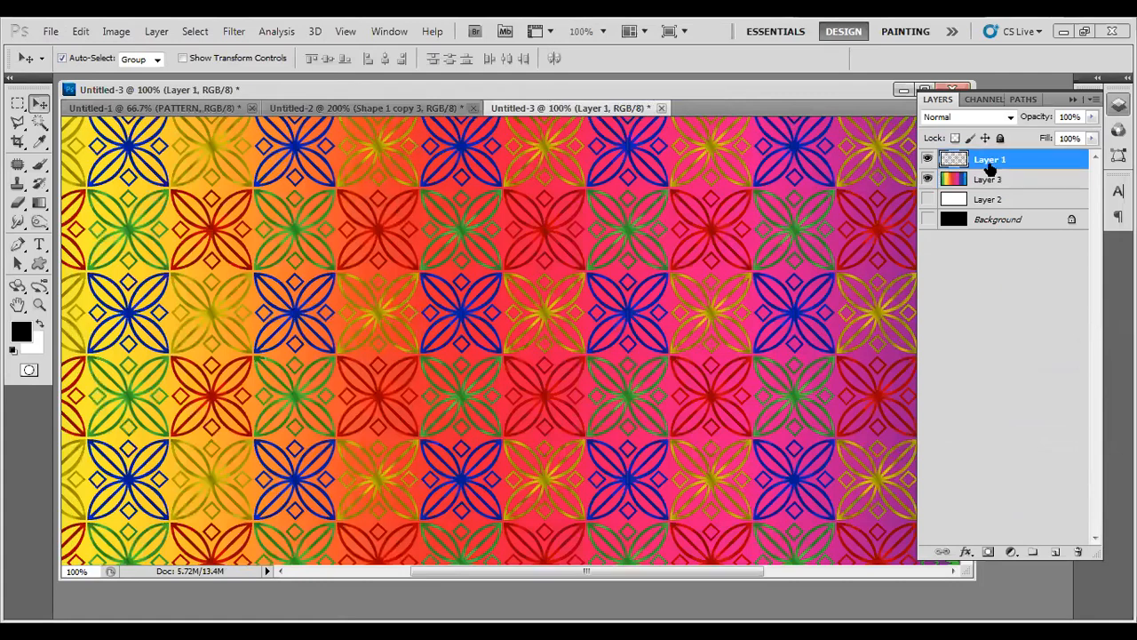
{"action": "mouse_move", "coordinate": [969, 210]}
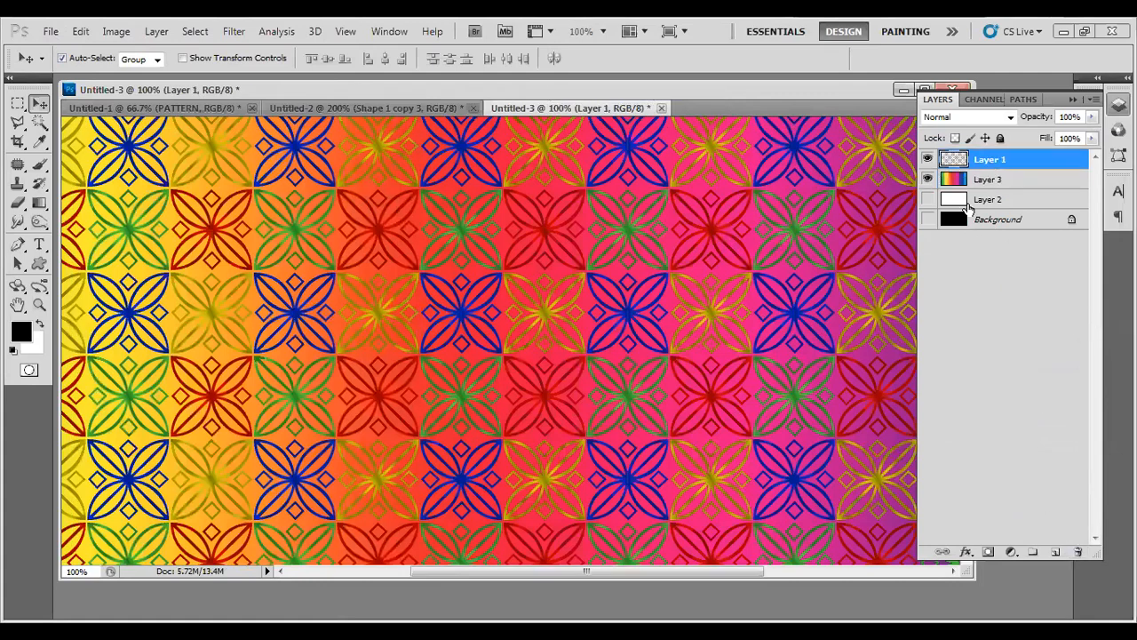
- Hide Layer 1, add a new layer and pick the shadowed ornament pattern for the Paint Bucket fill
{"action": "left_click", "coordinate": [928, 160]}
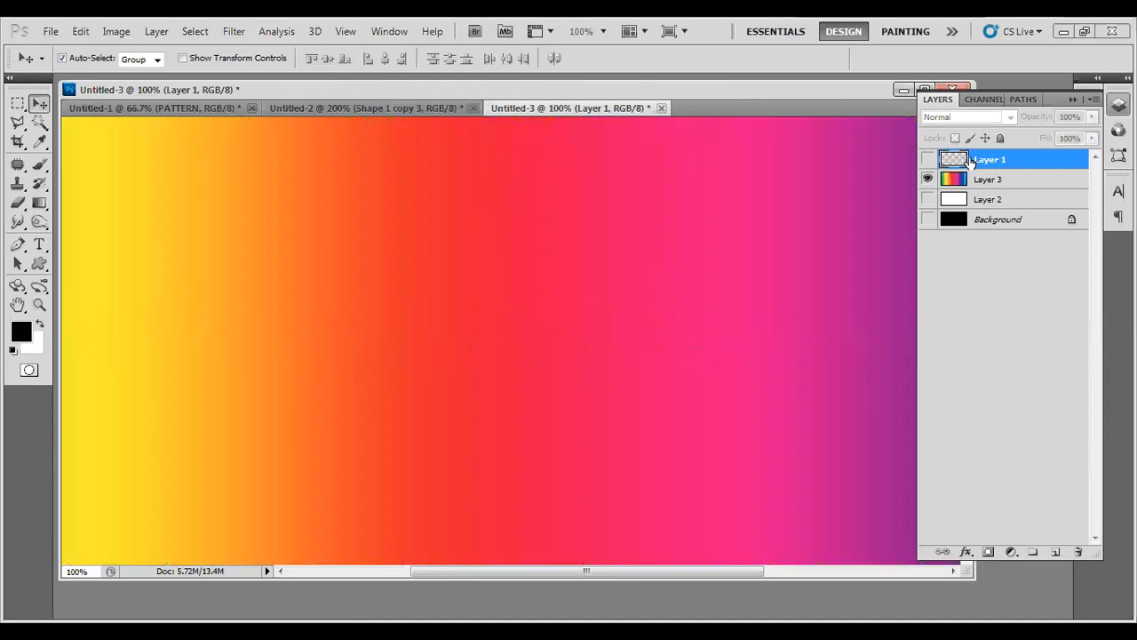
{"action": "mouse_move", "coordinate": [1060, 555]}
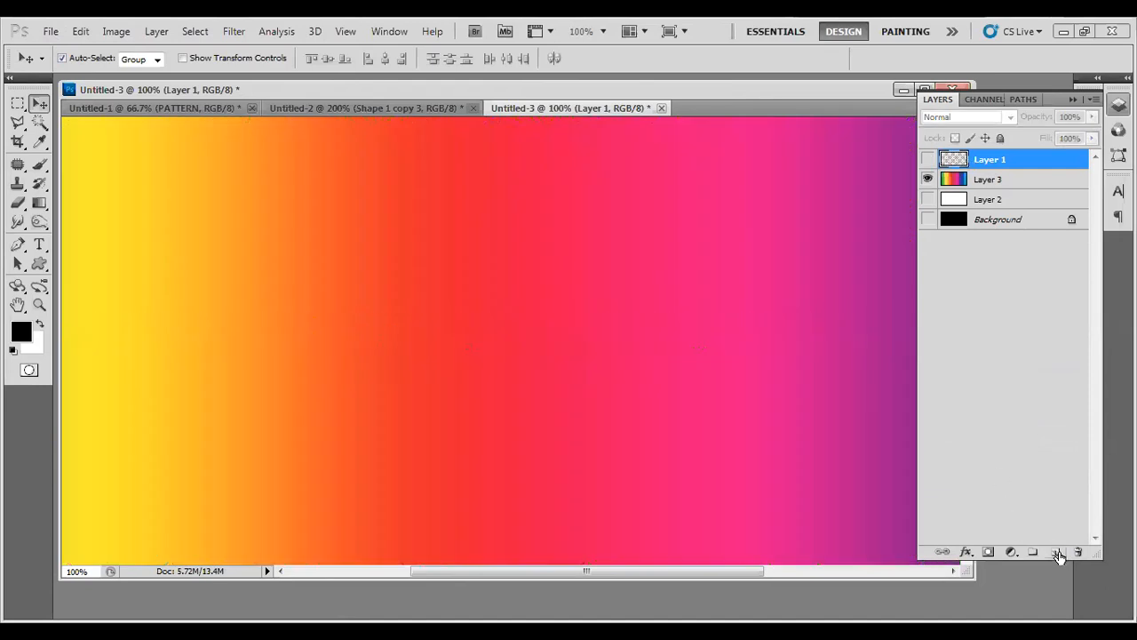
{"action": "left_click", "coordinate": [1059, 550]}
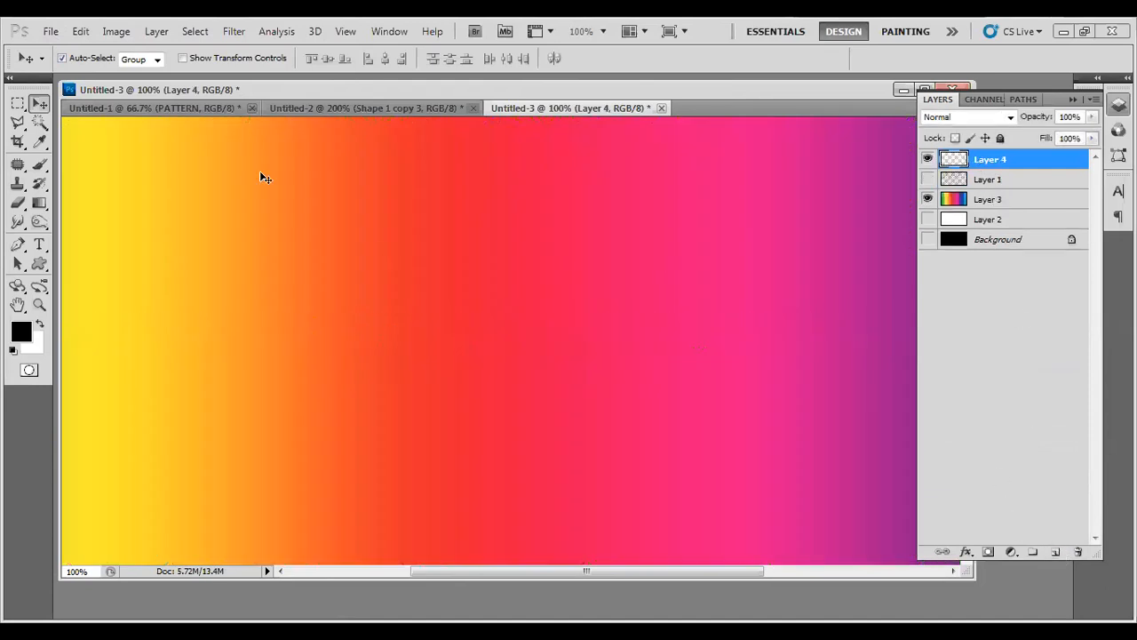
{"action": "left_click", "coordinate": [39, 202]}
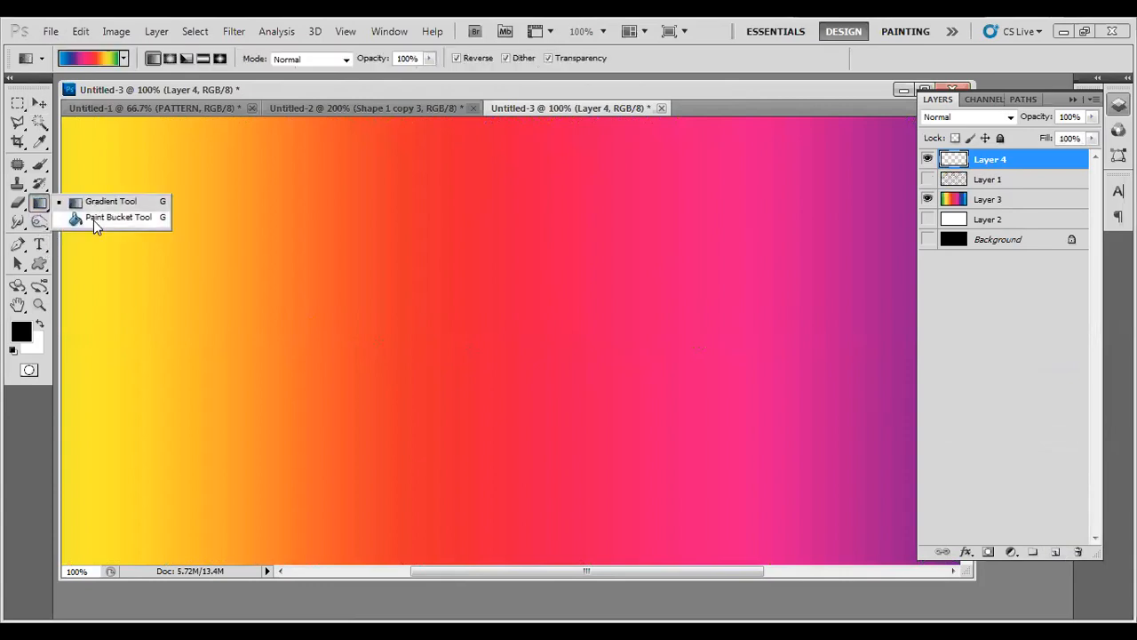
{"action": "left_click", "coordinate": [117, 217]}
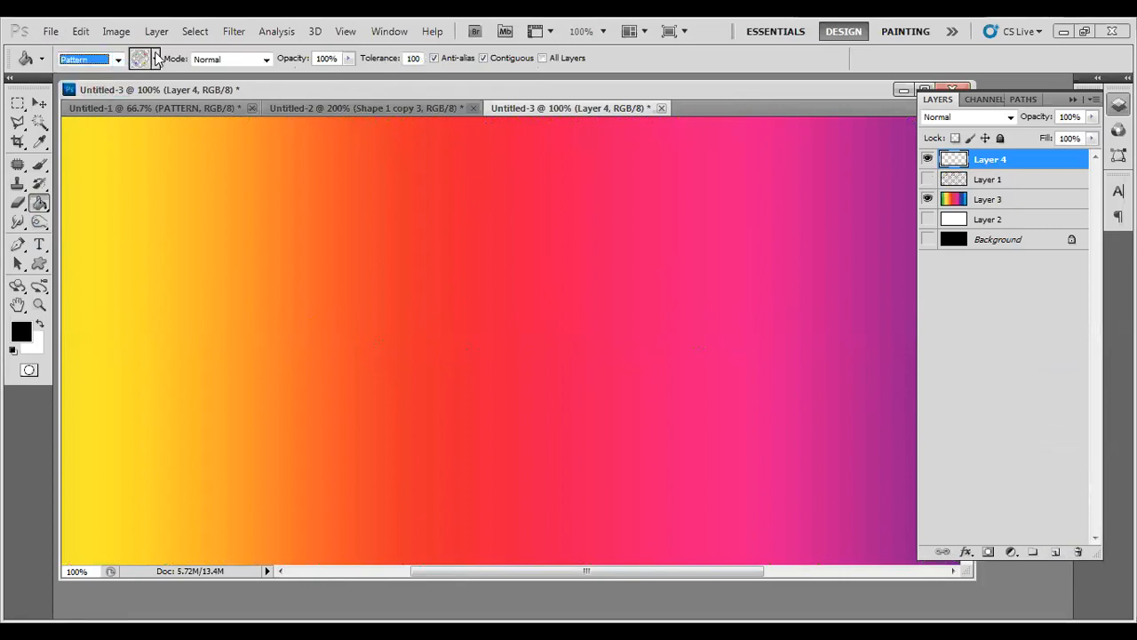
{"action": "left_click", "coordinate": [156, 59]}
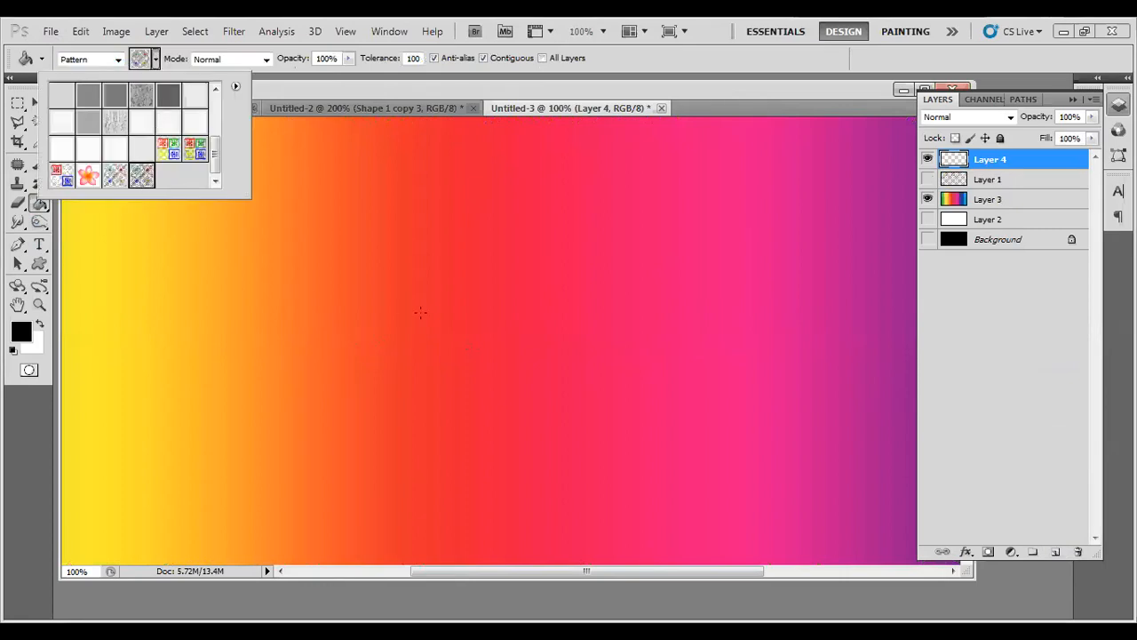
{"action": "left_click", "coordinate": [444, 311]}
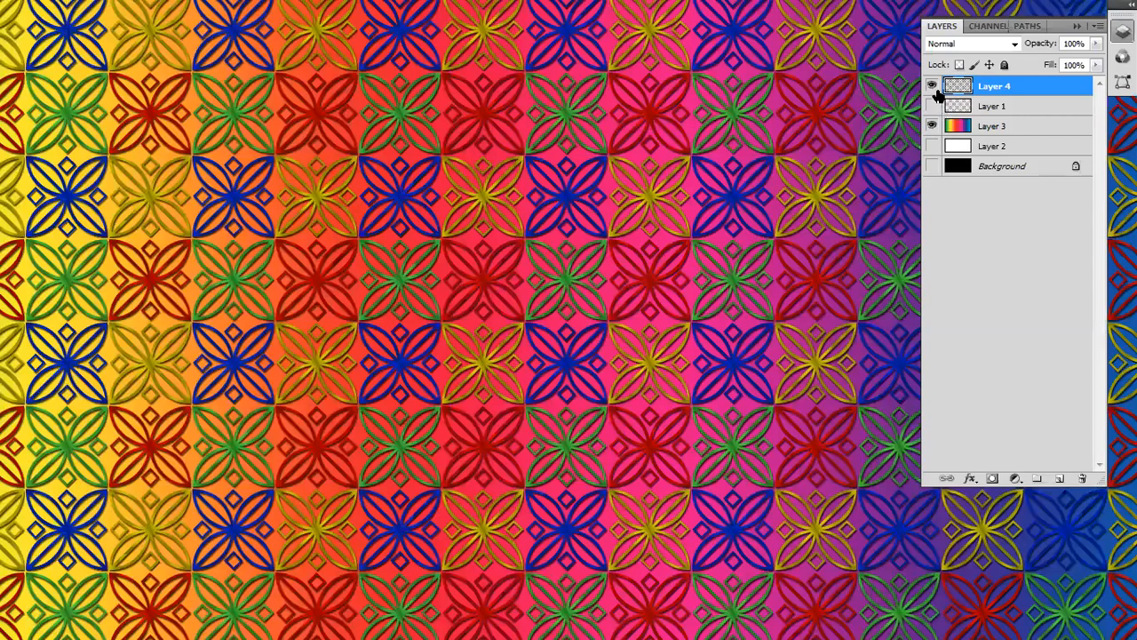
- Toggle Layer 4 and Layer 1 visibility to compare shadowed and flat patterns over the gradient
{"action": "left_click", "coordinate": [931, 85]}
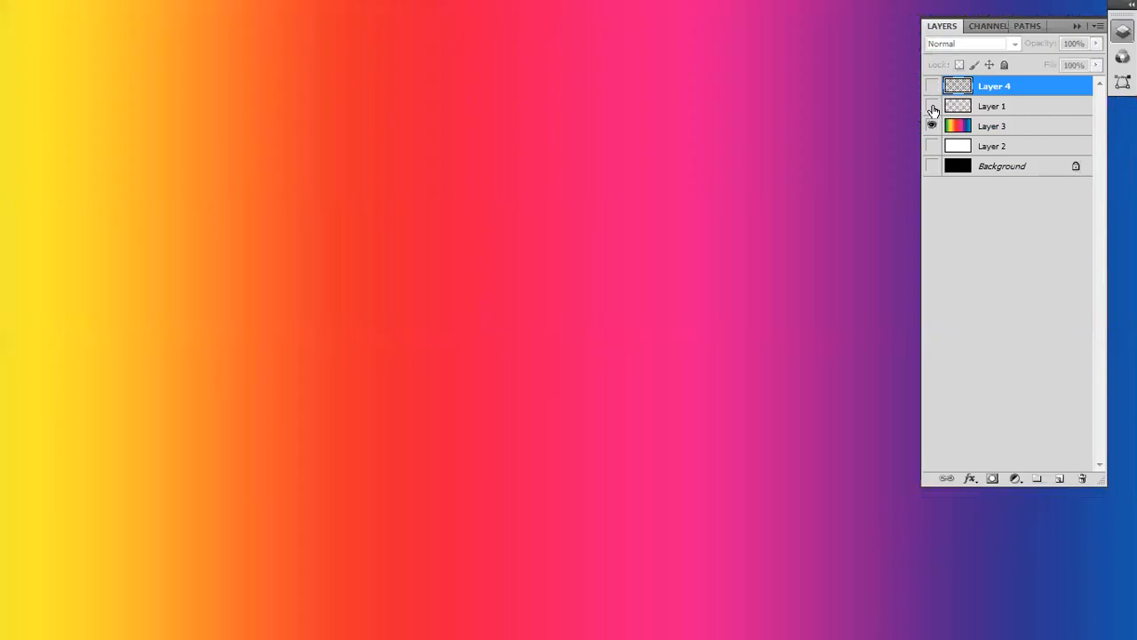
{"action": "left_click", "coordinate": [931, 106]}
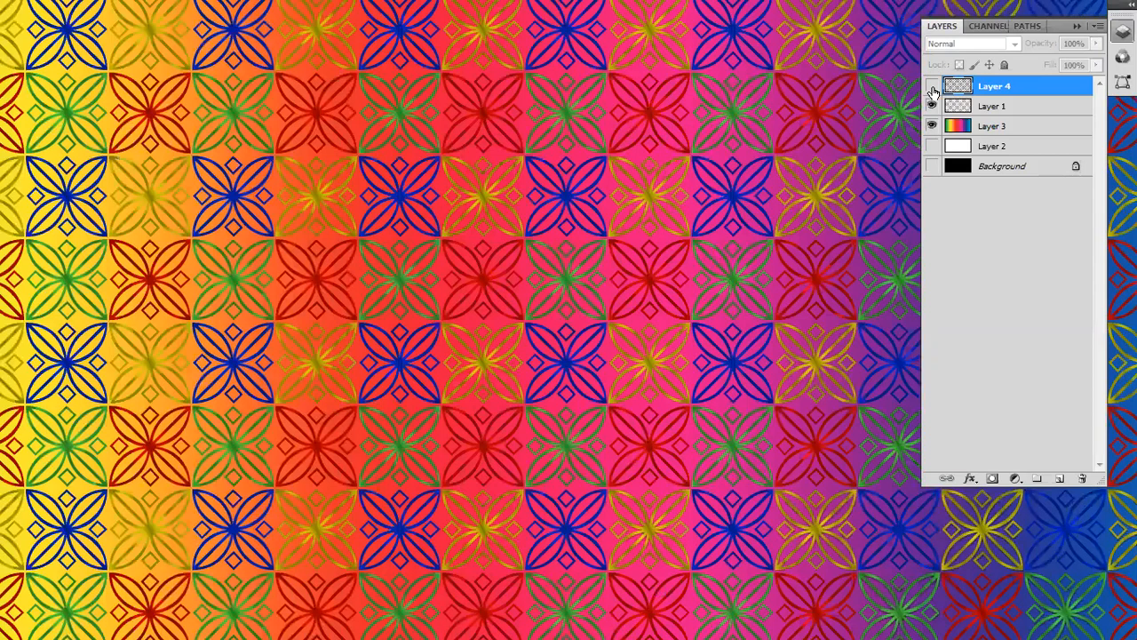
{"action": "left_click", "coordinate": [931, 85]}
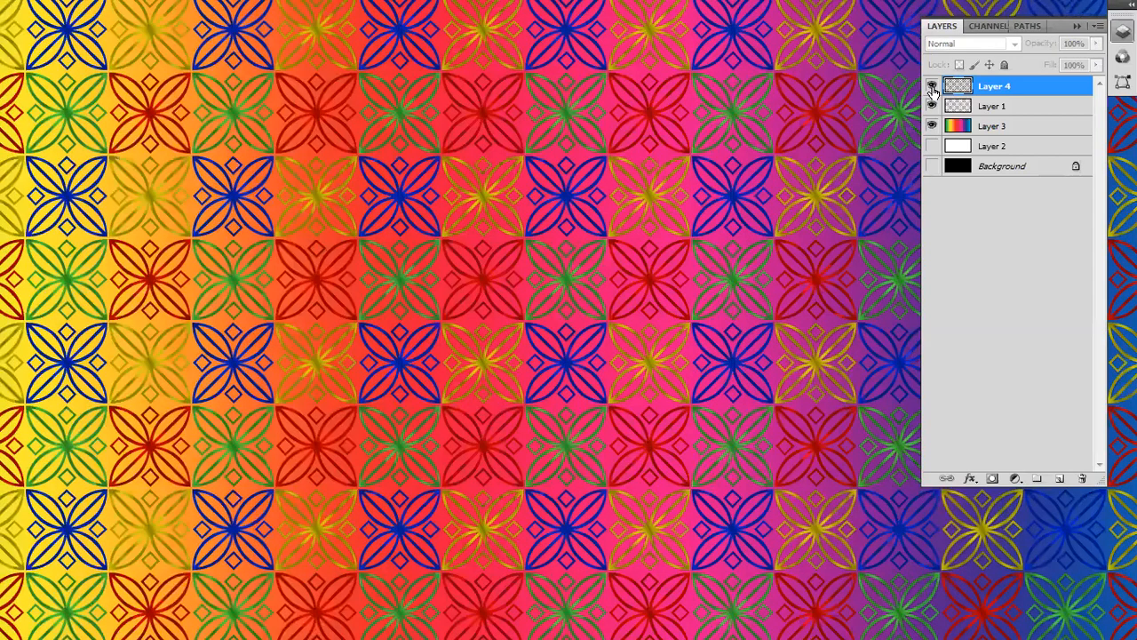
{"action": "left_click", "coordinate": [933, 86]}
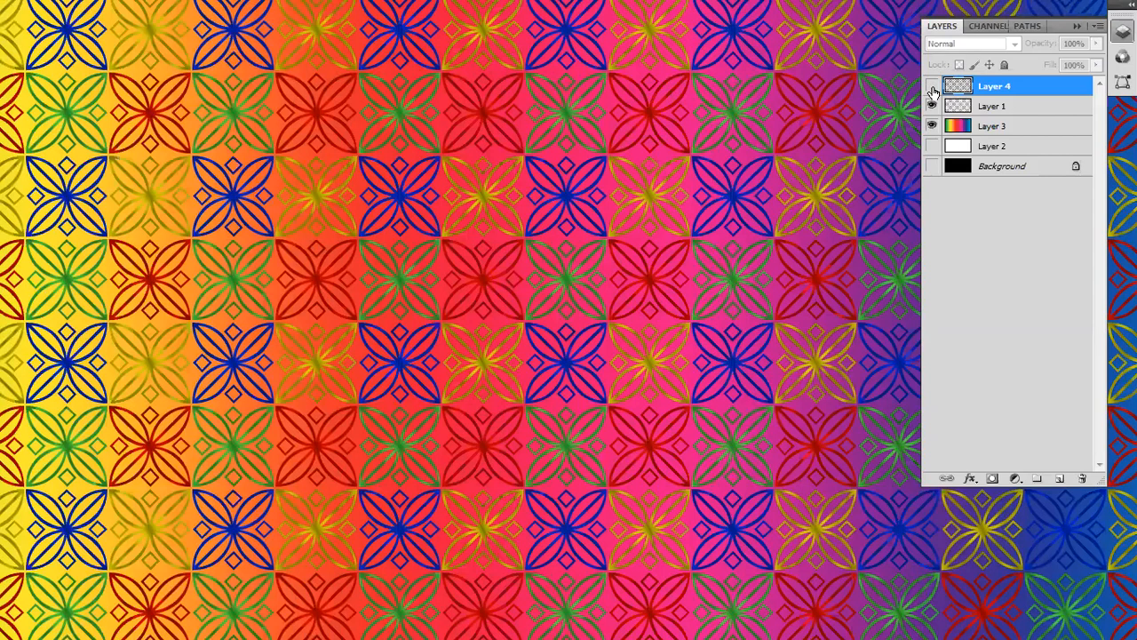
{"action": "left_click", "coordinate": [932, 85]}
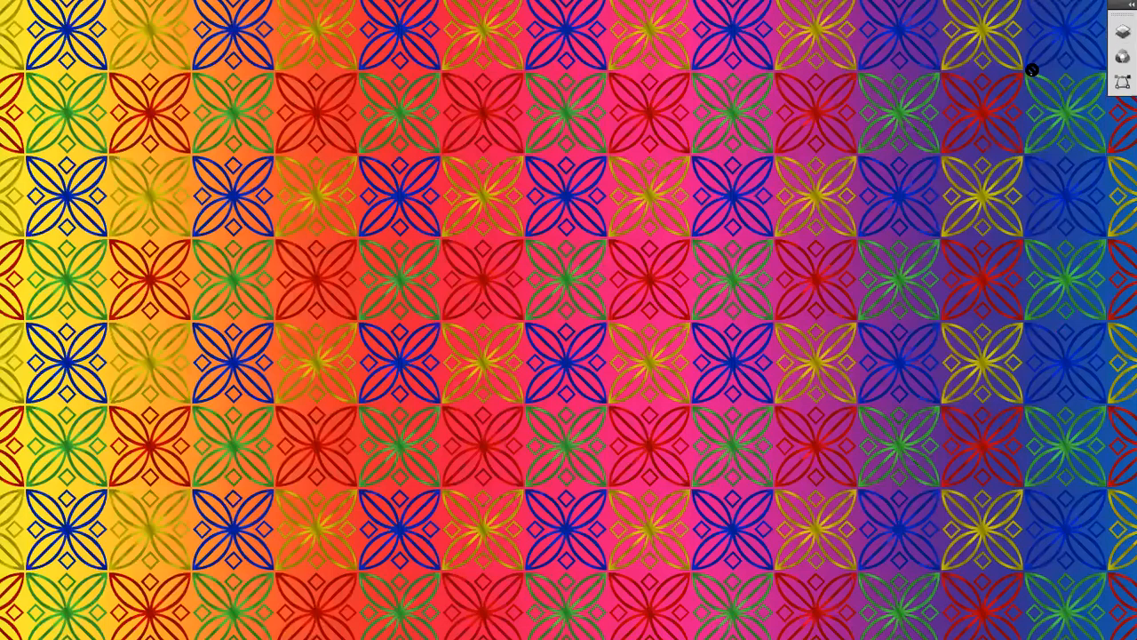
{"action": "mouse_move", "coordinate": [1080, 34]}
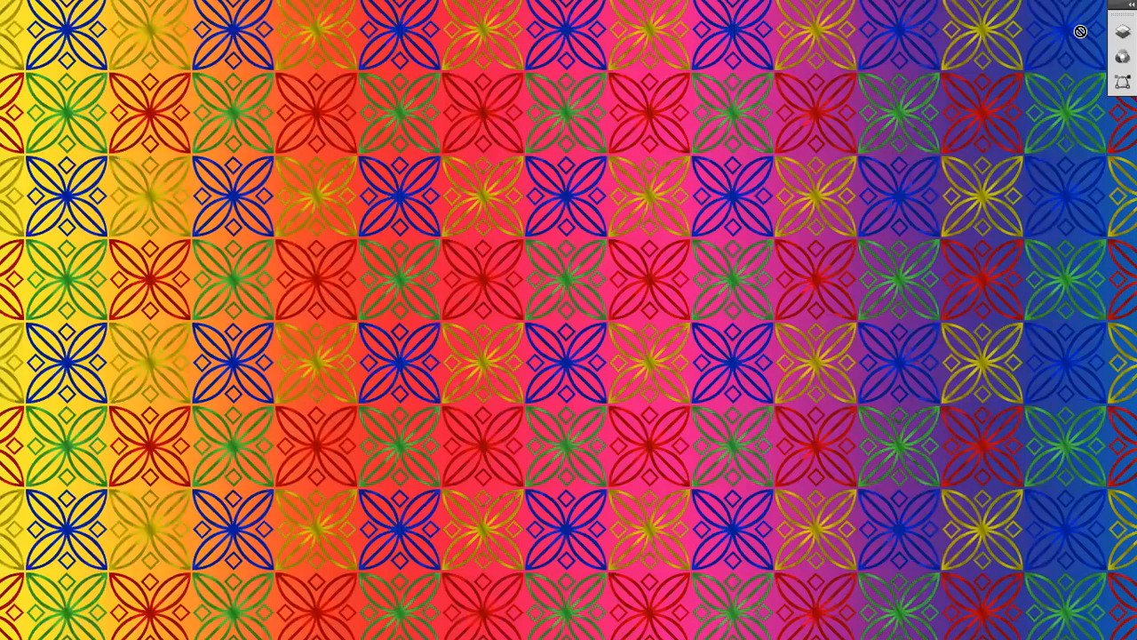
{"action": "mouse_move", "coordinate": [896, 167]}
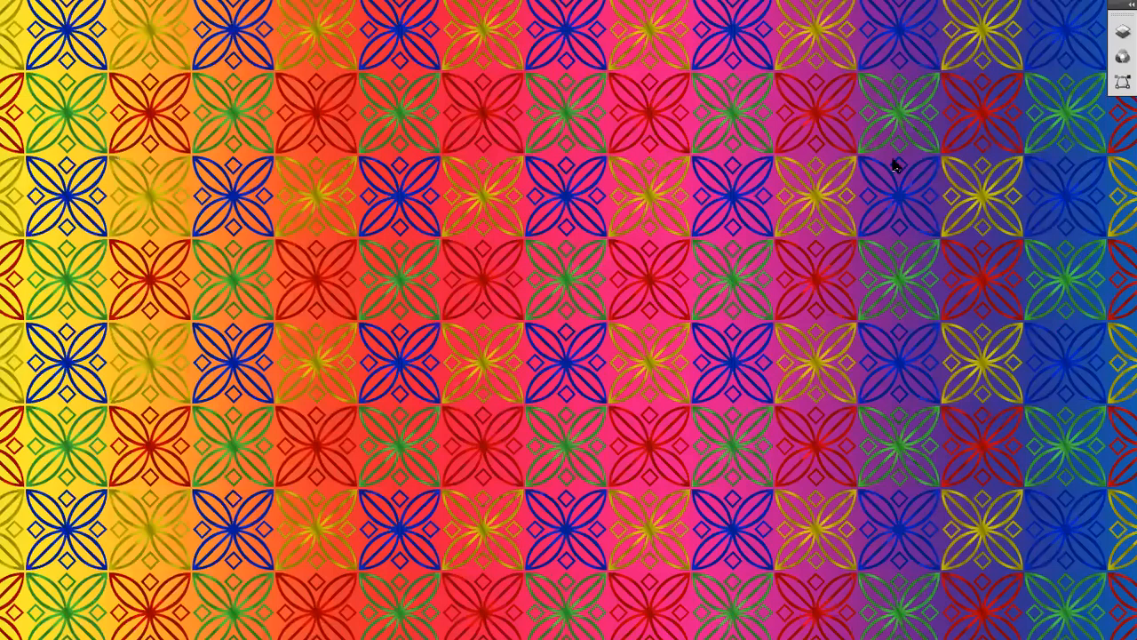
{"action": "mouse_move", "coordinate": [562, 235]}
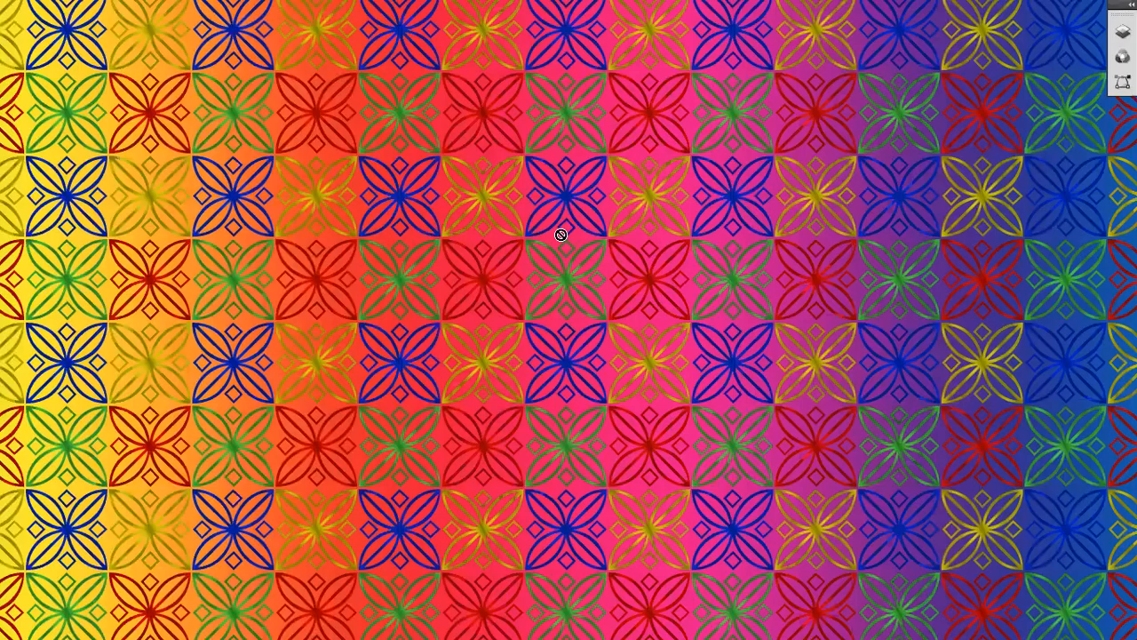
{"action": "mouse_move", "coordinate": [816, 68]}
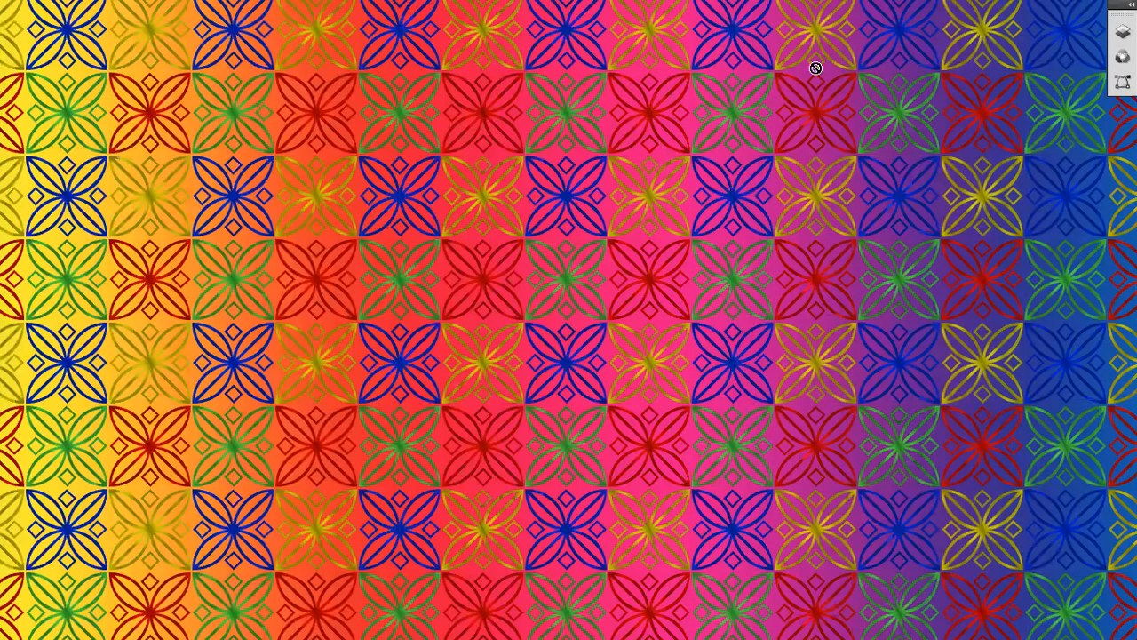